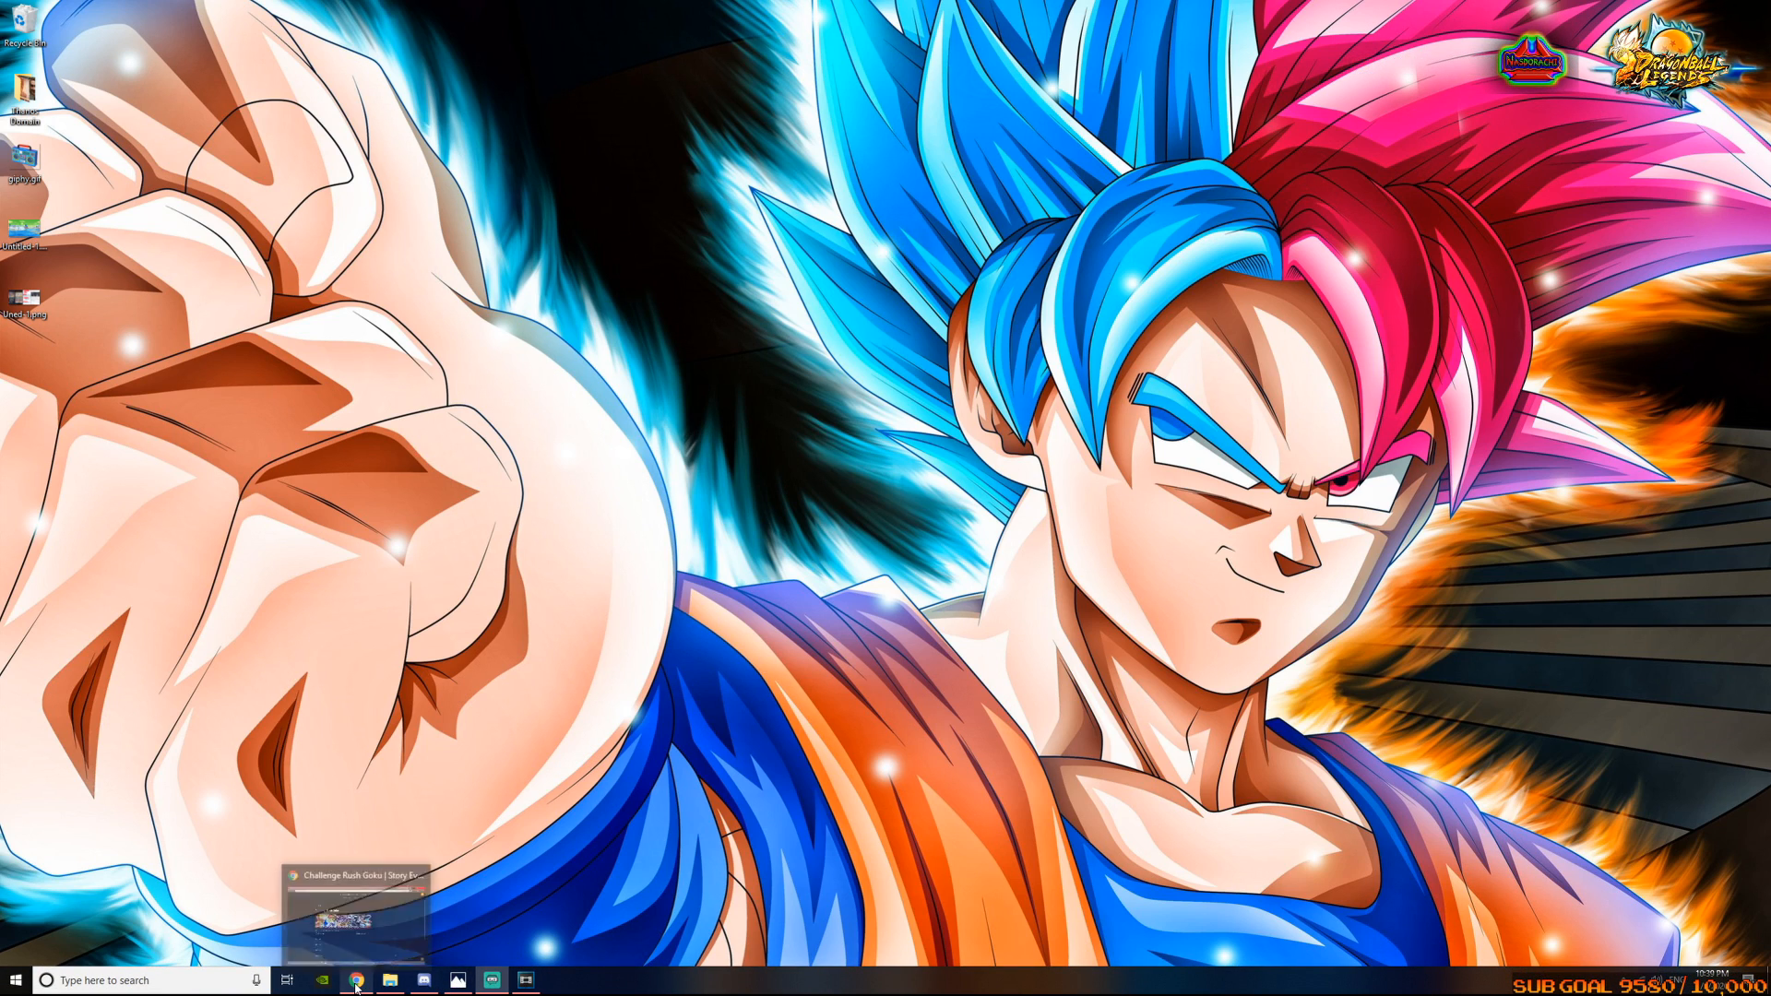
Restore the Discord window from the taskbar to show the datamining channel
left_click(357, 978)
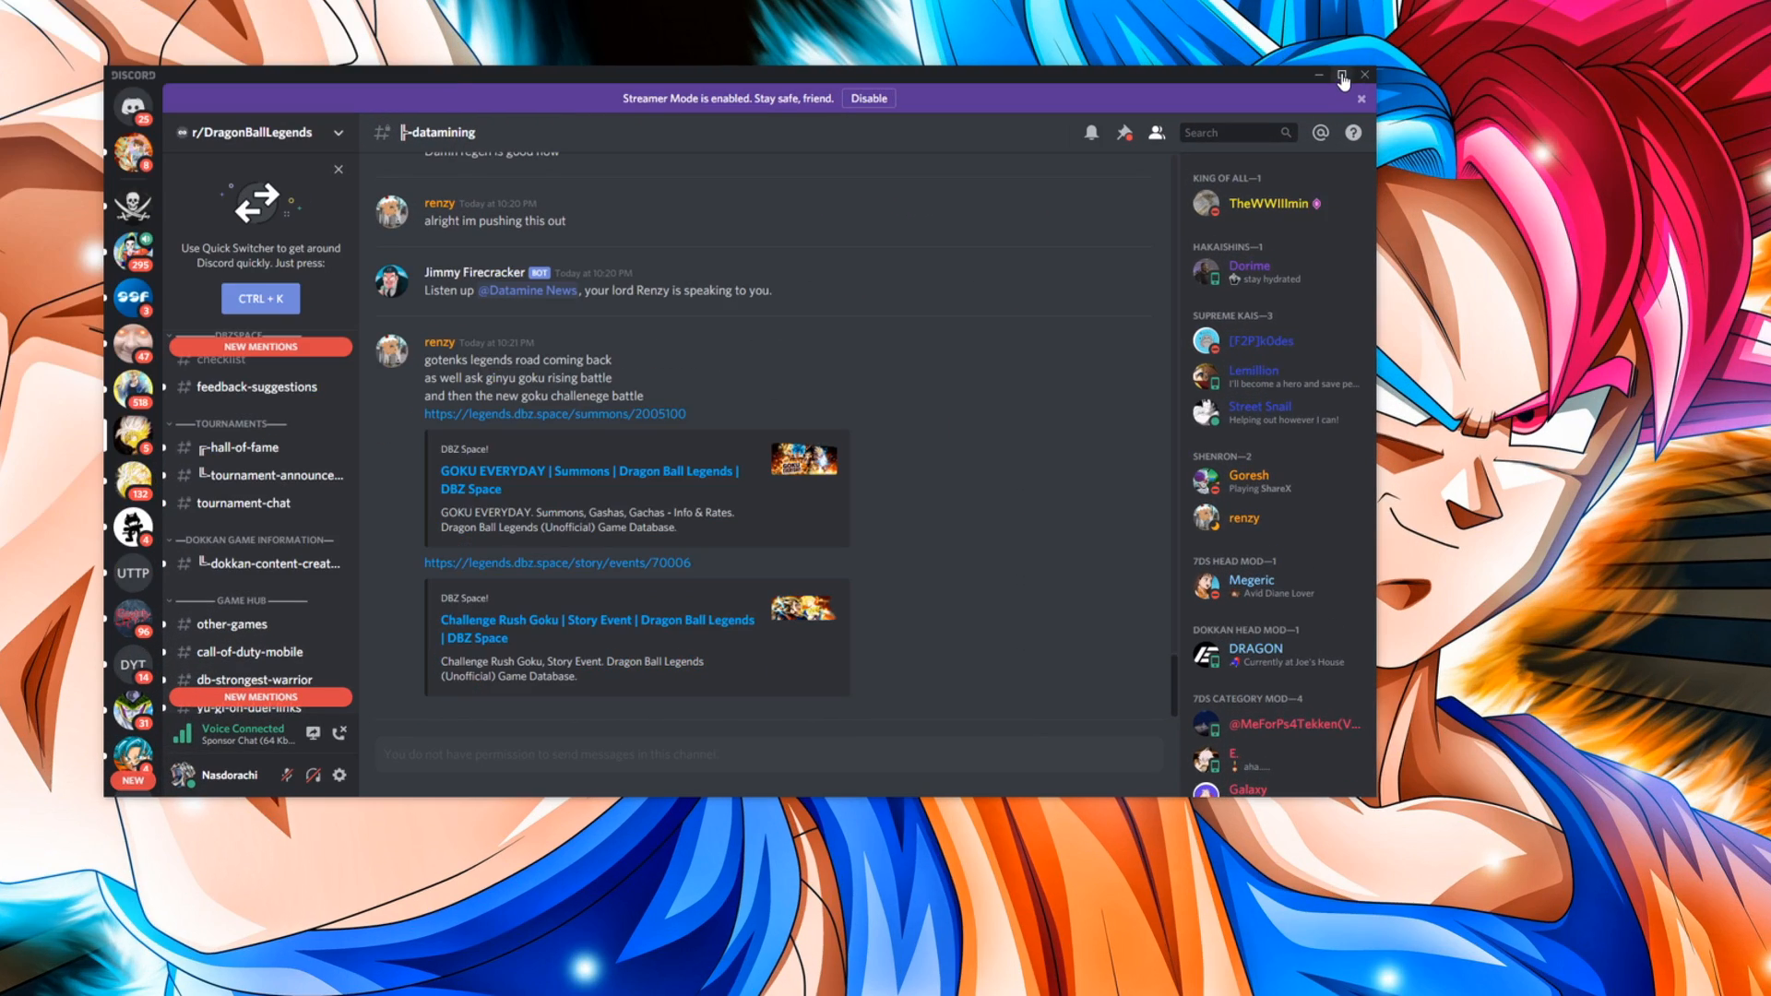
Maximize Discord and scroll the channel past the 590 Day and Goku Everyday banners
left_click(1343, 75)
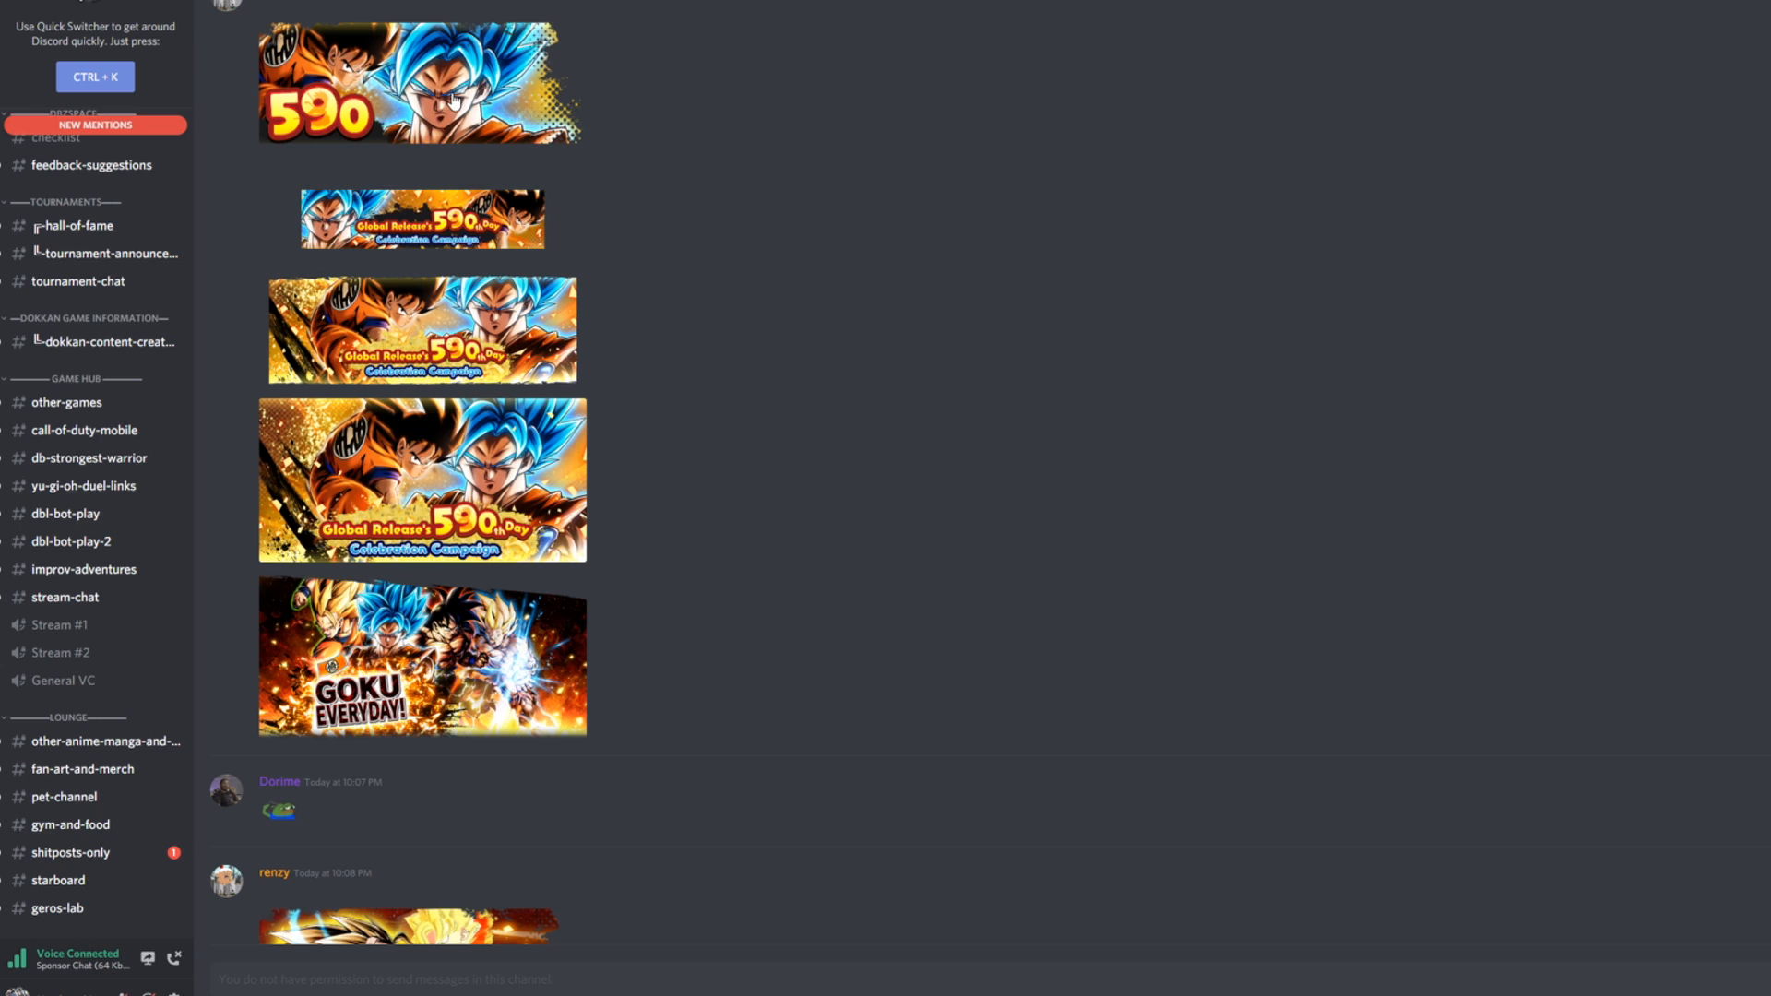
mouse_move(282, 89)
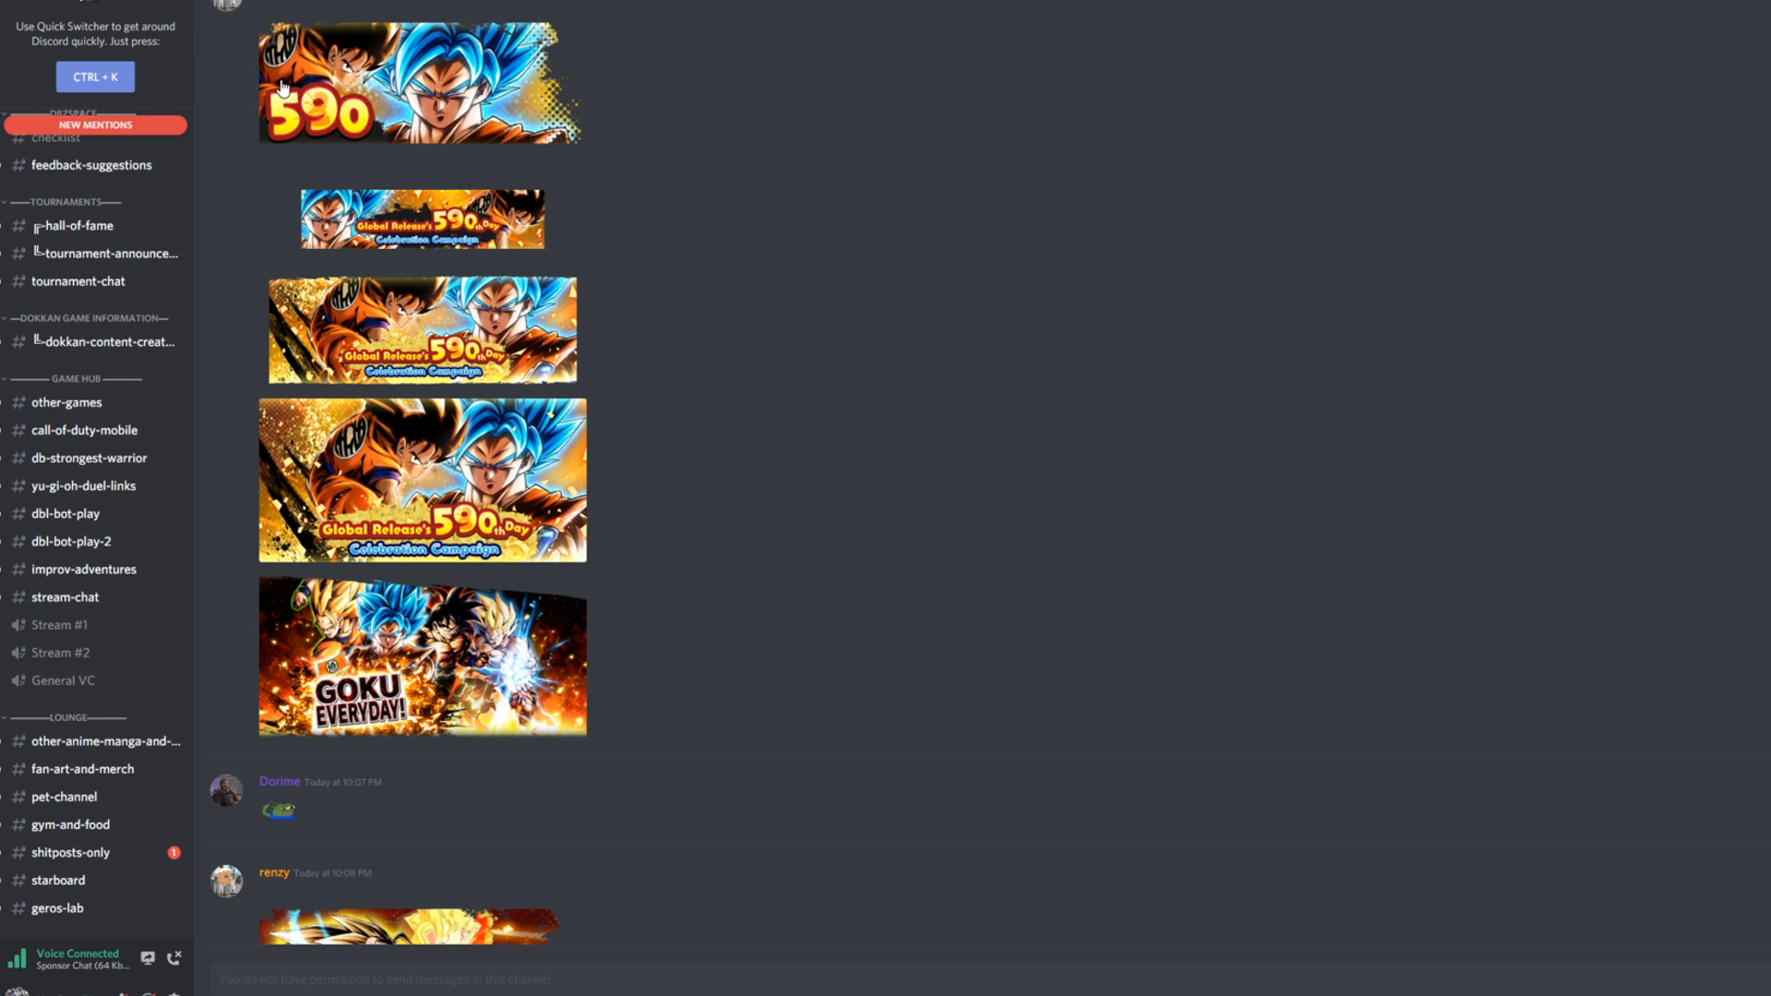
mouse_move(551, 223)
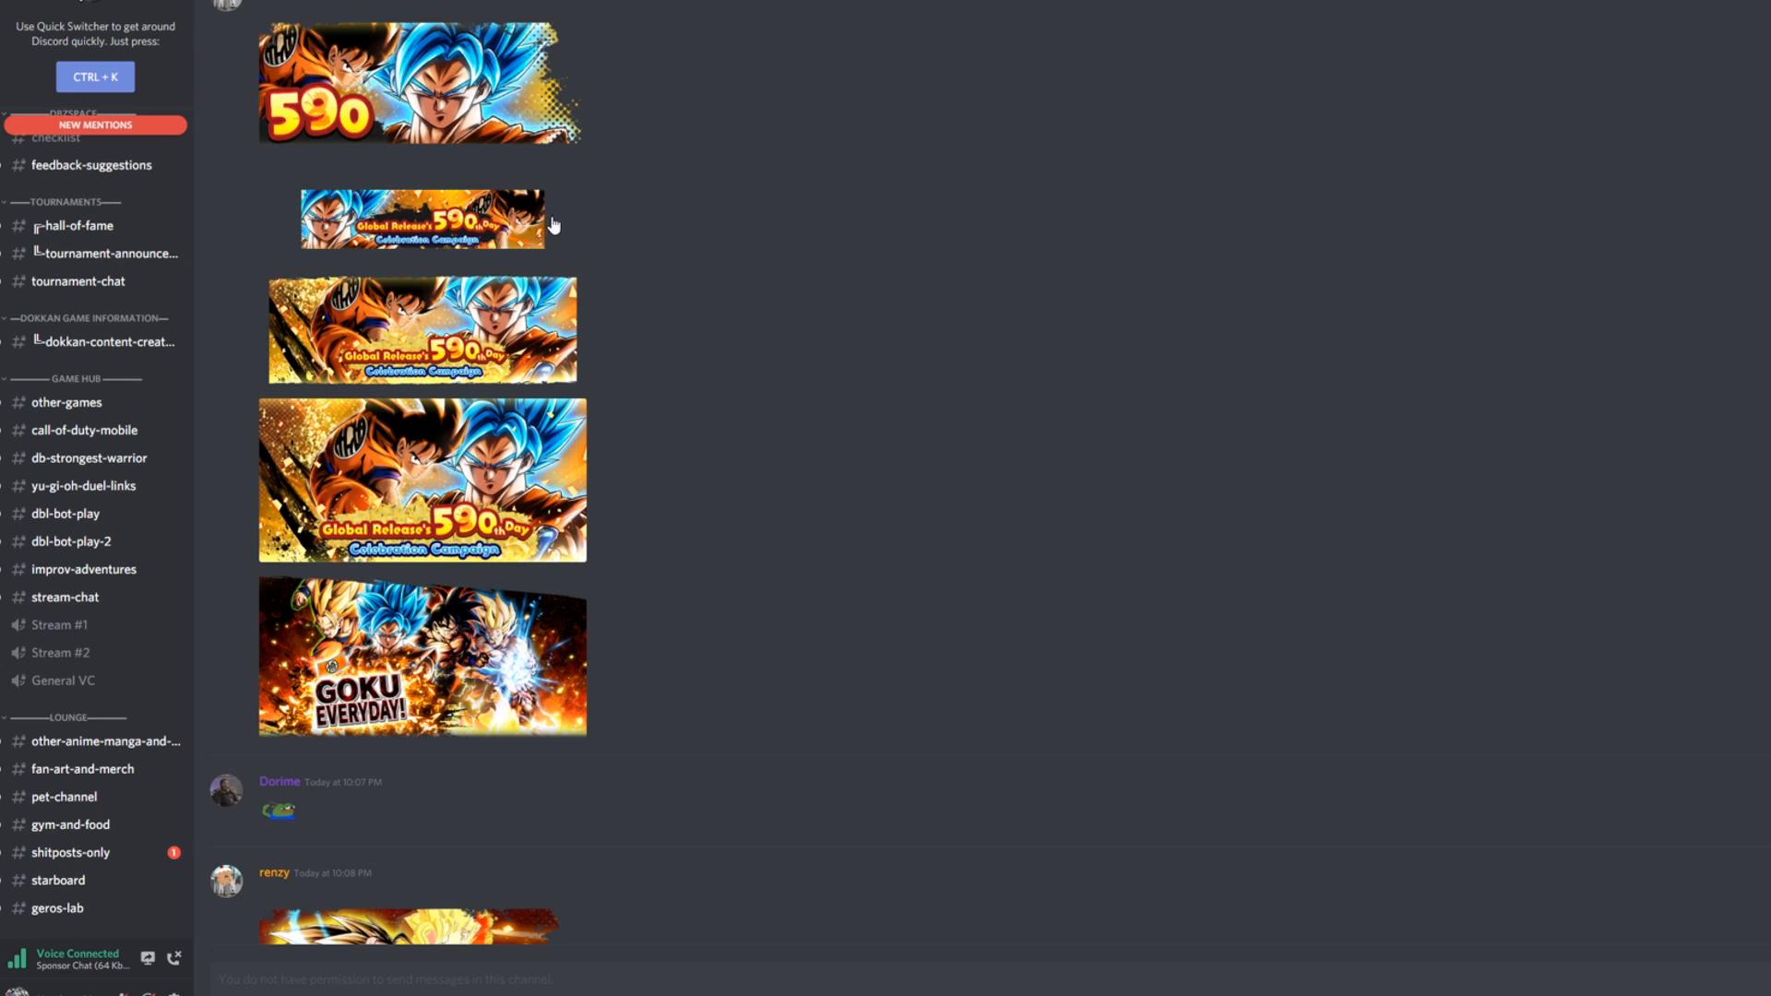
mouse_move(413, 309)
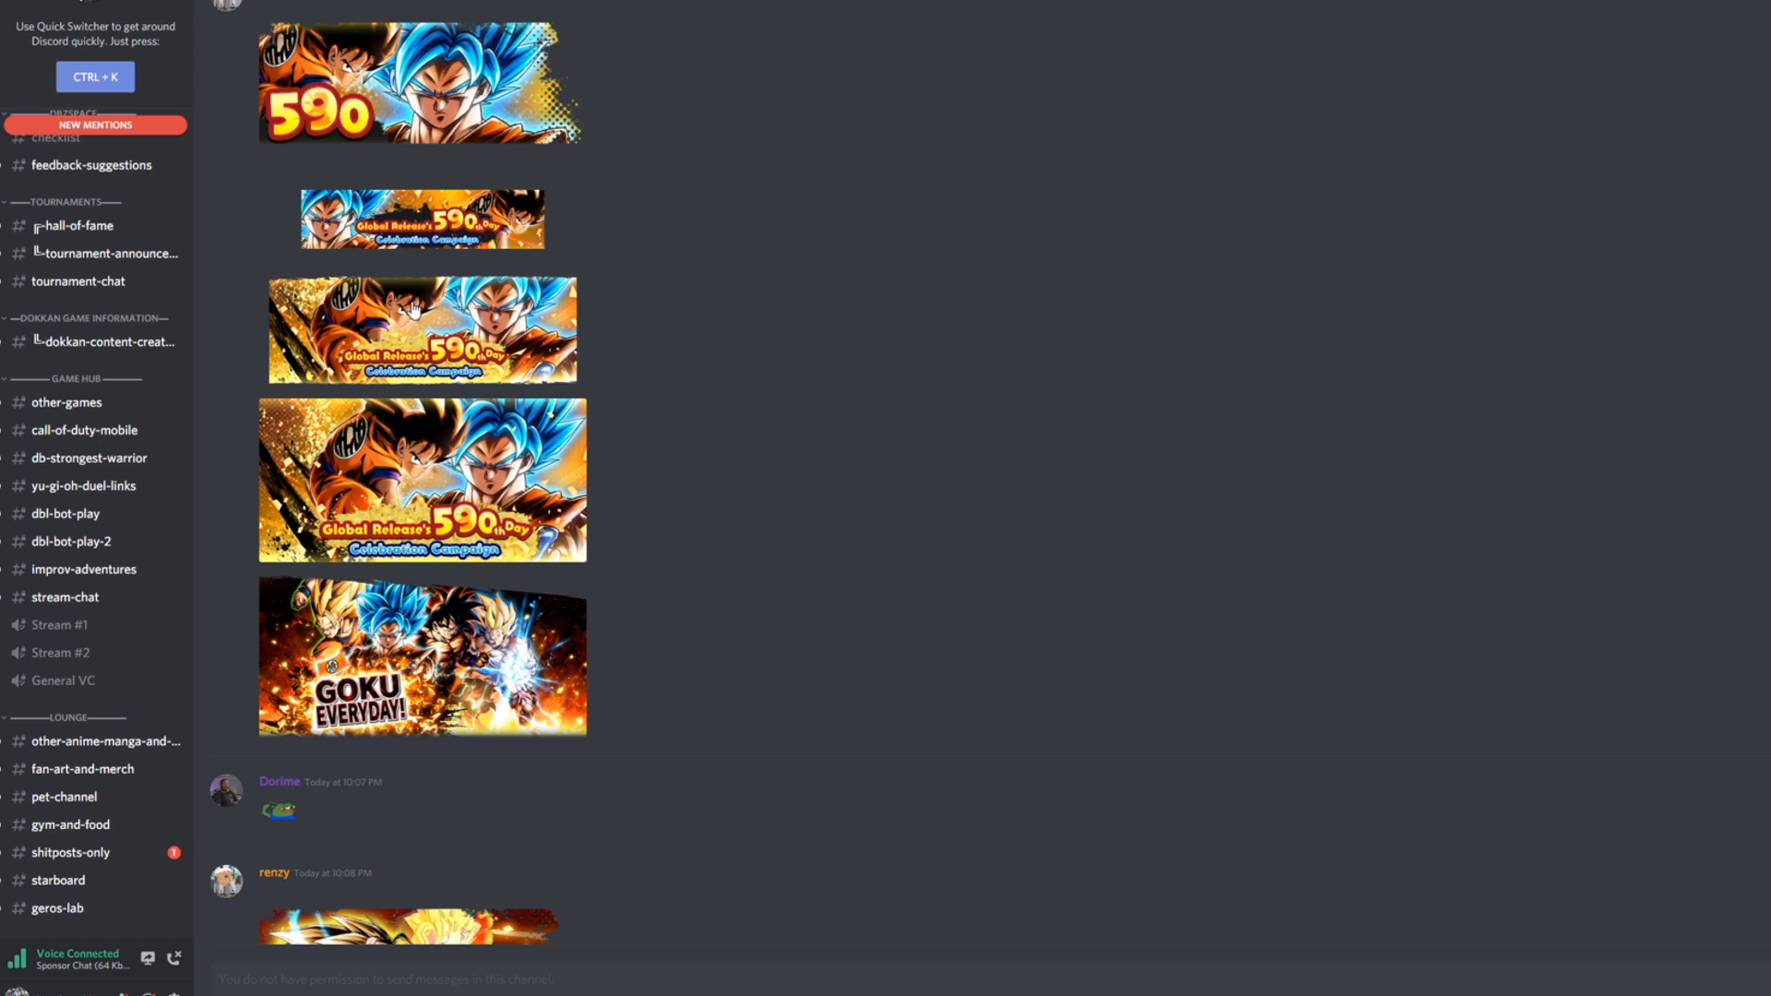
mouse_move(467, 352)
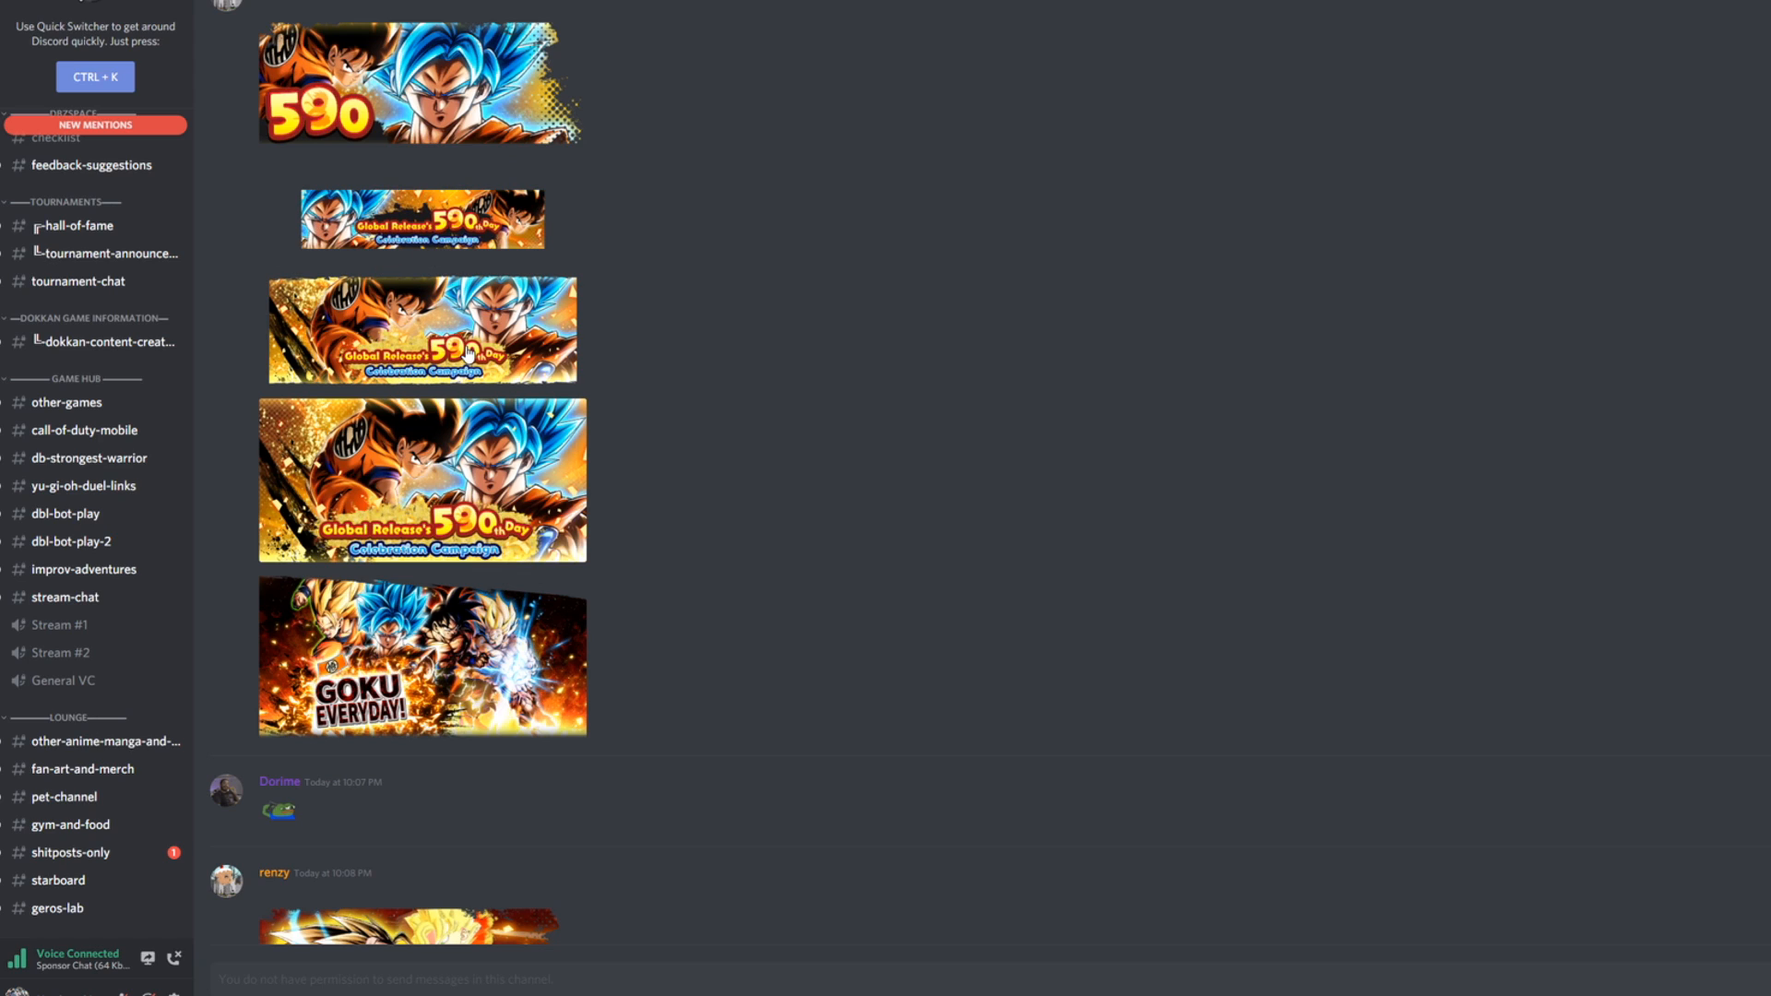
mouse_move(604, 363)
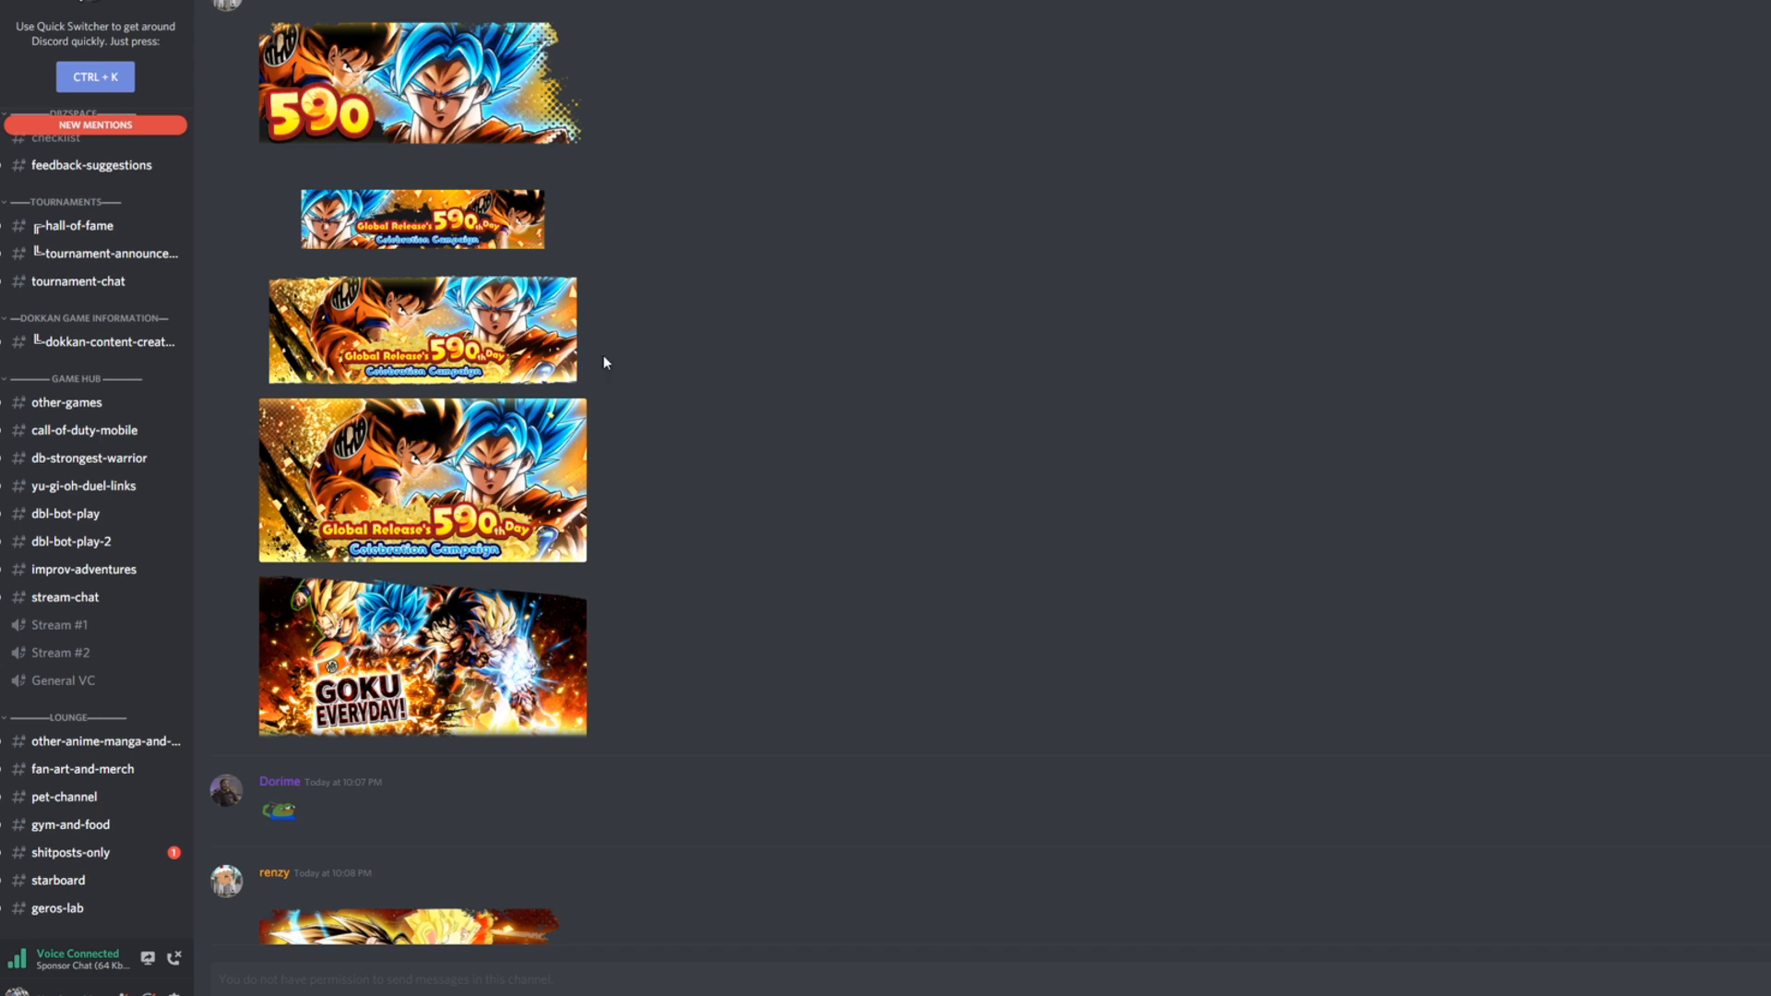
mouse_move(262, 357)
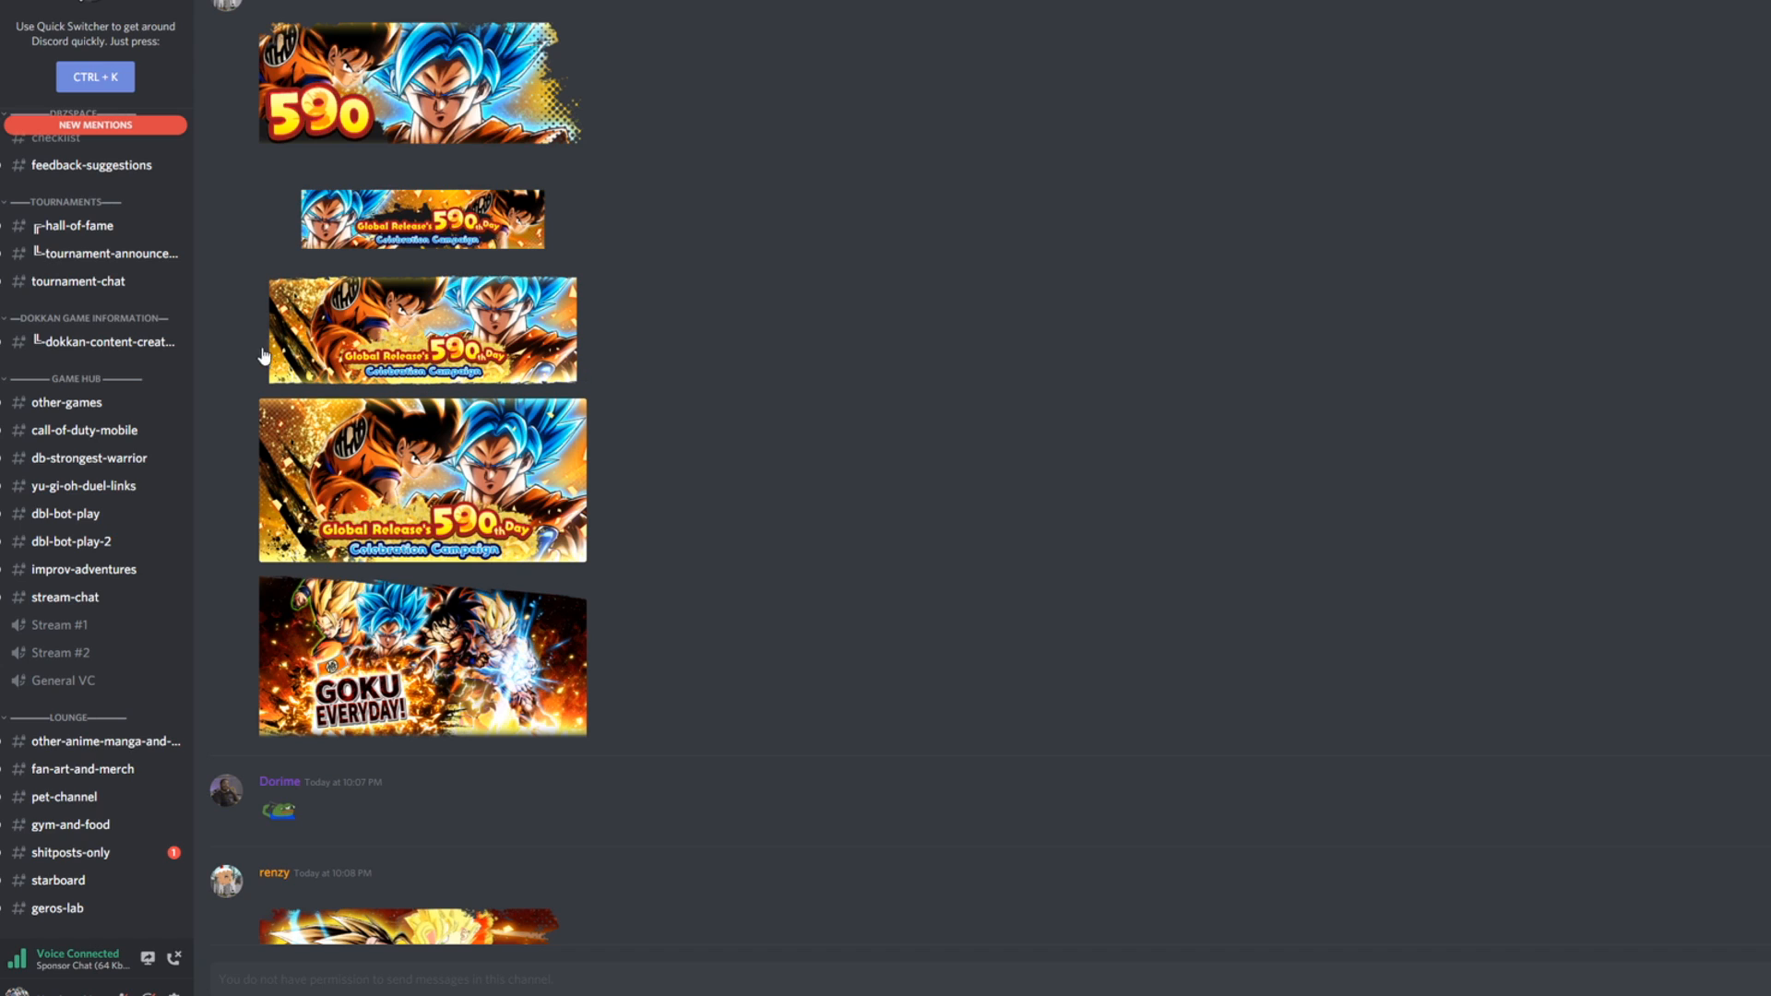
mouse_move(697, 494)
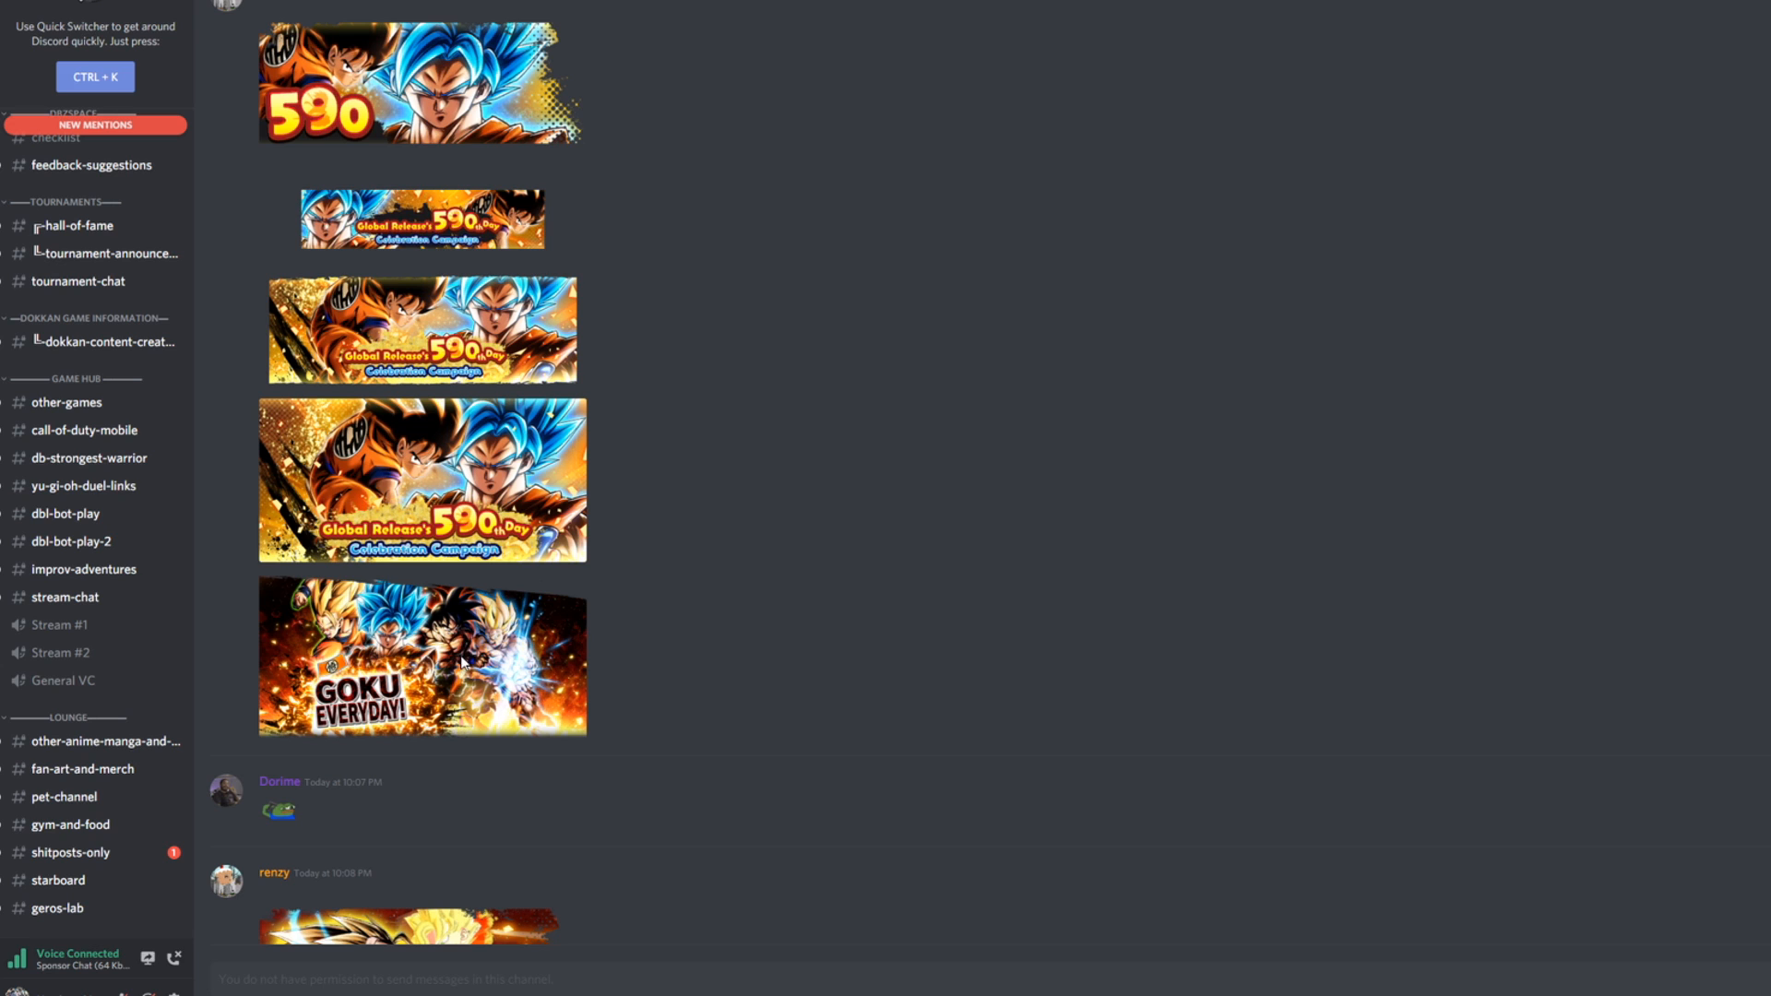
left_click(422, 657)
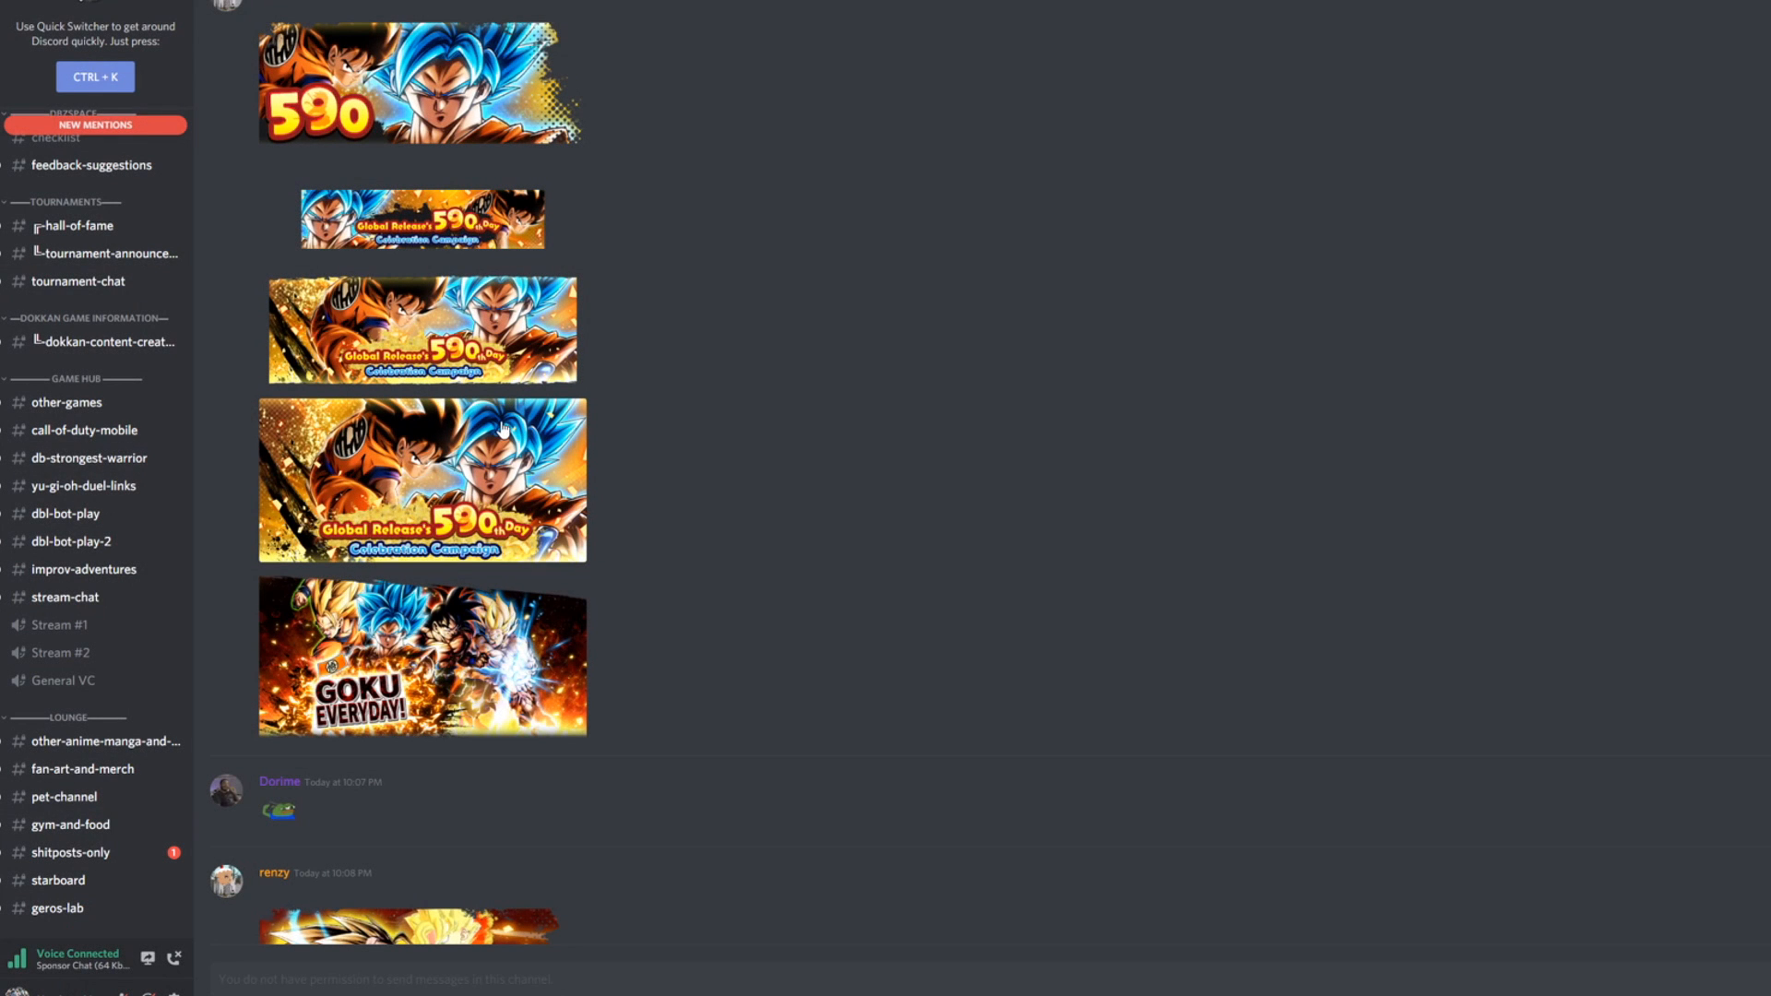
scroll("down", 3)
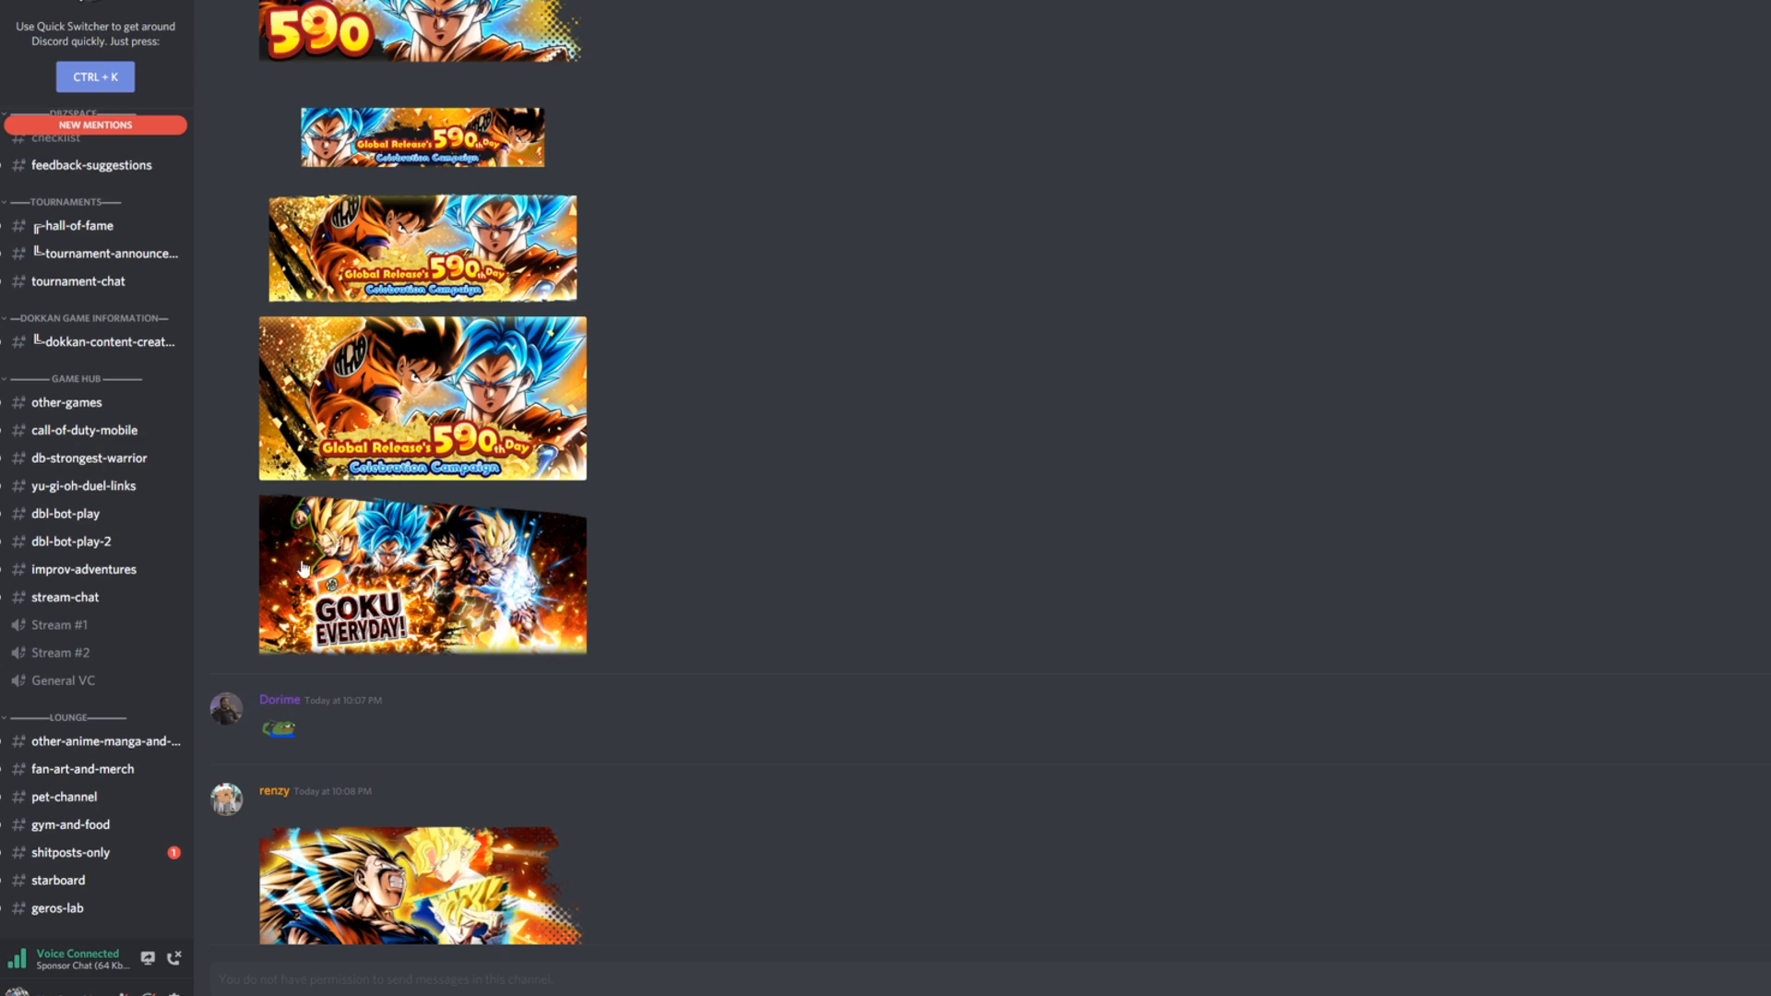
scroll("down", 3)
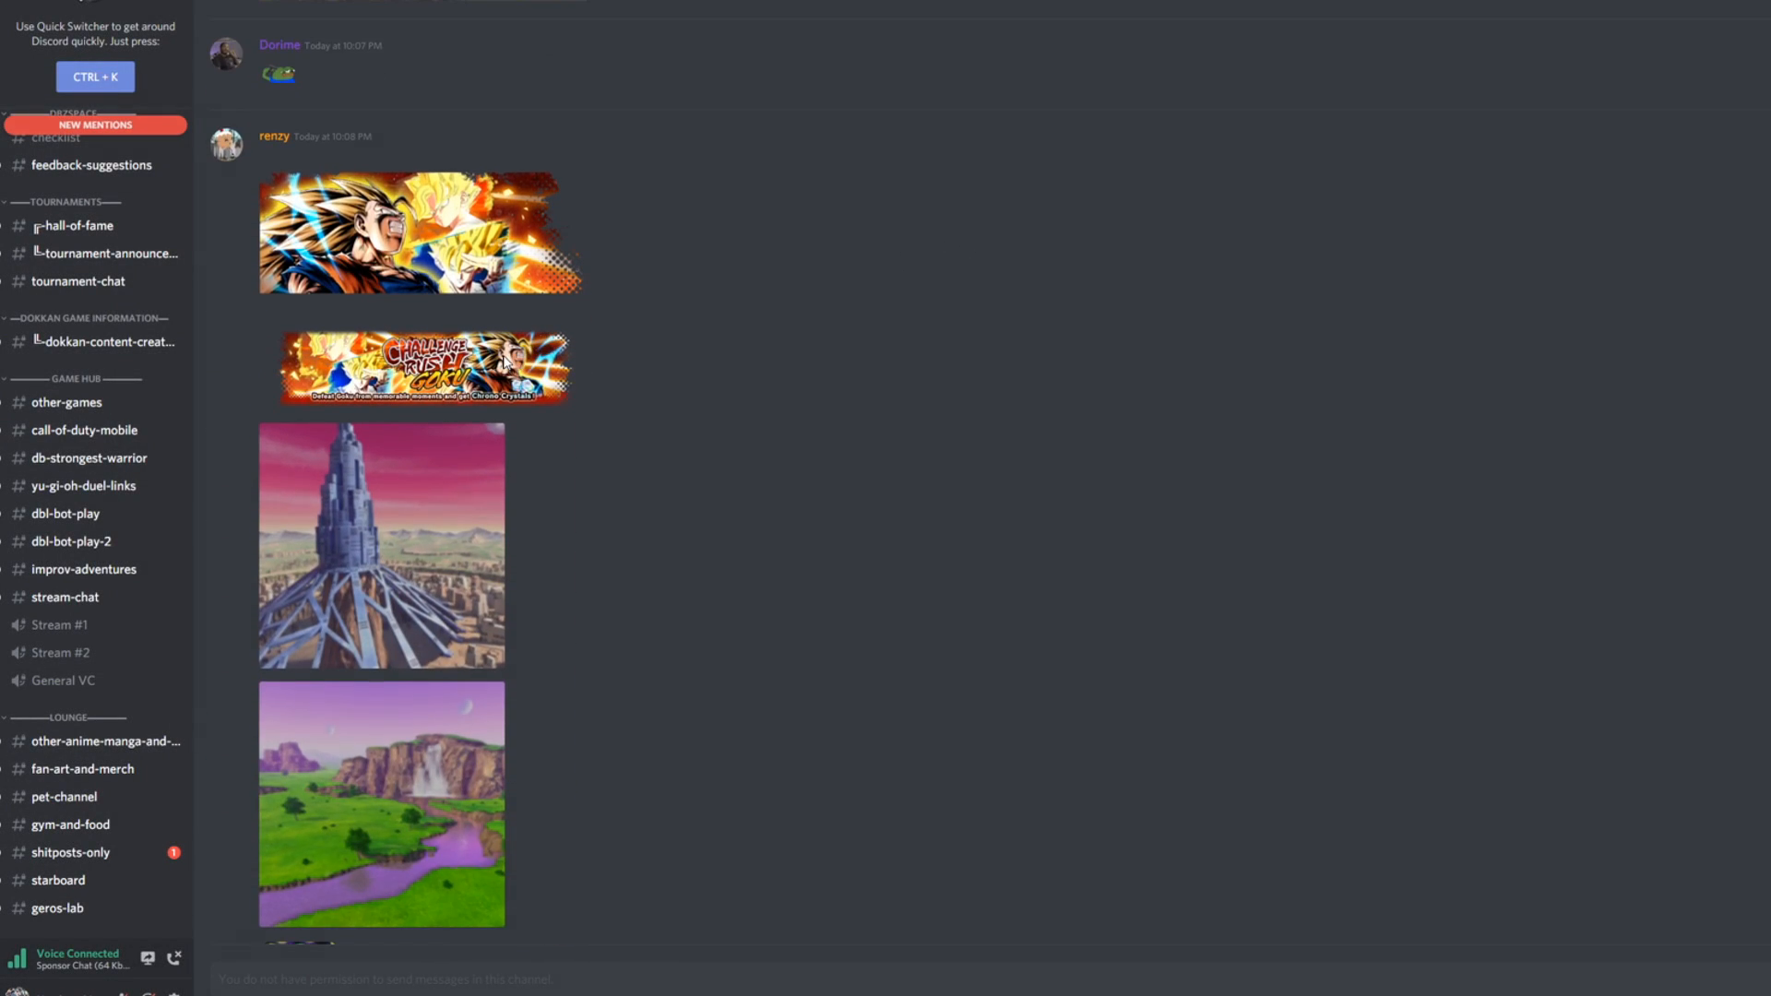
Enlarge the Challenge Rush Goku banner offering Chrono Crystals for defeating Goku
left_click(423, 367)
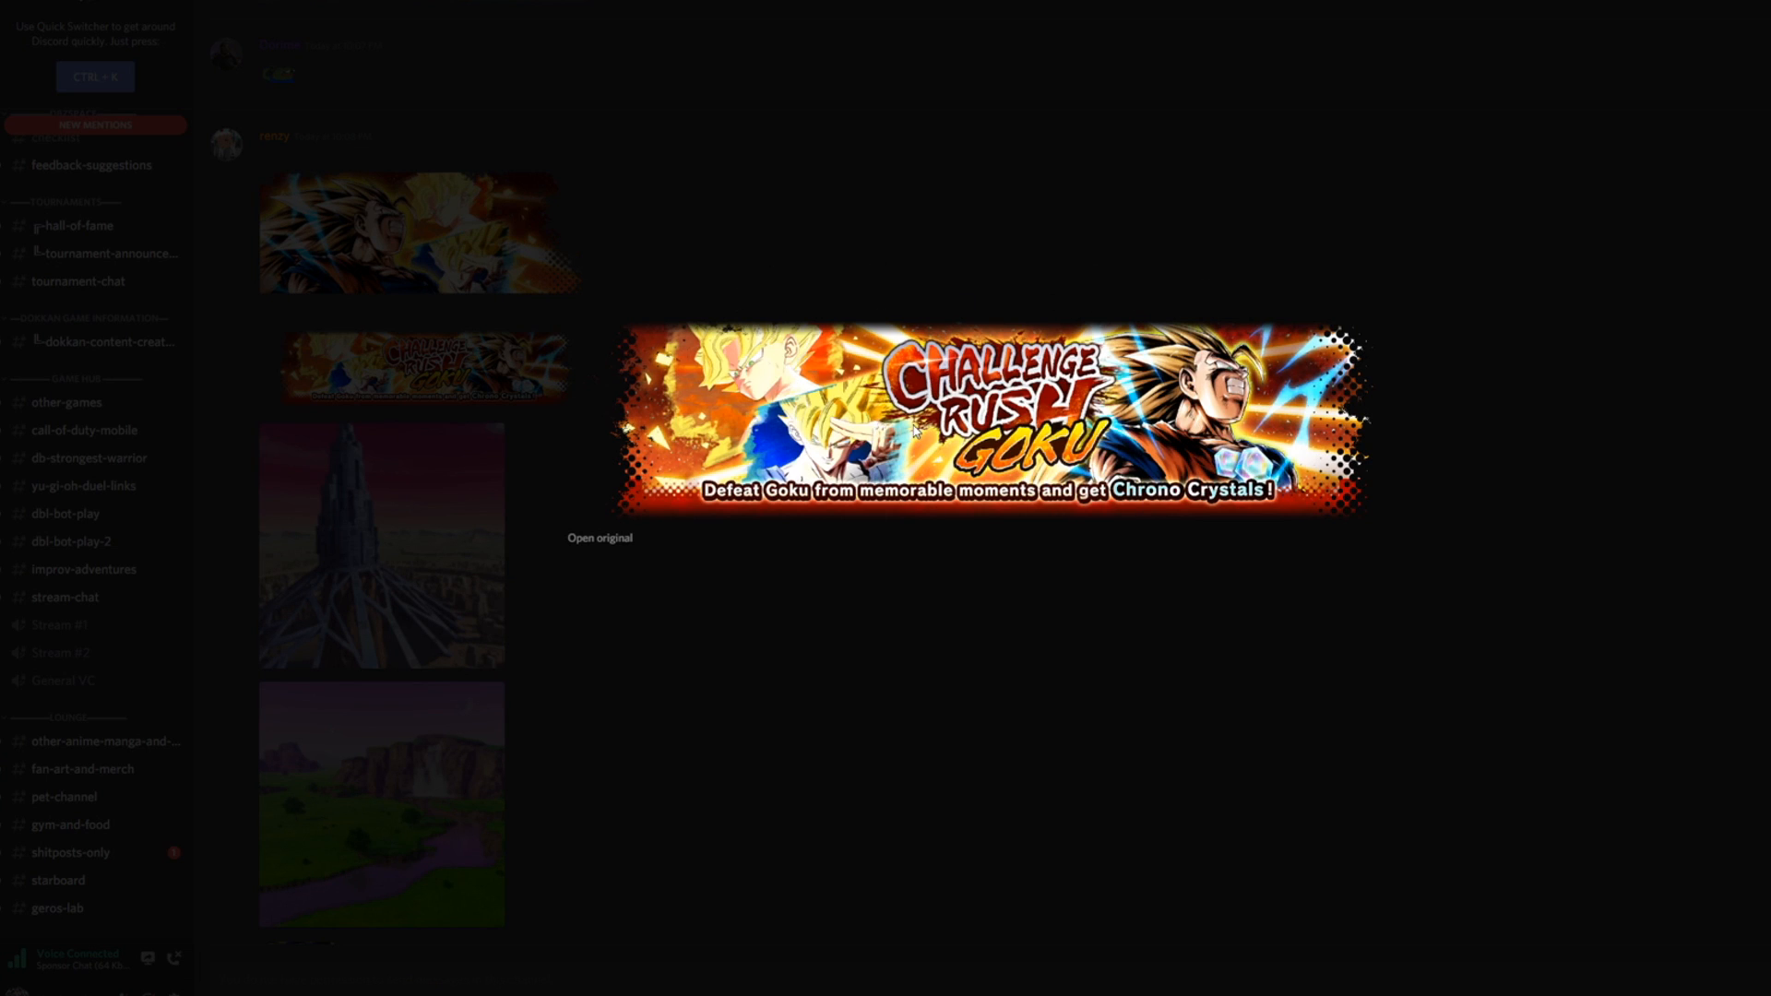
mouse_move(838, 552)
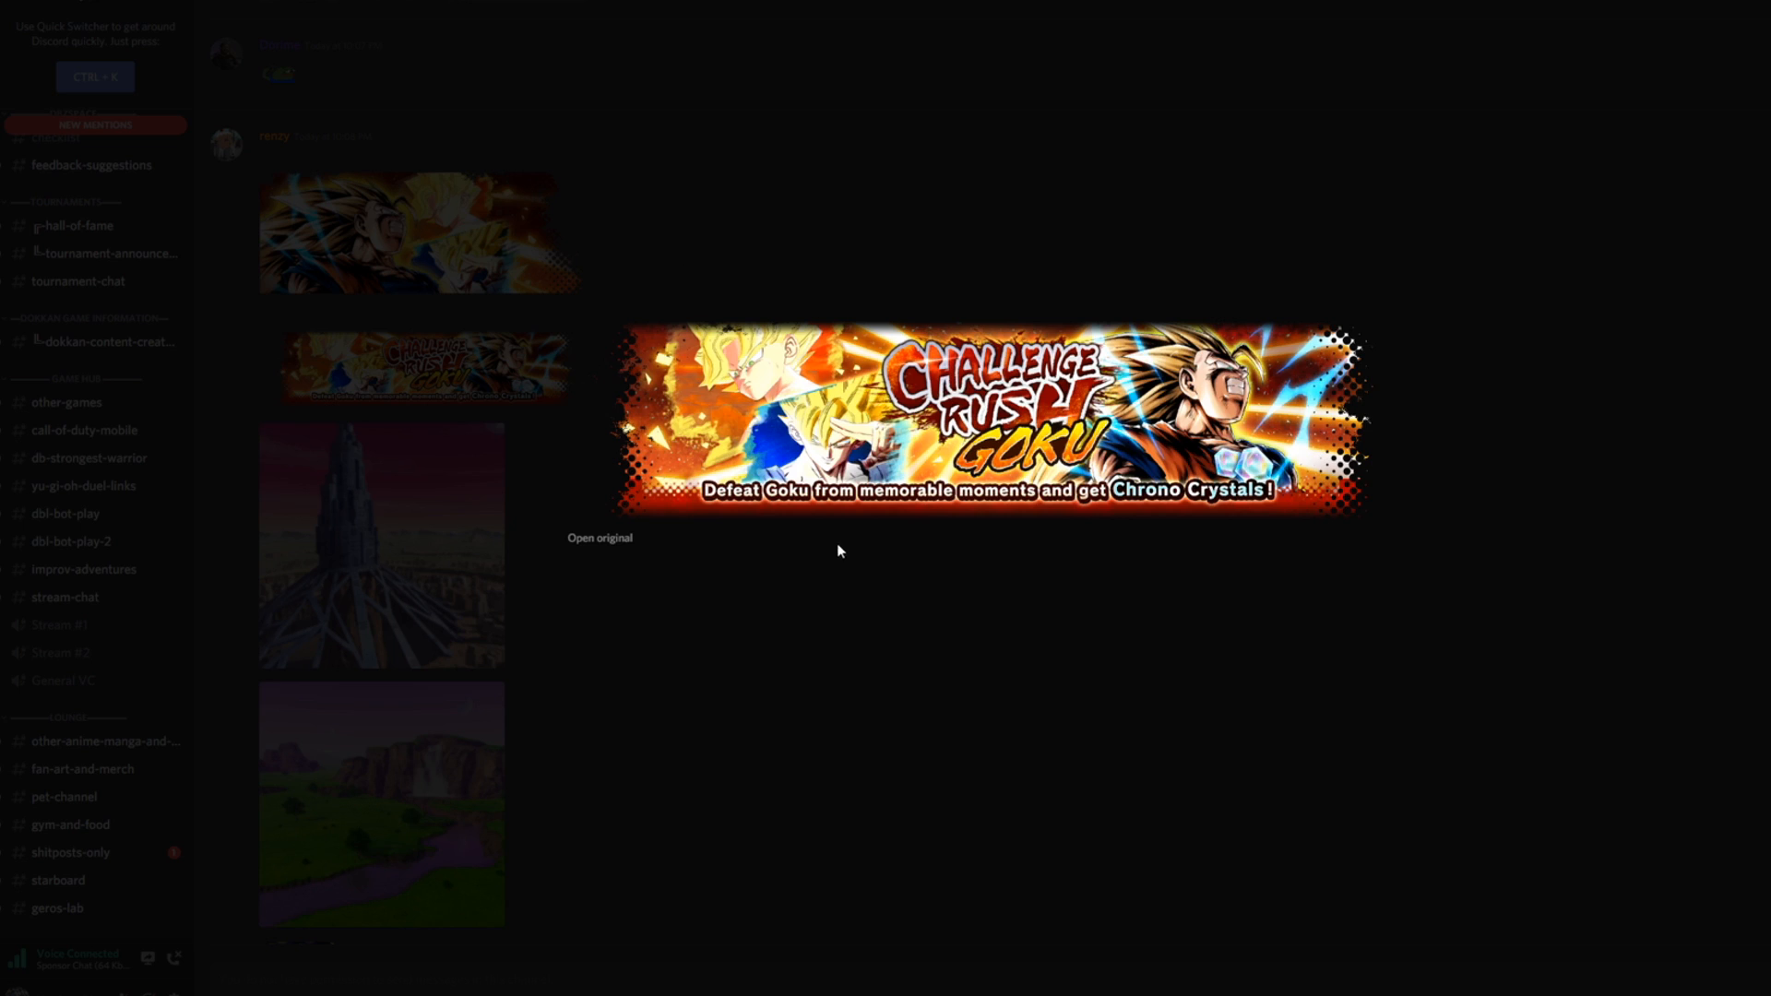
mouse_move(1422, 116)
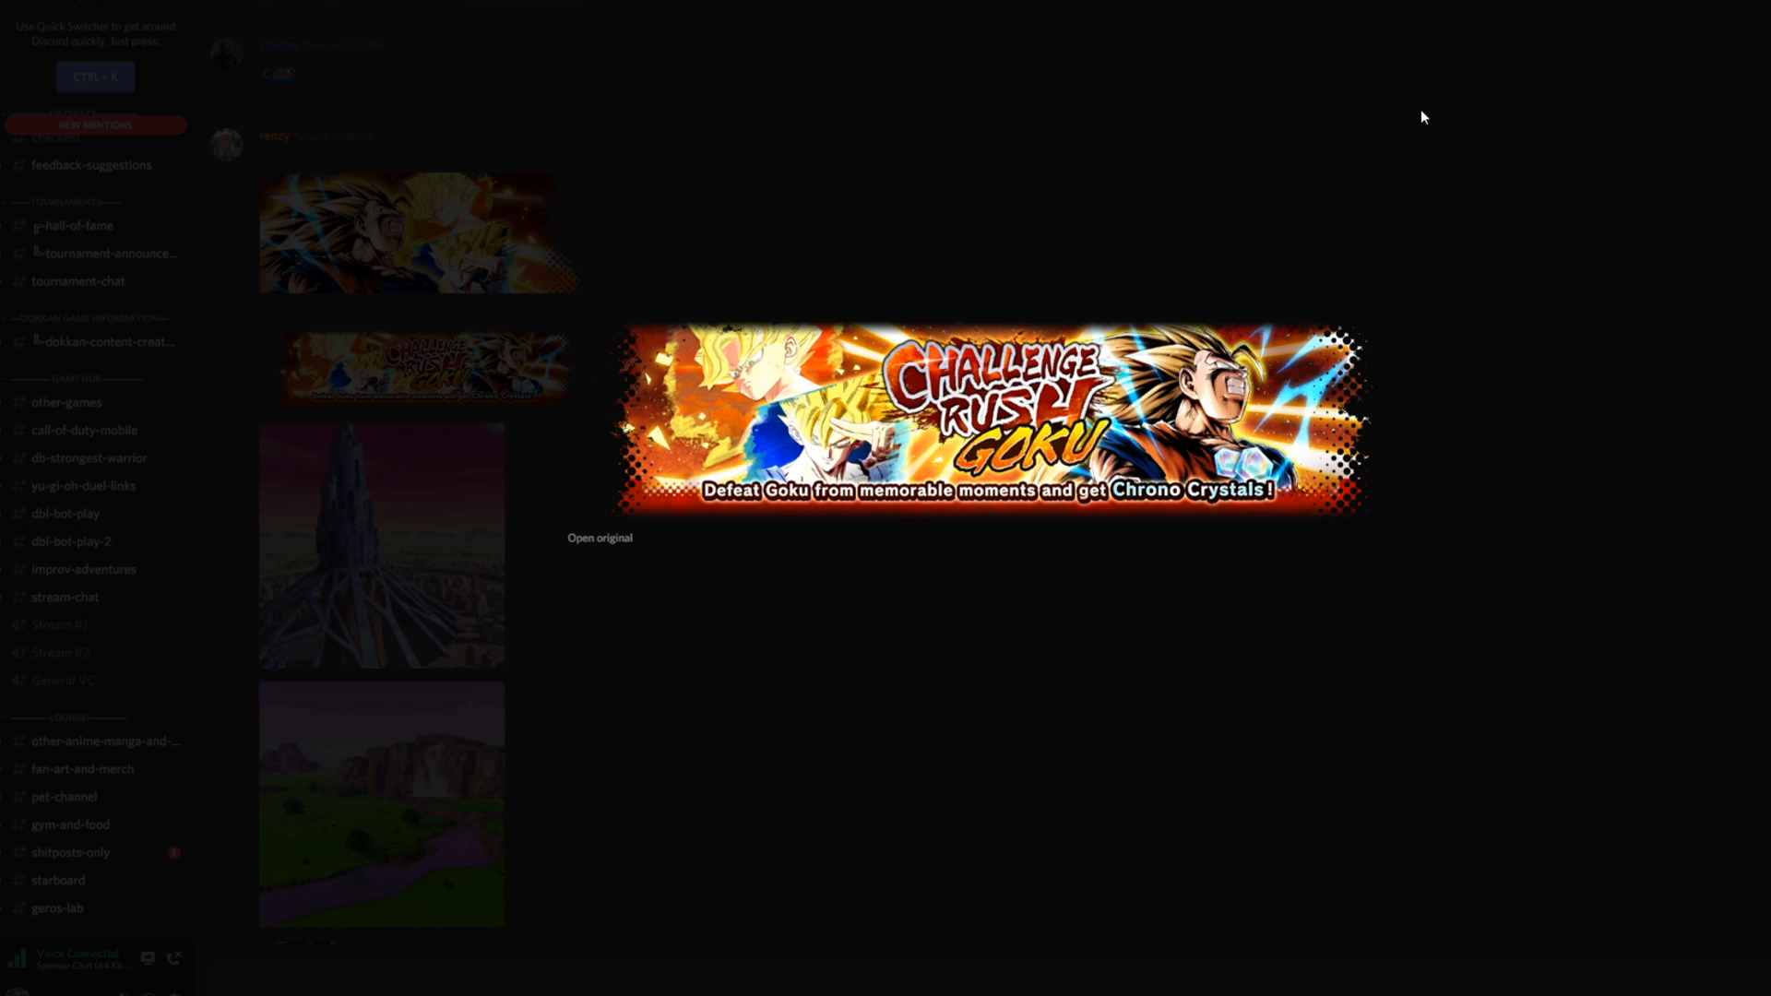
mouse_move(1422, 138)
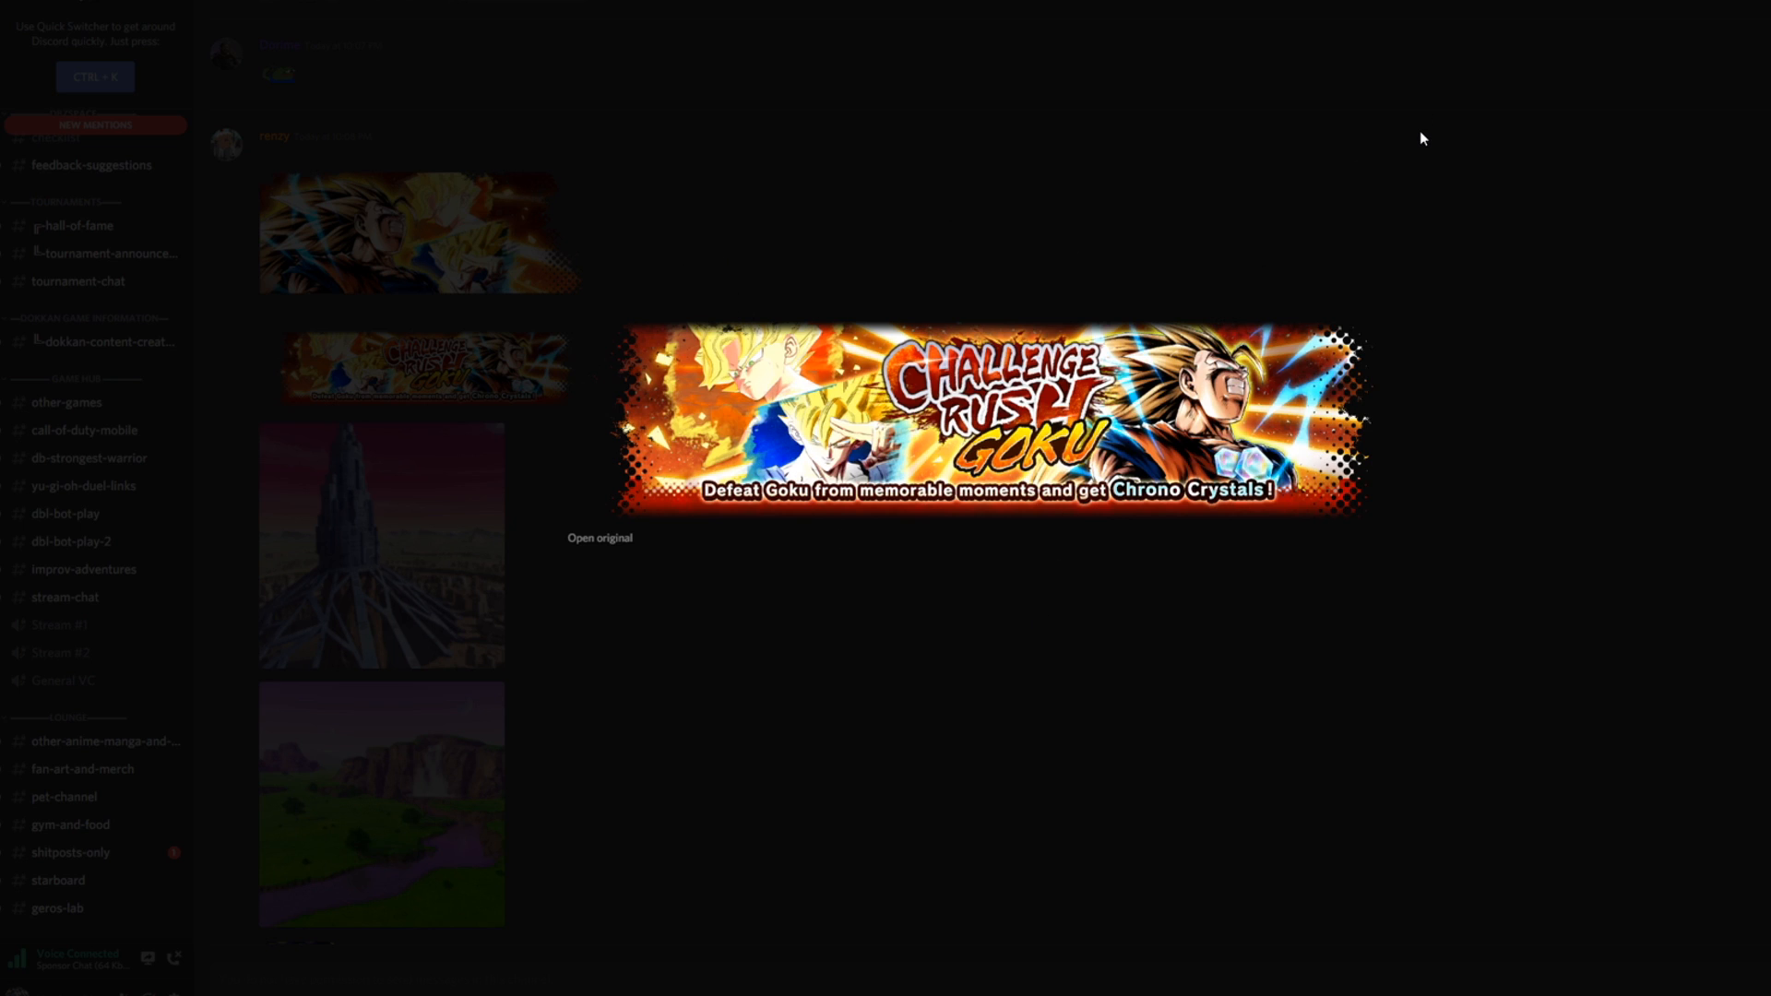
mouse_move(1376, 129)
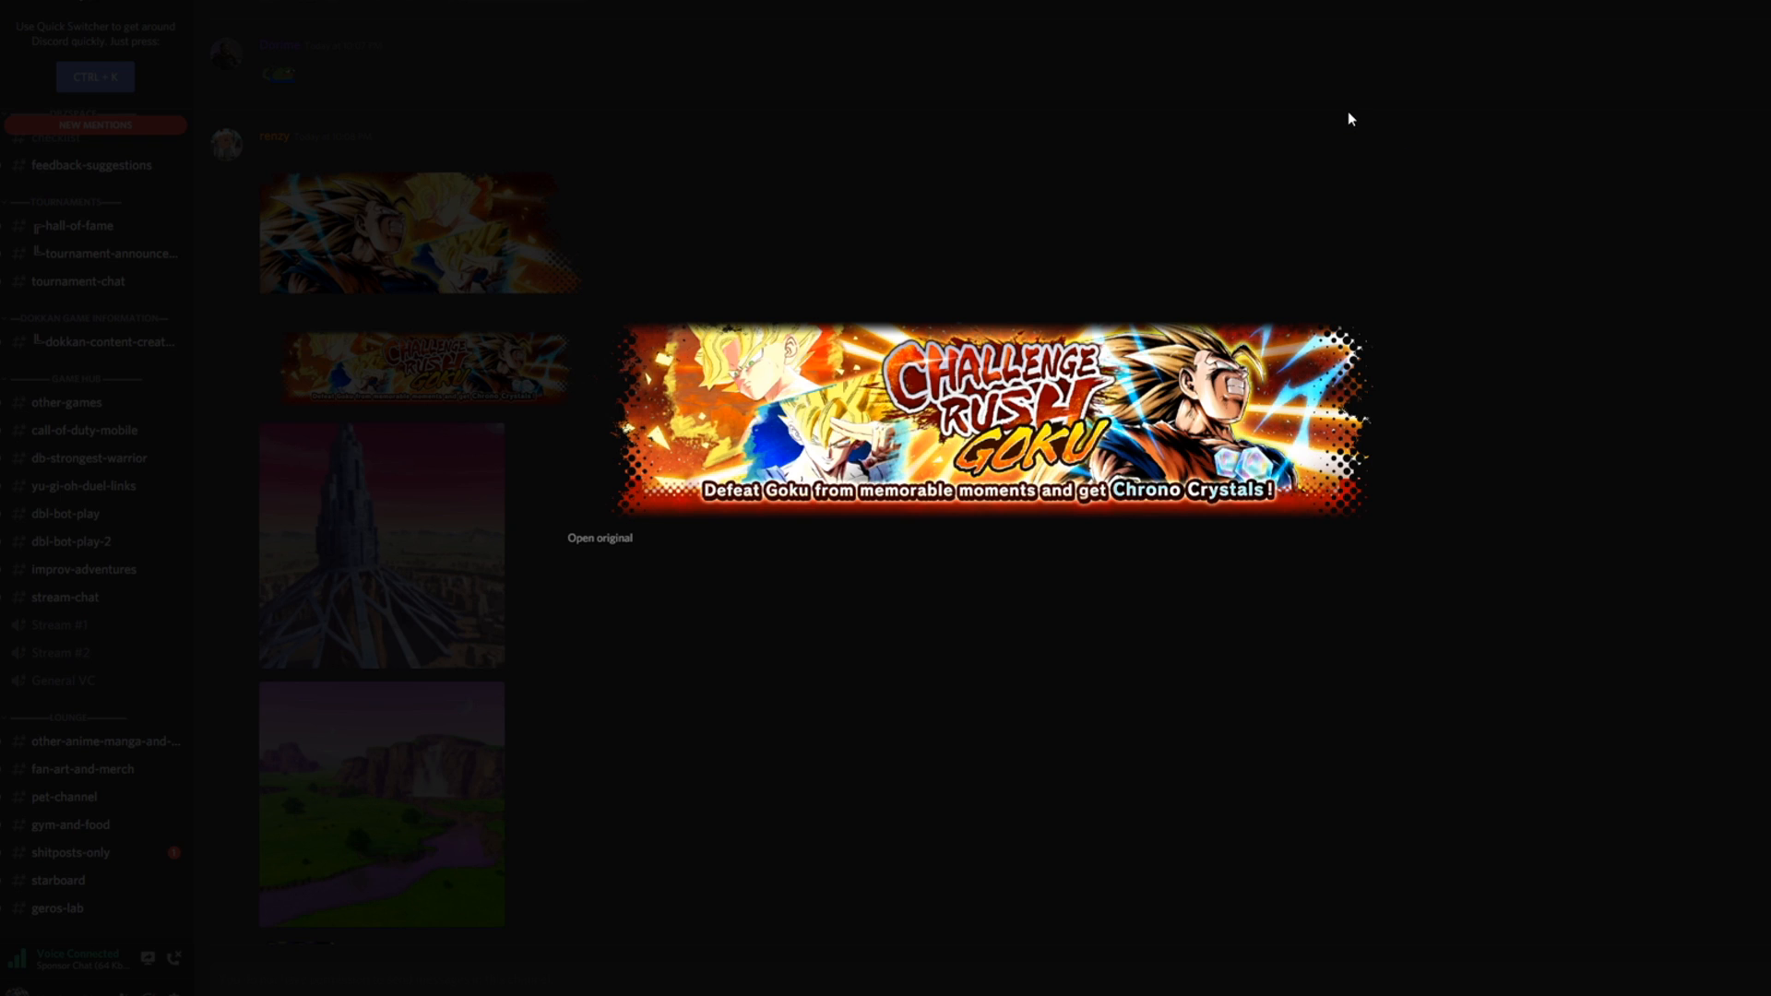
mouse_move(1478, 267)
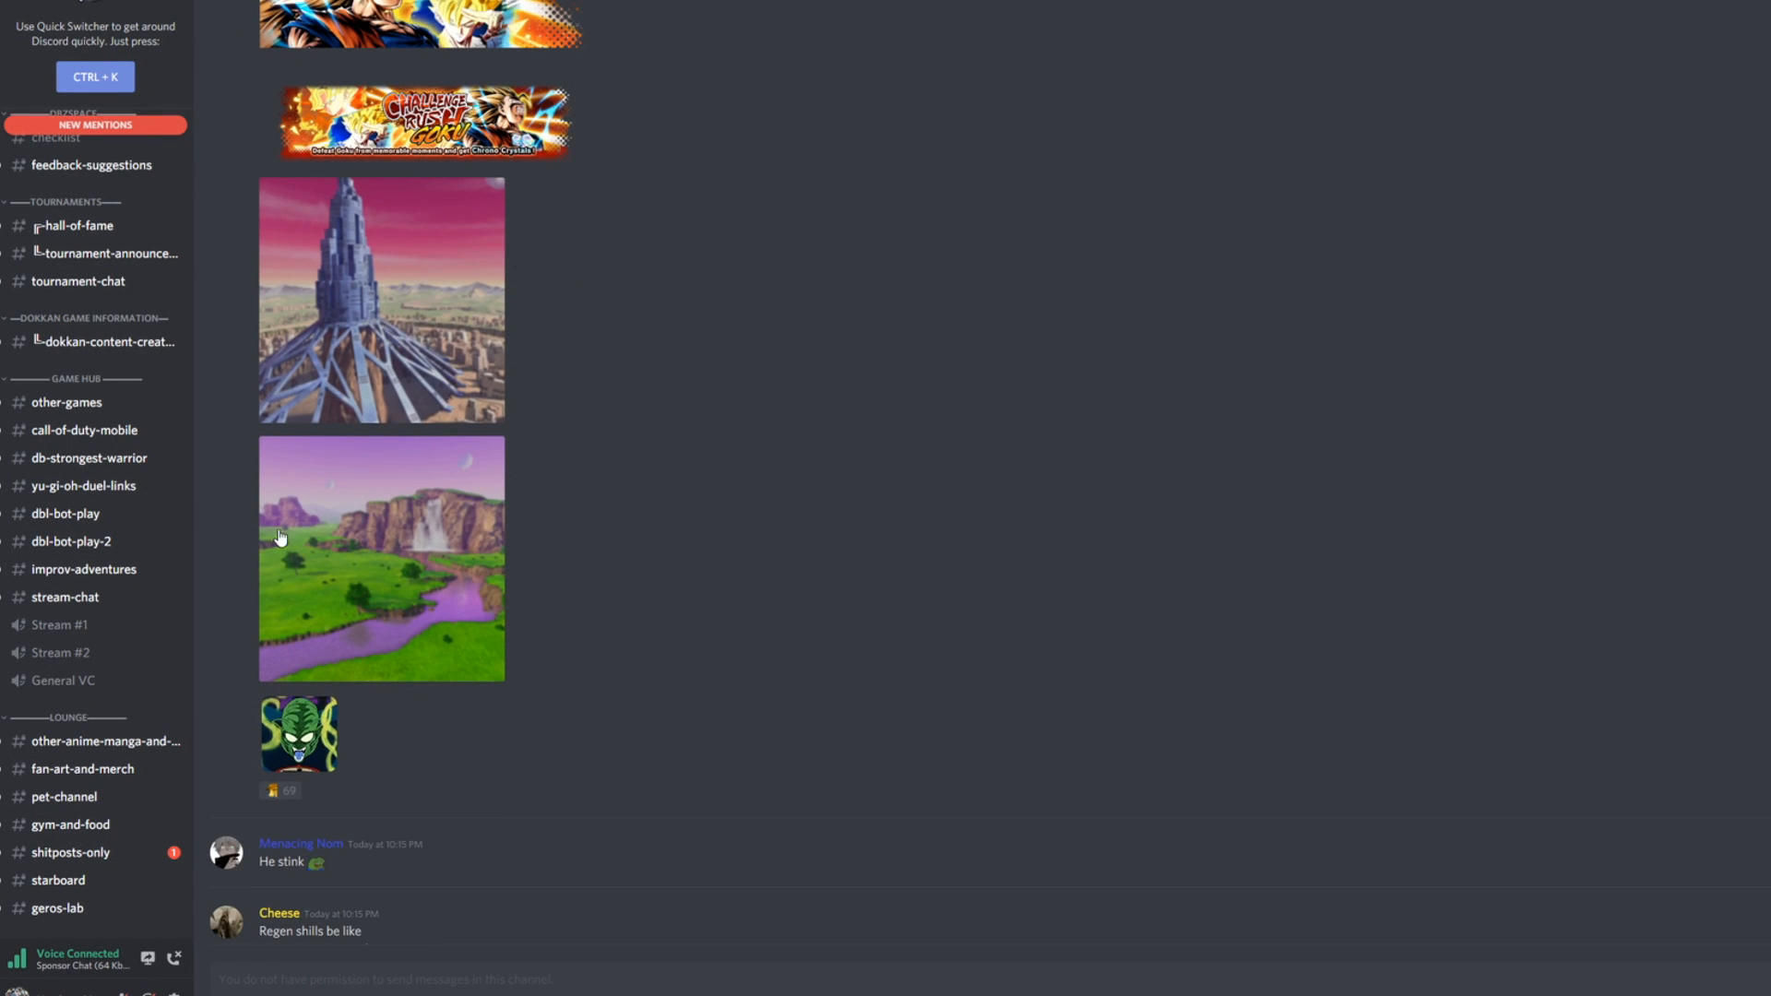
mouse_move(335, 787)
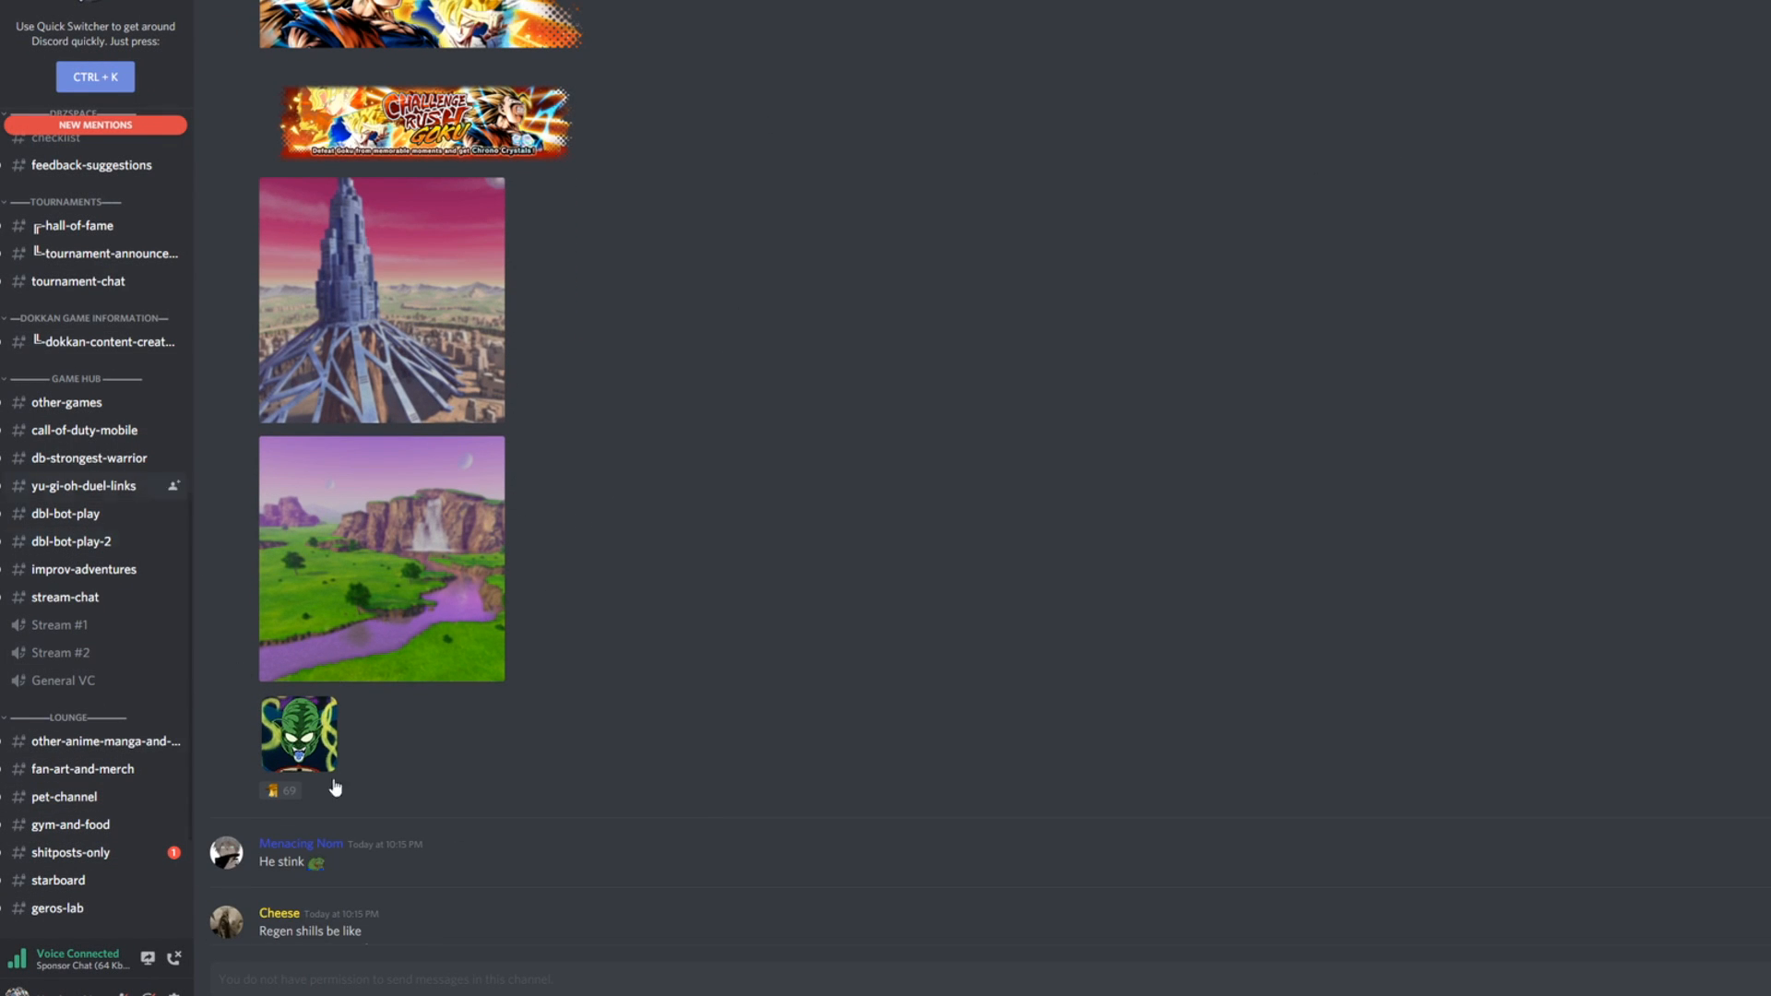
Scroll to renzy's post and highlight the Gotenks Legends Road and Ginyu Goku lines
scroll("down", 3)
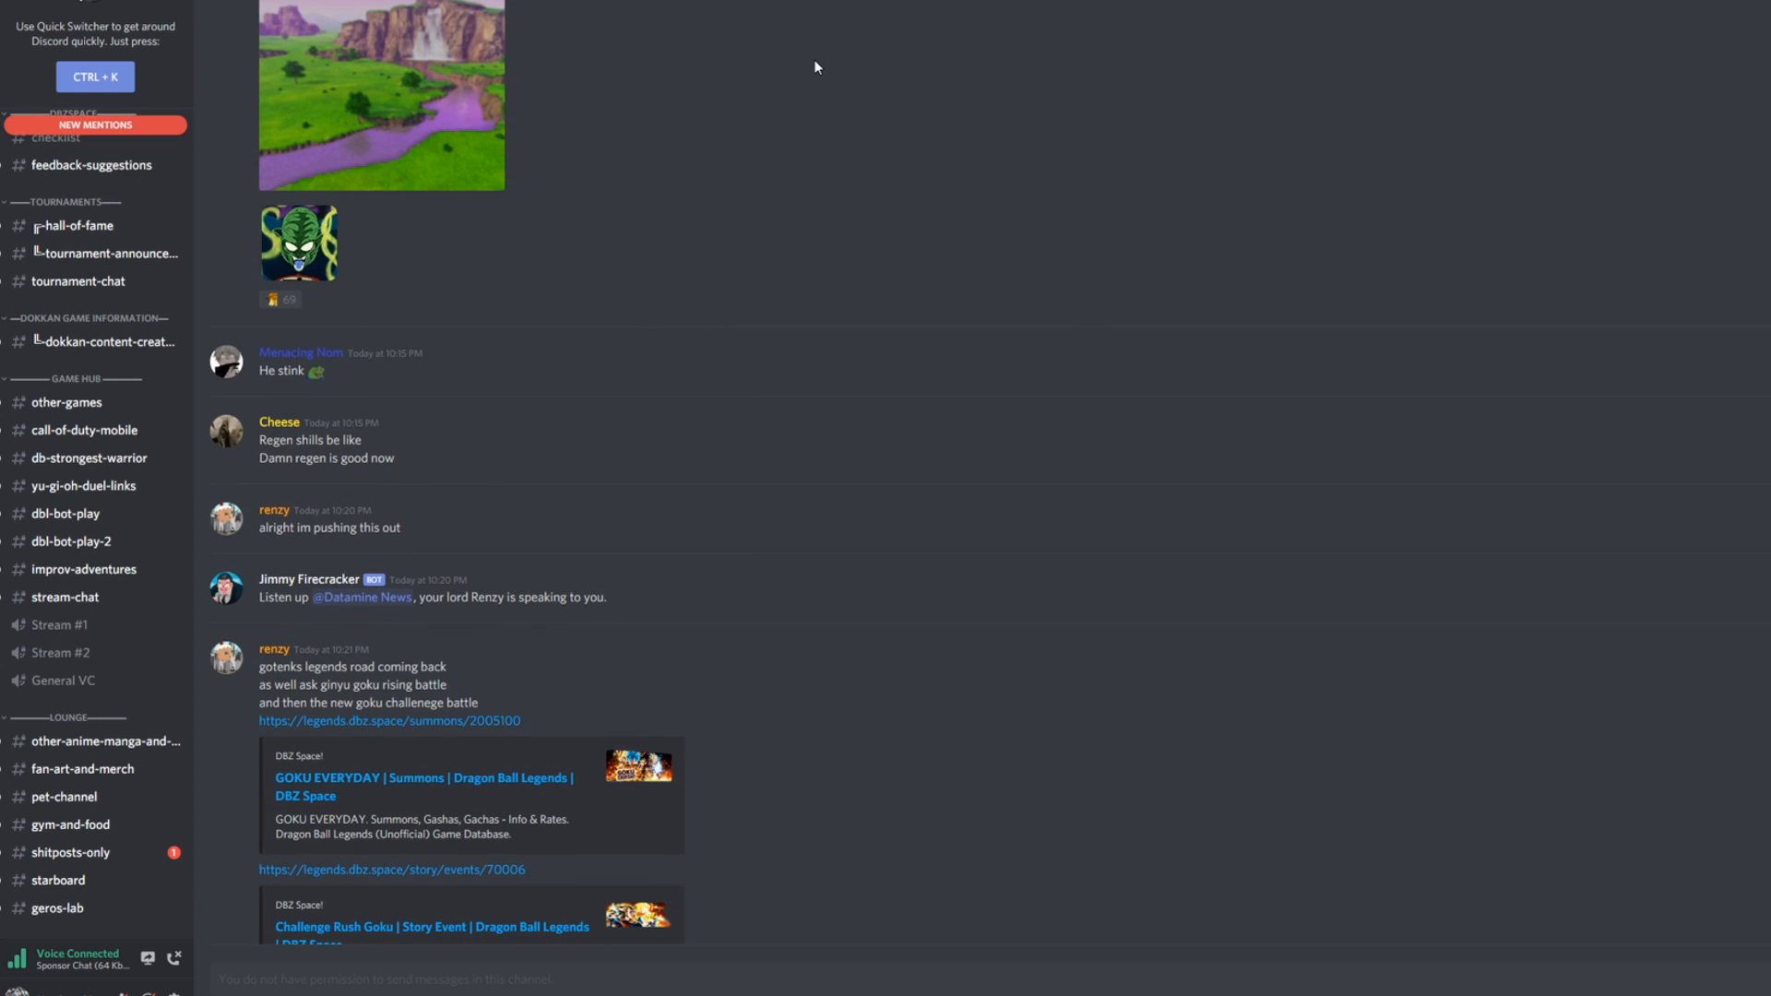
scroll("down", 3)
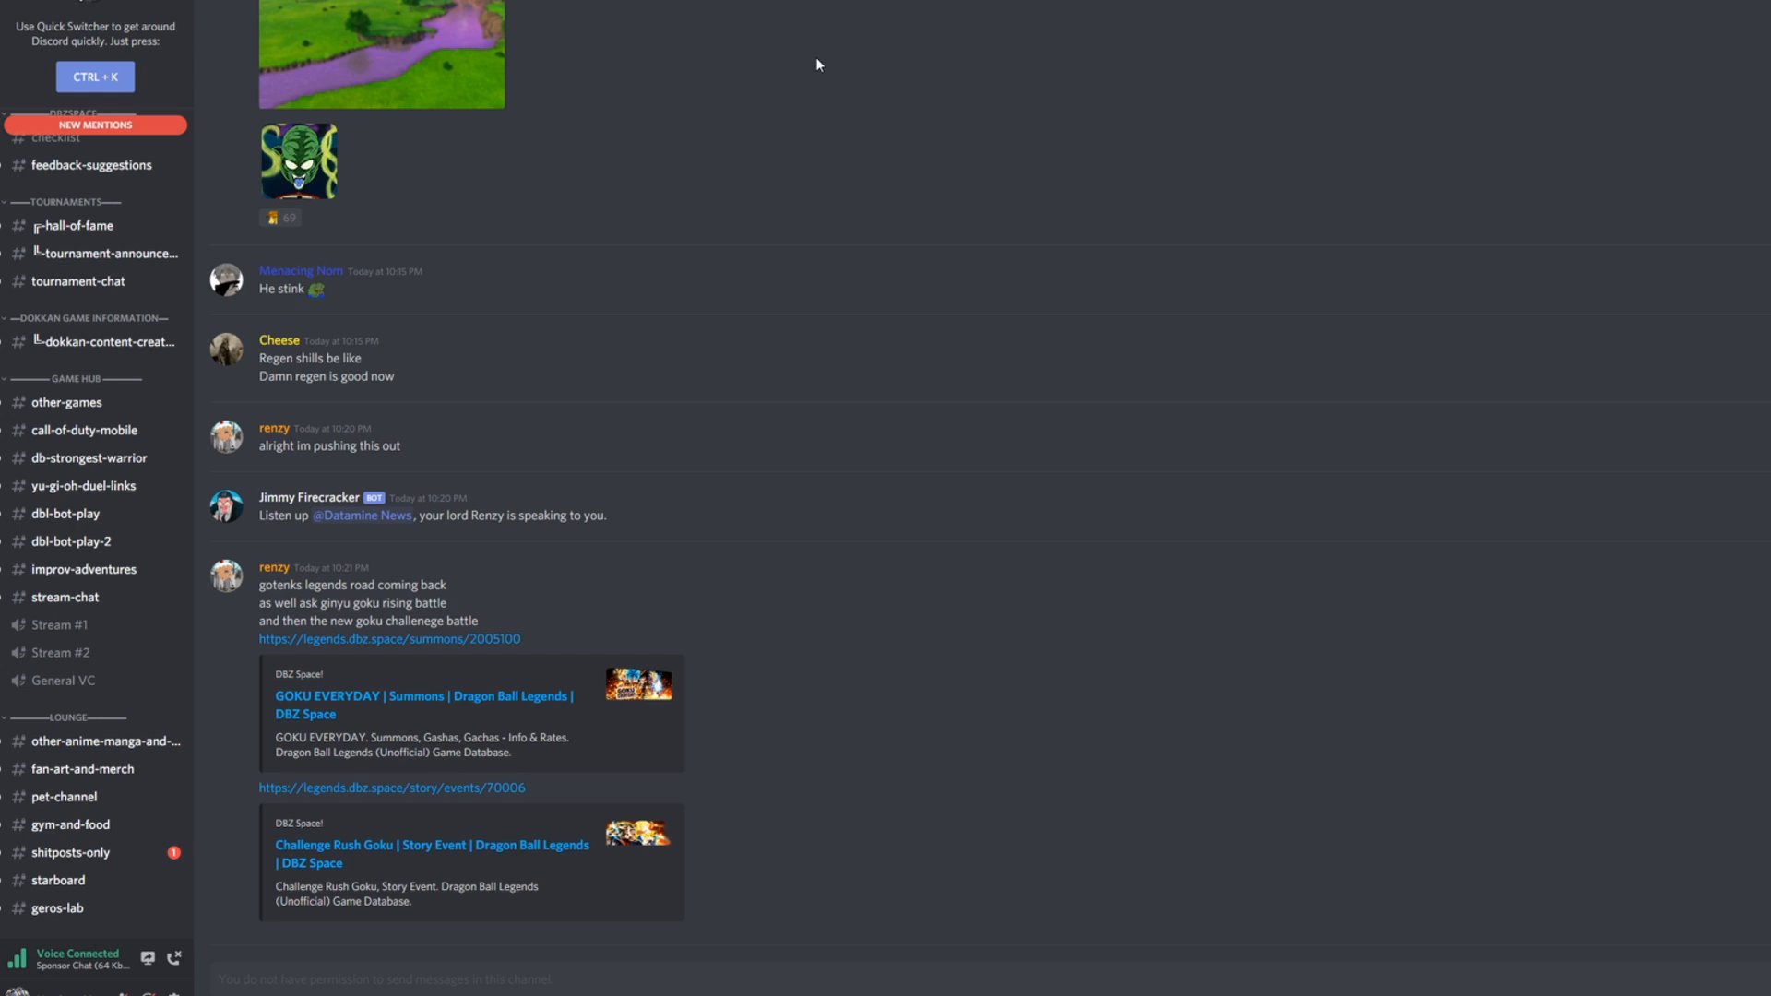
mouse_move(822, 59)
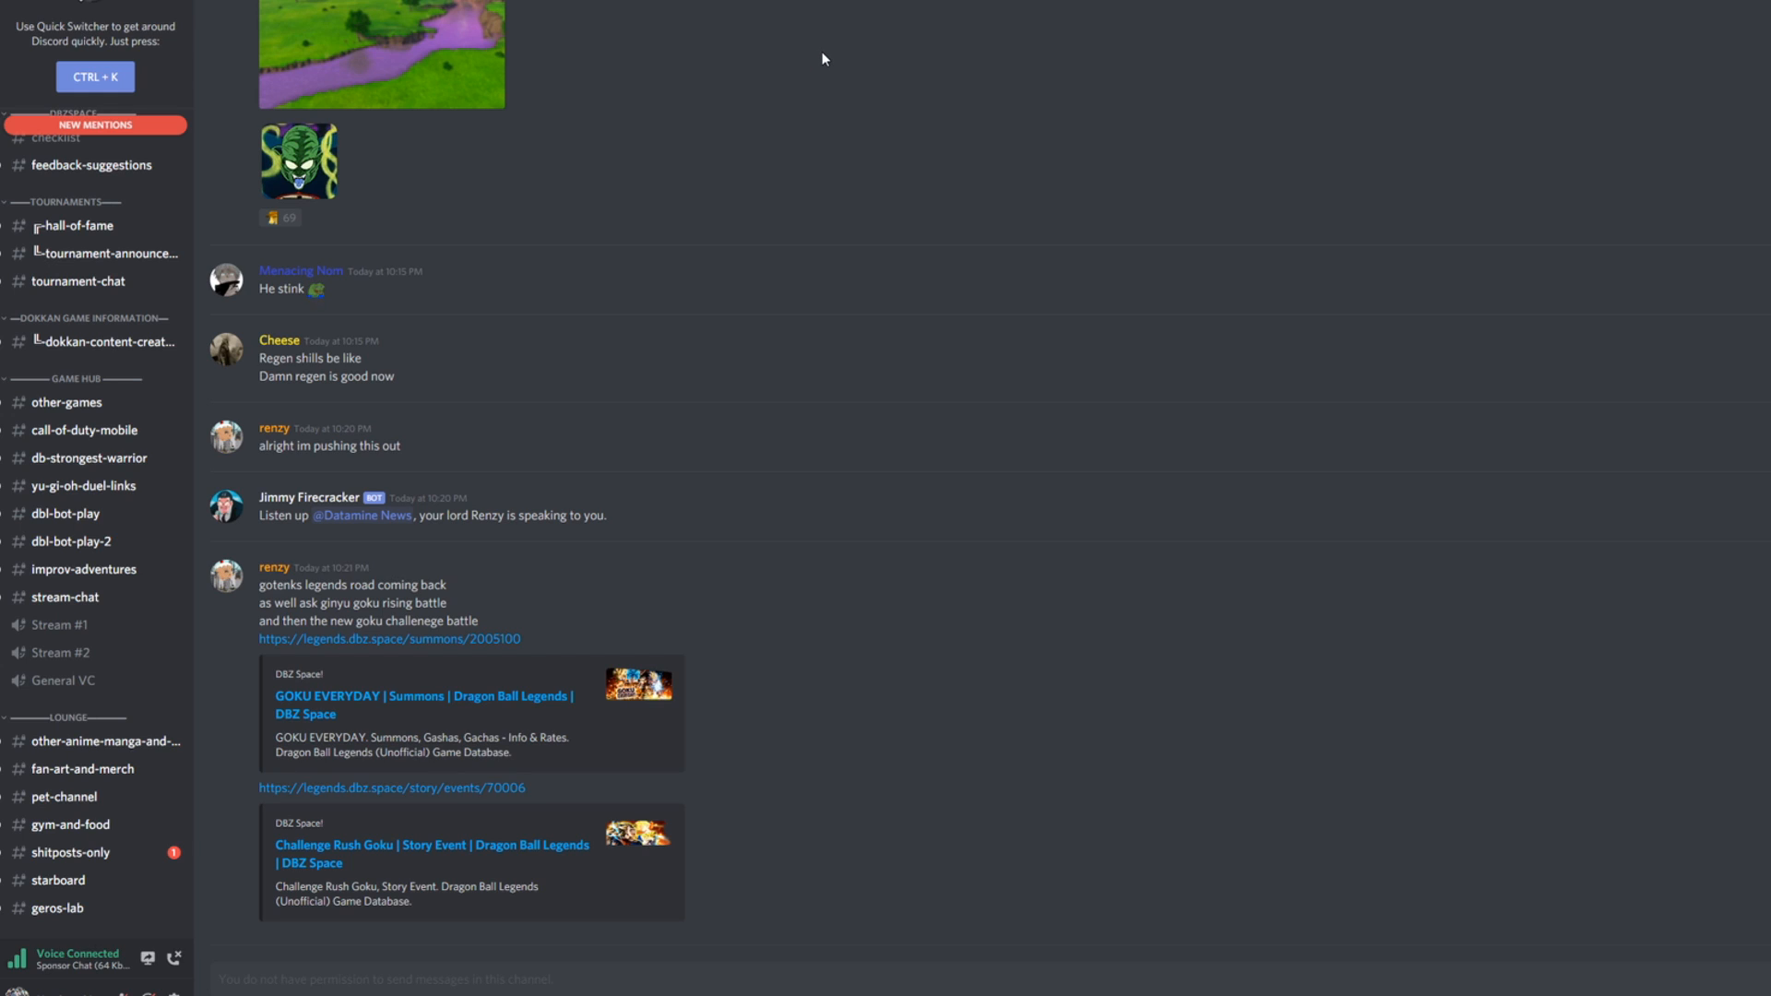
mouse_move(761, 135)
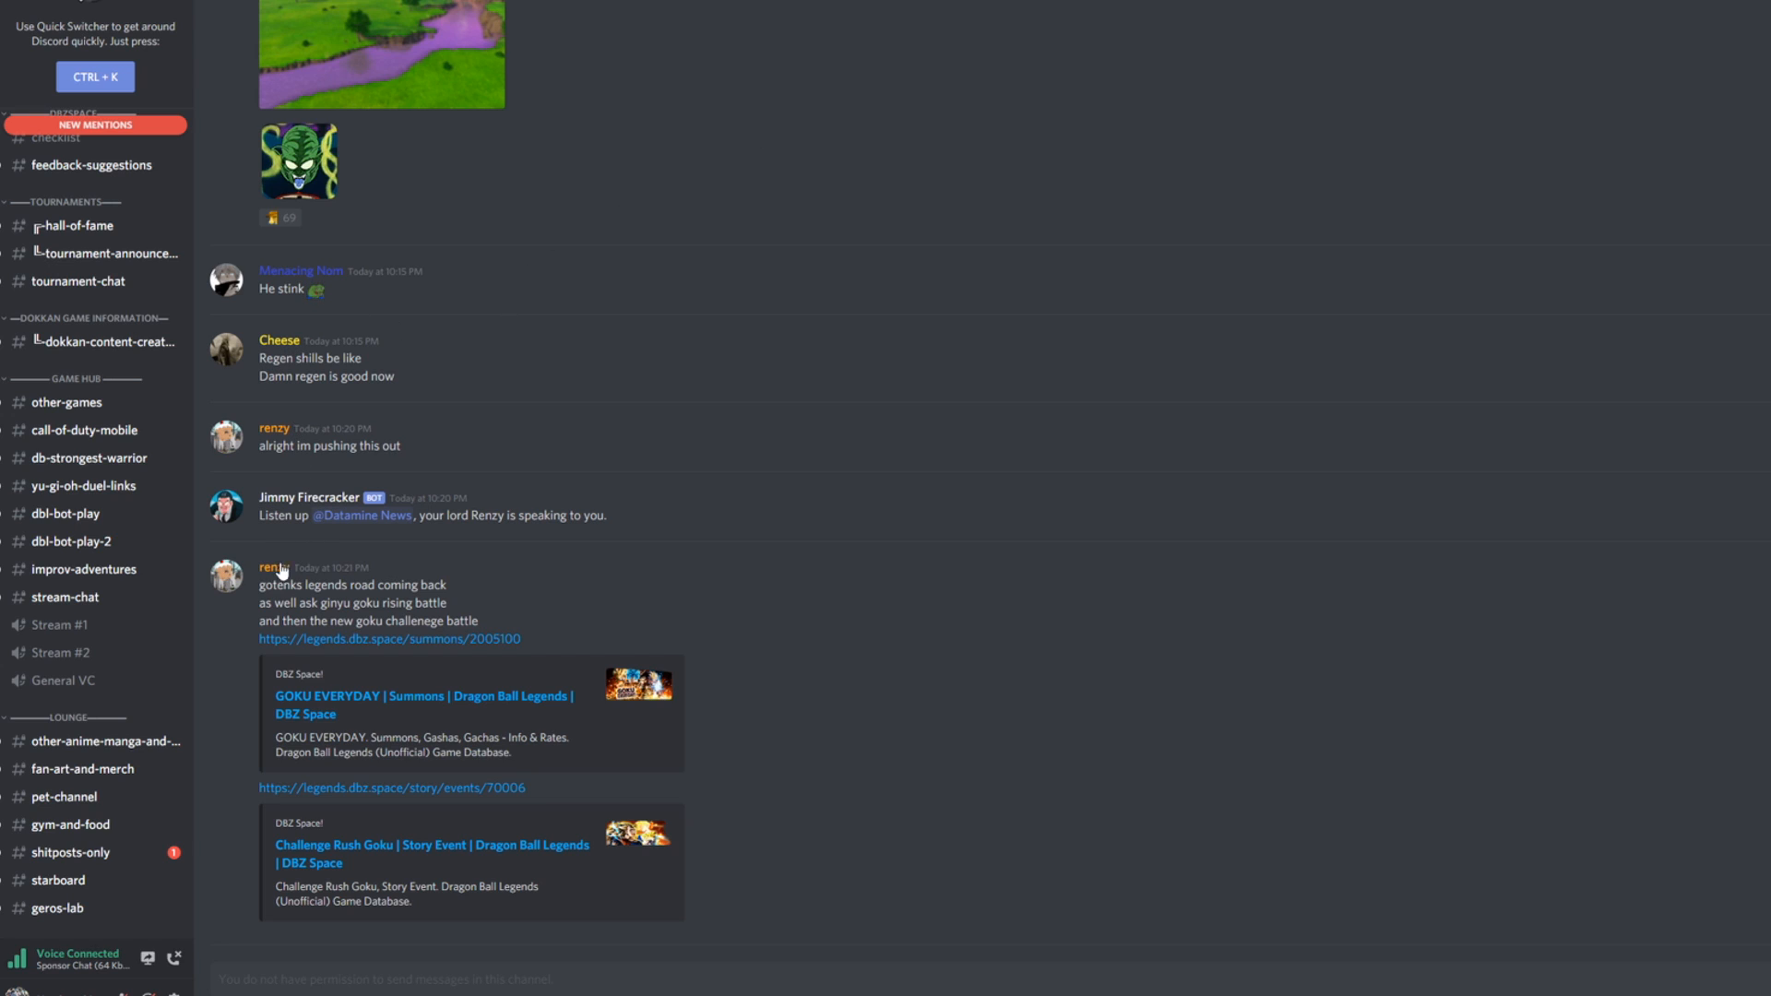
mouse_move(325, 100)
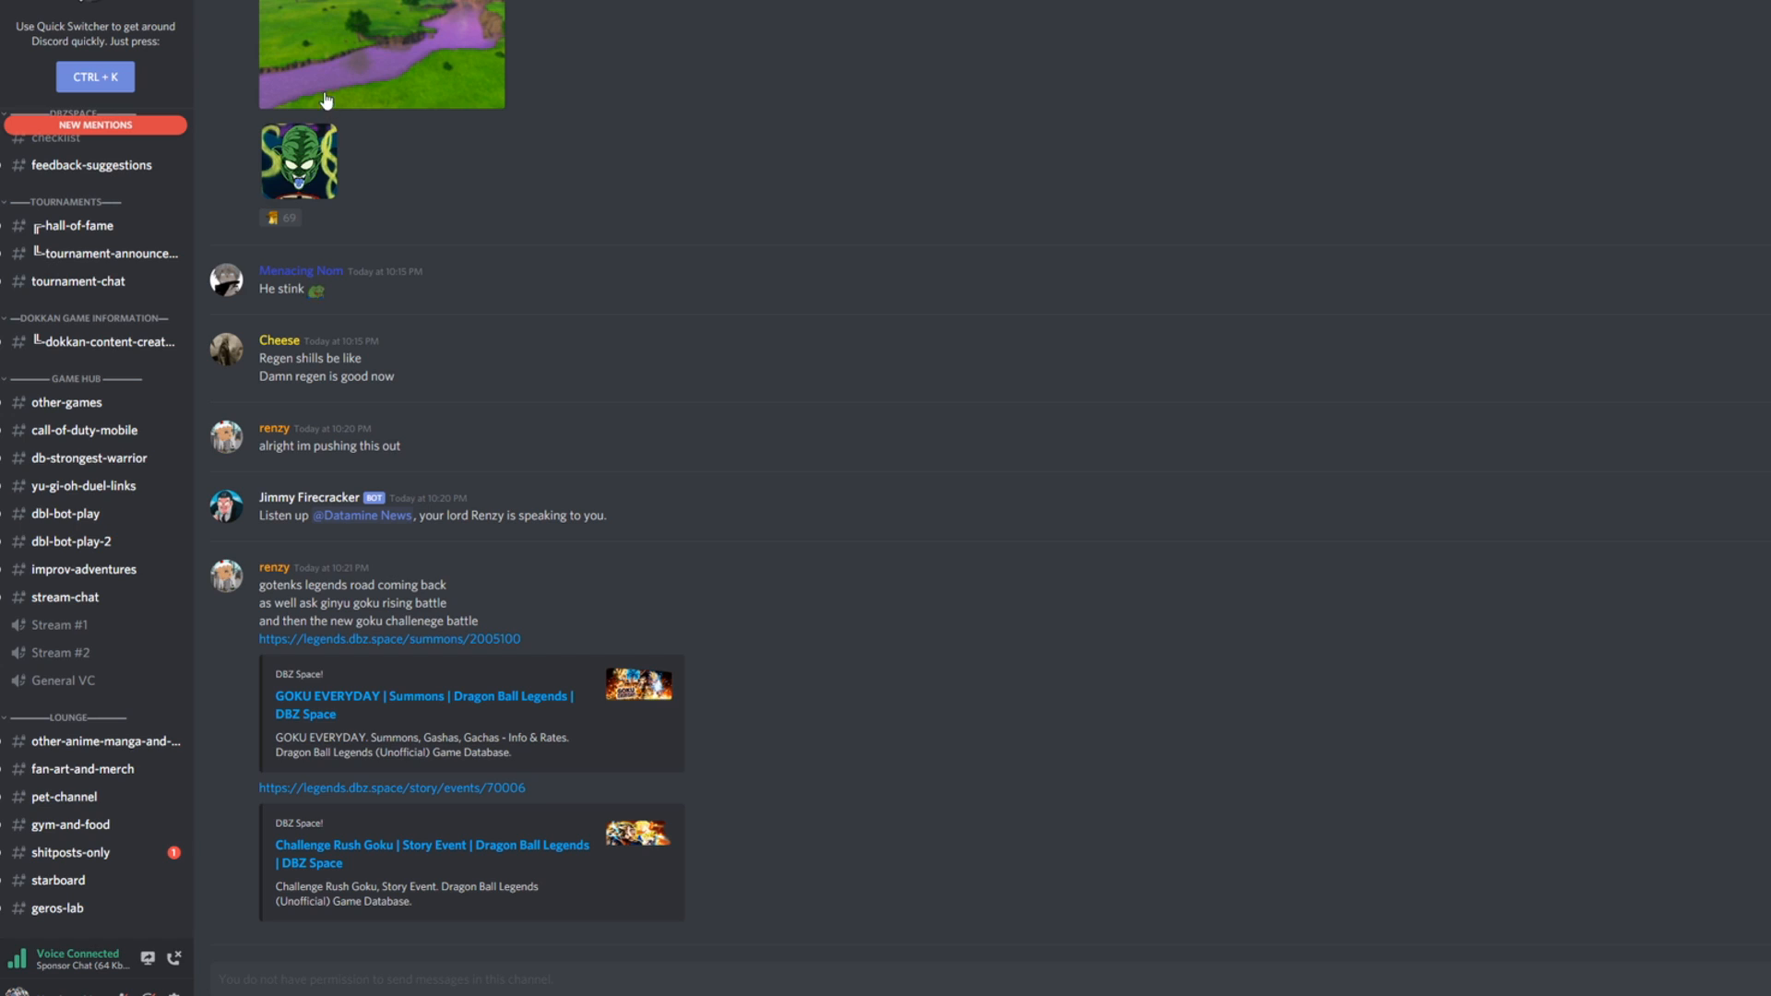
mouse_move(252, 589)
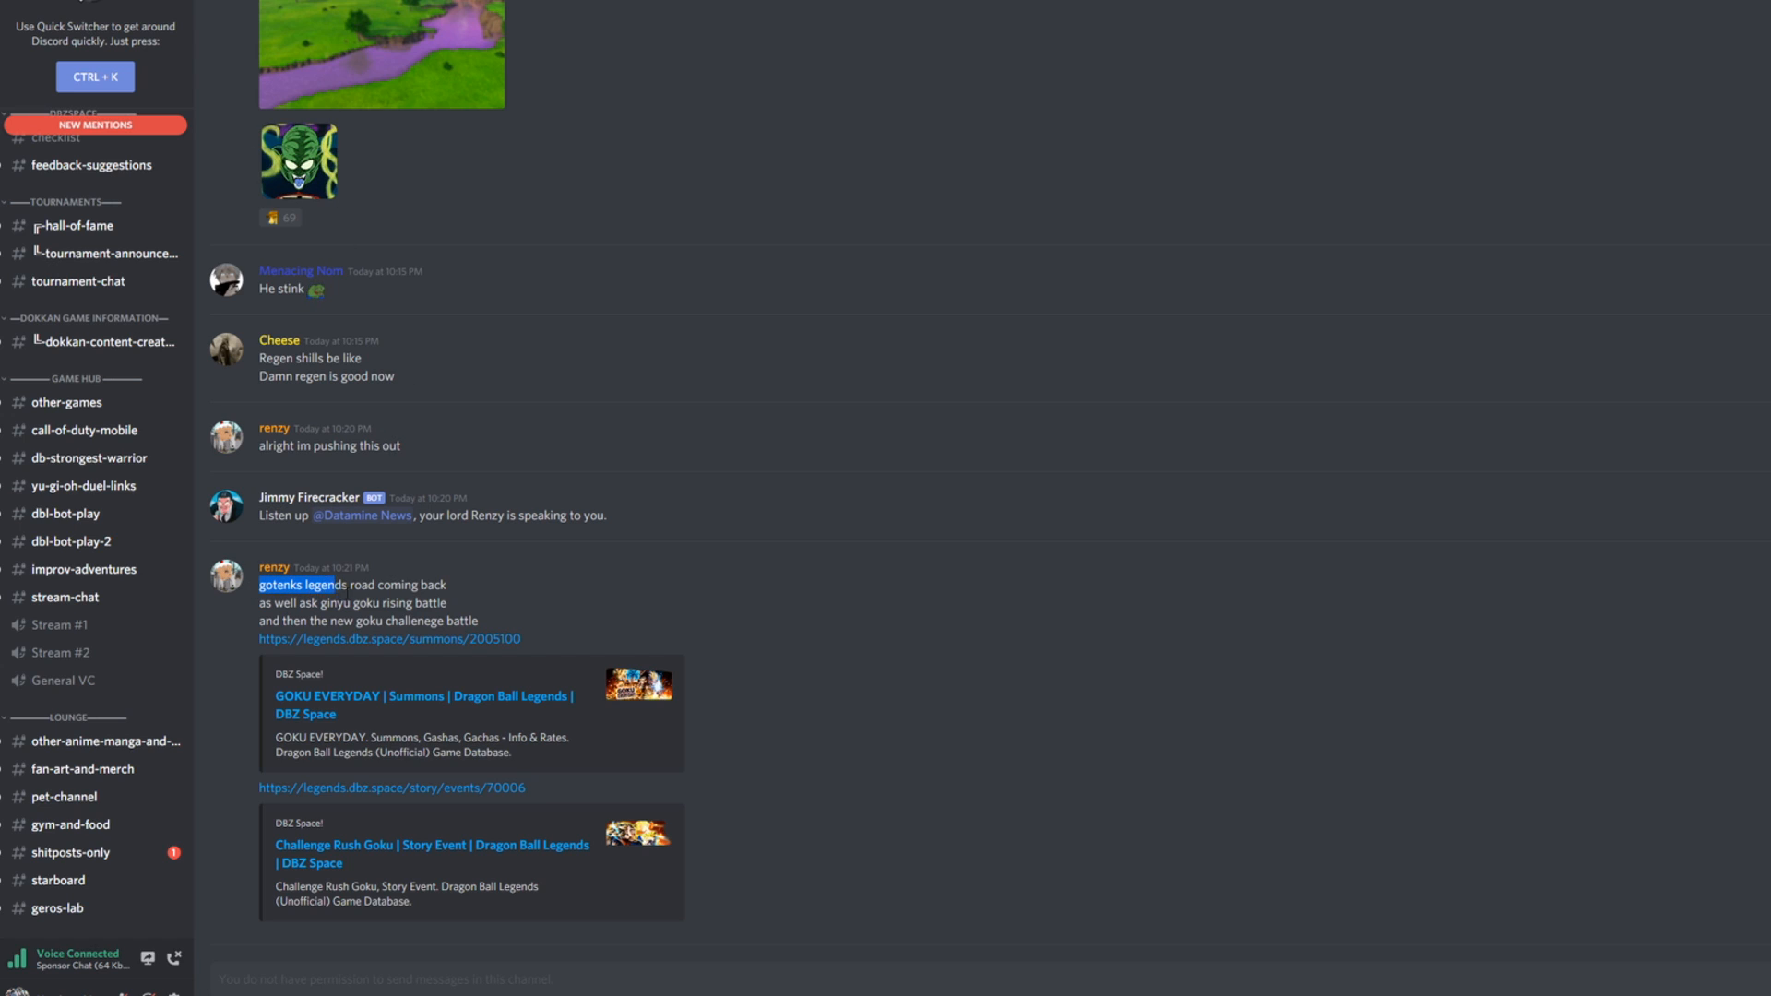
left_click_drag(298, 584, 449, 603)
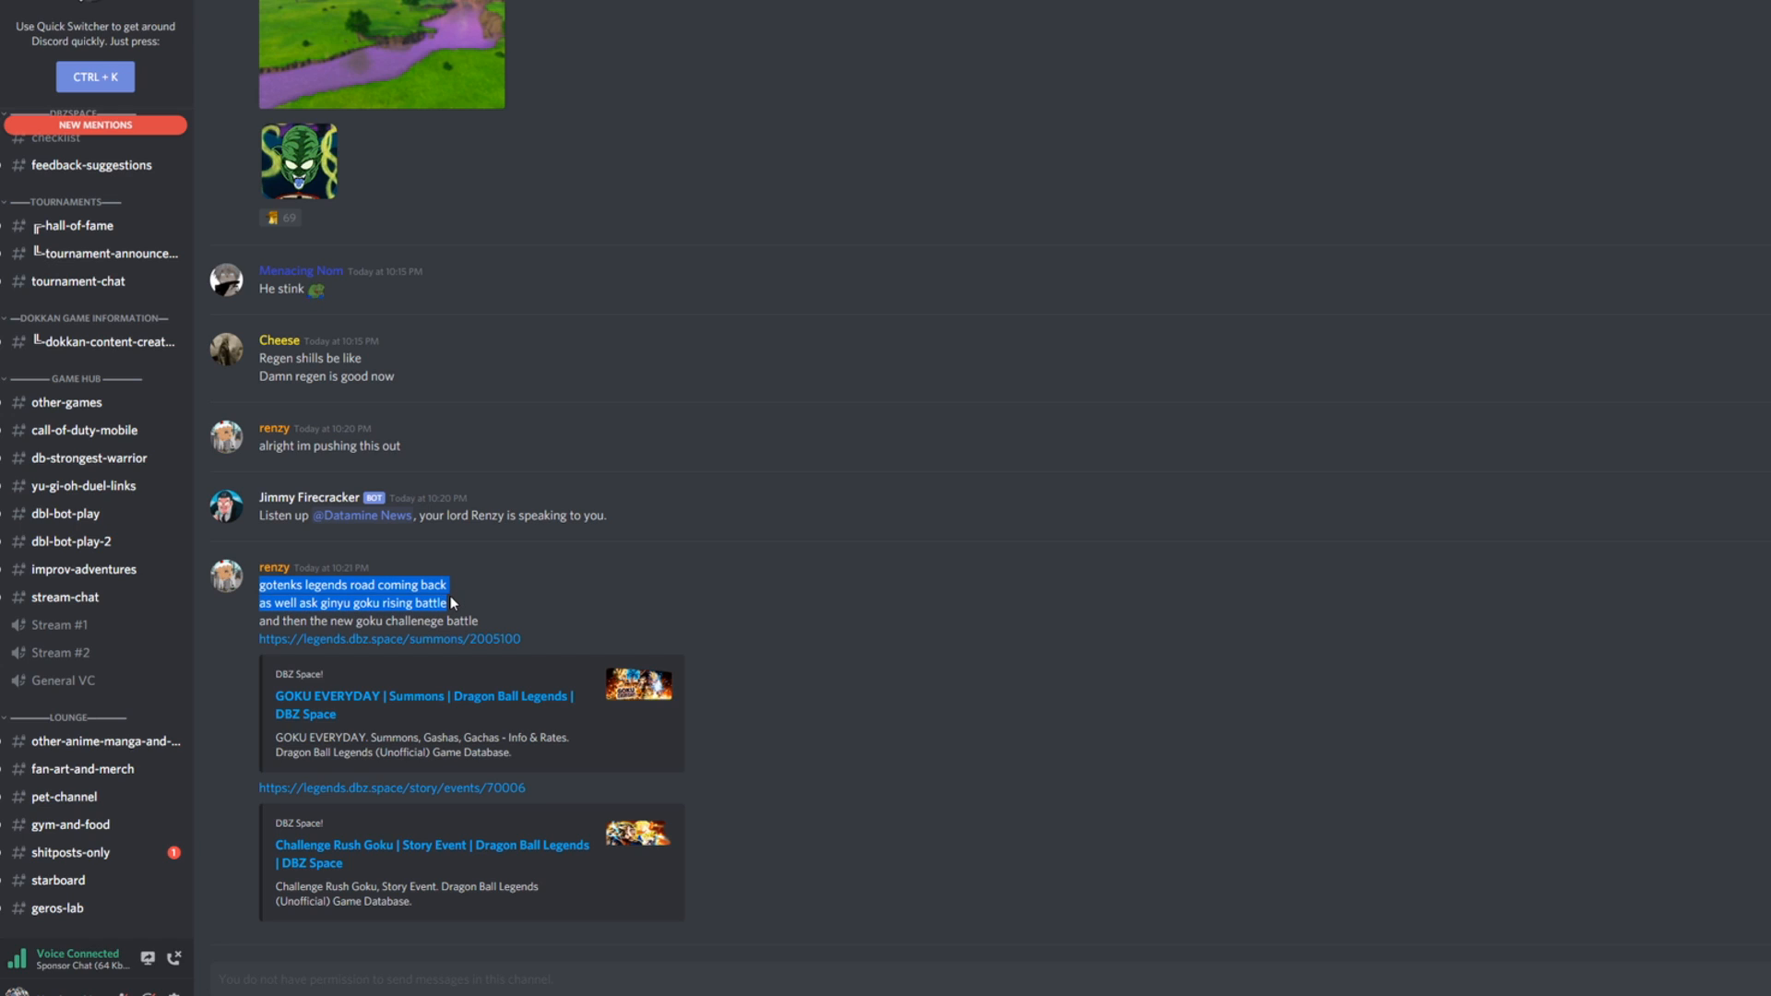
mouse_move(680, 371)
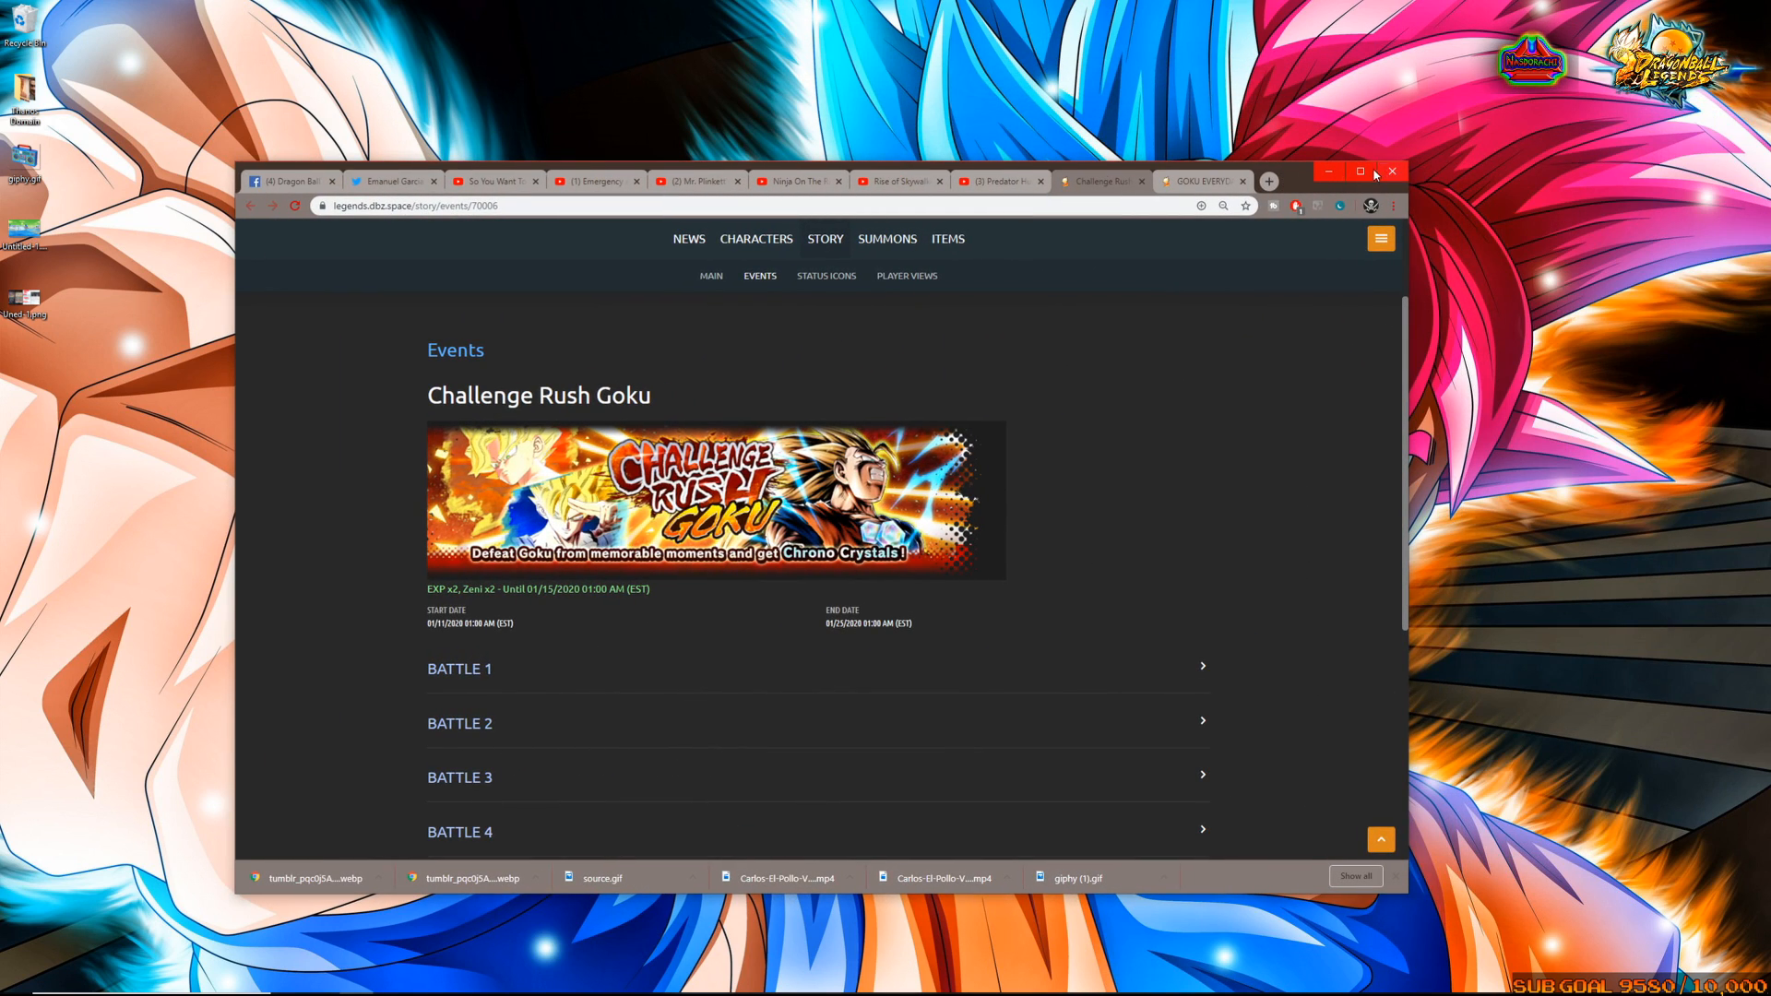
Maximize the browser and scroll the Challenge Rush Goku page to Battles 1–10
left_click(1360, 170)
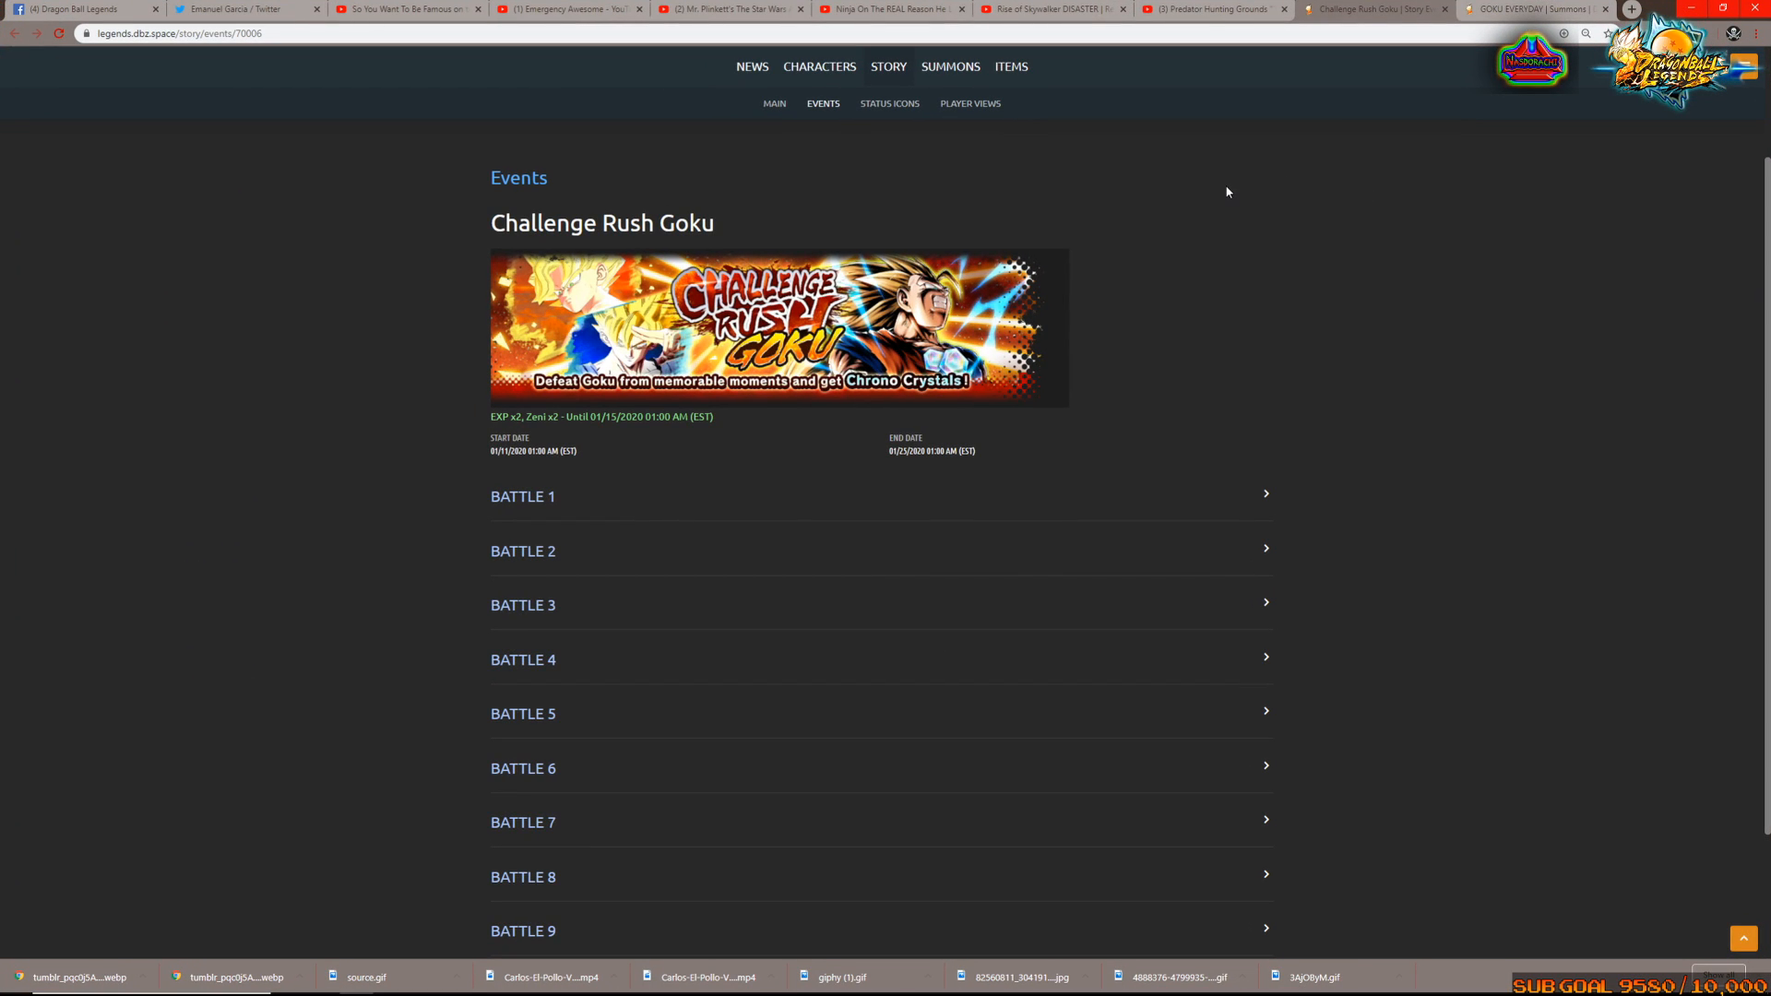
mouse_move(669, 726)
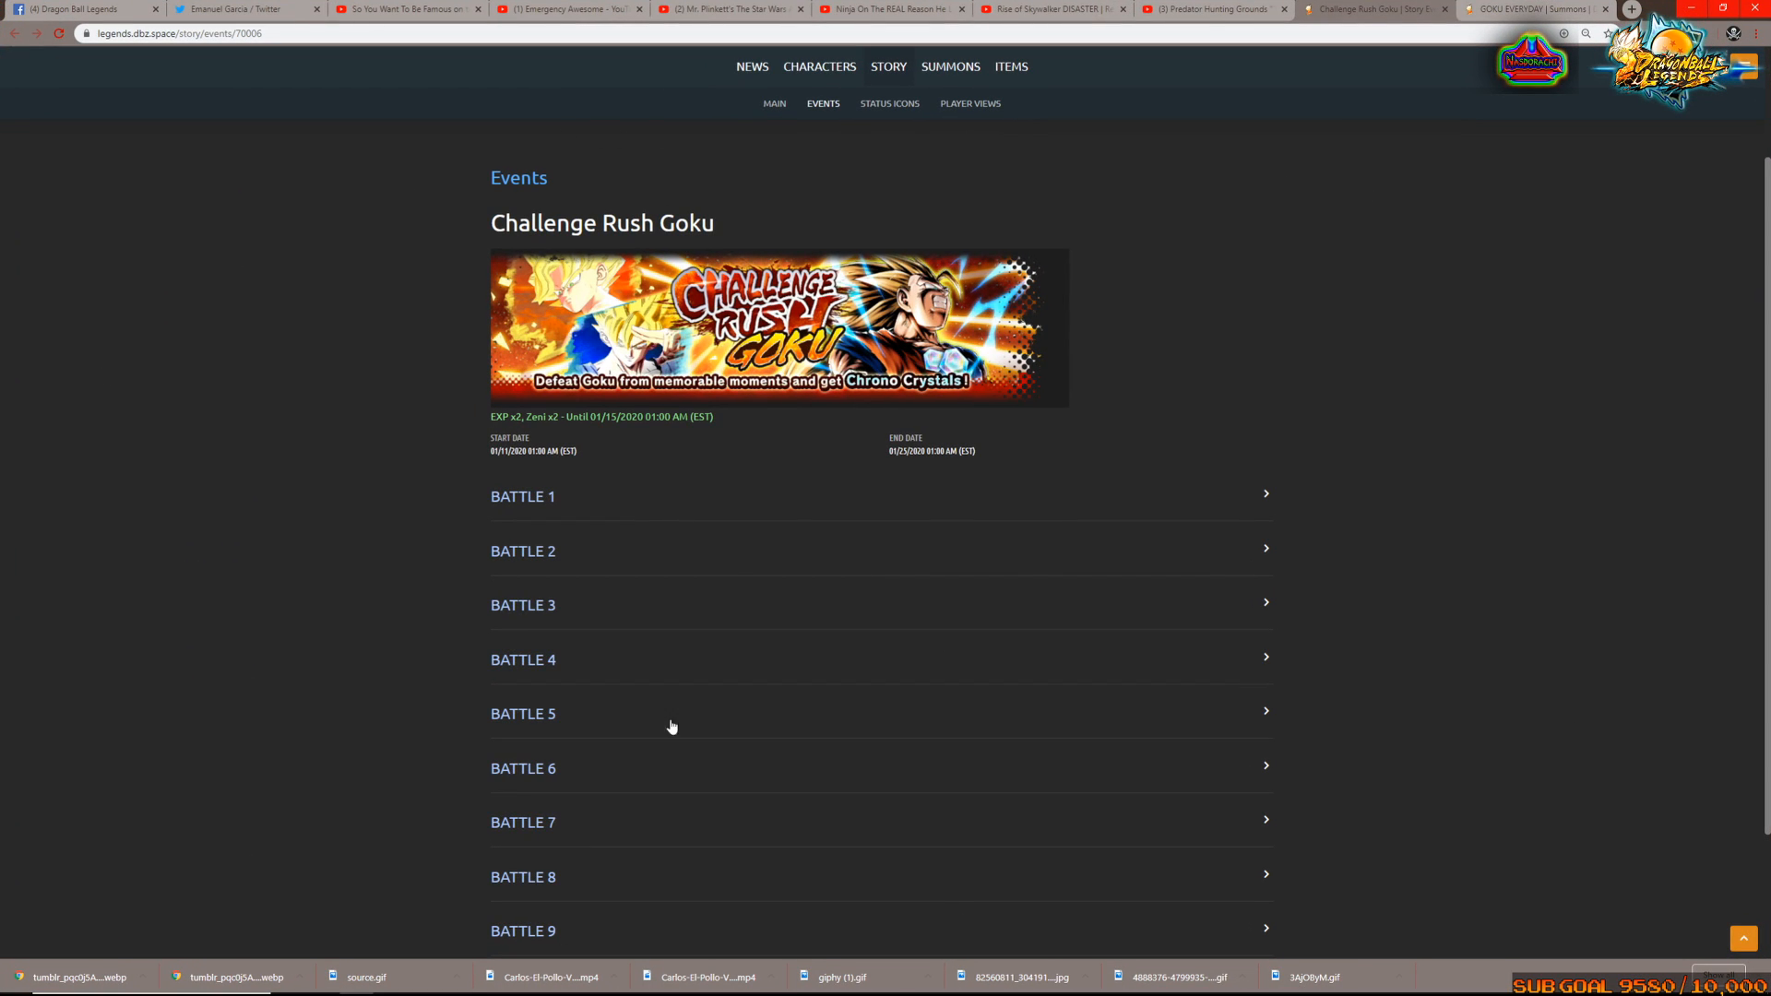
scroll("down", 3)
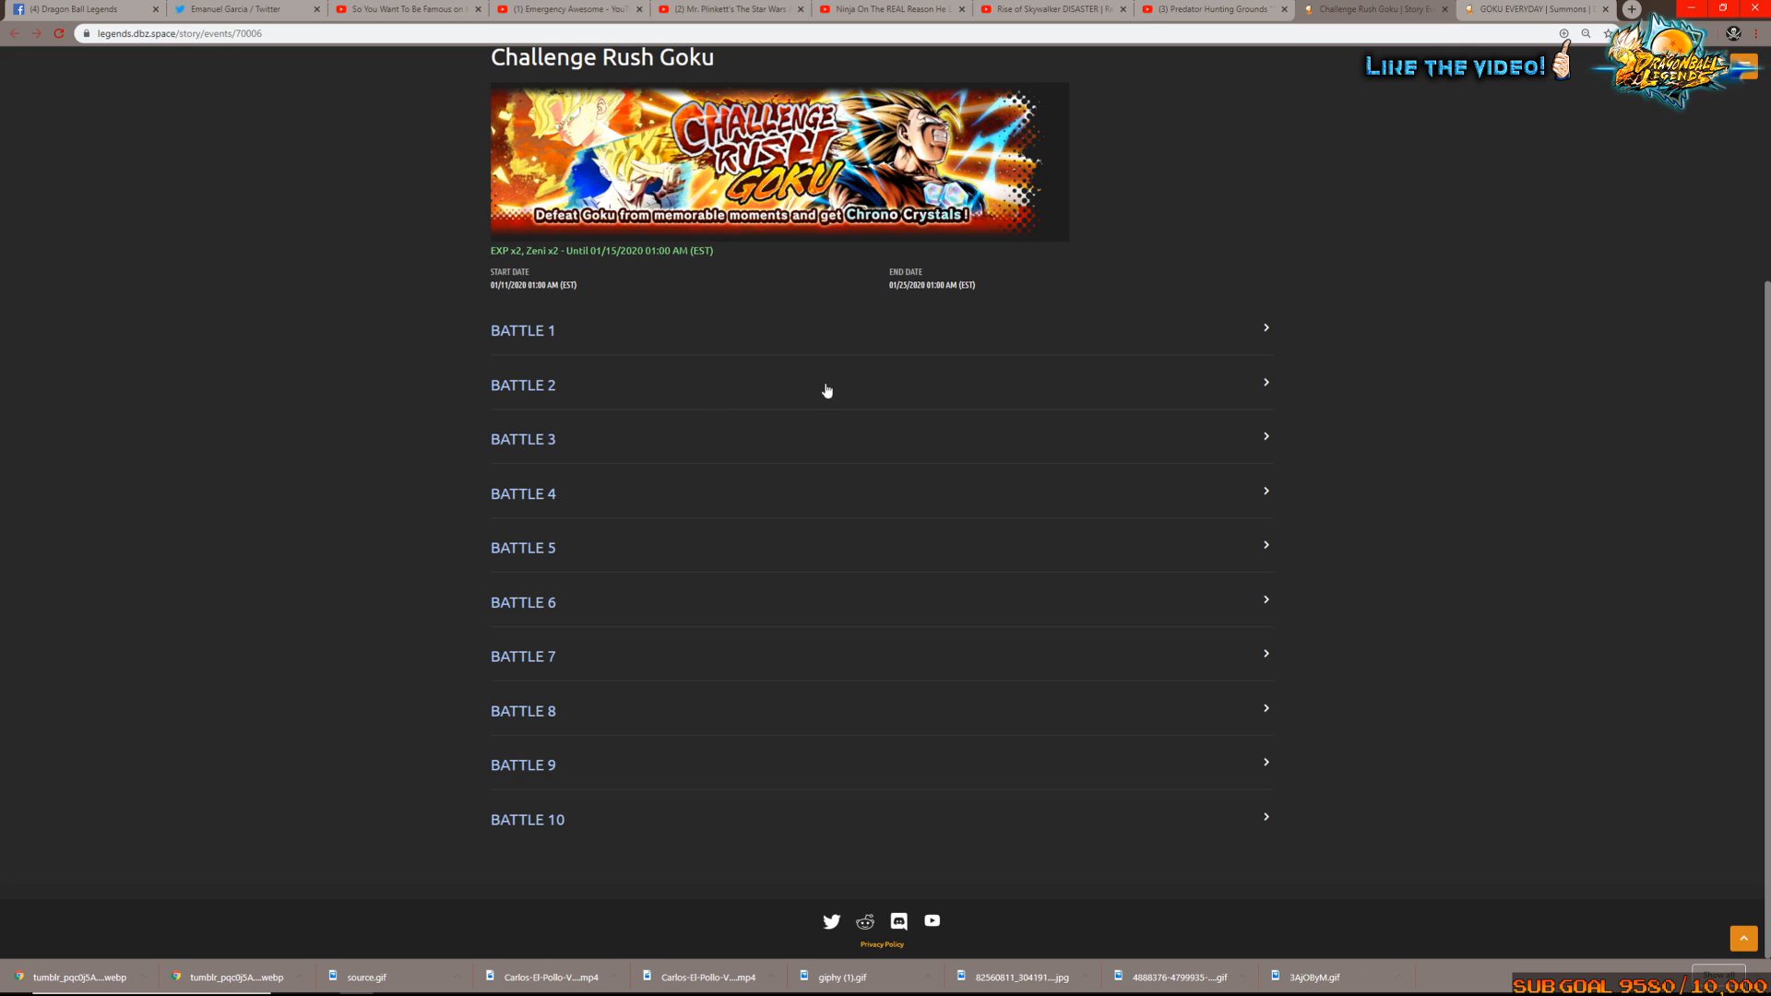
mouse_move(796, 342)
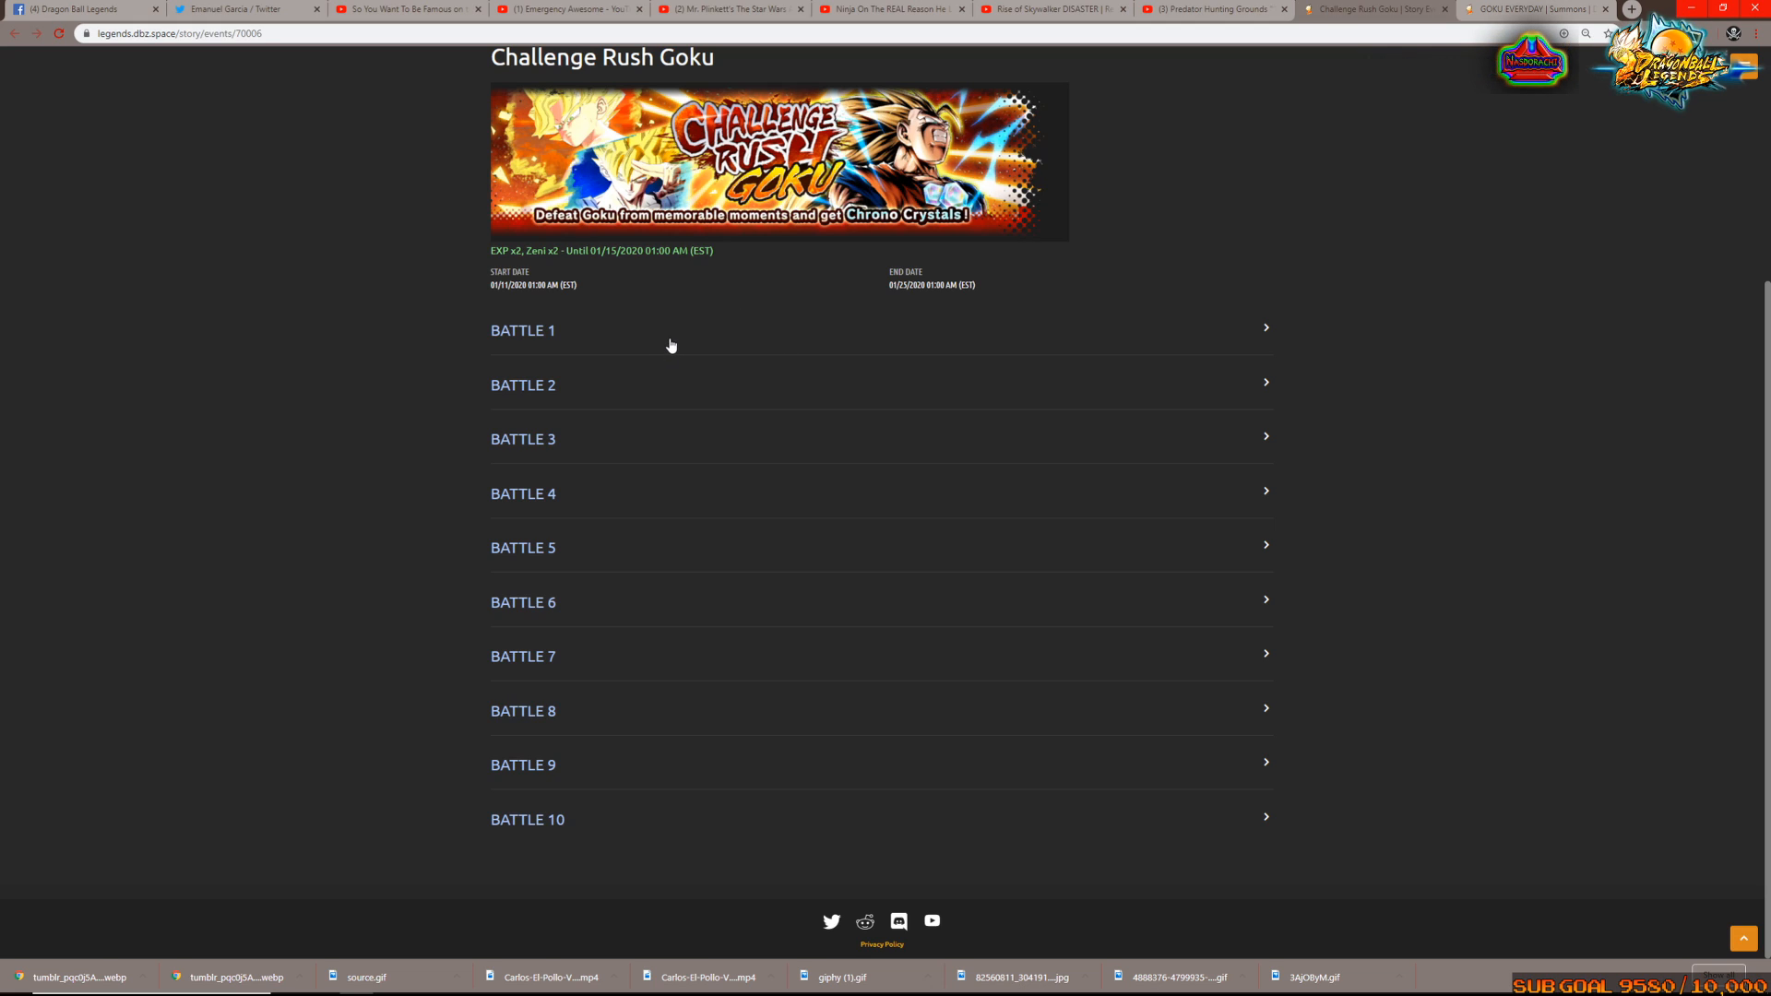
Expand Battles 1–3 and read their enemy Goku, challenges and bonus characters
left_click(522, 331)
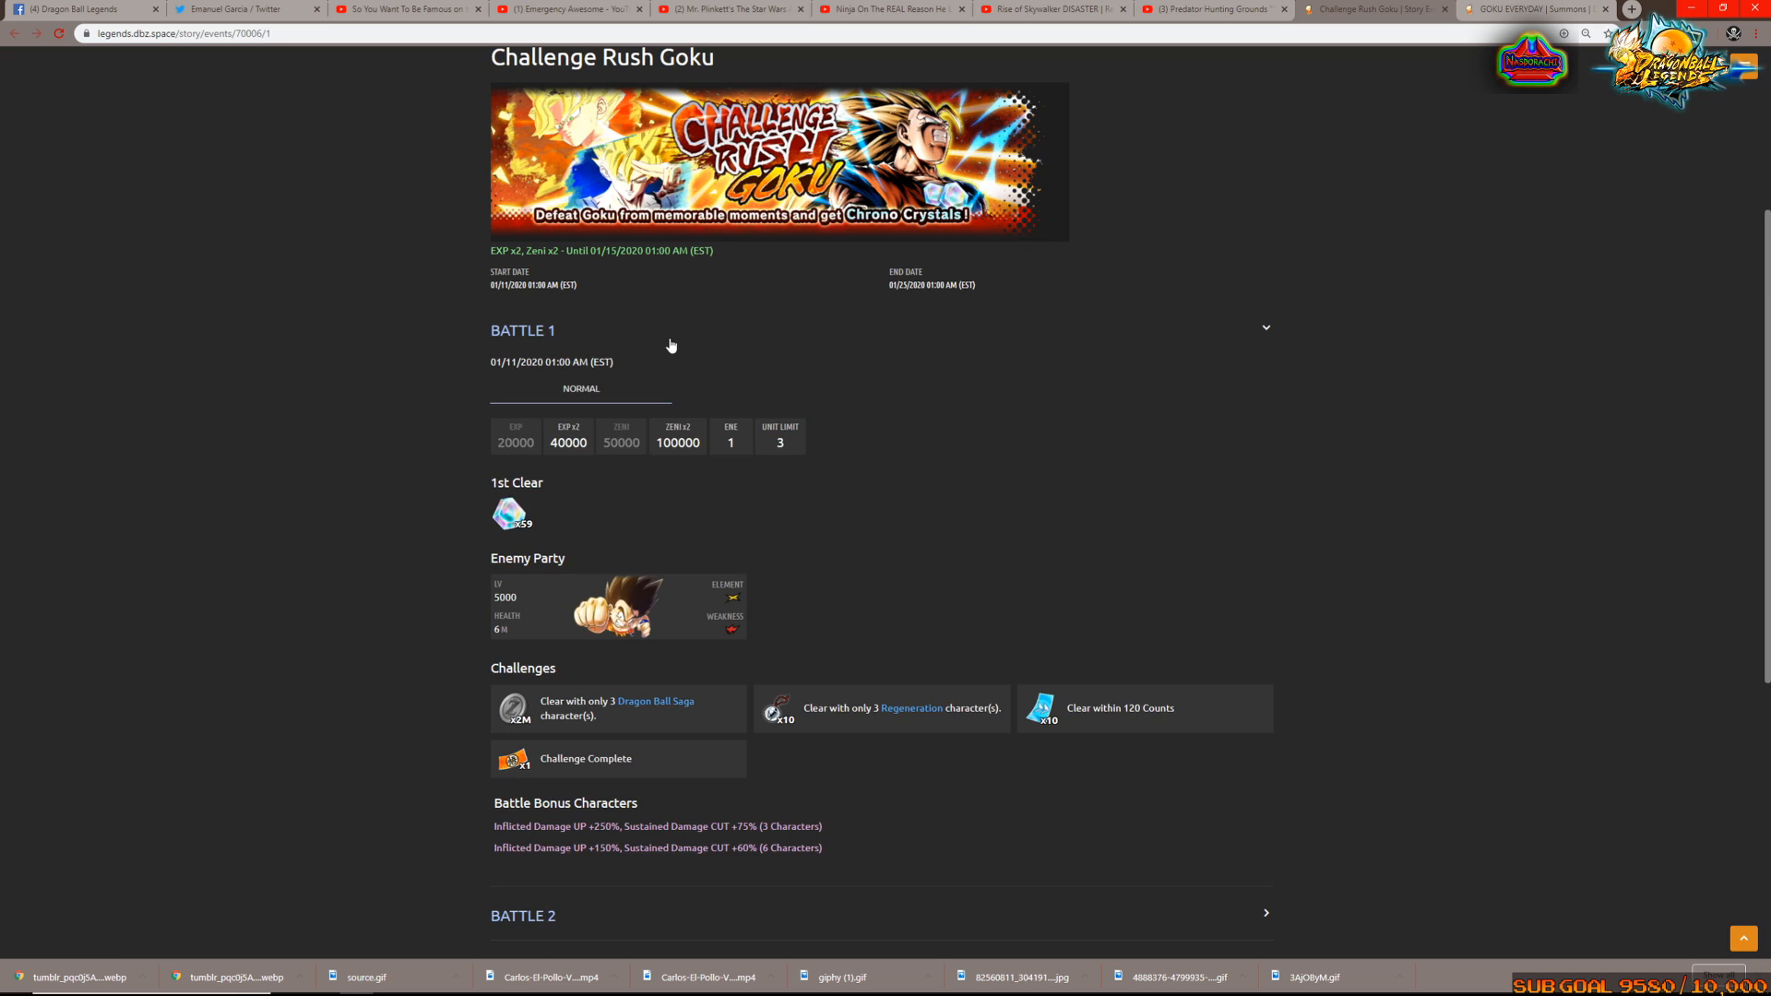
scroll("down", 3)
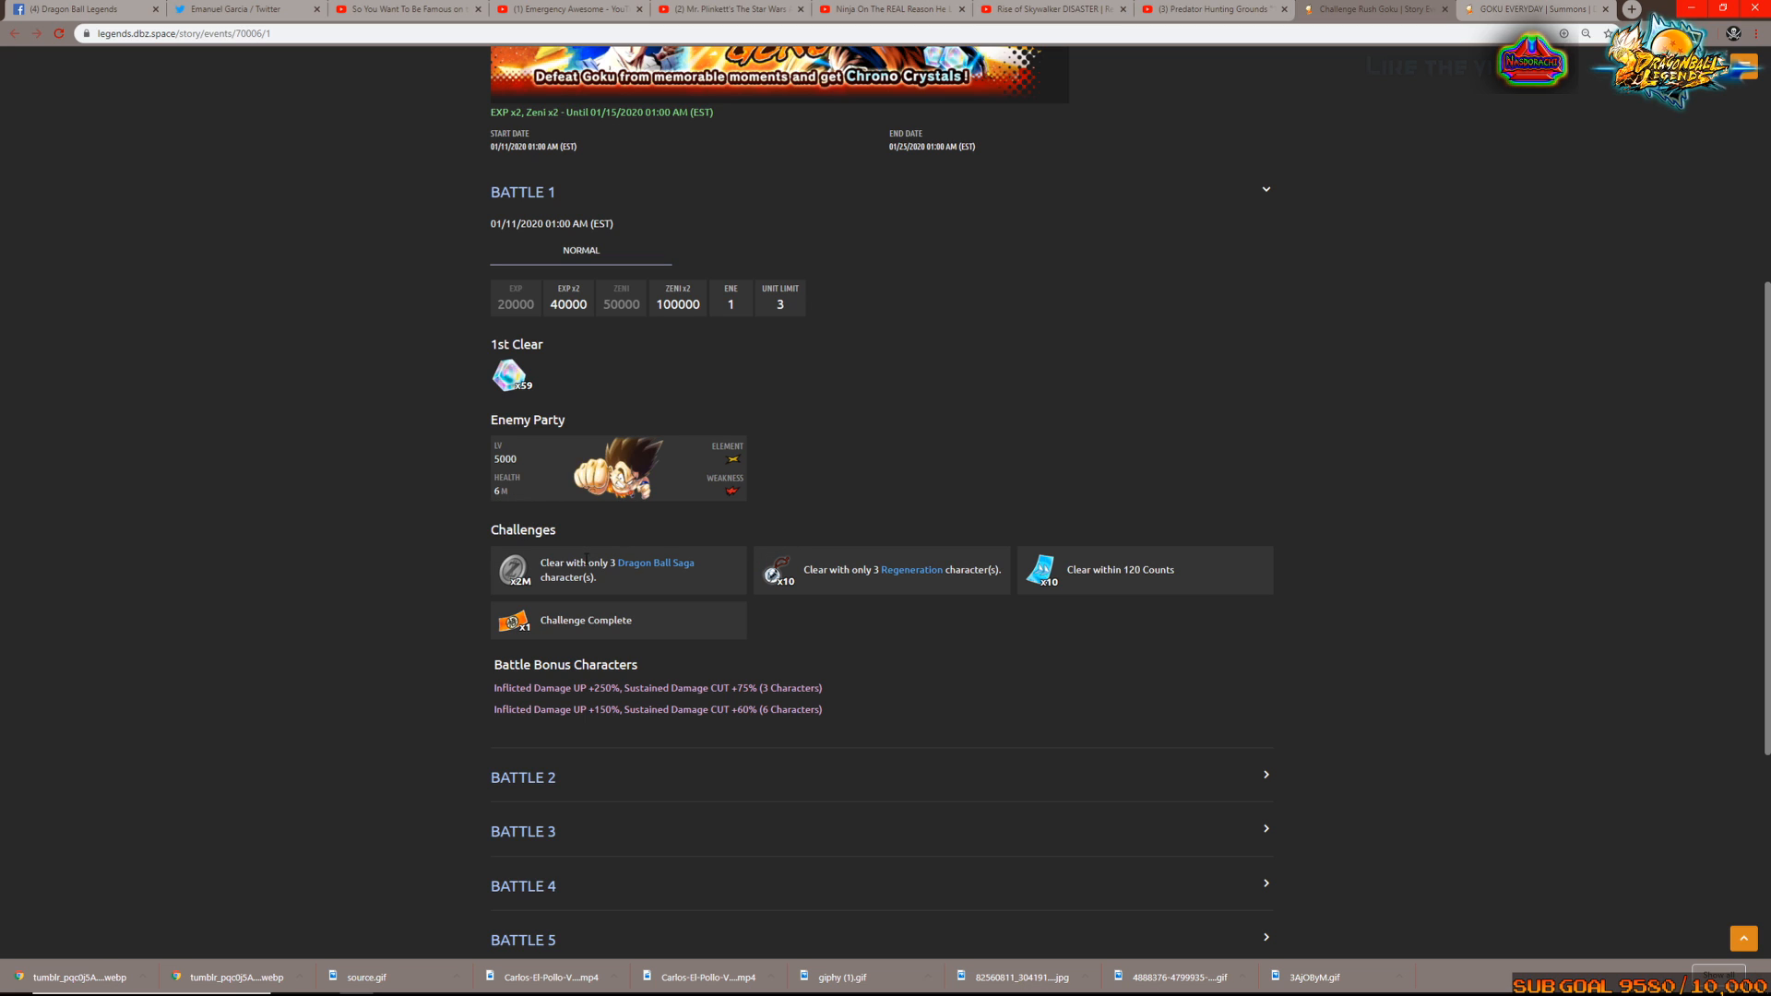
scroll("down", 3)
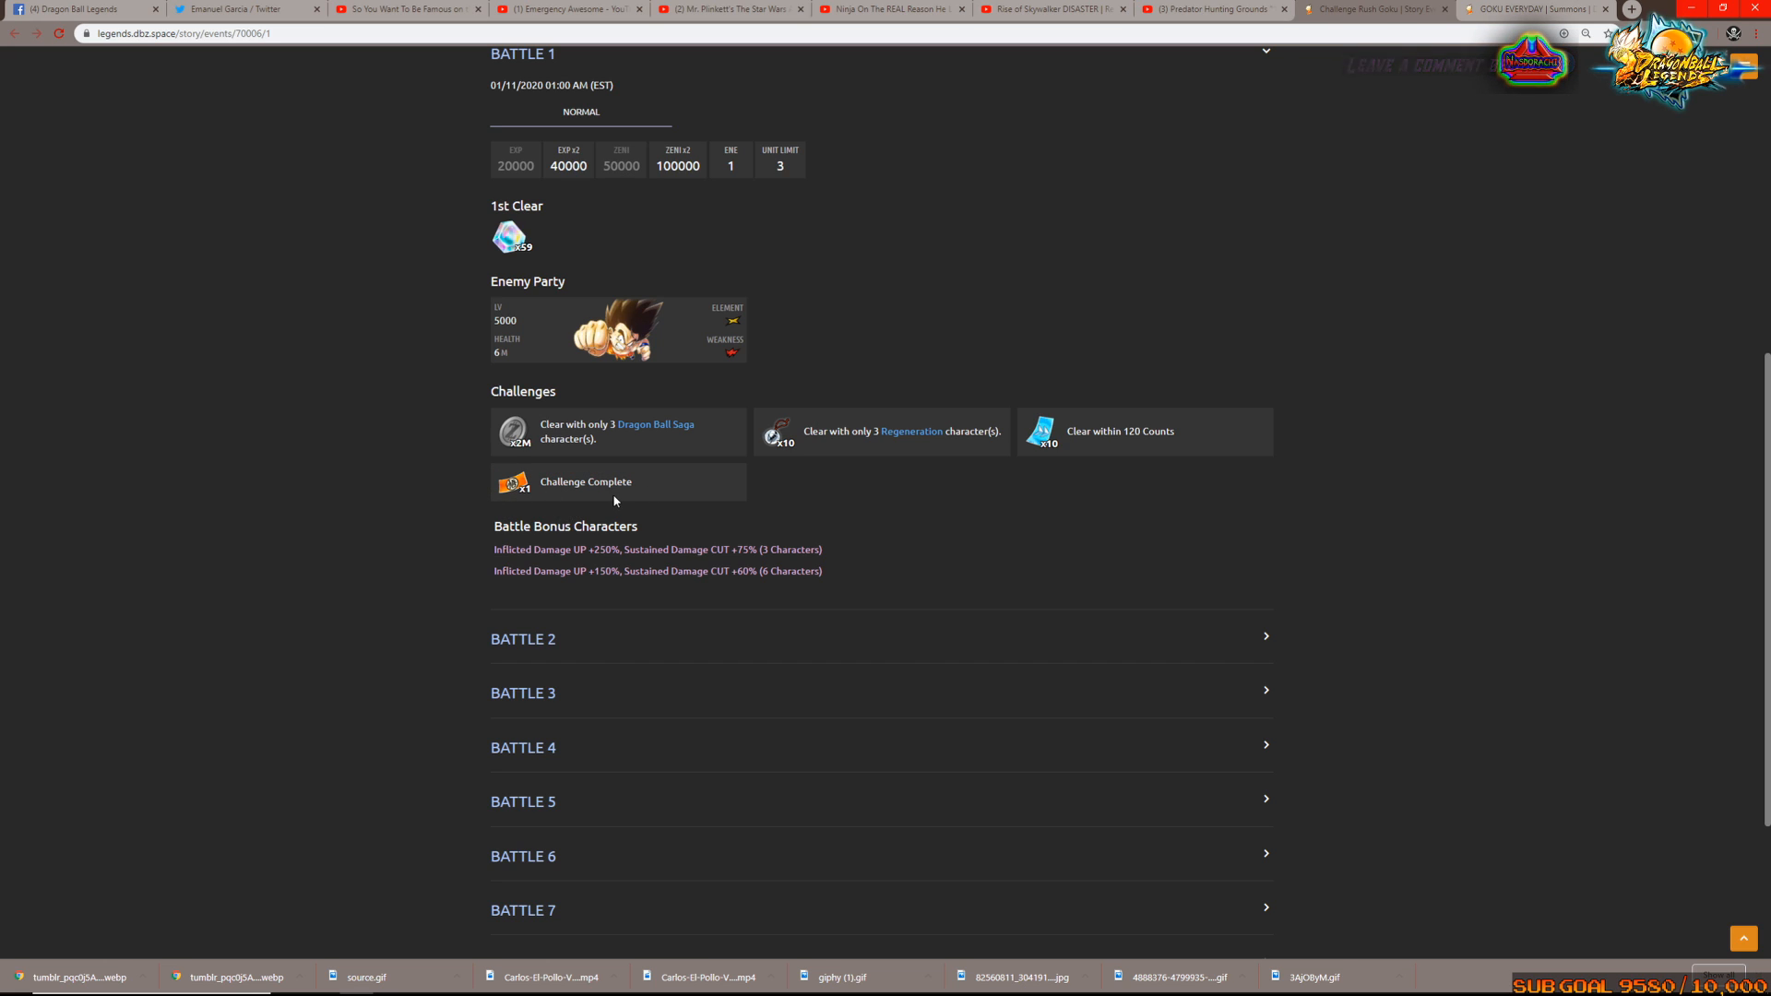
scroll("down", 3)
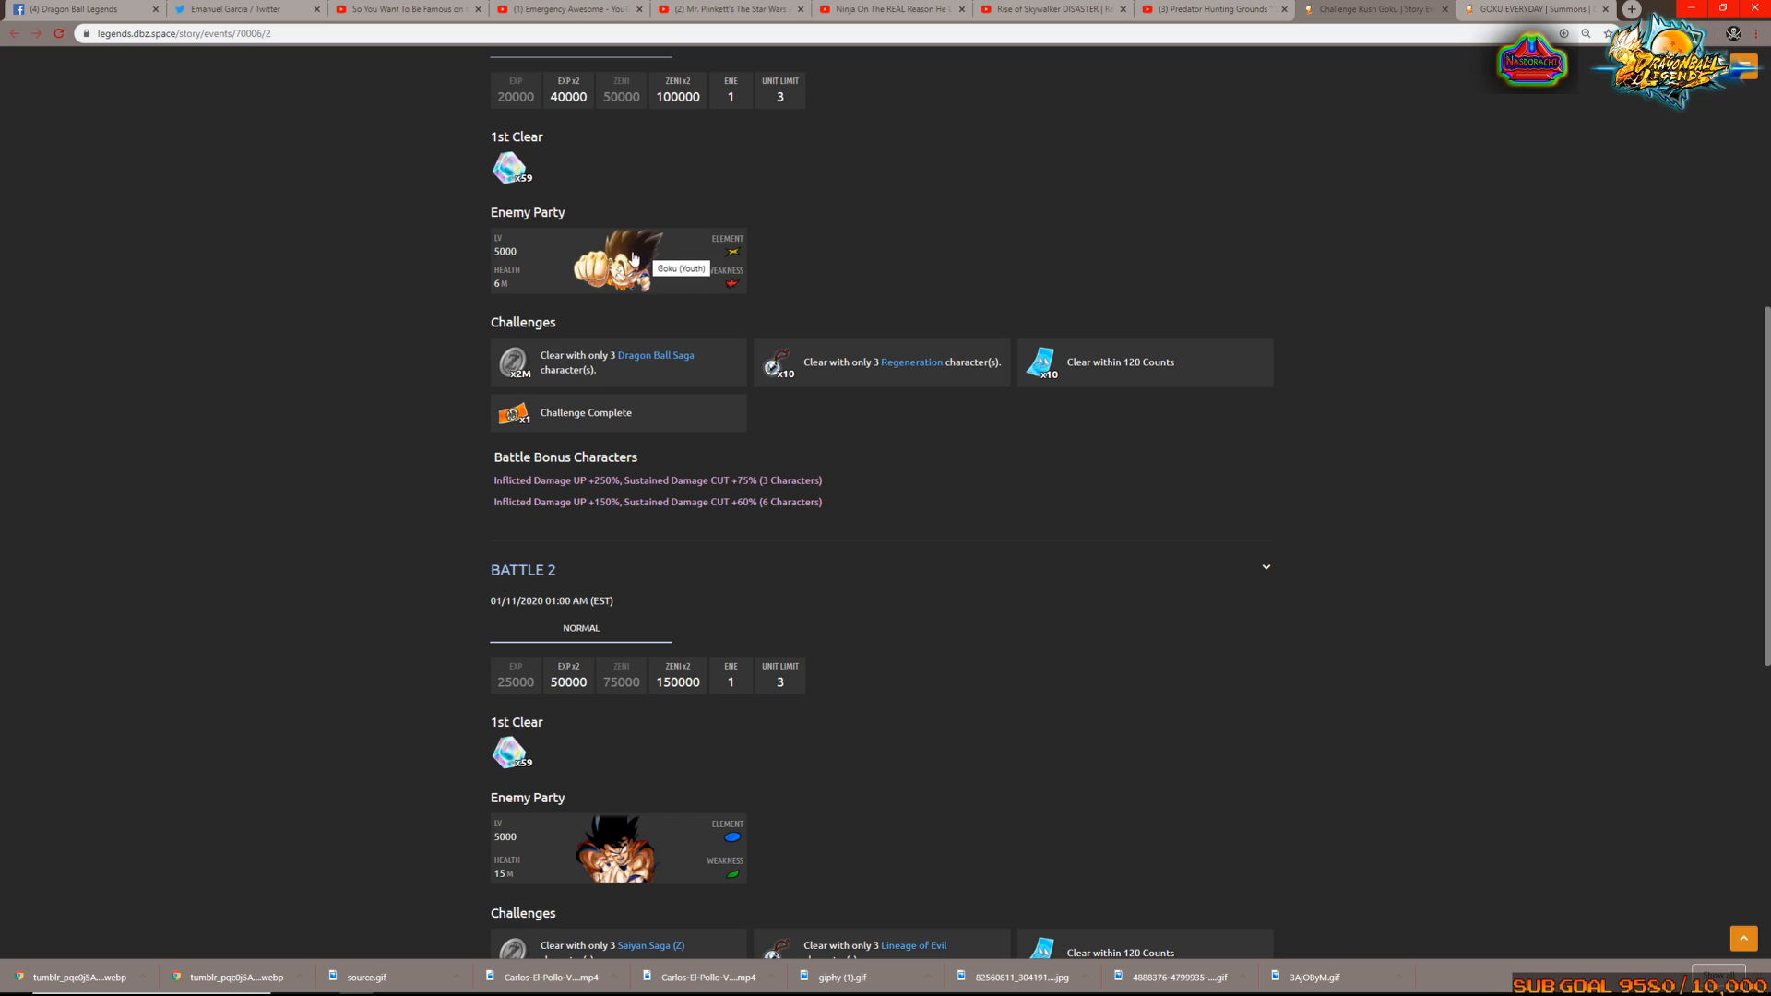
scroll("down", 3)
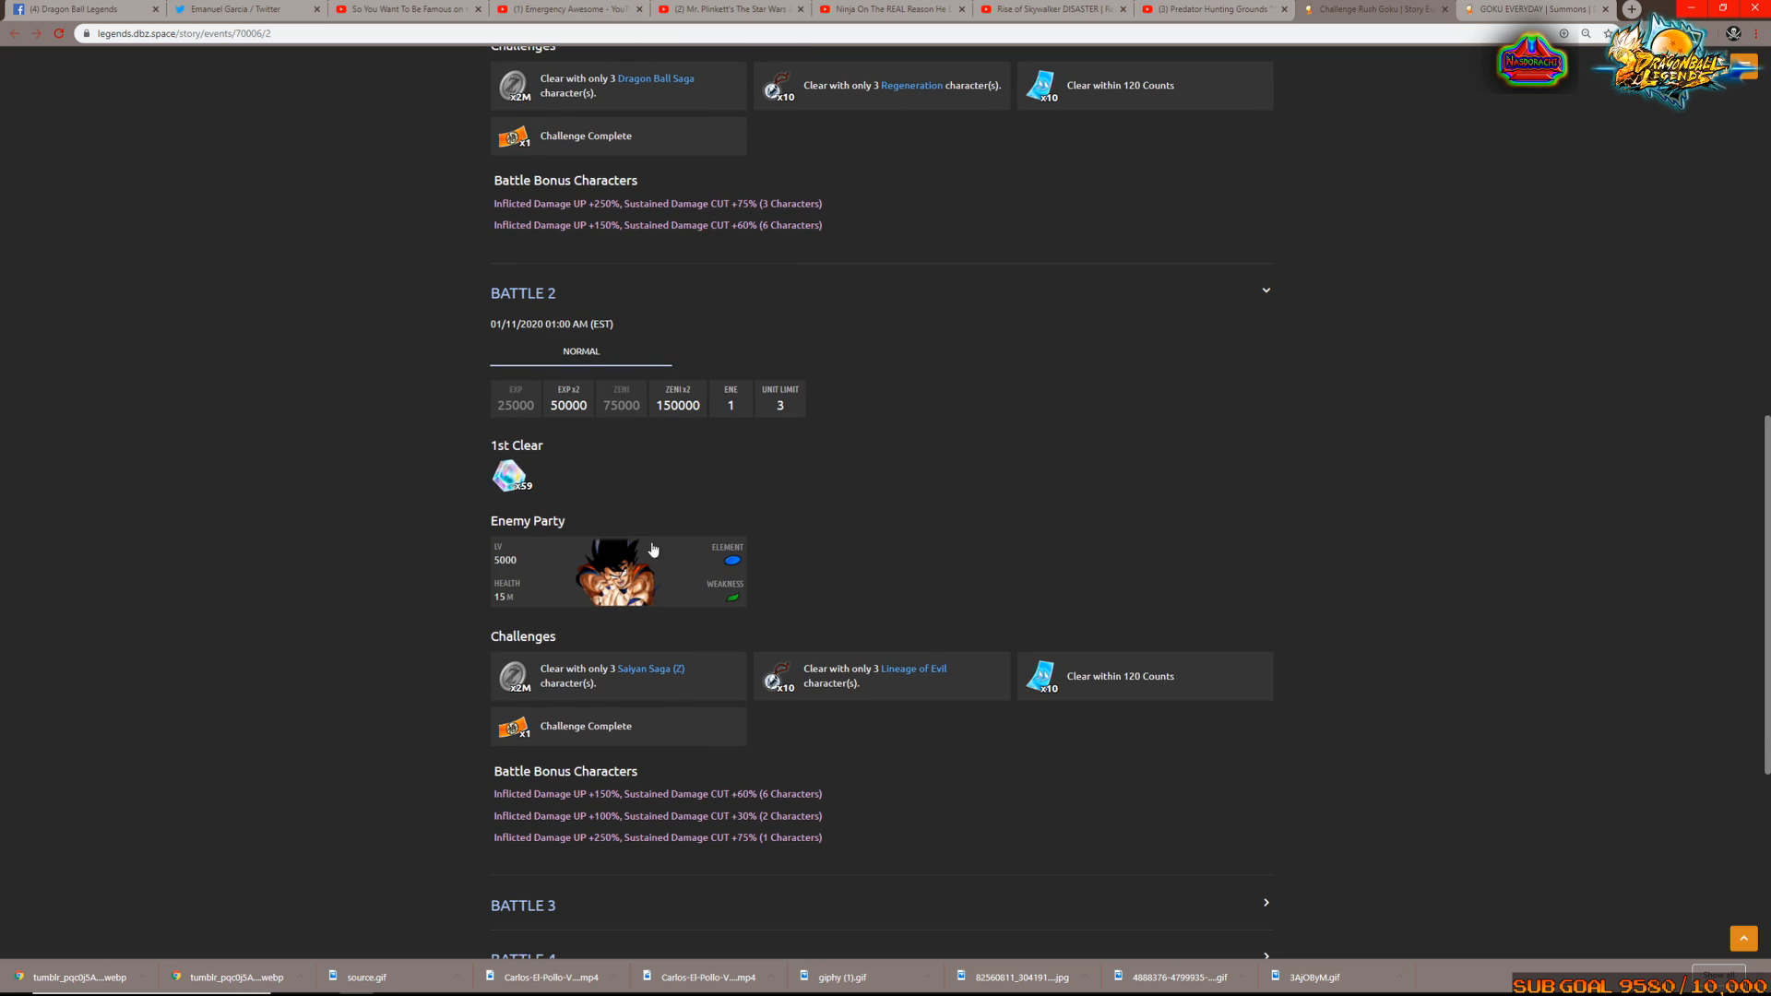
scroll("down", 3)
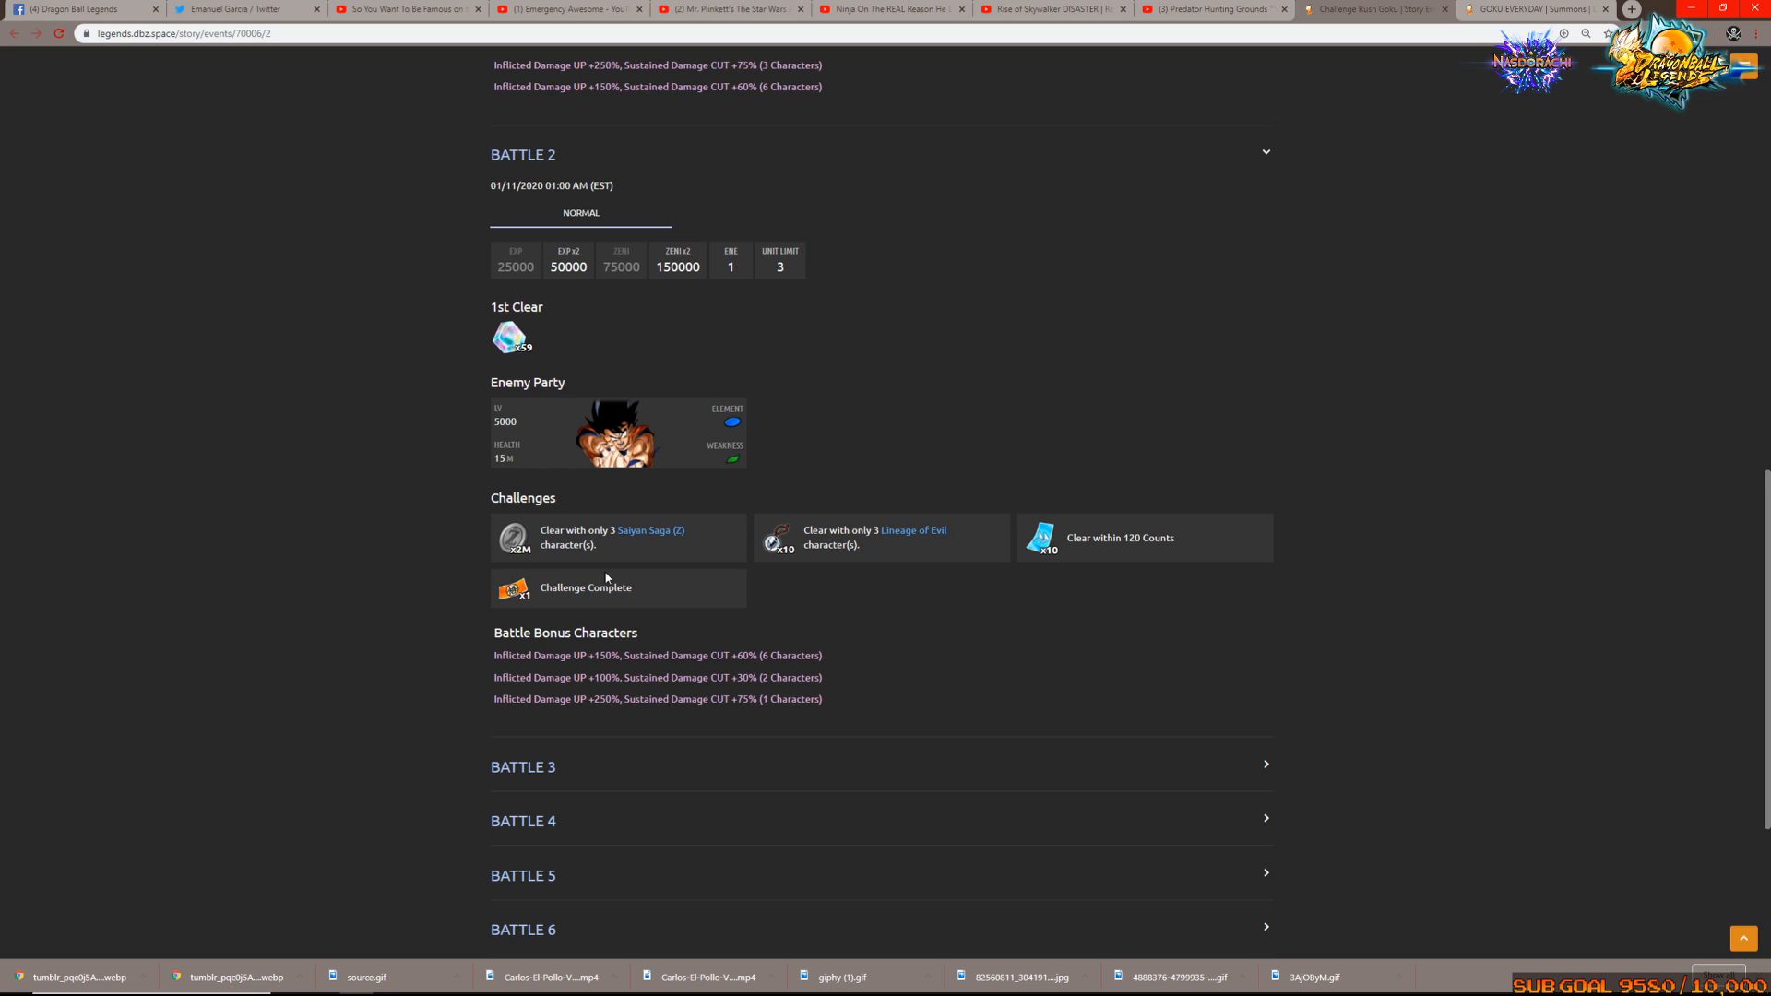
scroll("down", 3)
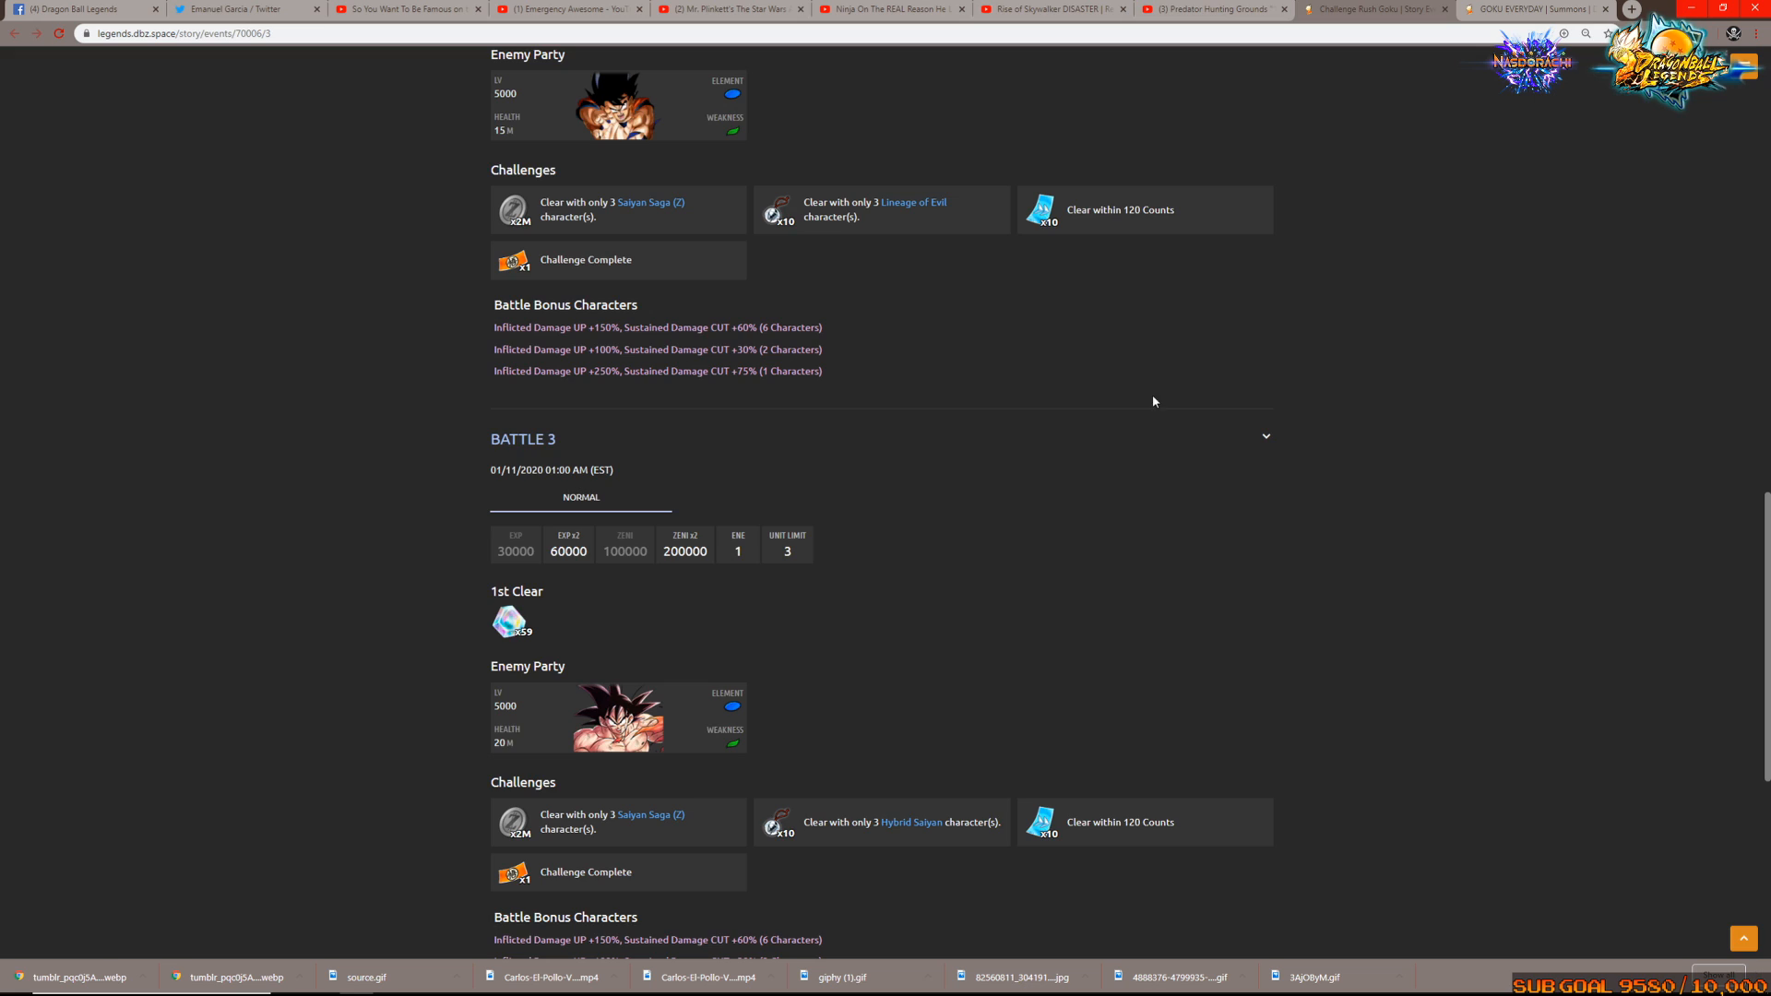
scroll("down", 3)
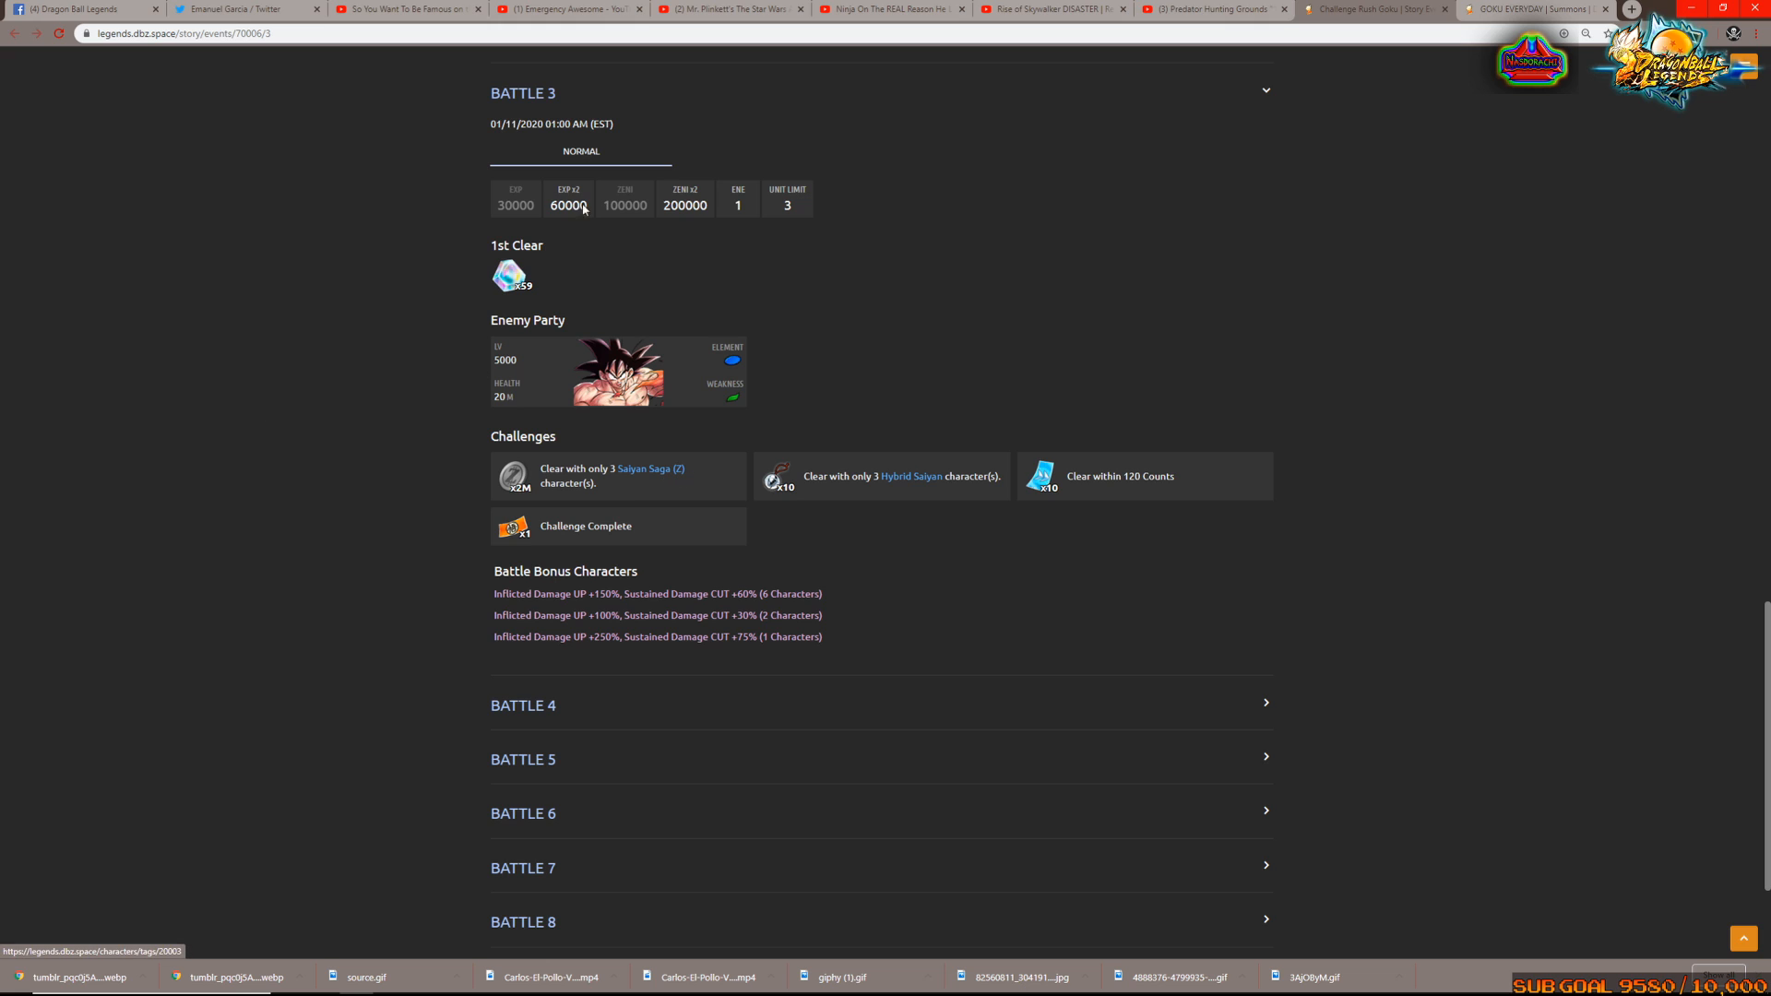
scroll("down", 3)
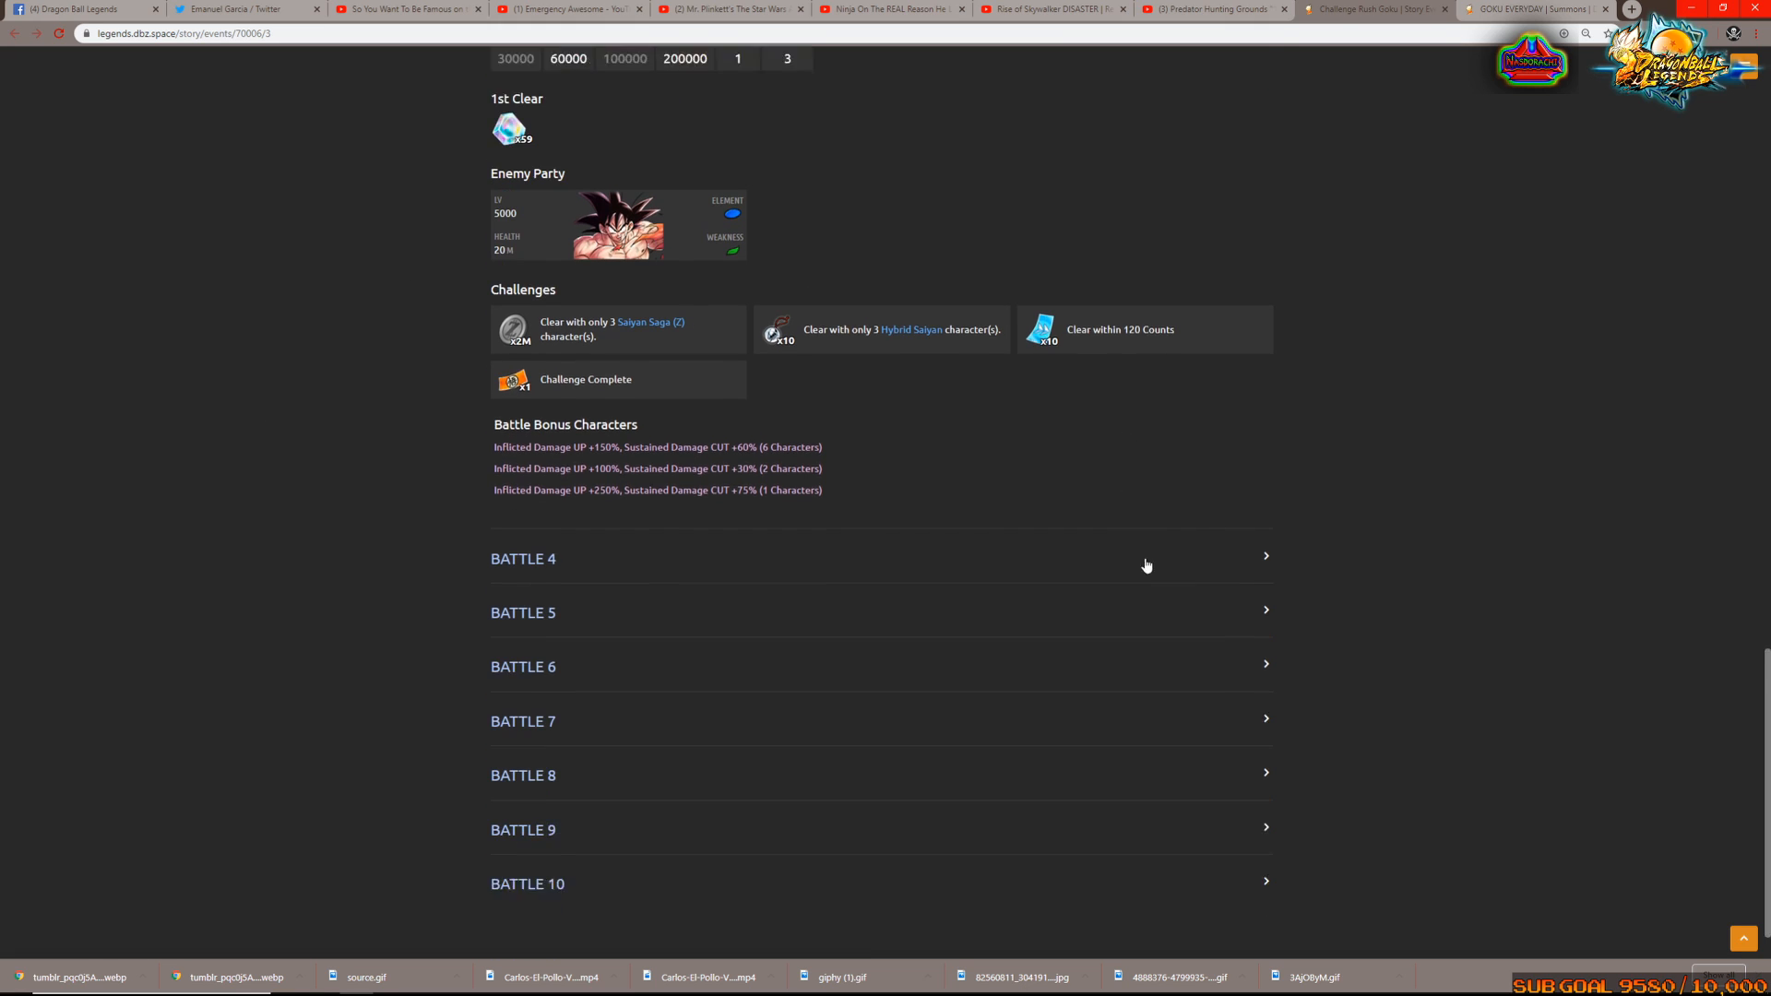
Expand Battles 4 and 5, showing Super Saiyan Goku and the 5M-health Goku
left_click(523, 558)
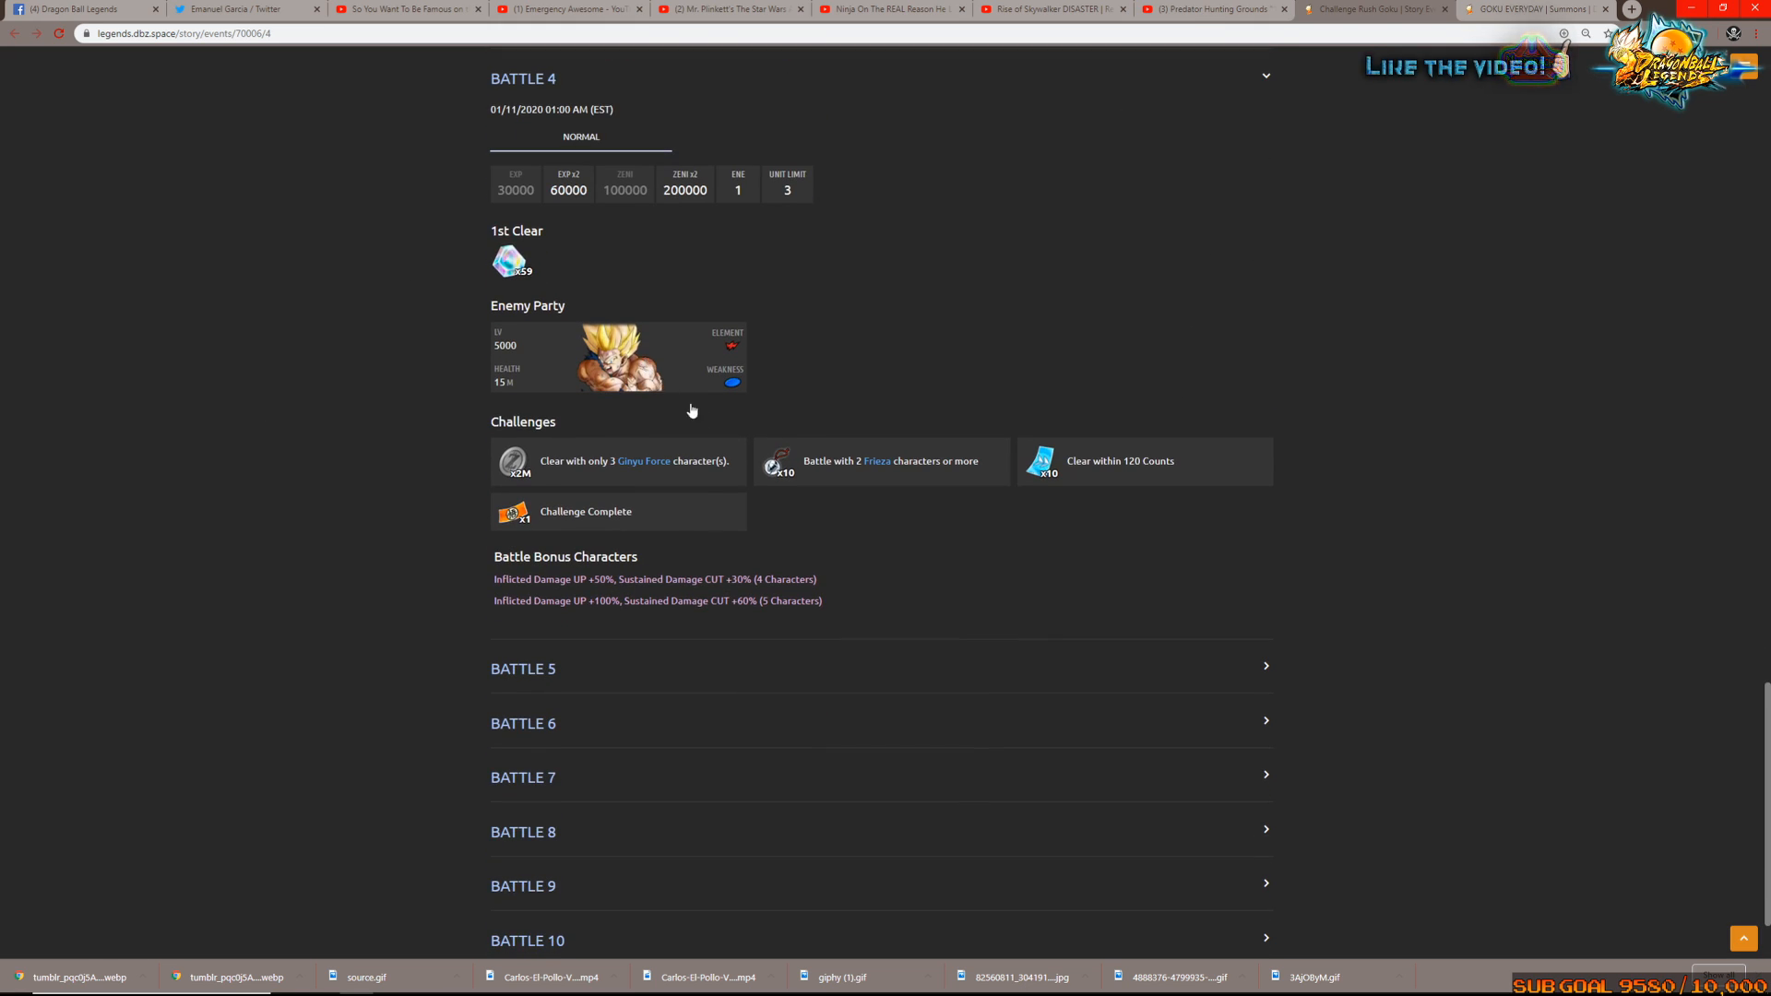
scroll("down", 3)
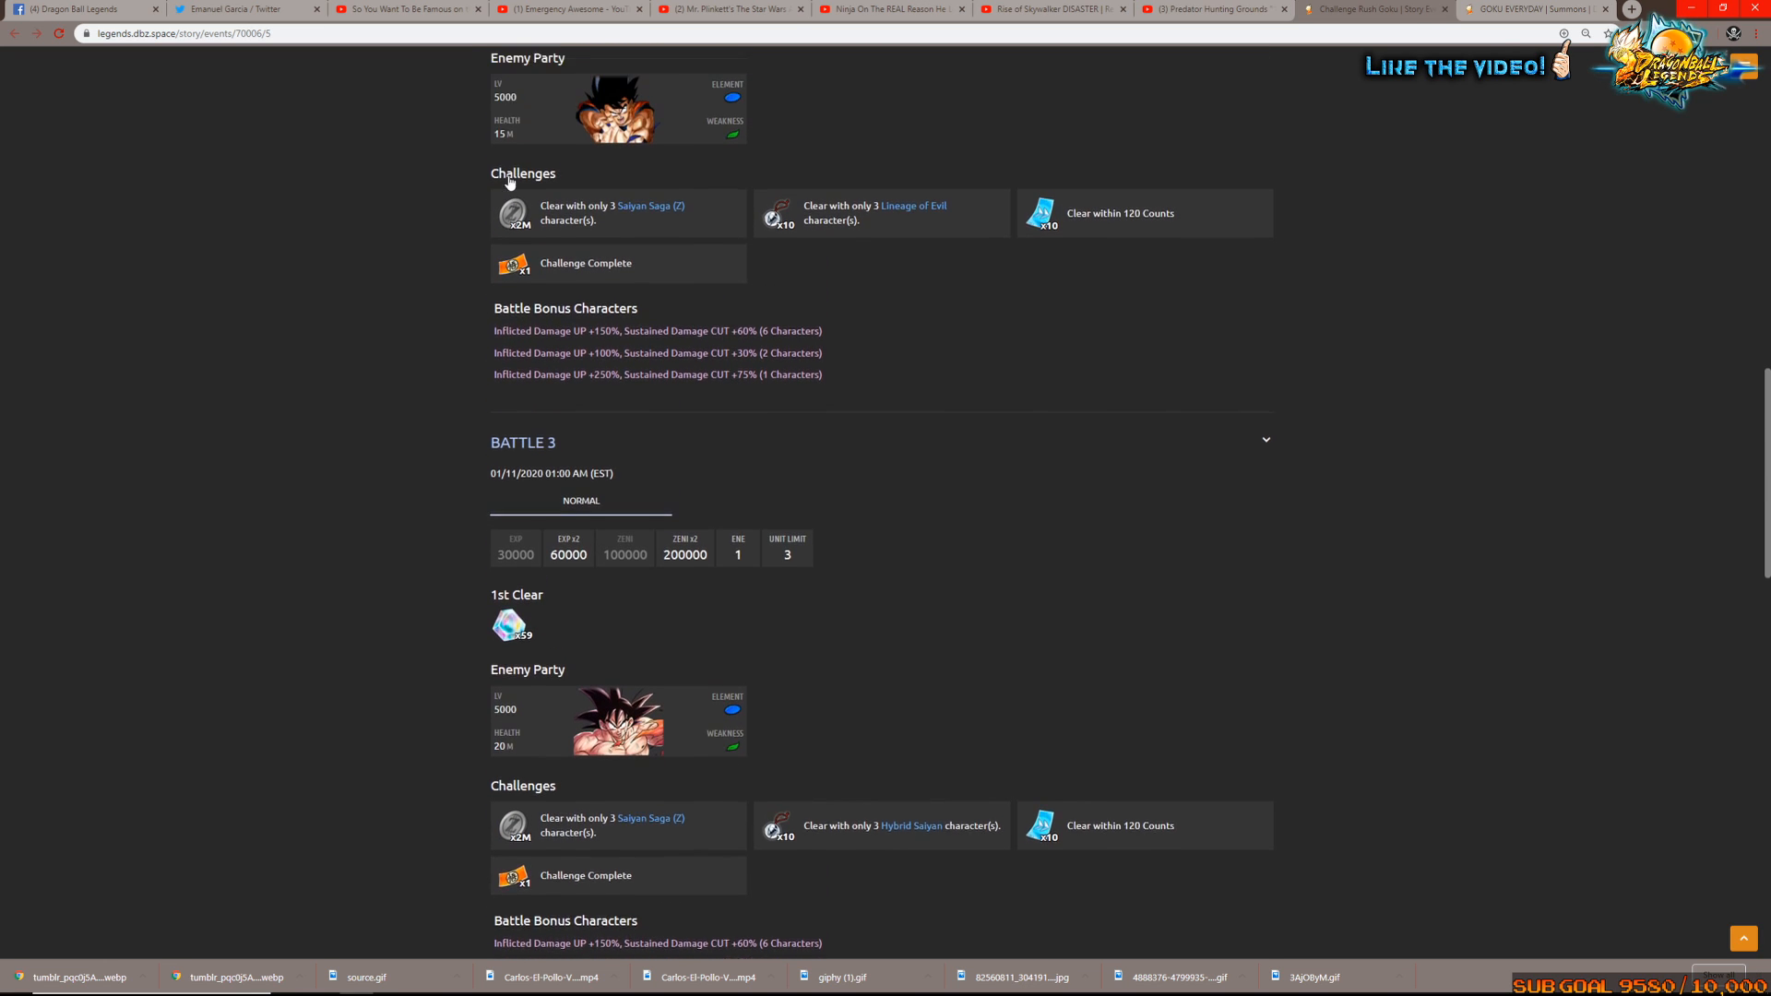
scroll("down", 3)
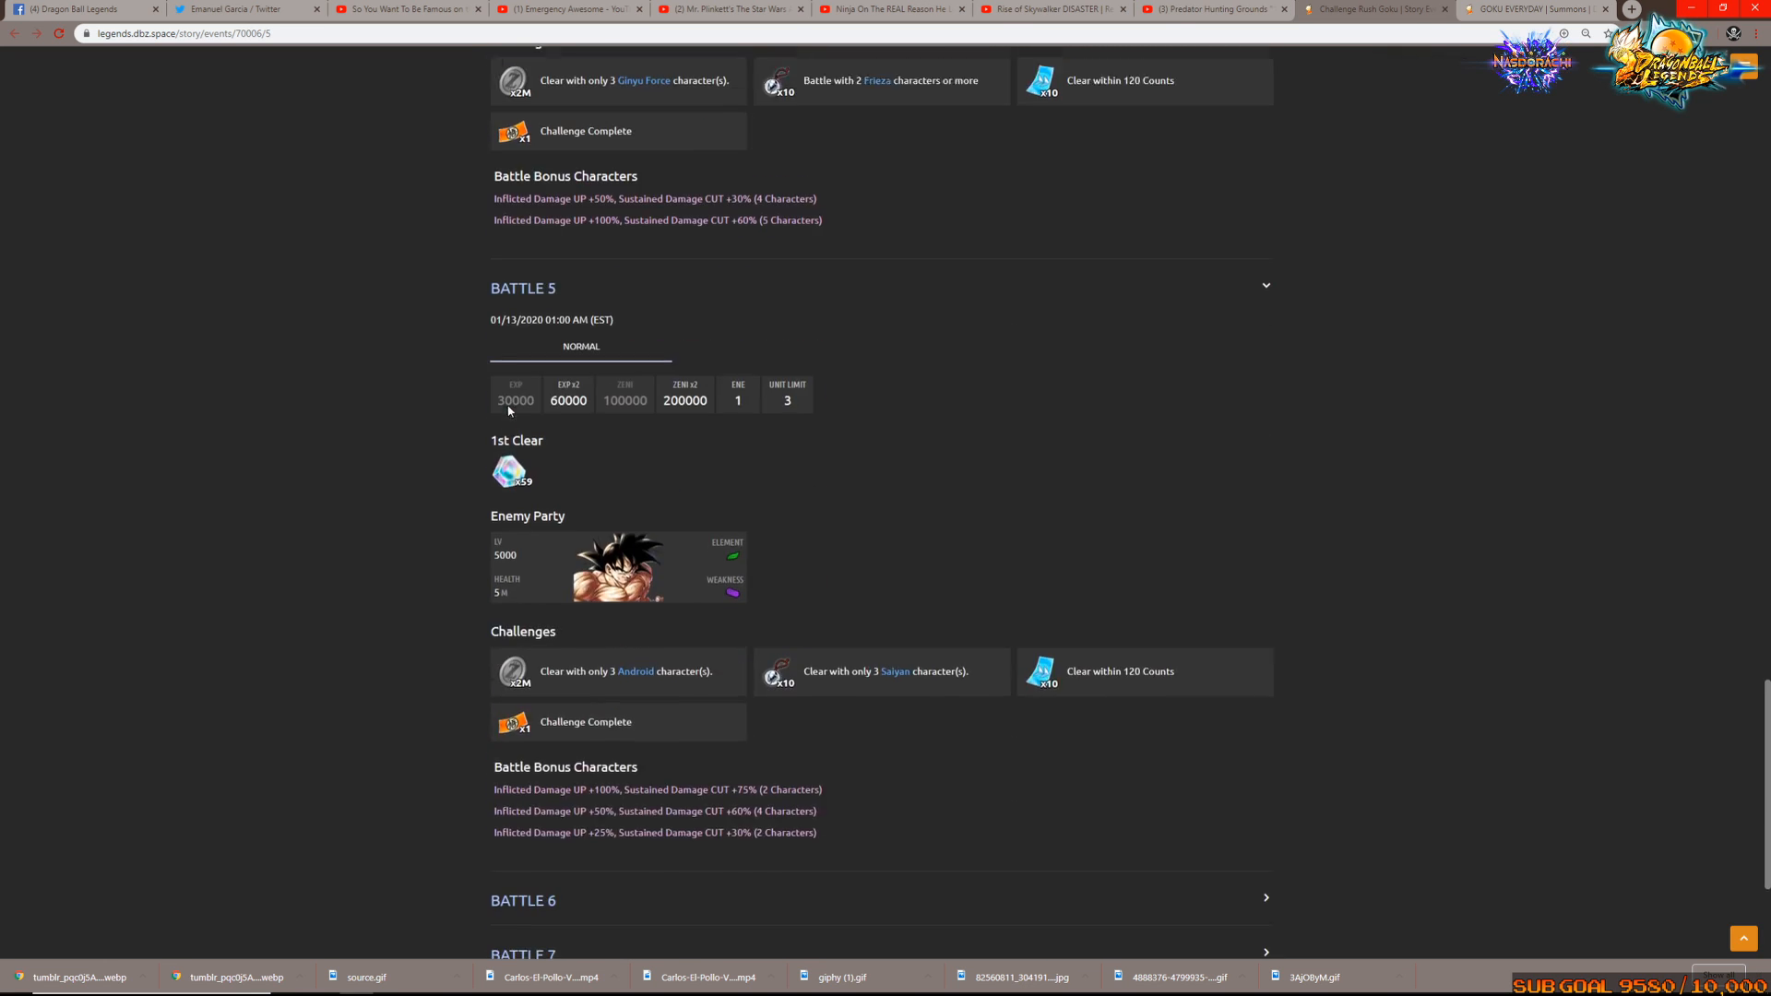
scroll("down", 3)
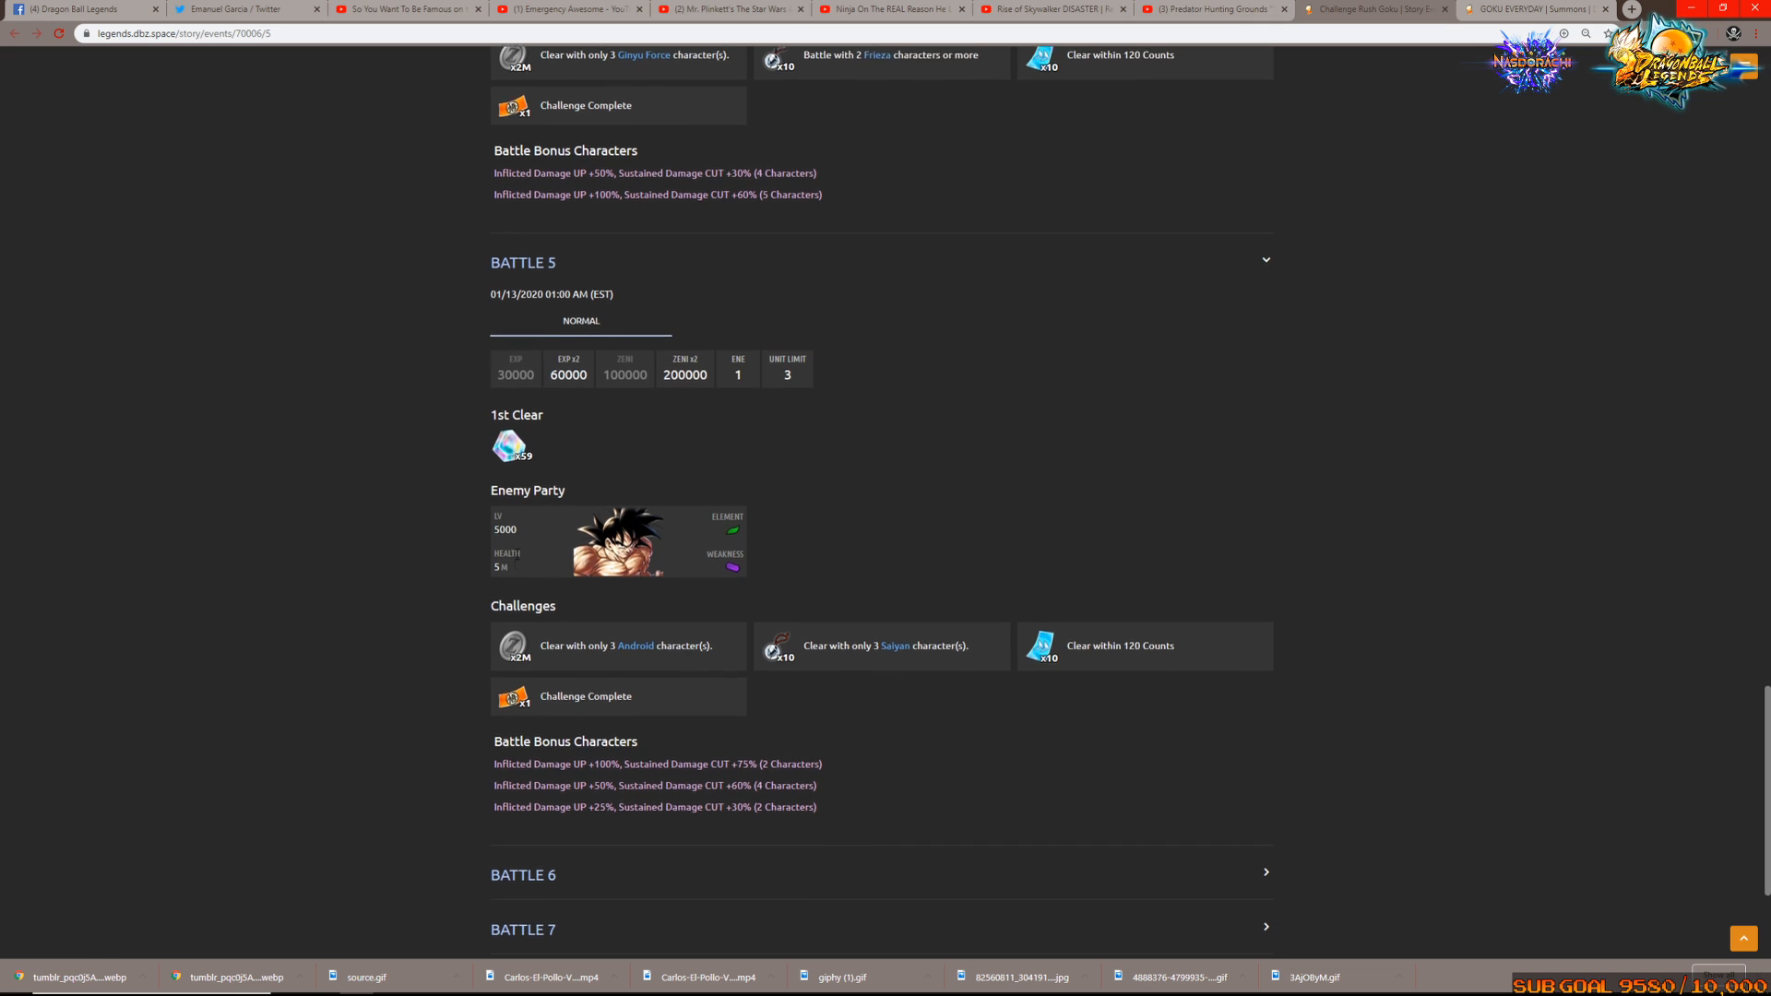
scroll("down", 3)
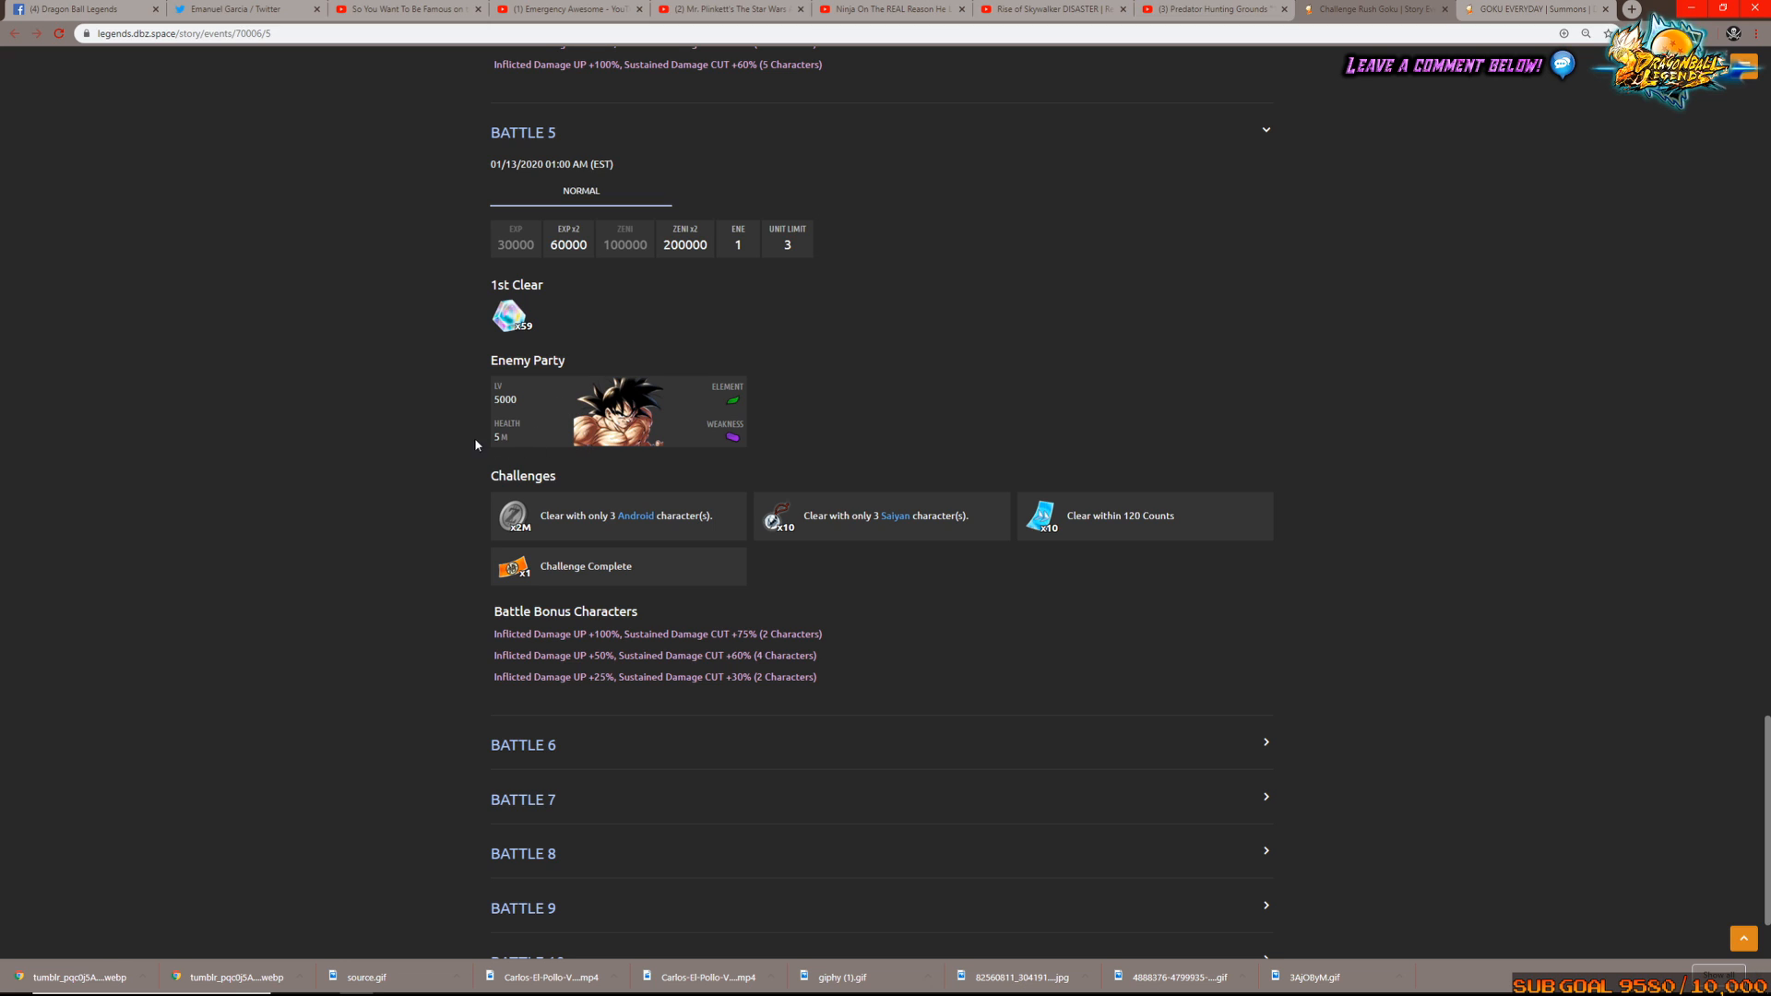
mouse_move(489, 441)
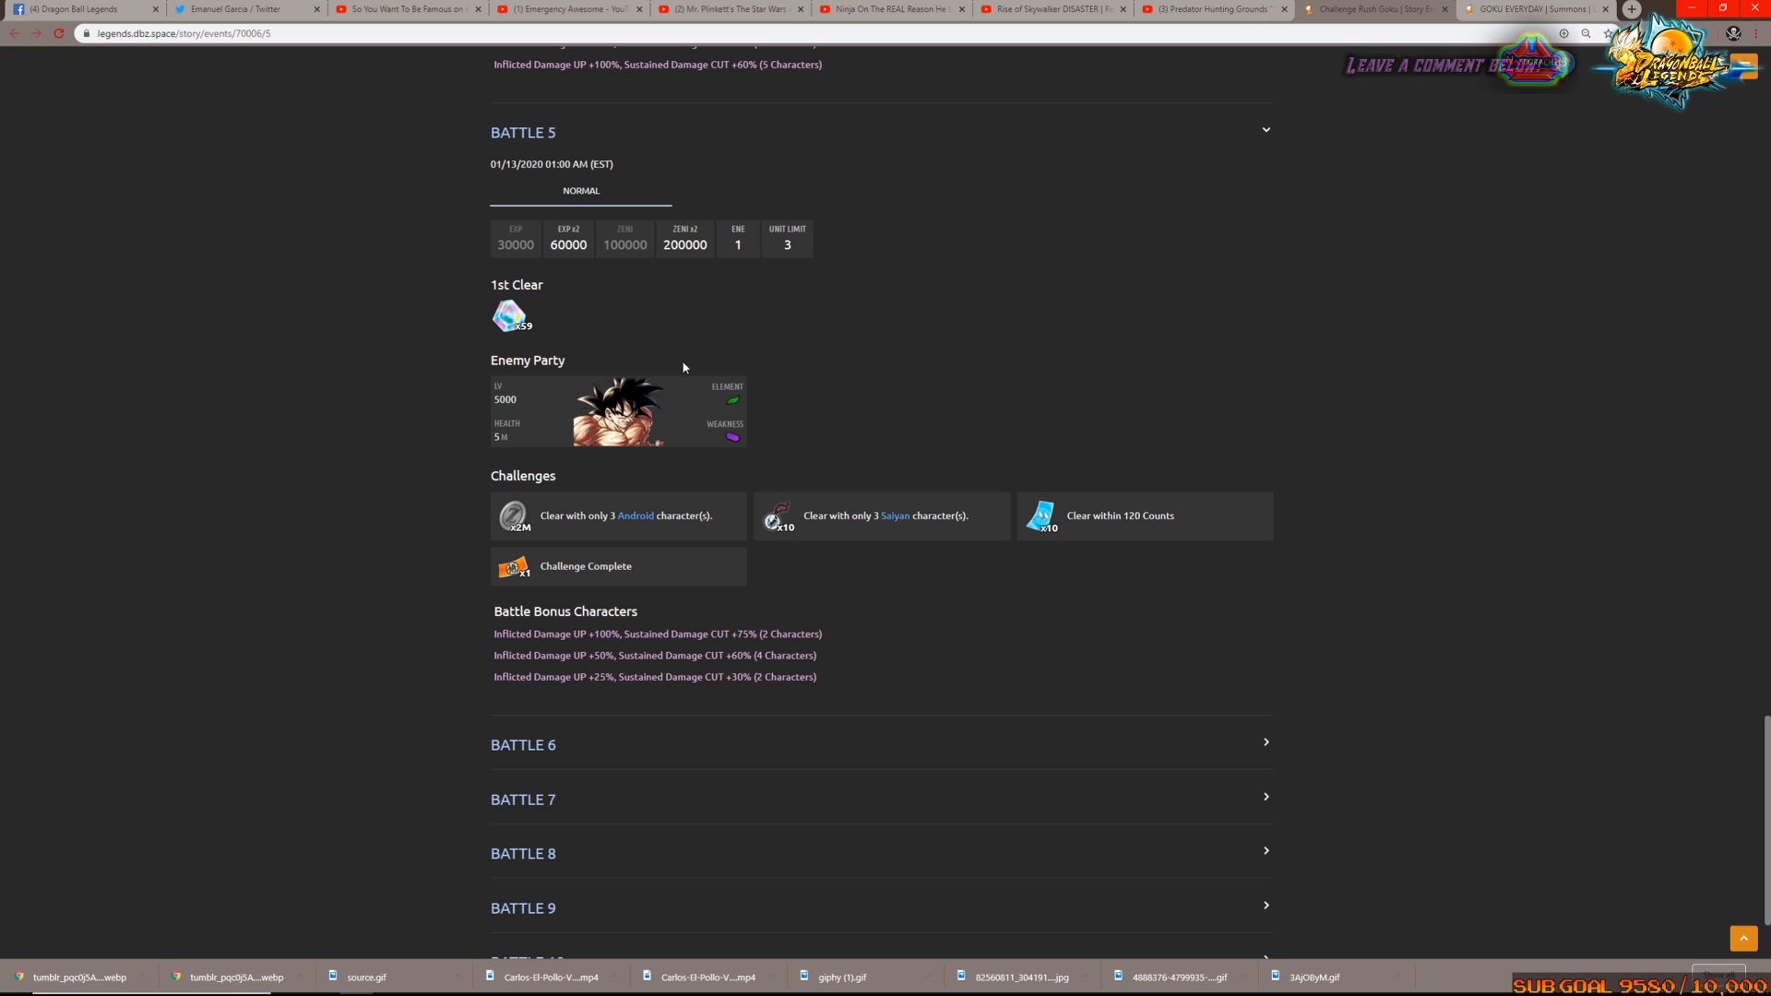
mouse_move(920, 415)
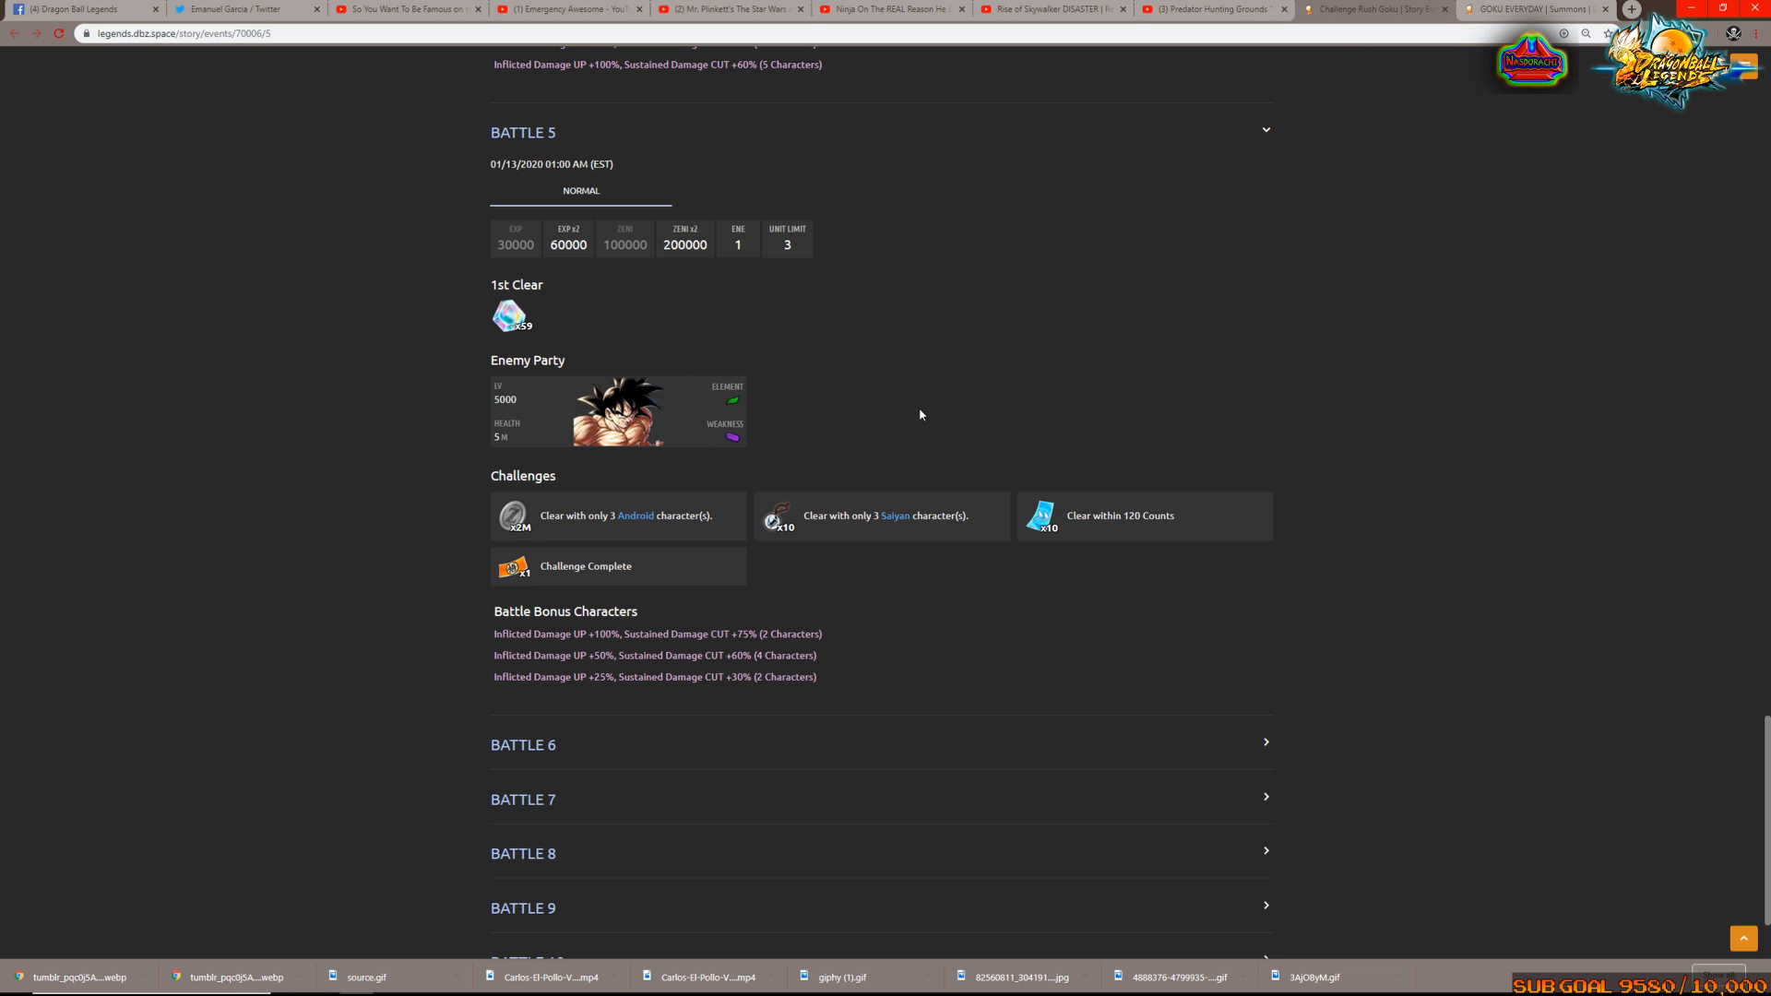
Scroll through expanded Battles 6–8, including the Super Saiyan God Goku enemy party
scroll("up", 3)
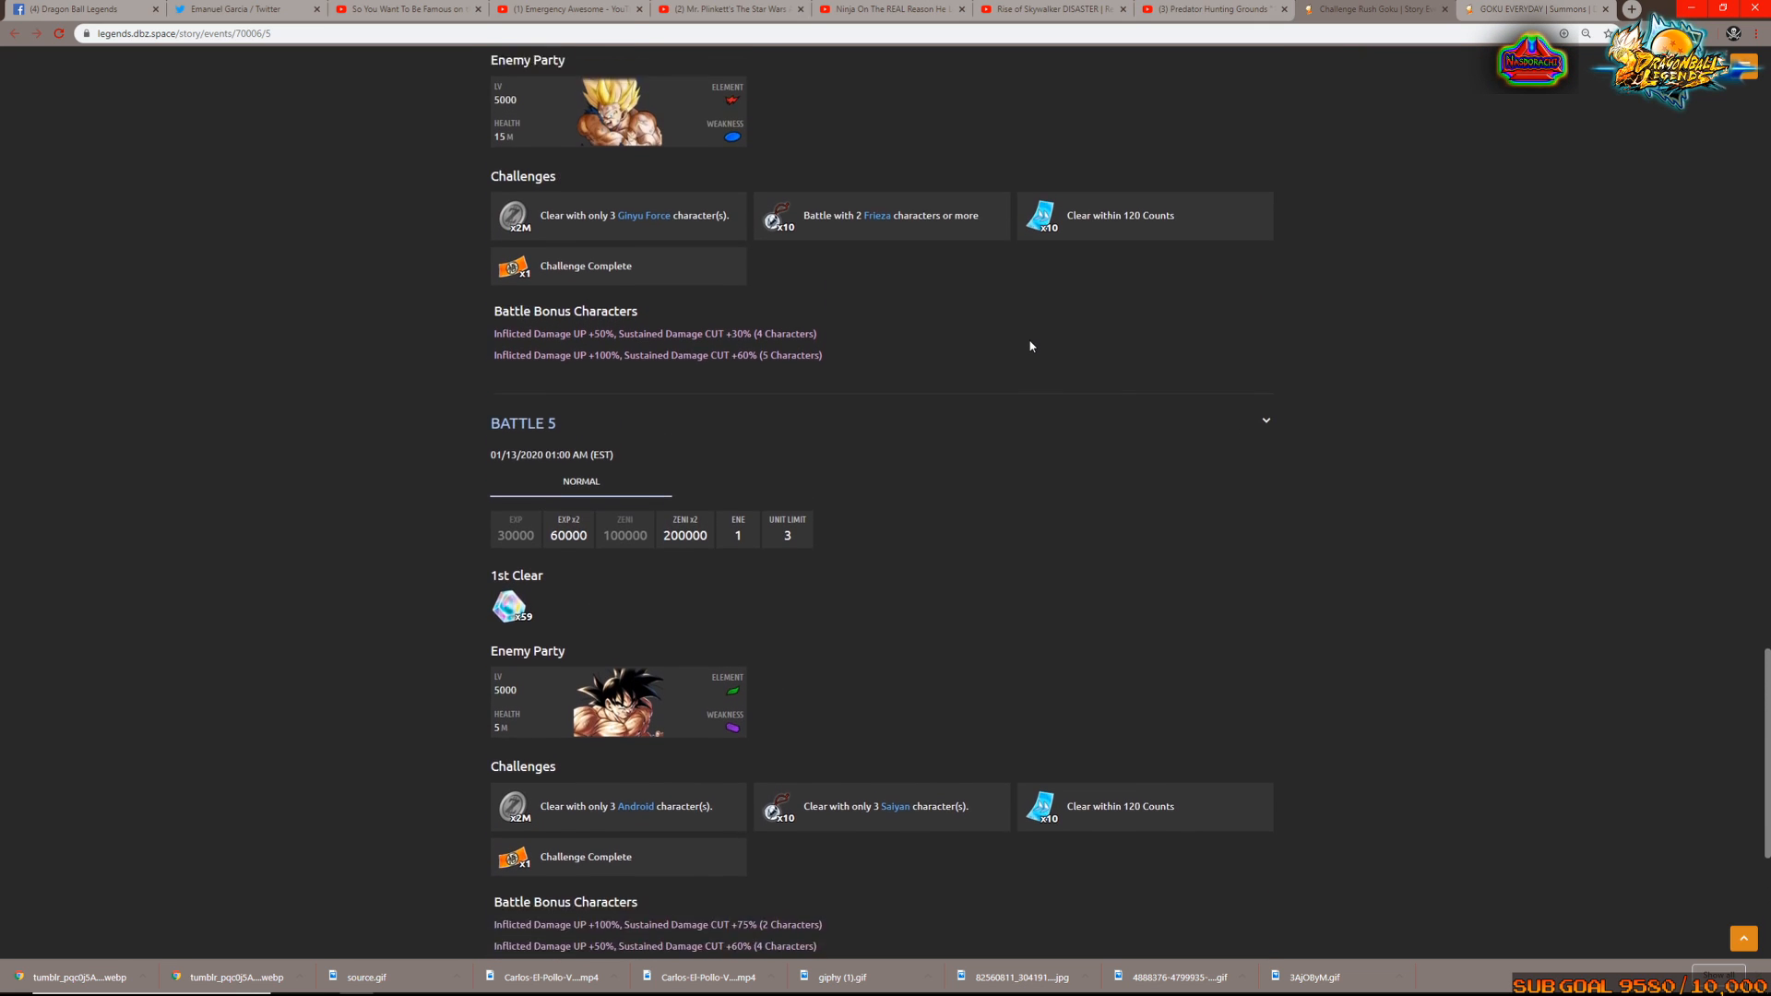
scroll("down", 3)
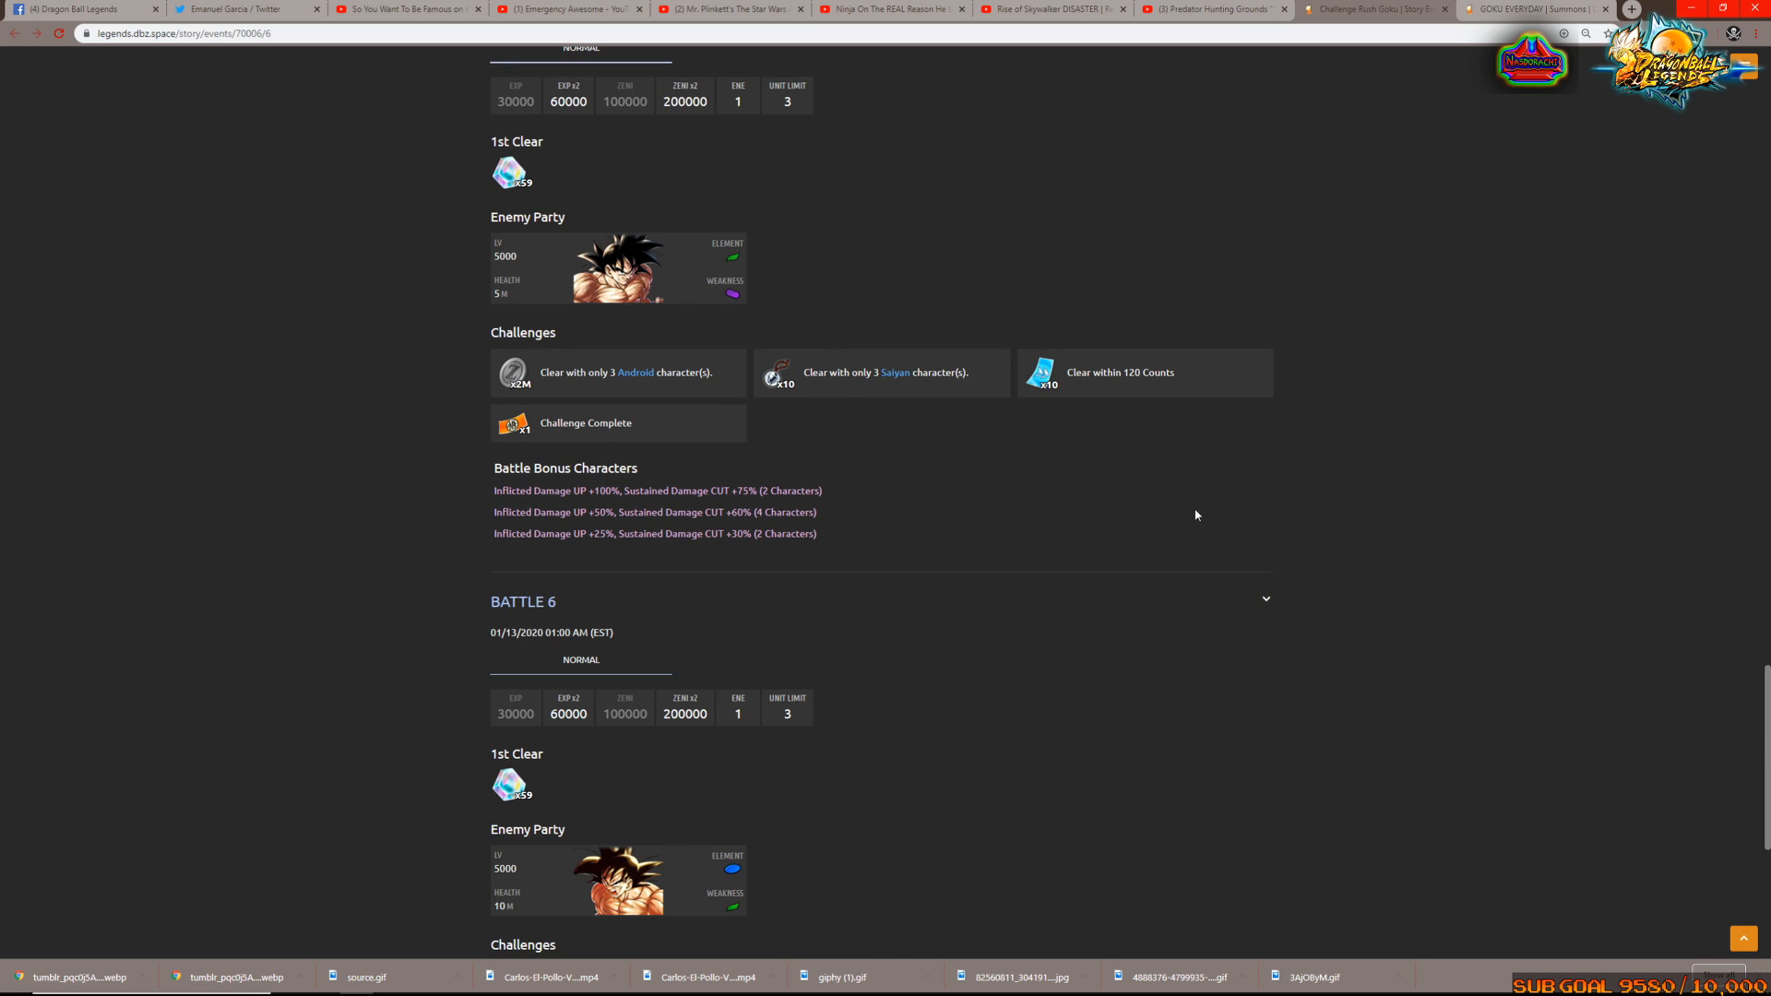
scroll("down", 3)
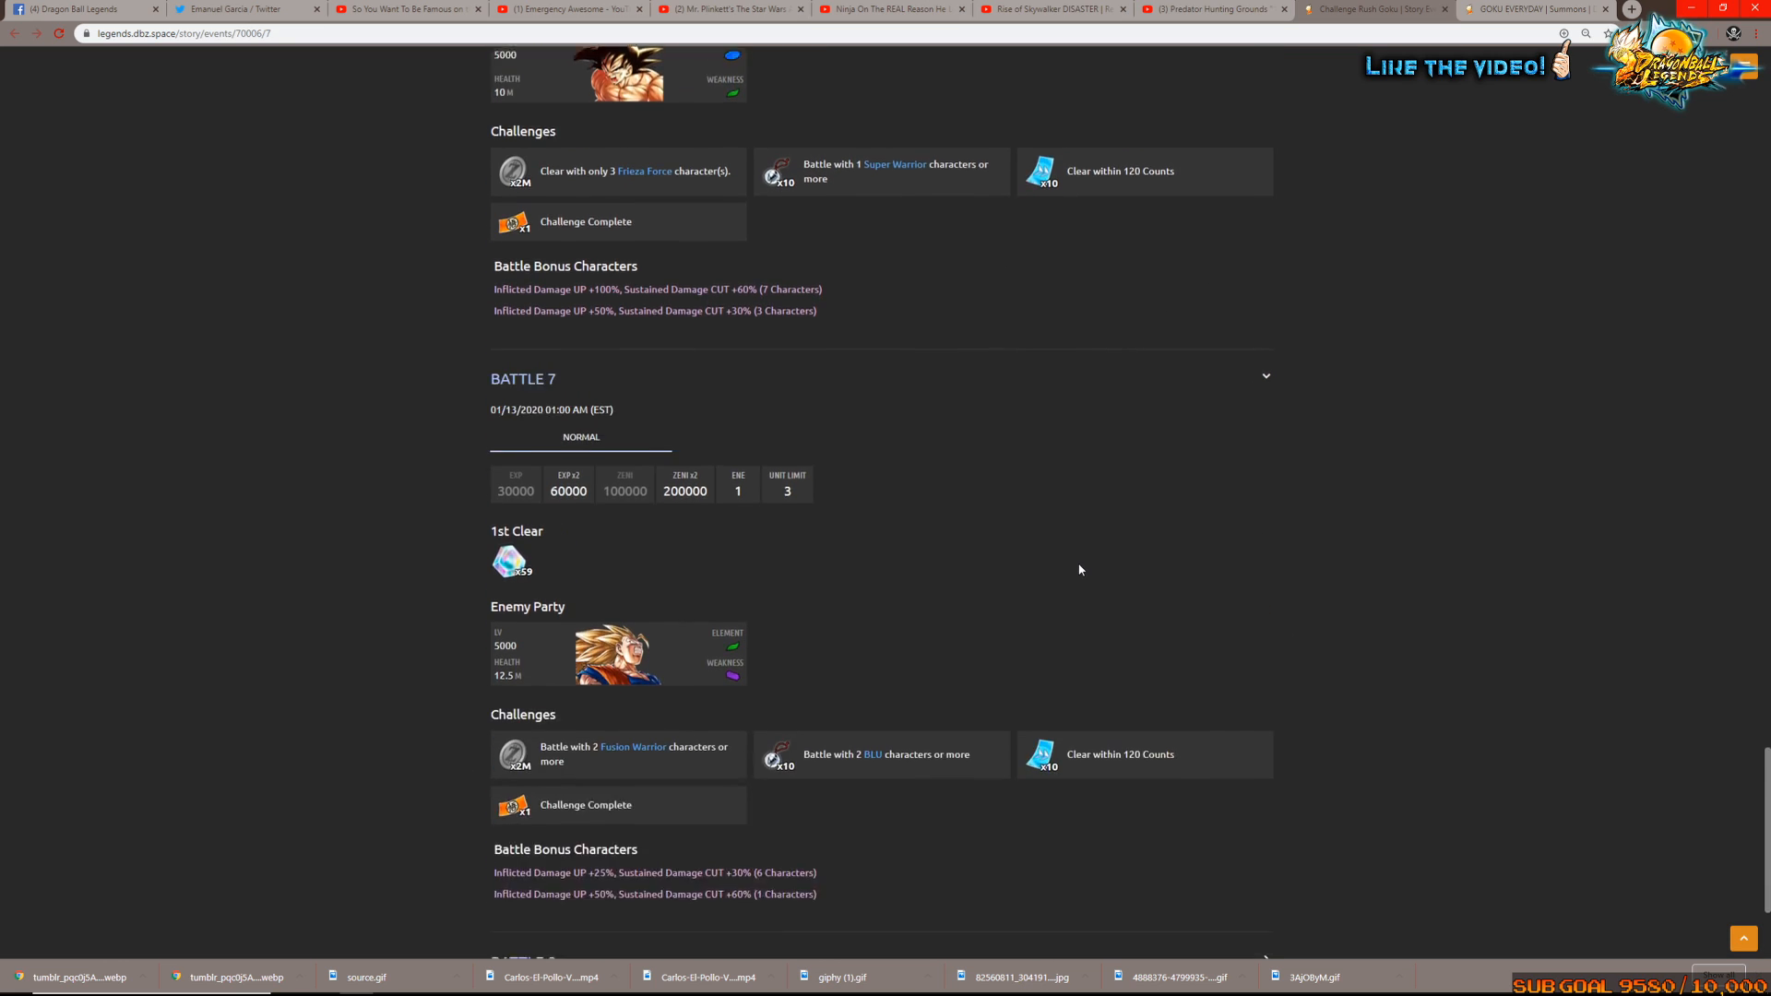
scroll("down", 3)
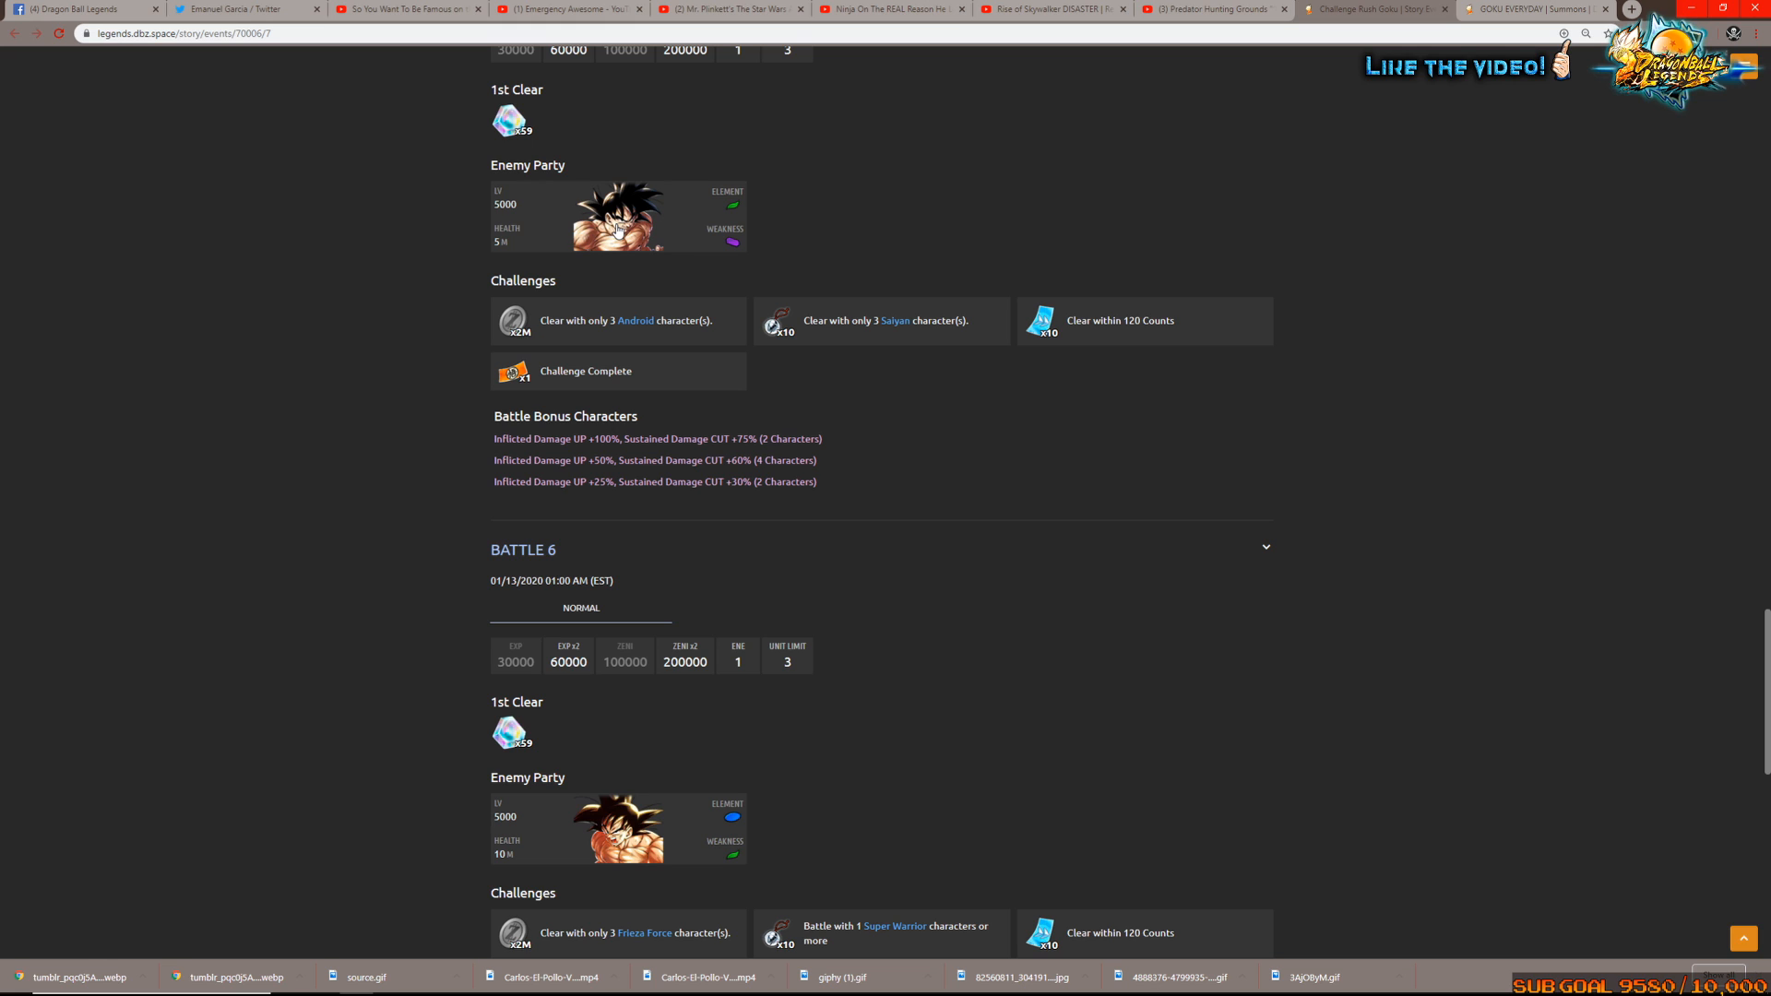
scroll("down", 3)
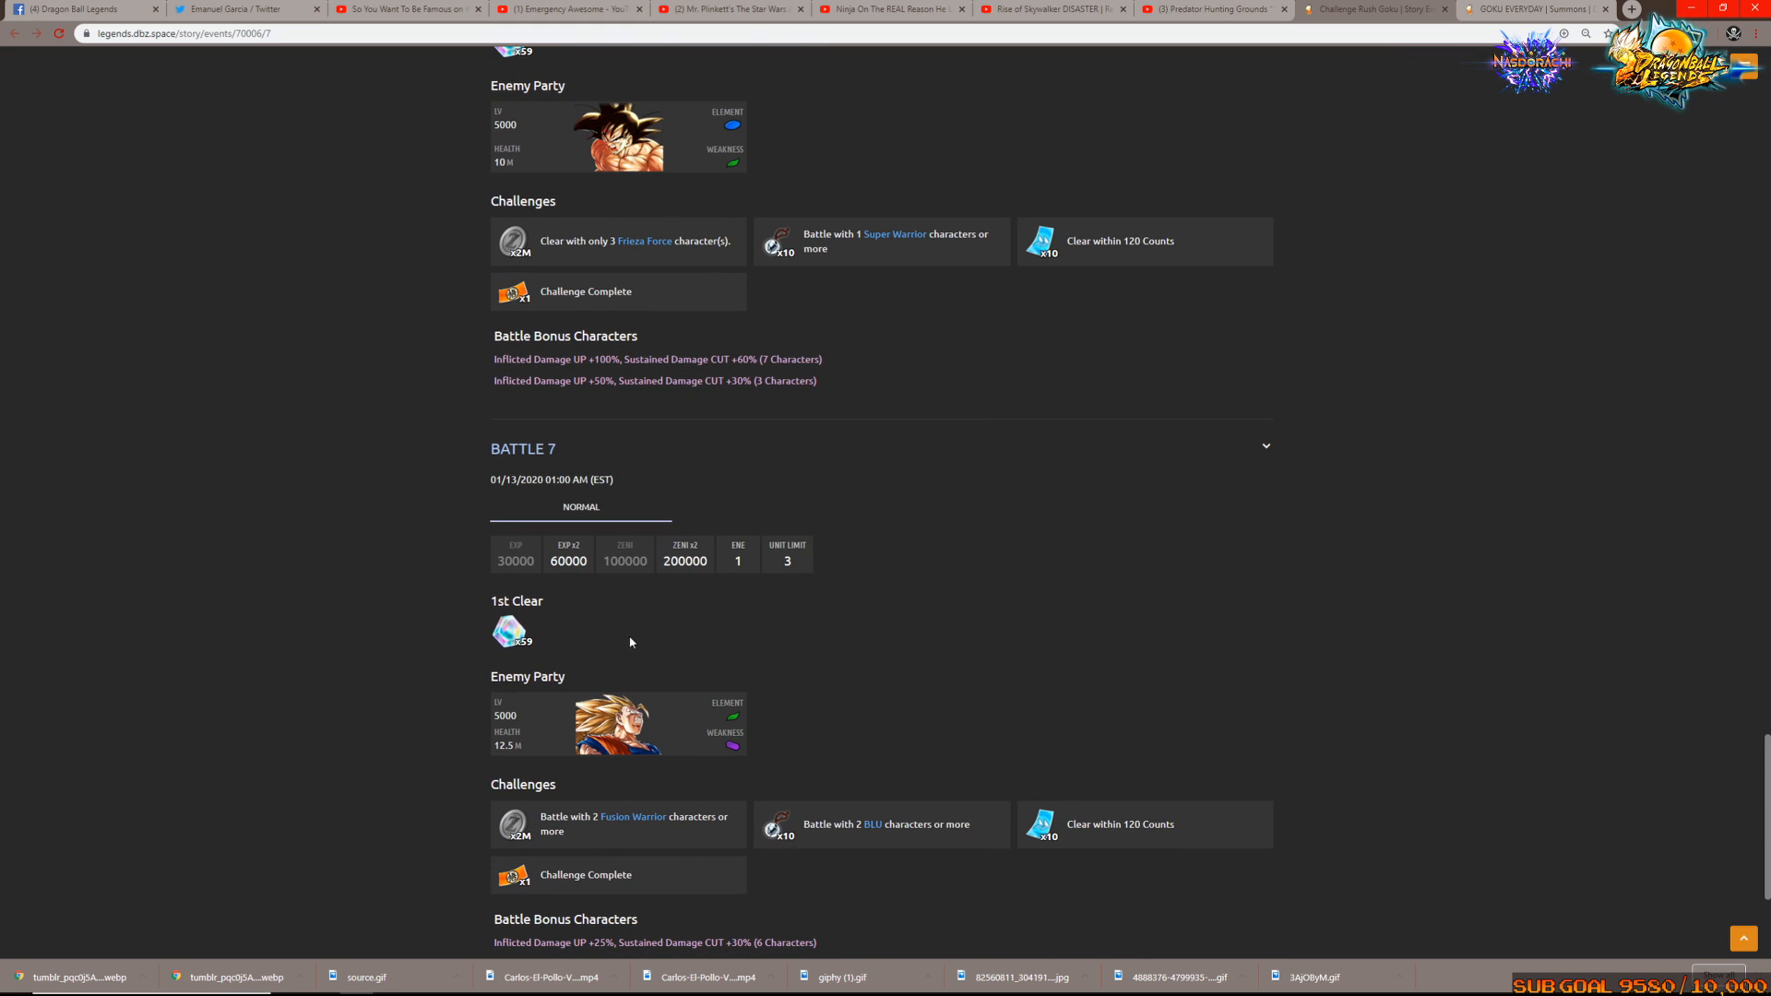
scroll("down", 3)
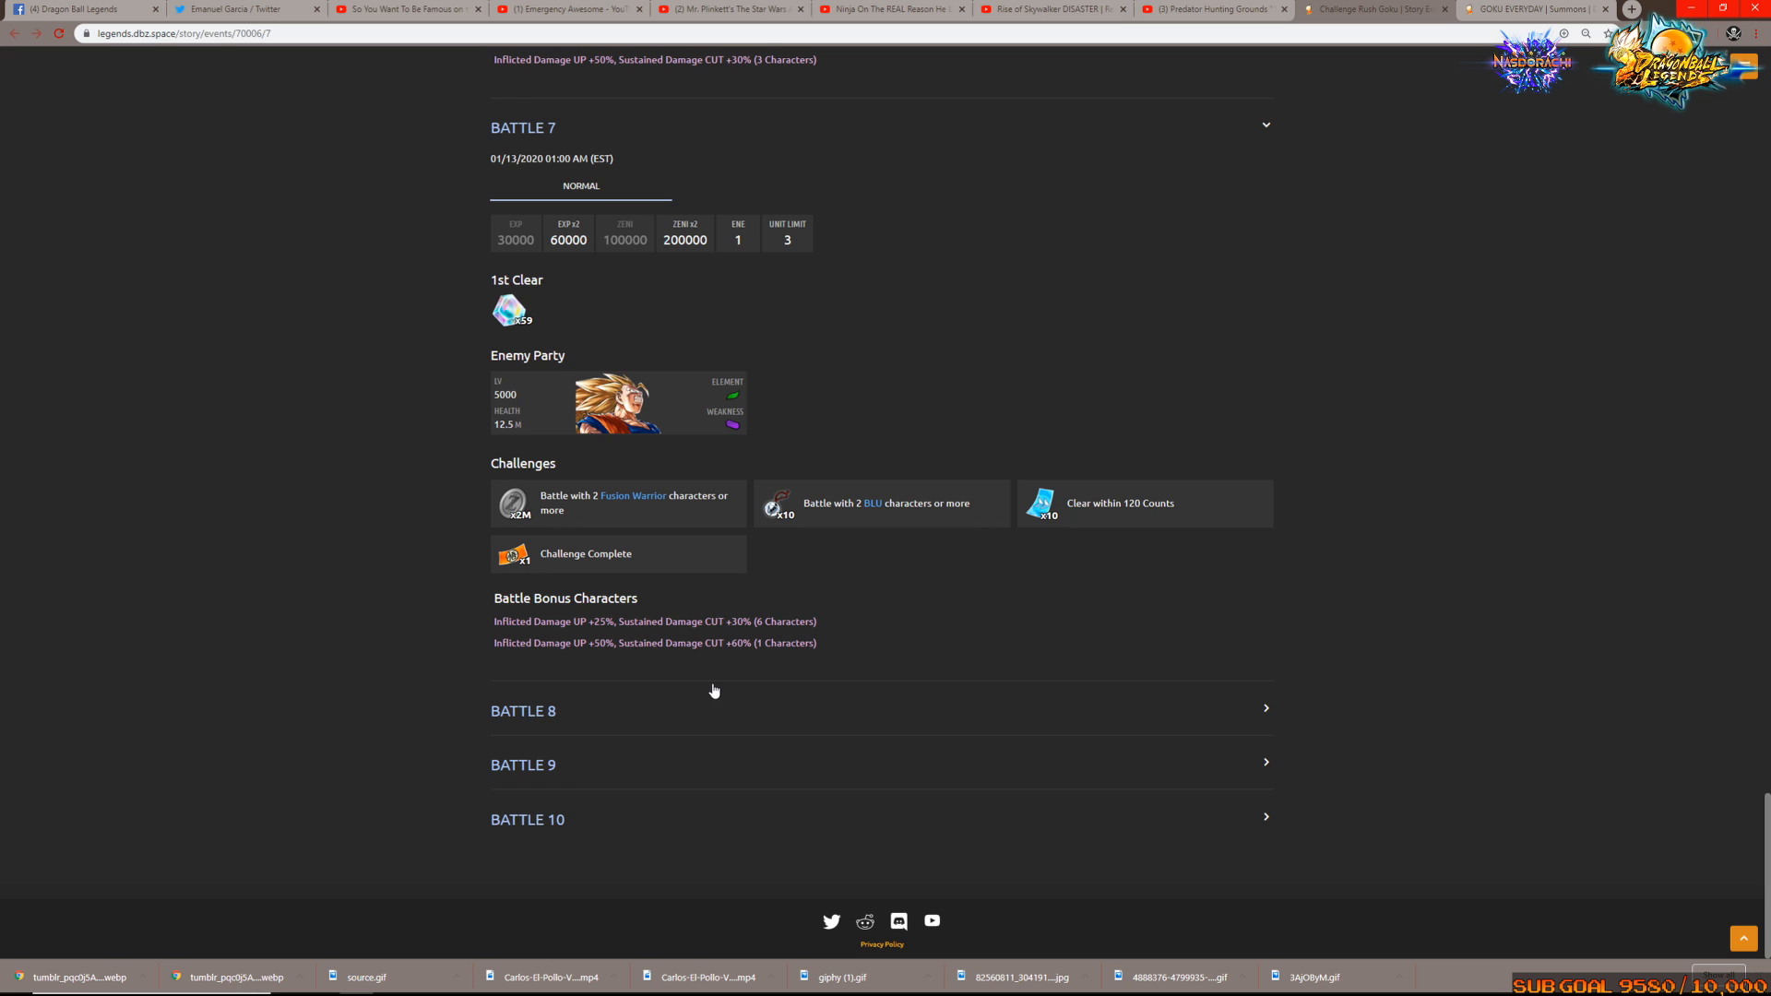
mouse_move(1337, 771)
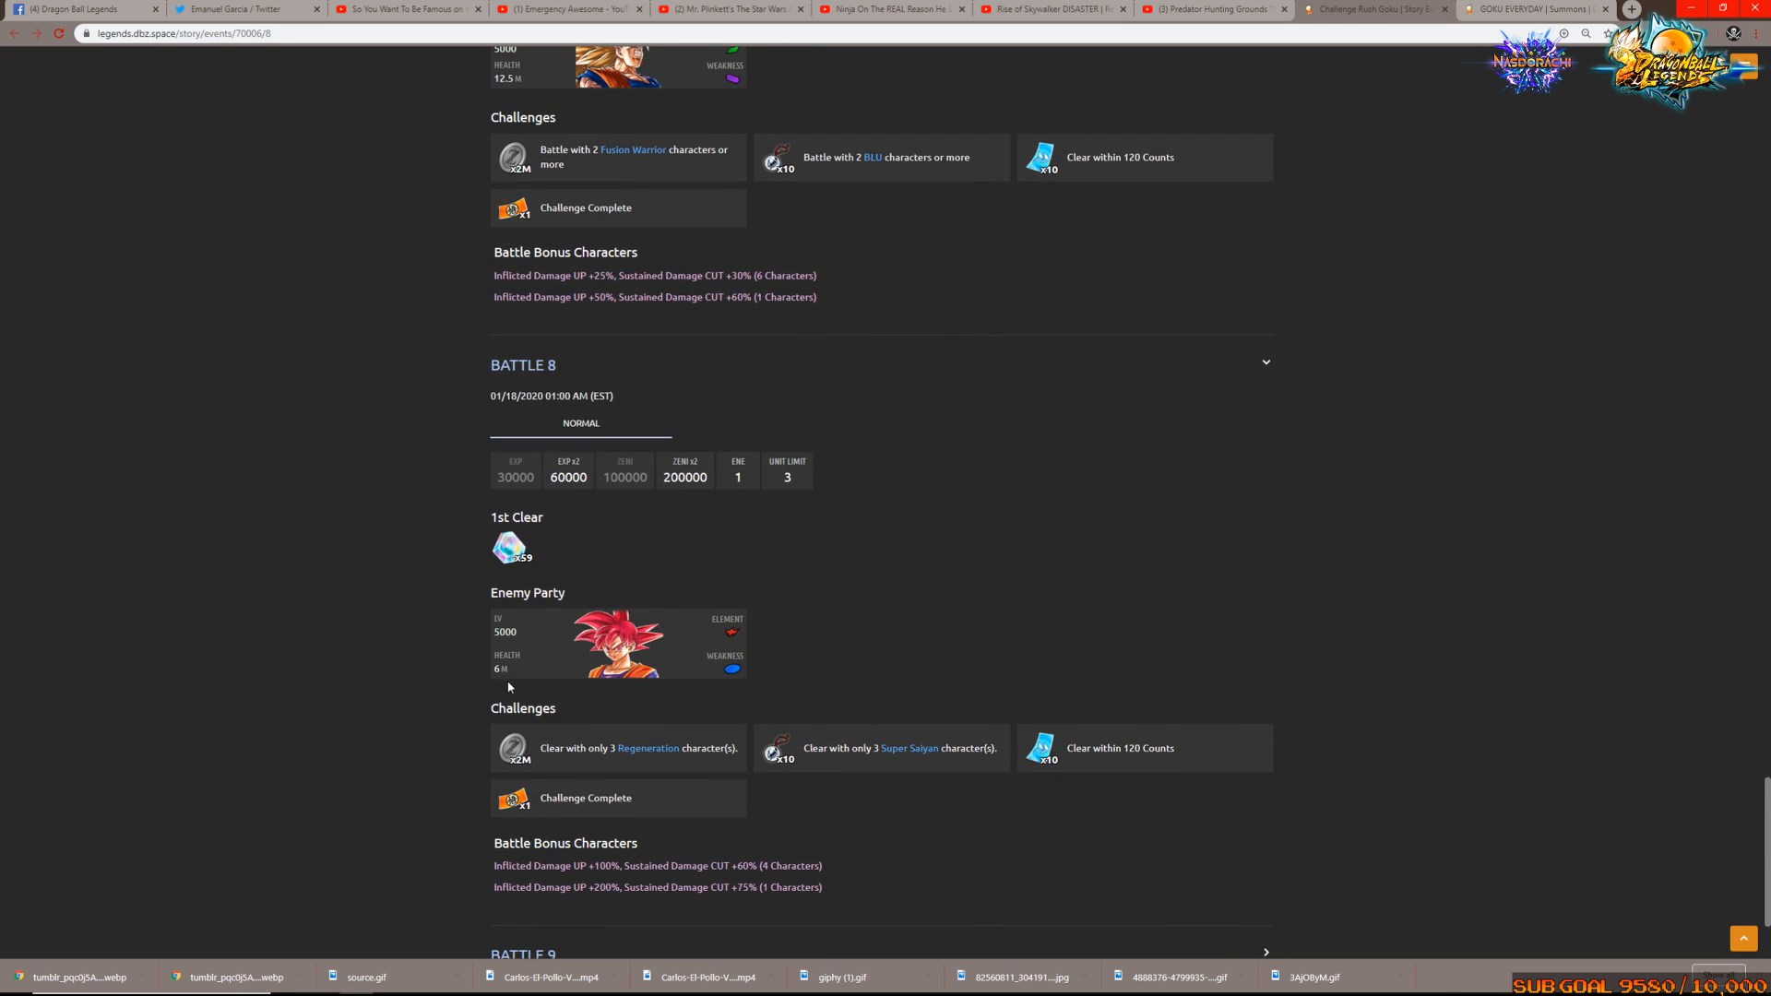
scroll("up", 3)
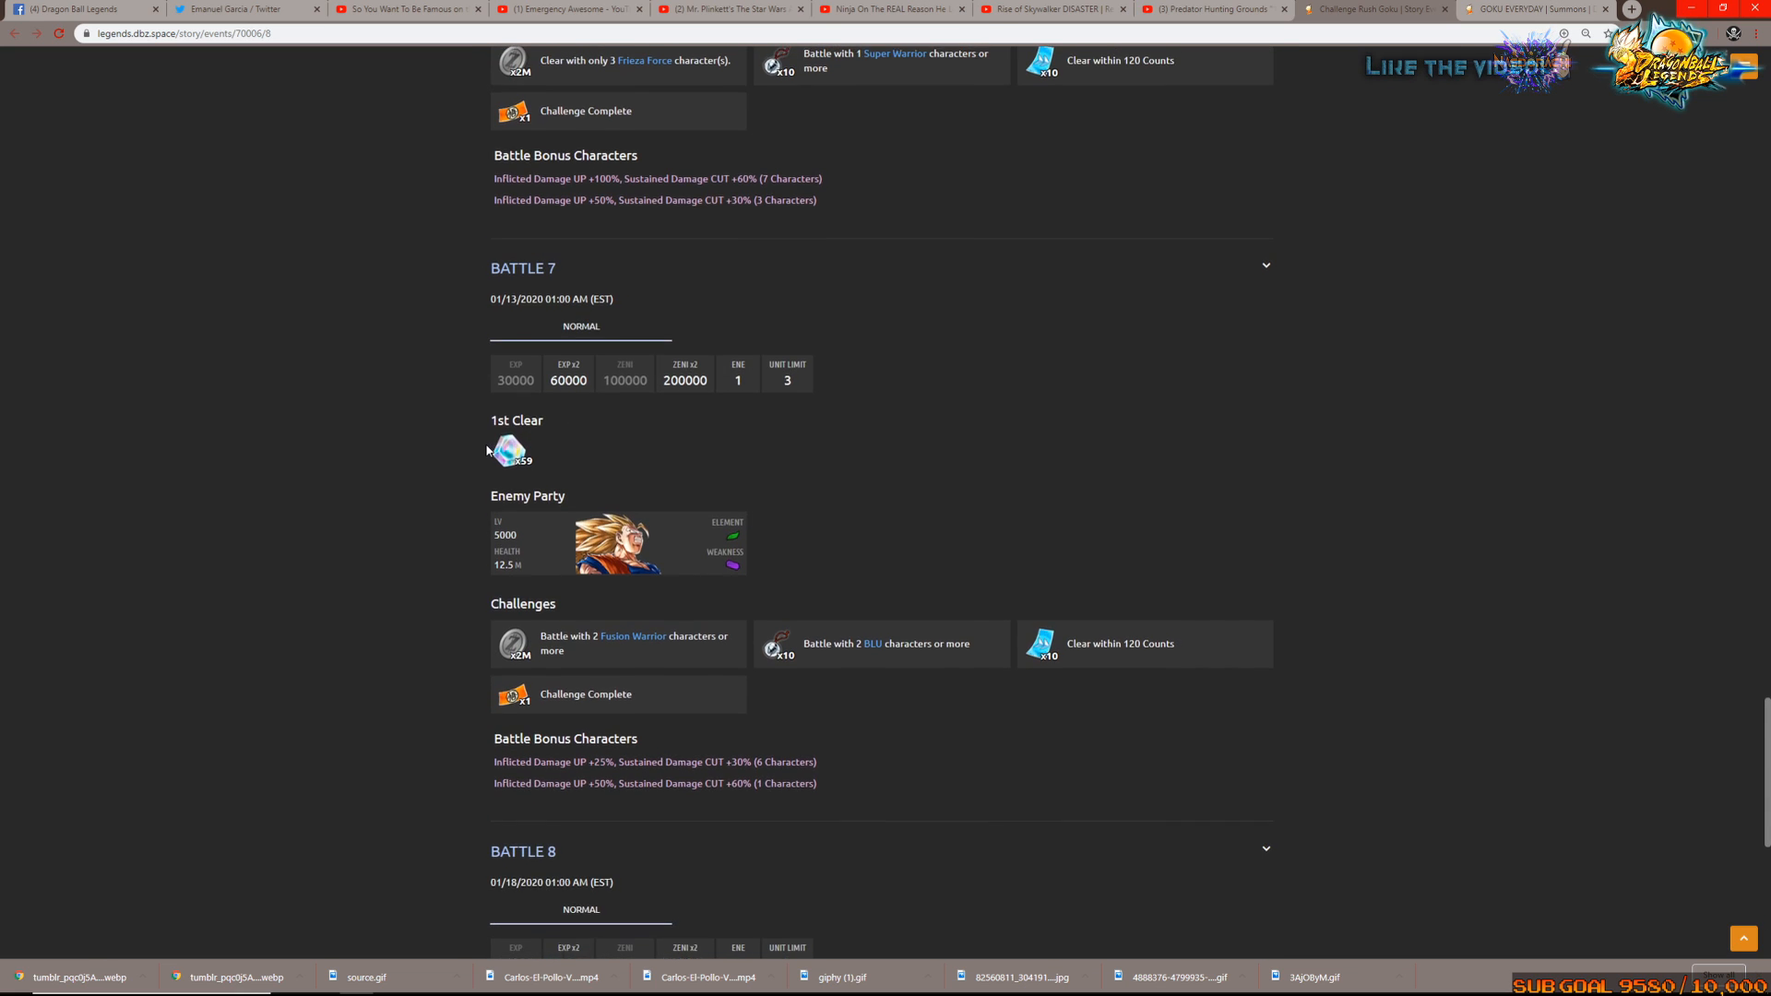
scroll("up", 3)
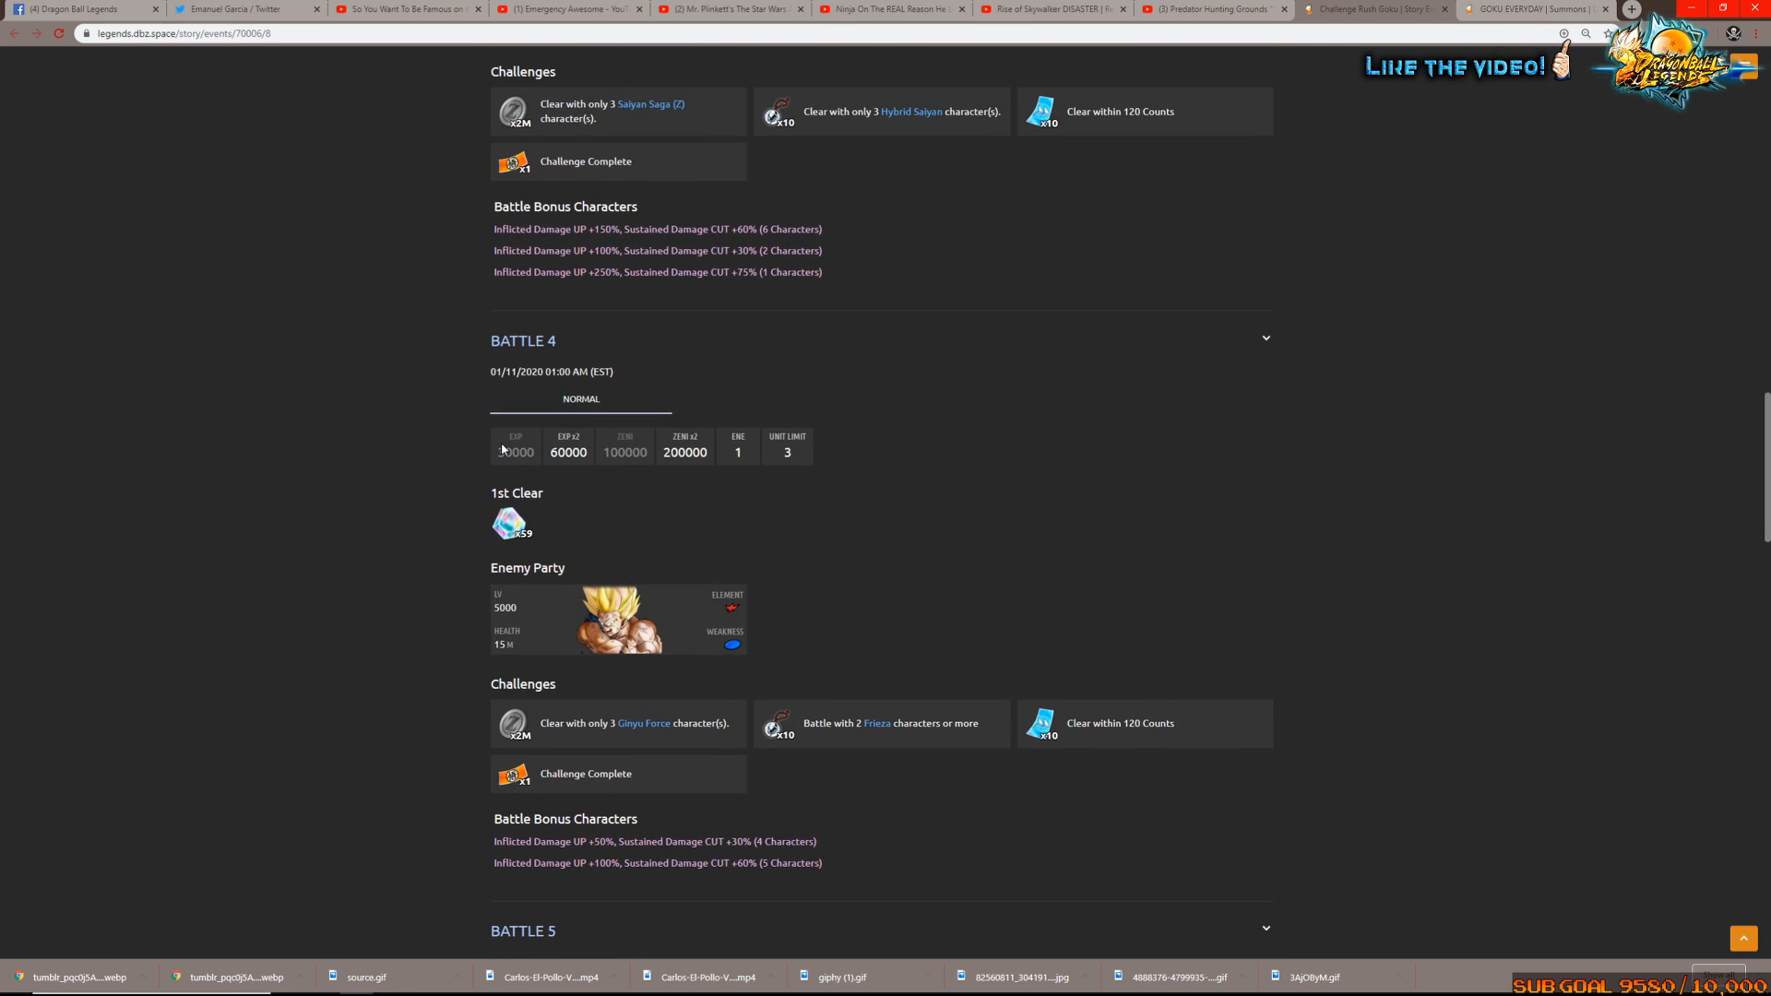
scroll("down", 3)
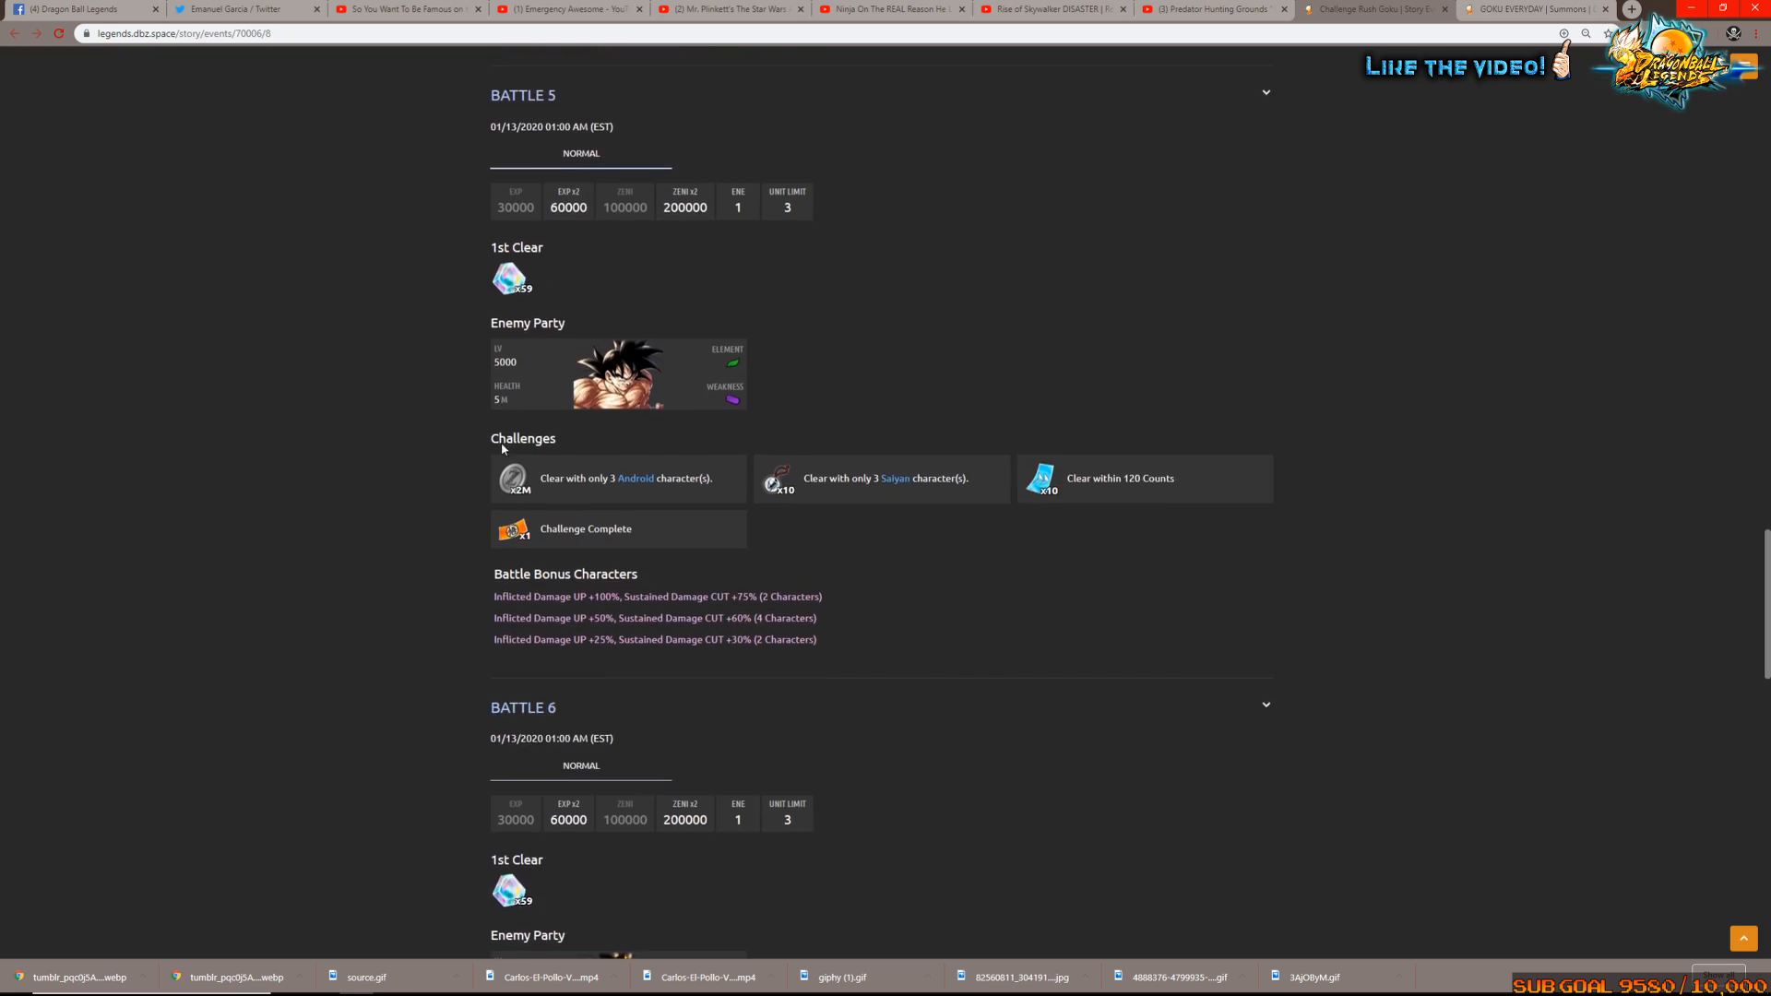
scroll("down", 3)
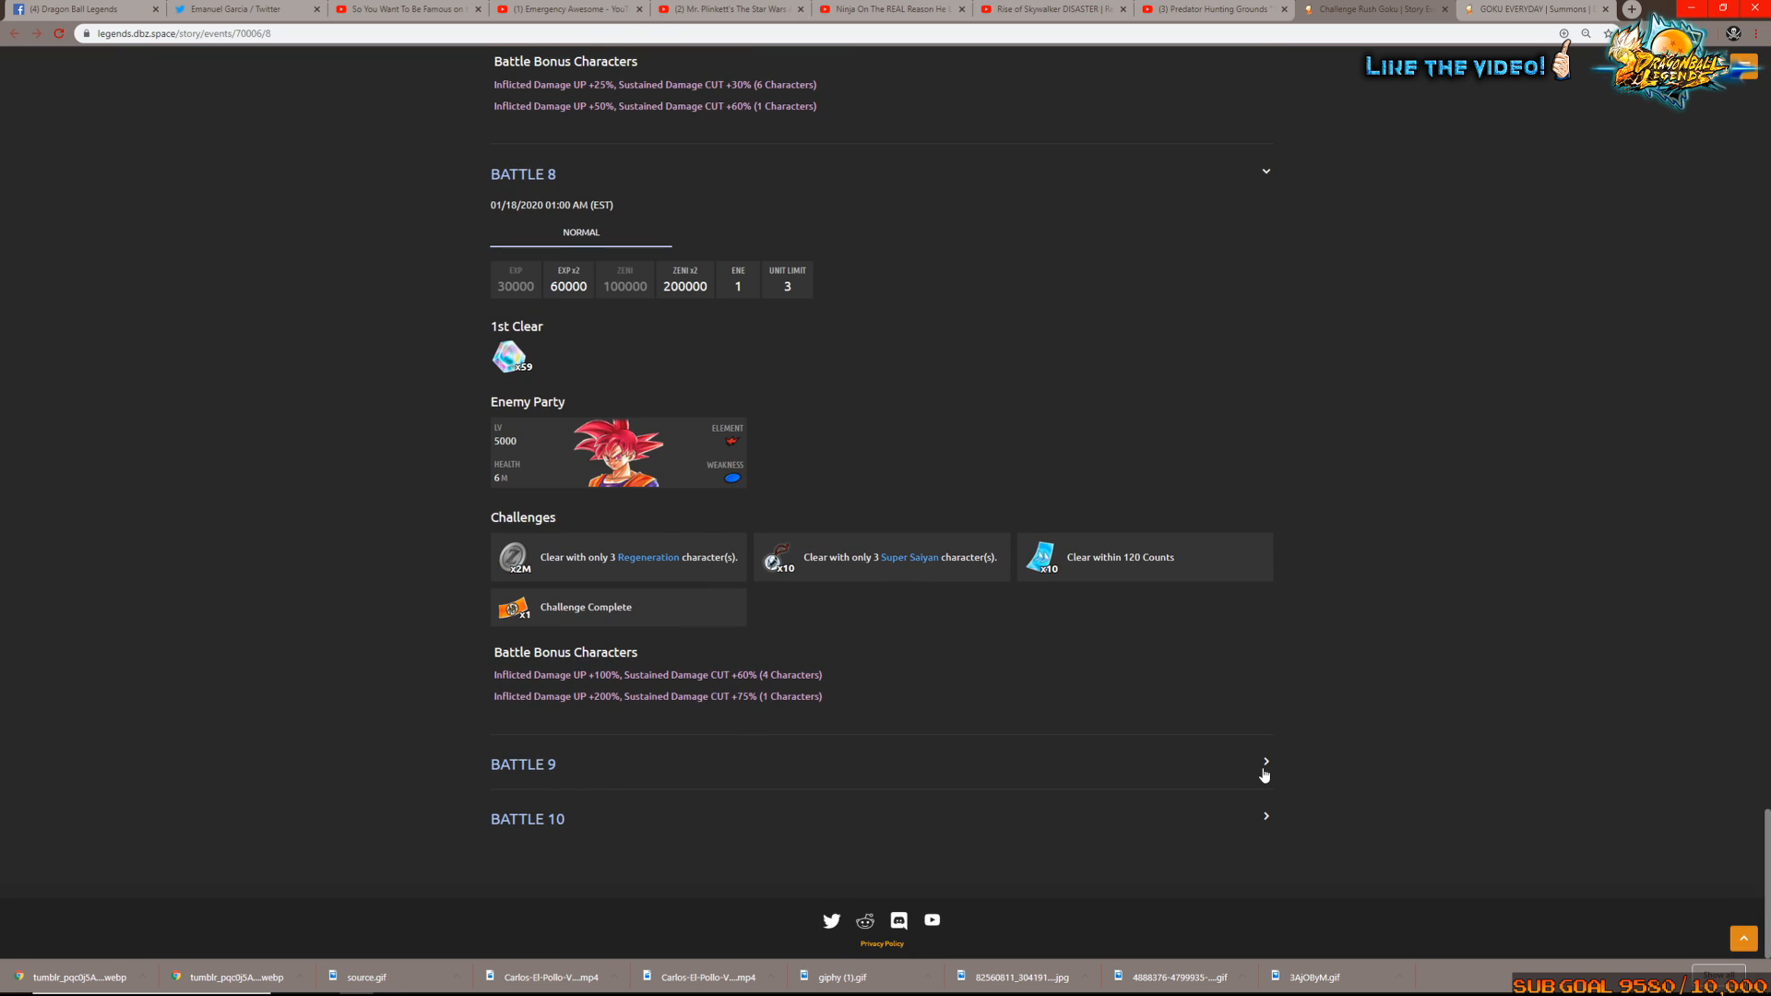
Expand Battles 9 and 10, showing kid Super Saiyan Goku, then scroll back up
left_click(1264, 775)
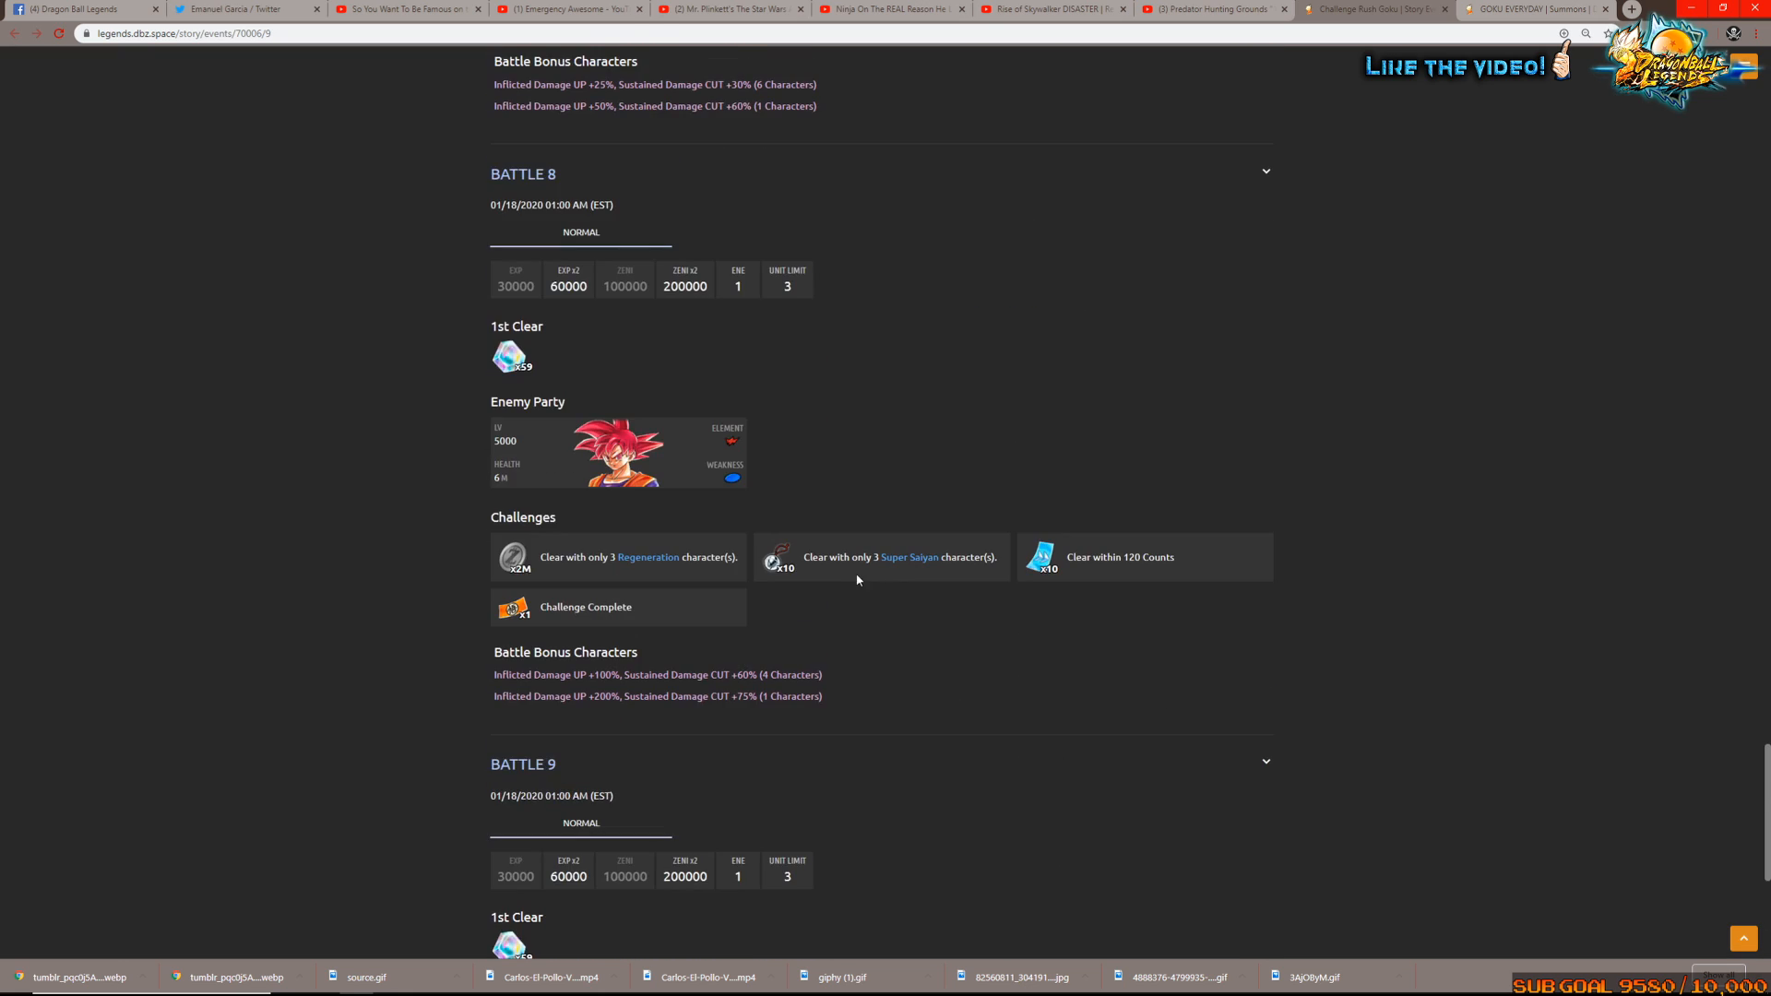
scroll("down", 3)
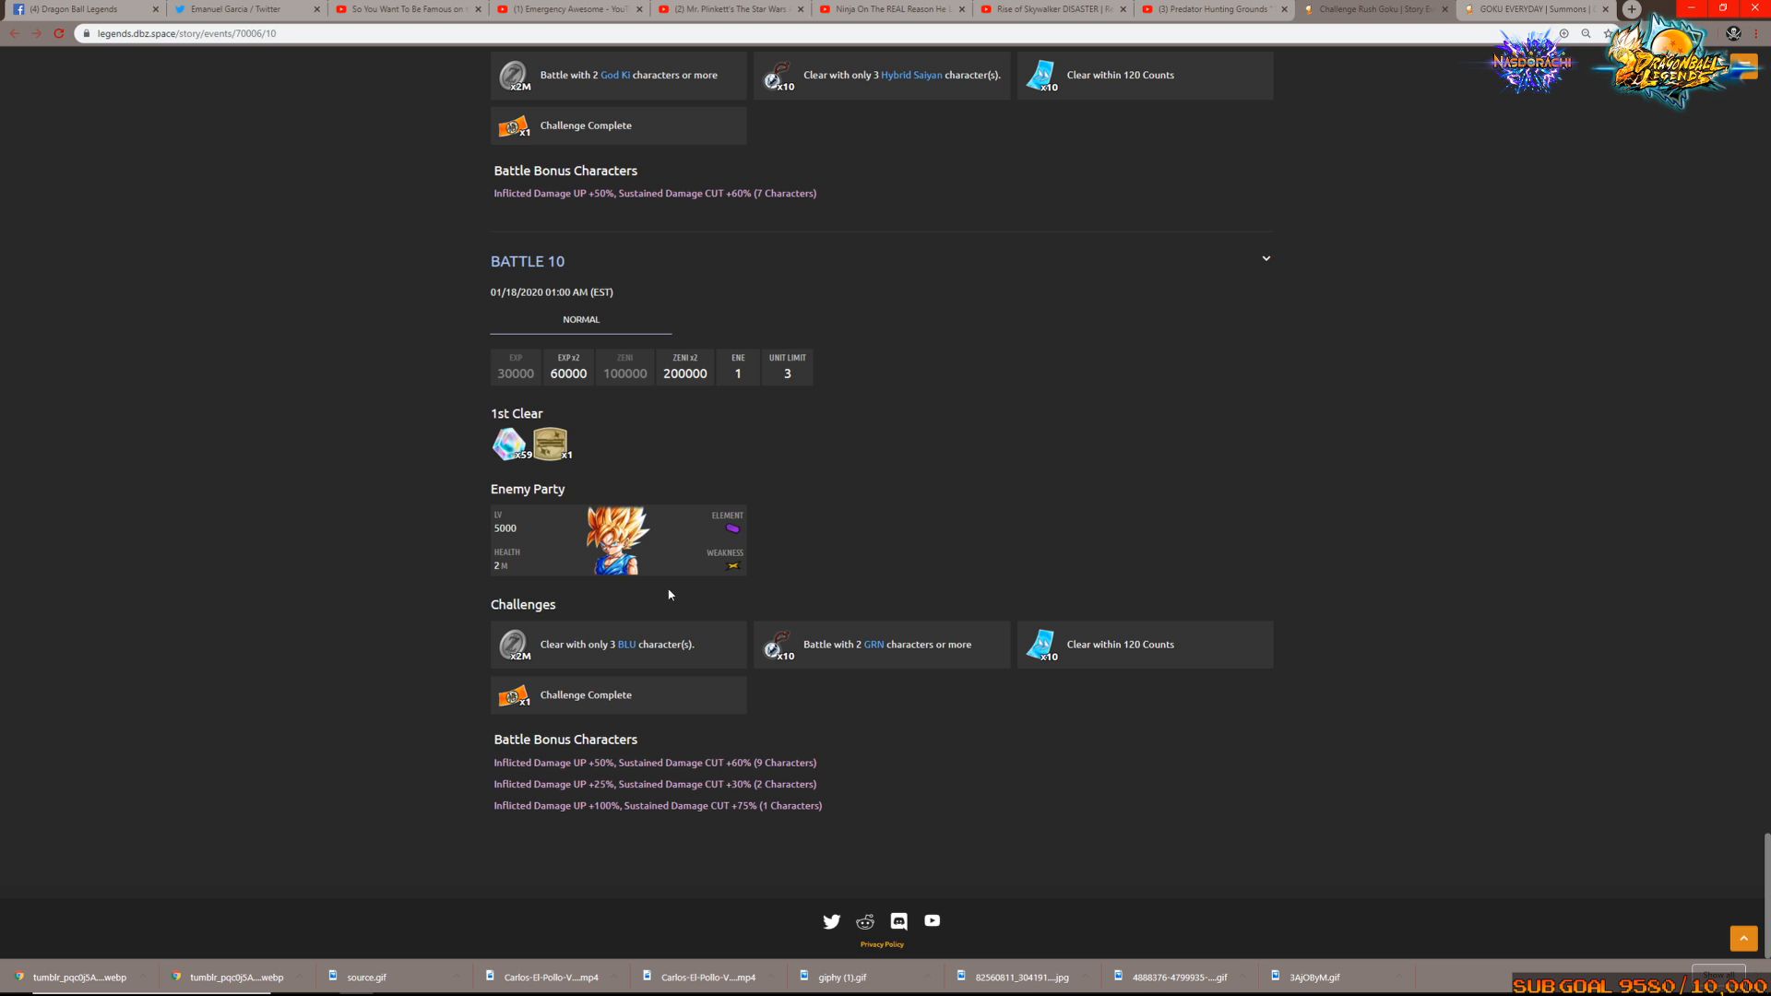
scroll("up", 3)
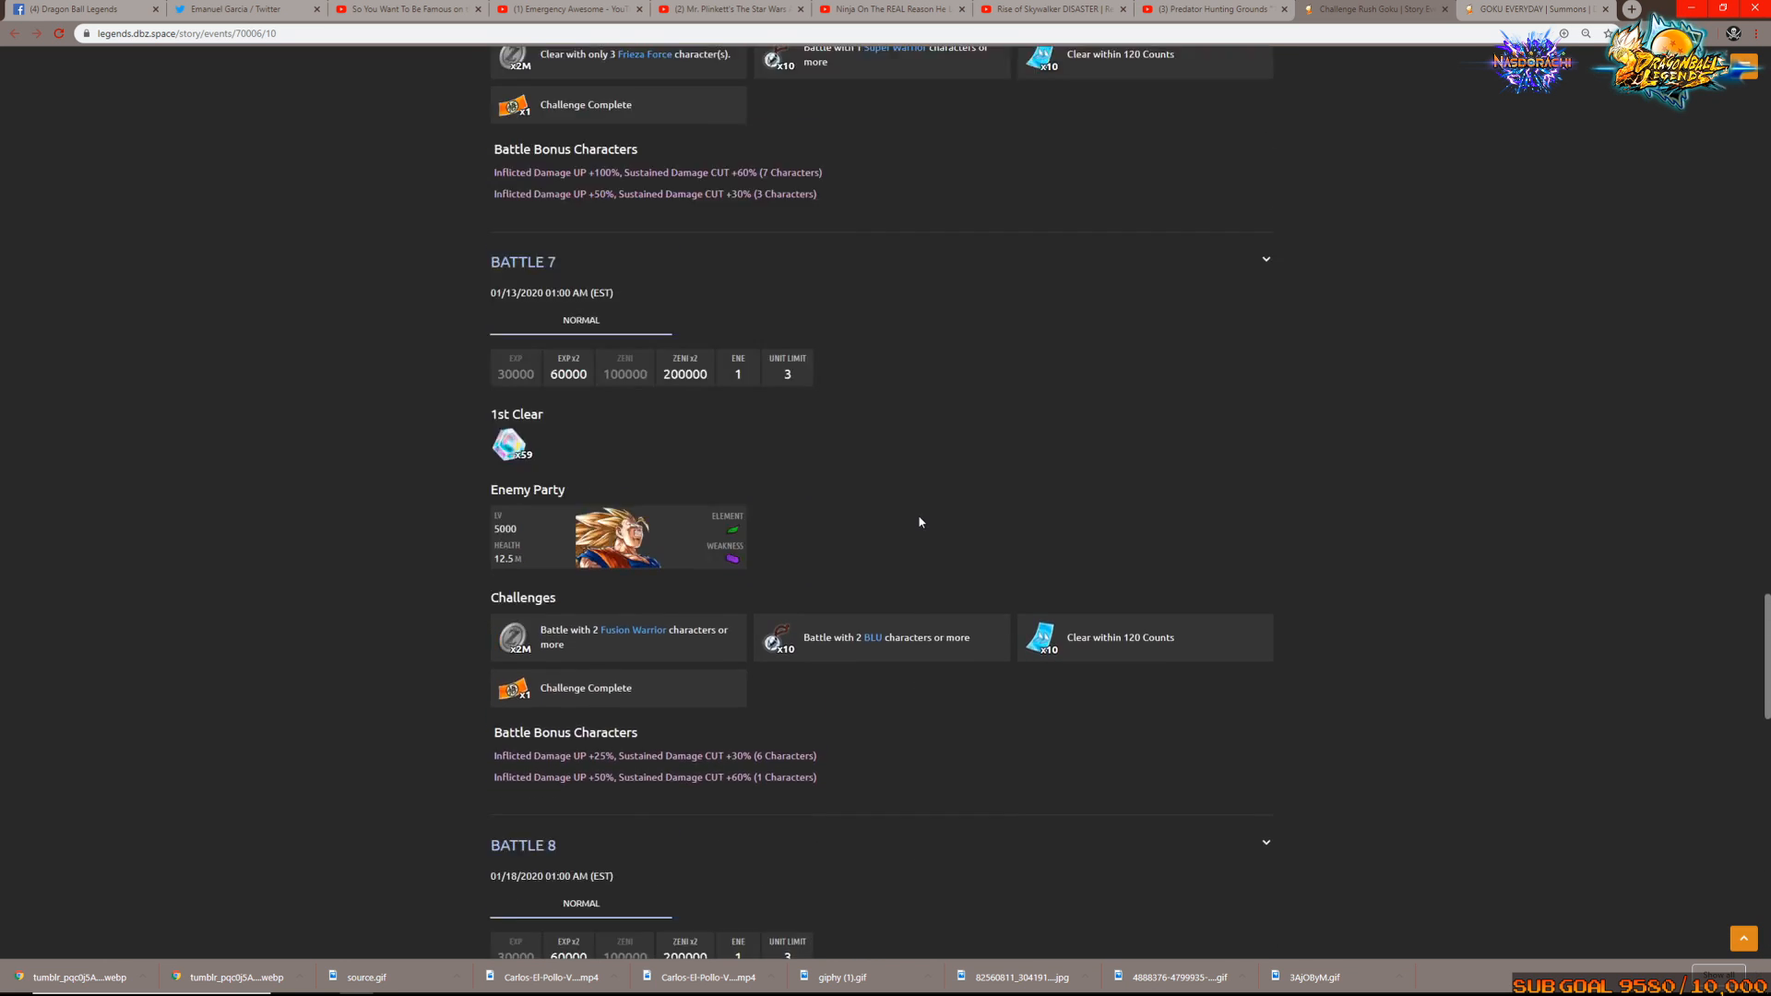
scroll("up", 3)
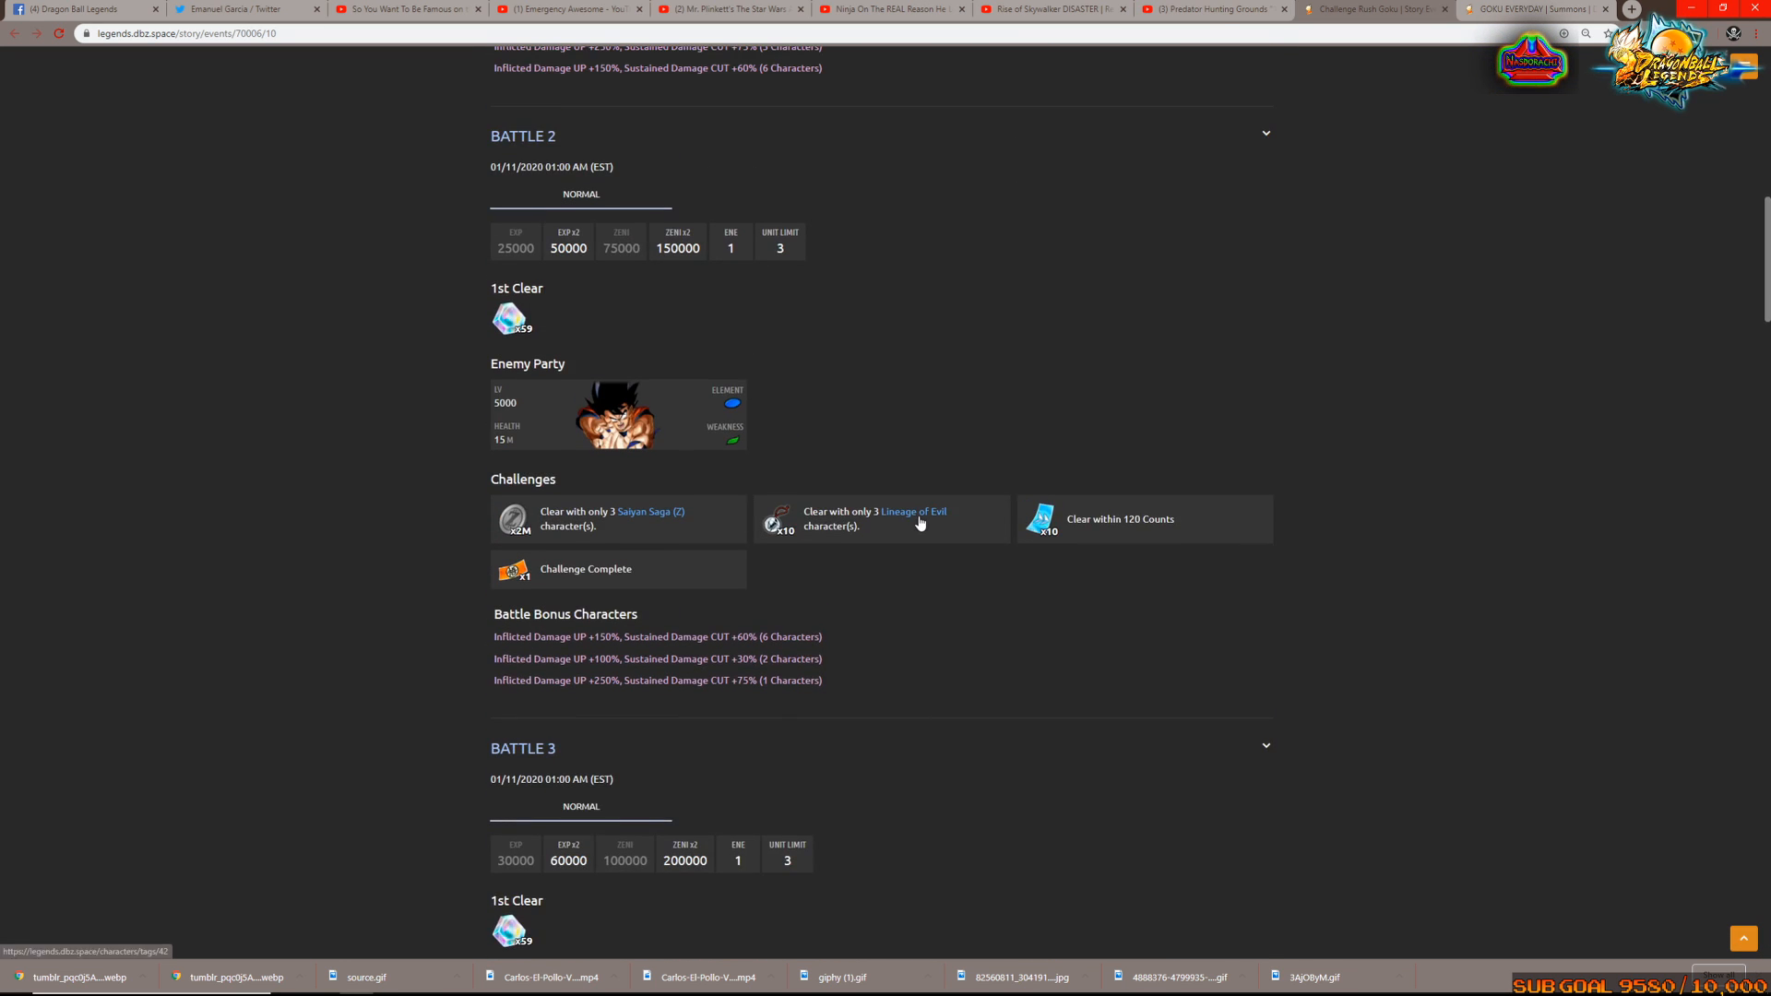
scroll("up", 3)
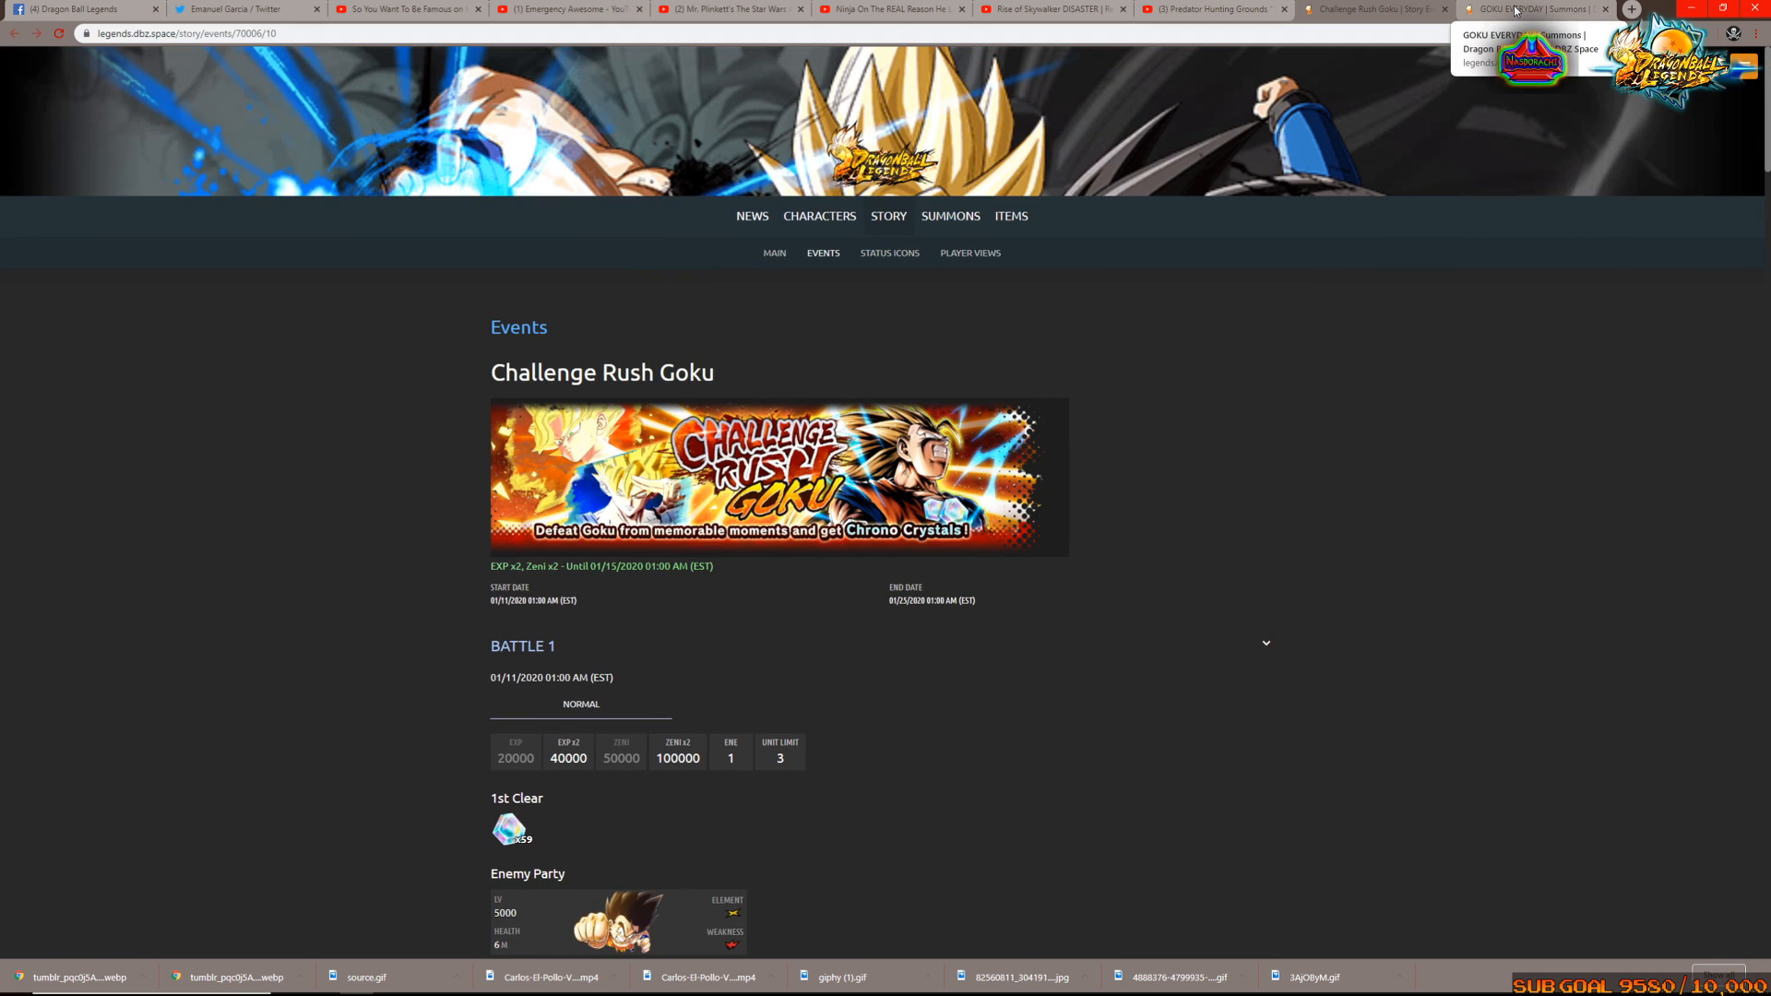
Switch to the Goku Everyday summon page and scroll past its three packs to the character drop rates
left_click(1536, 9)
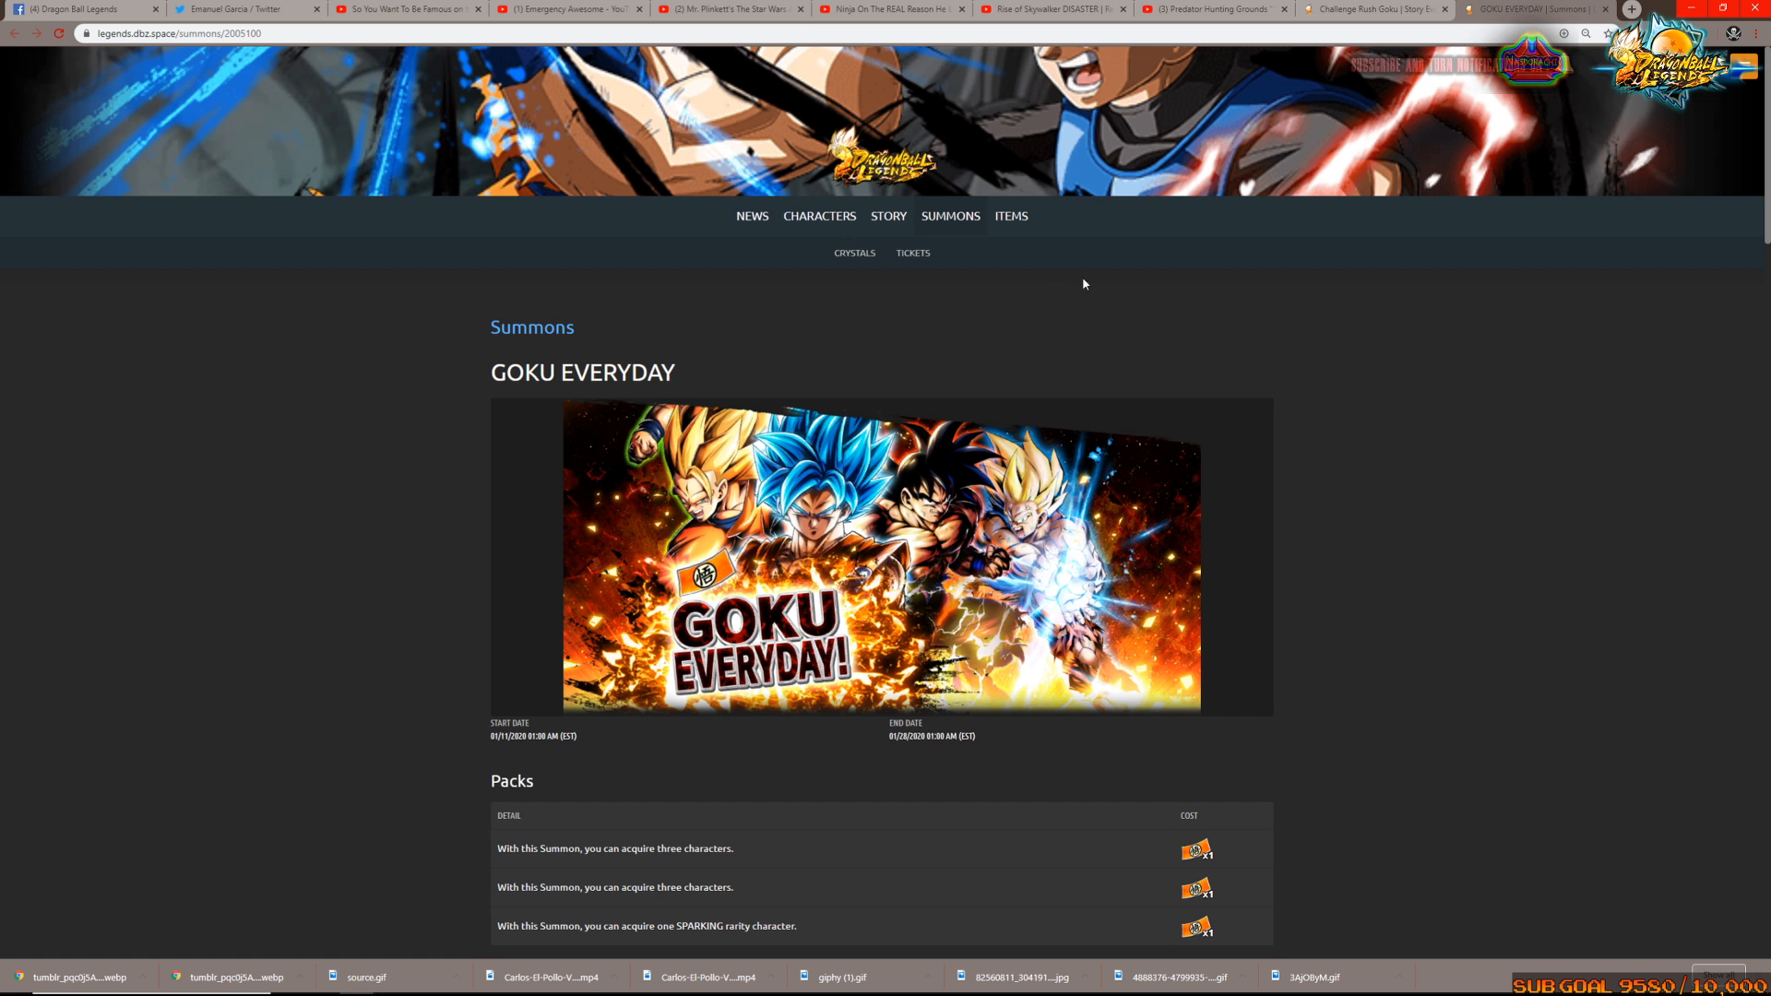
scroll("down", 3)
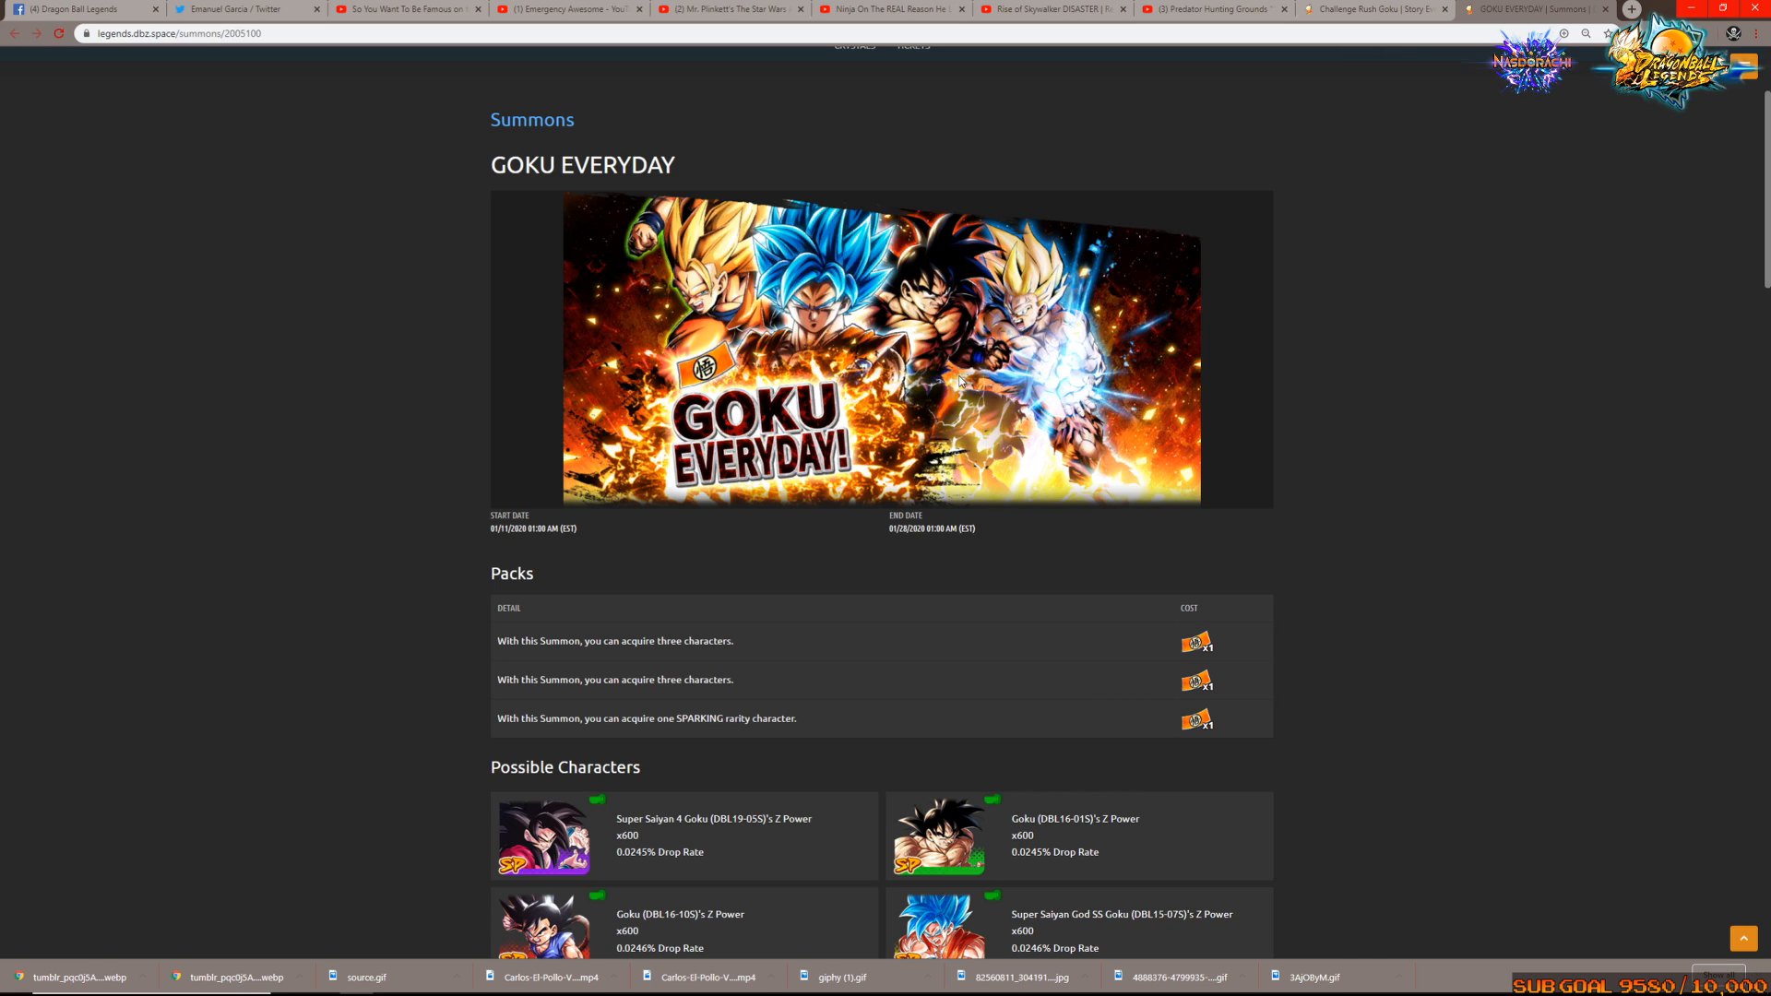
scroll("down", 3)
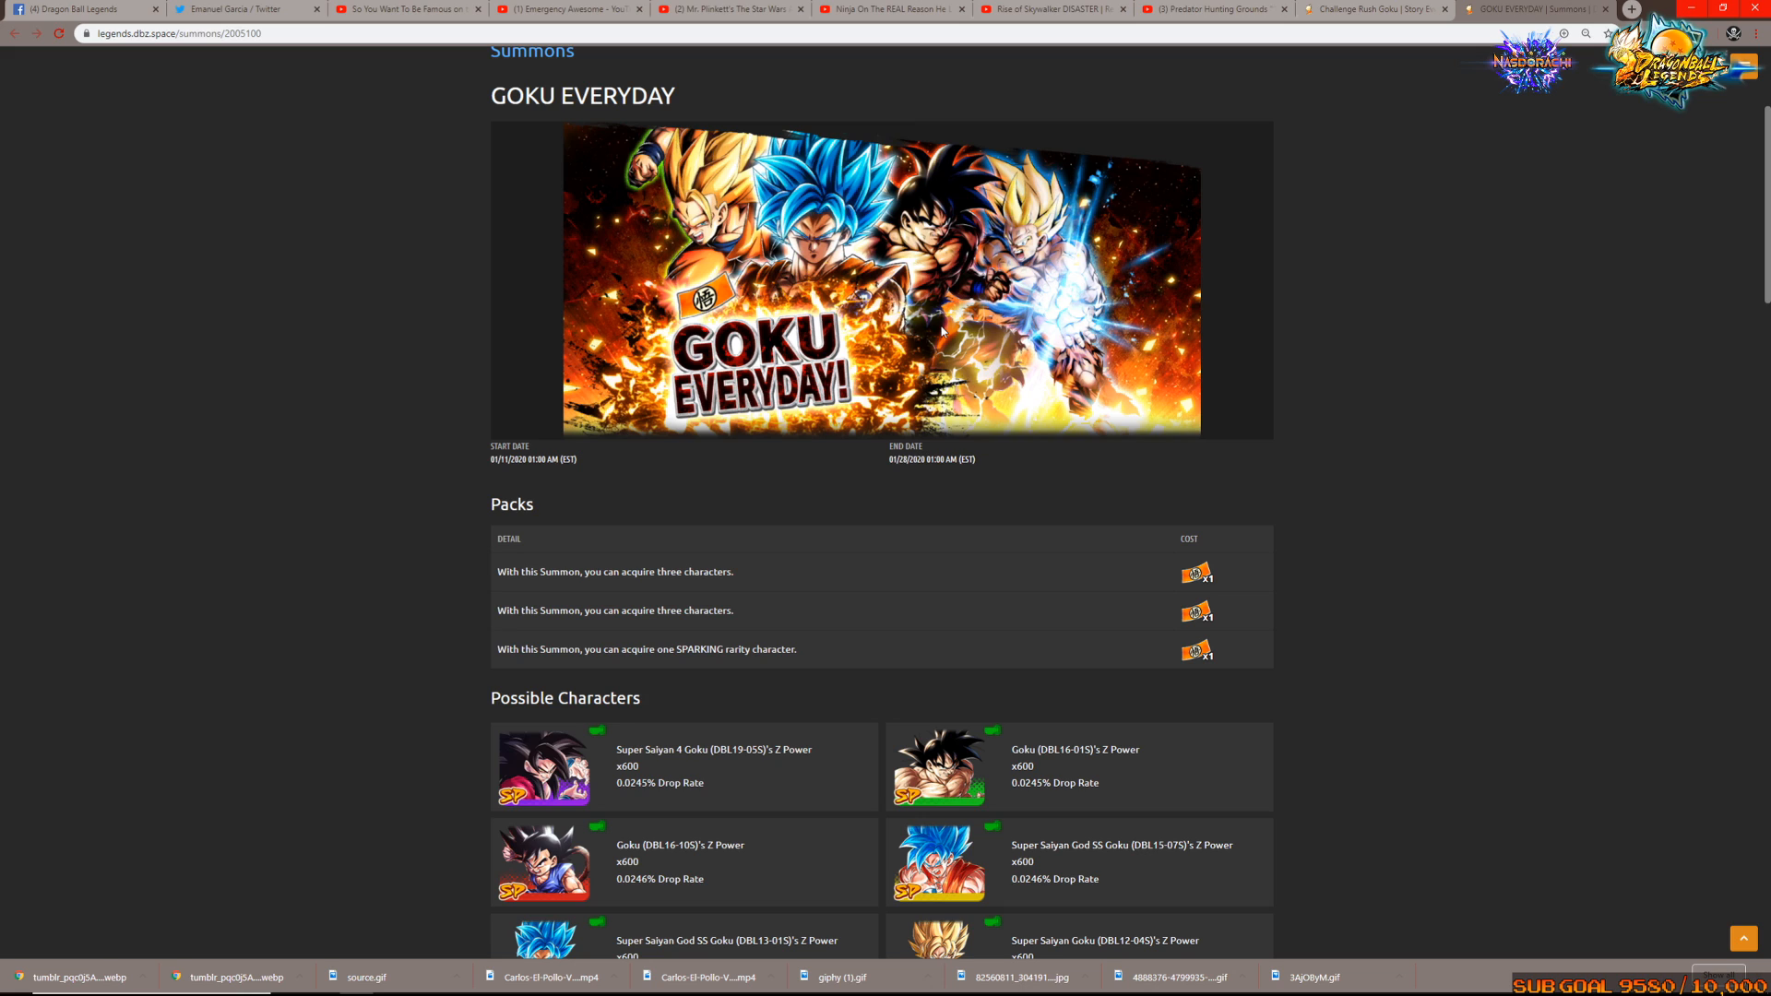
mouse_move(660, 291)
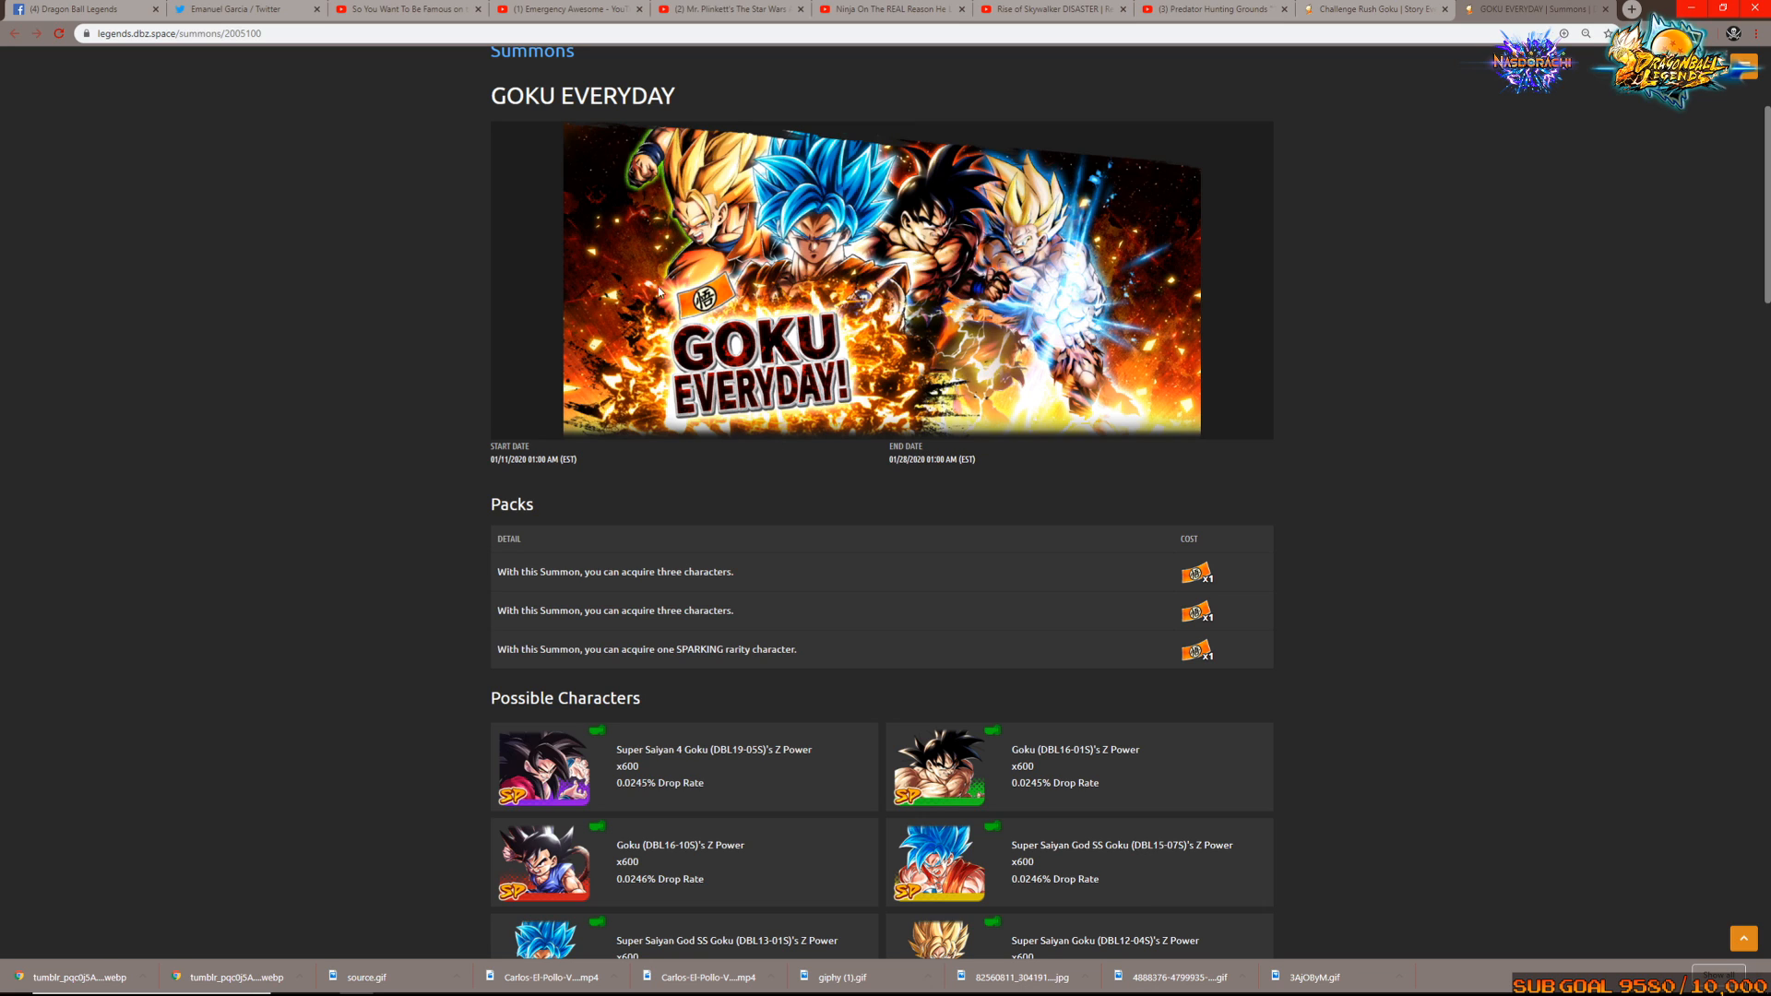
scroll("down", 3)
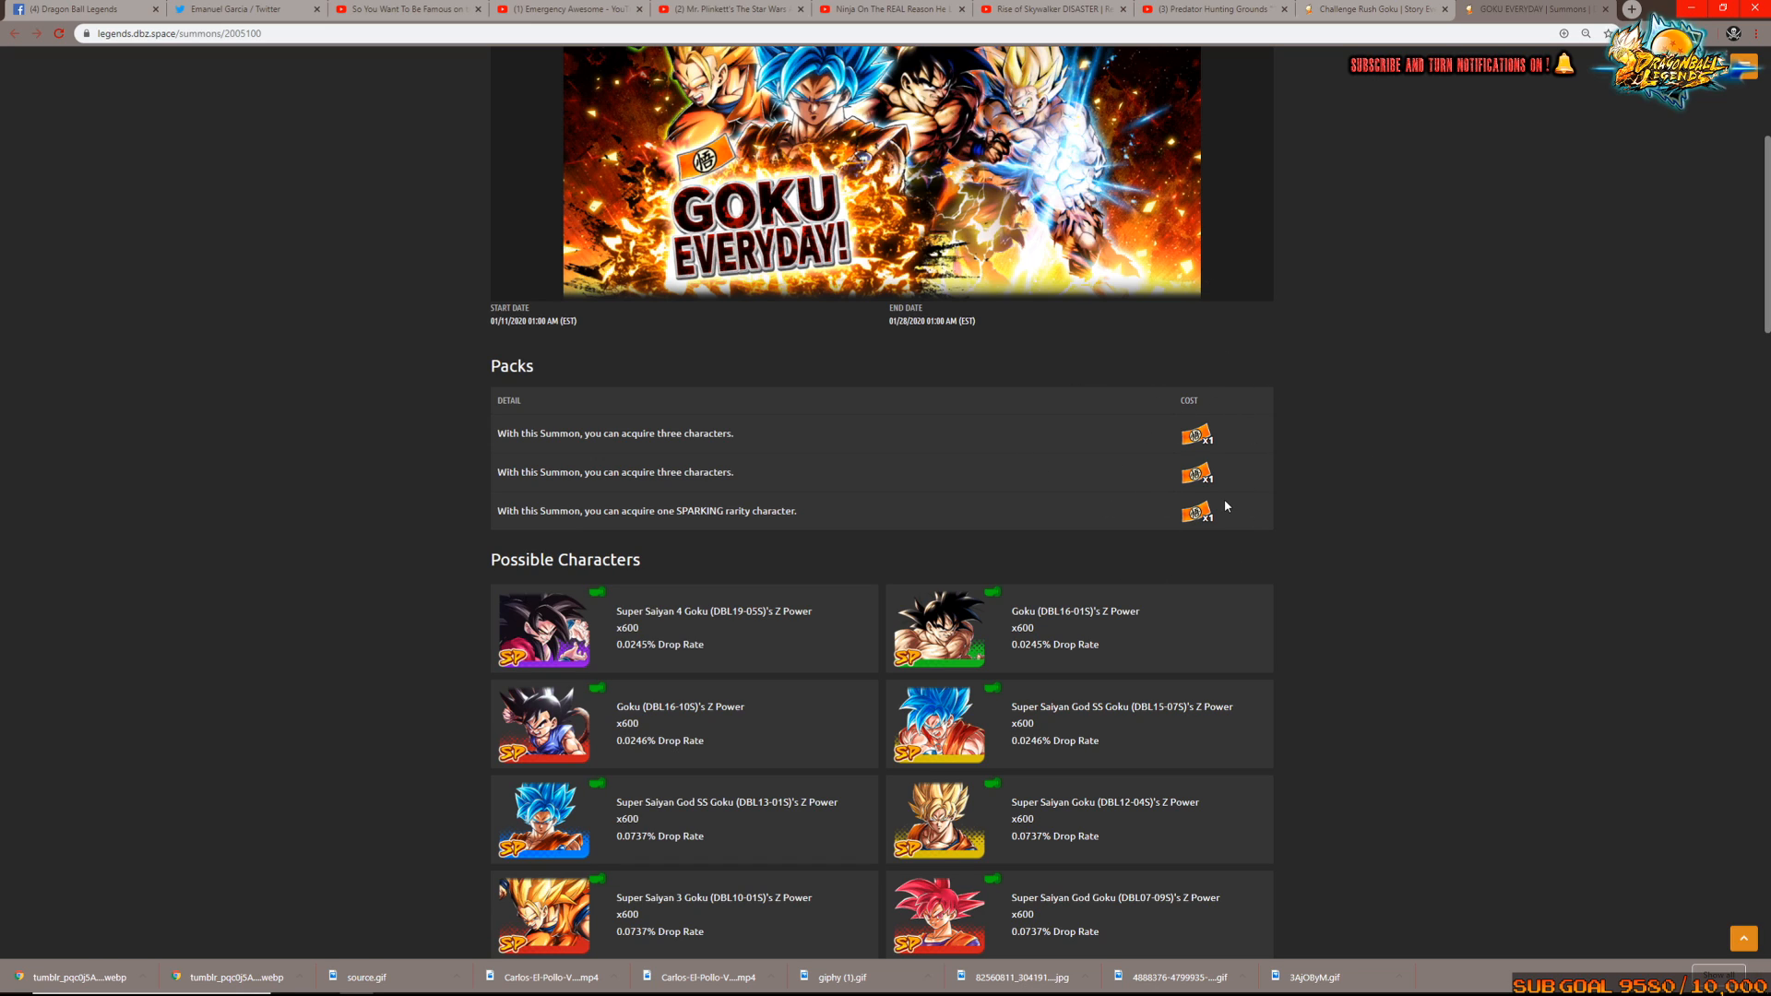
mouse_move(839, 330)
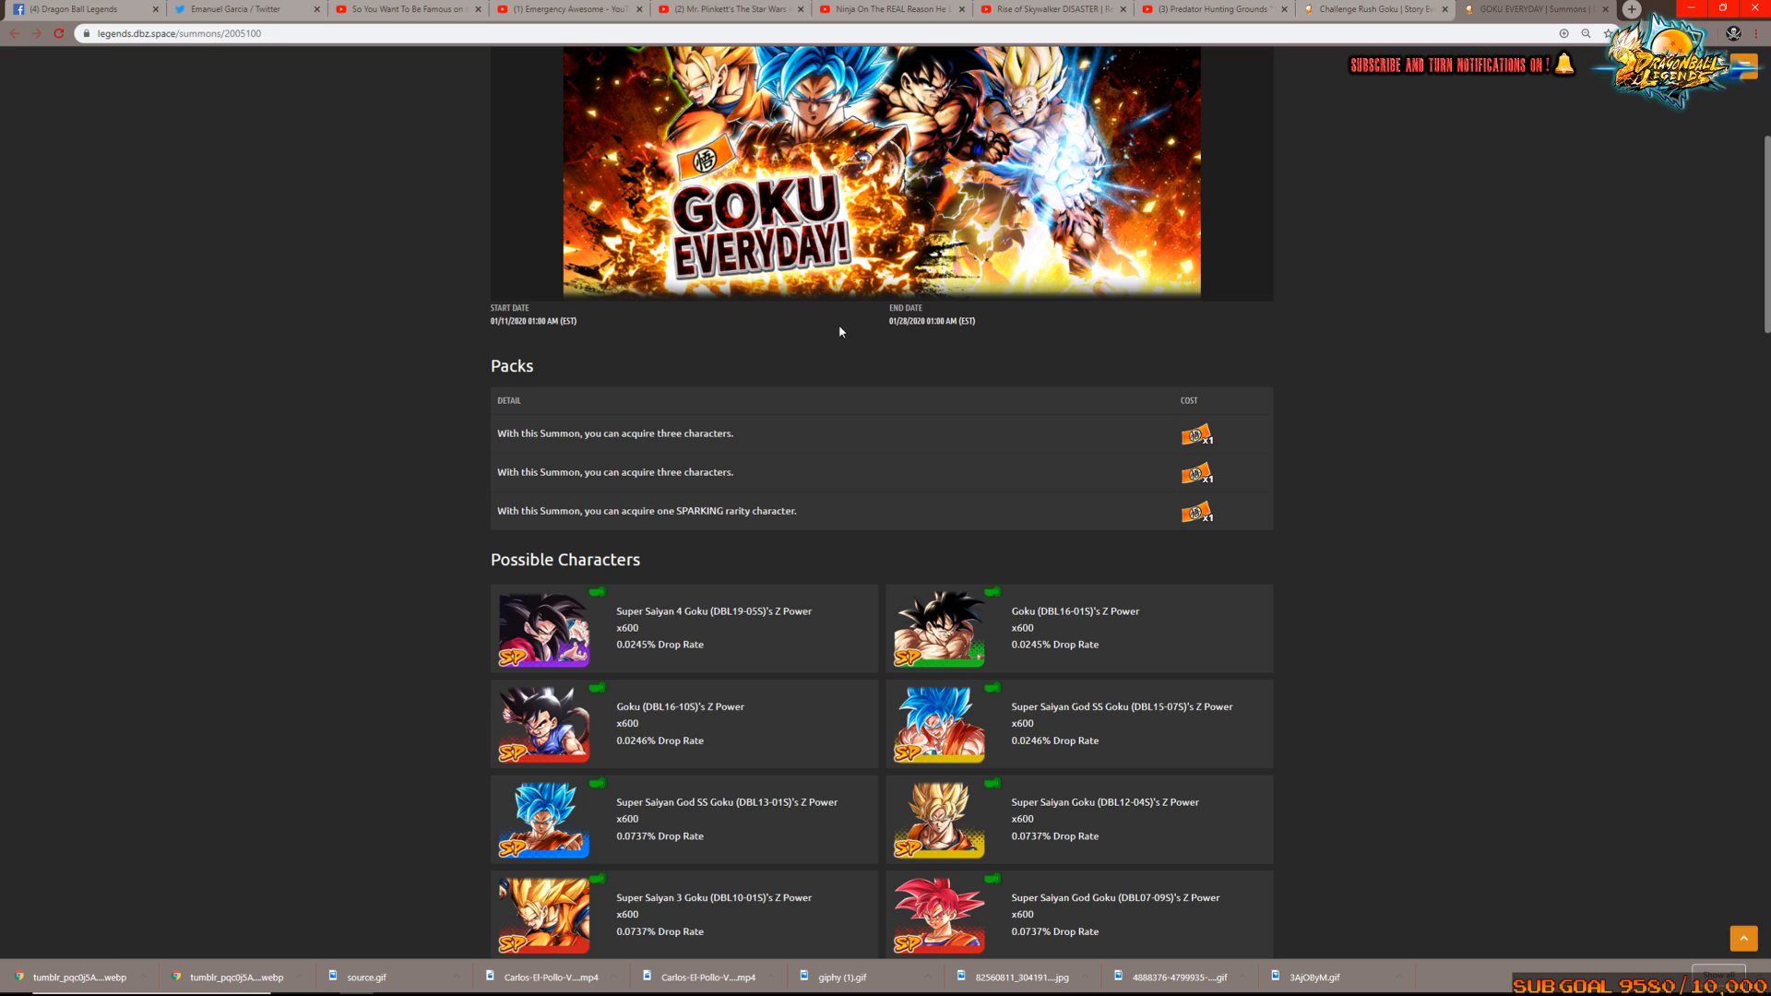
scroll("down", 3)
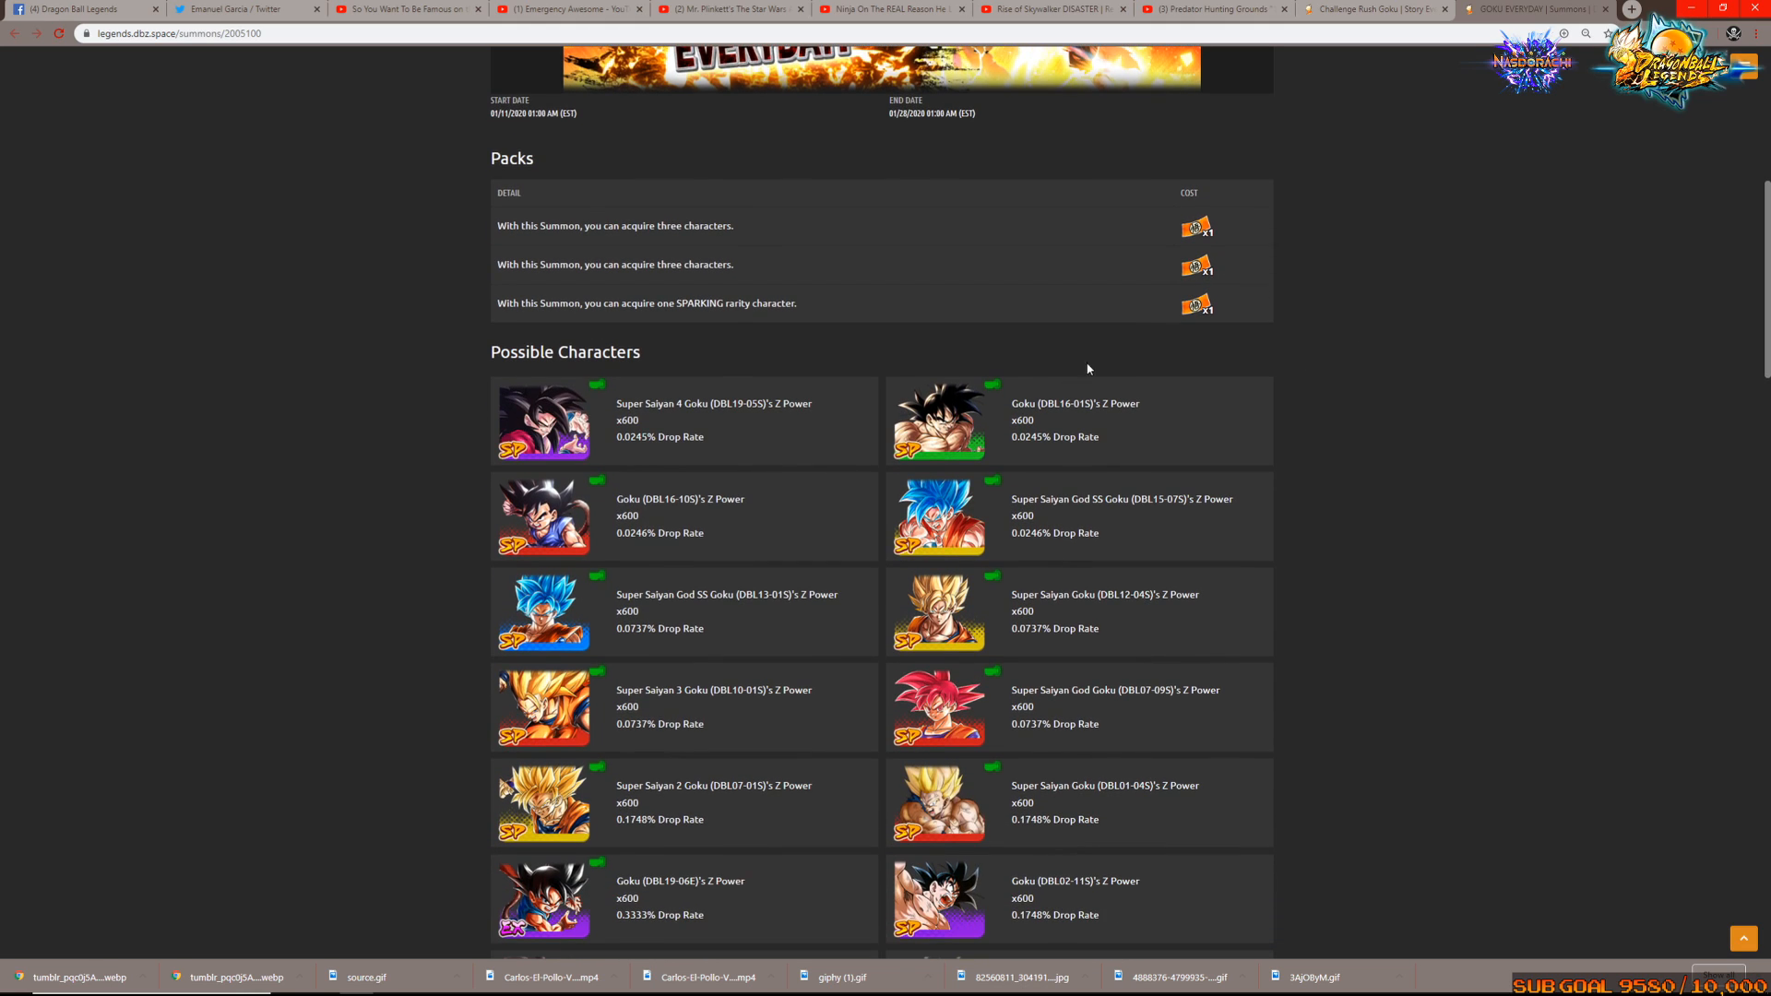
mouse_move(1122, 255)
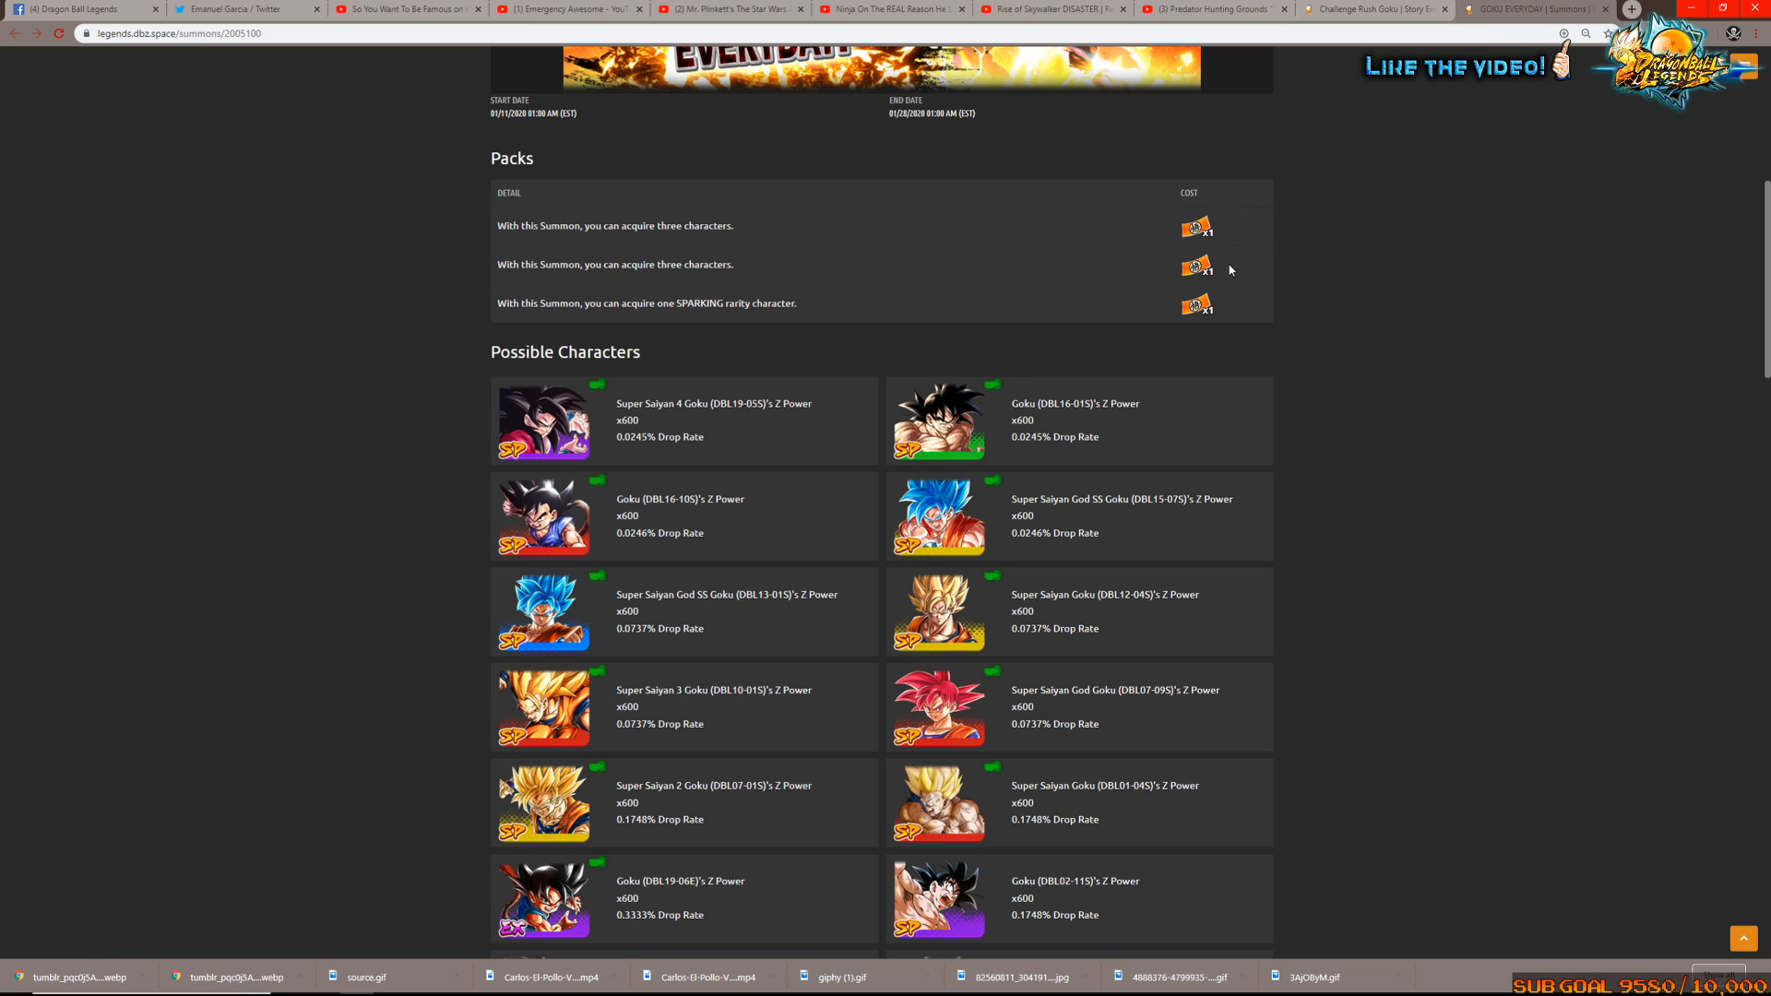
mouse_move(898, 412)
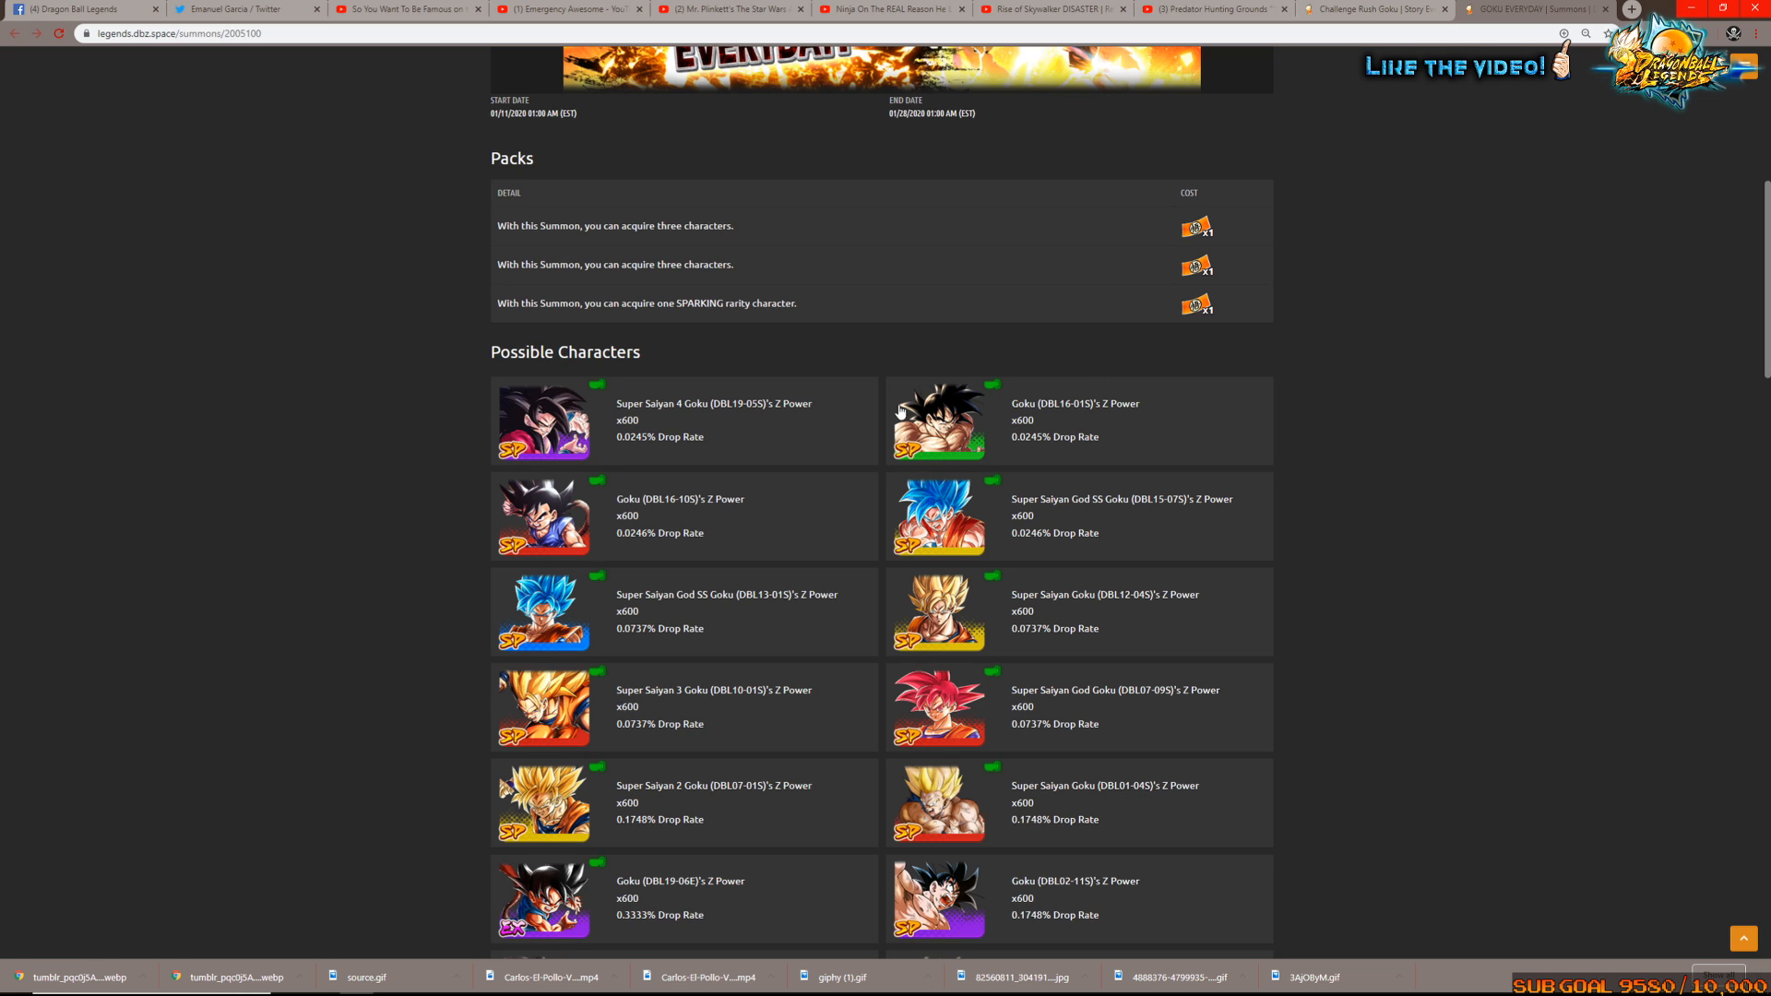
scroll("down", 3)
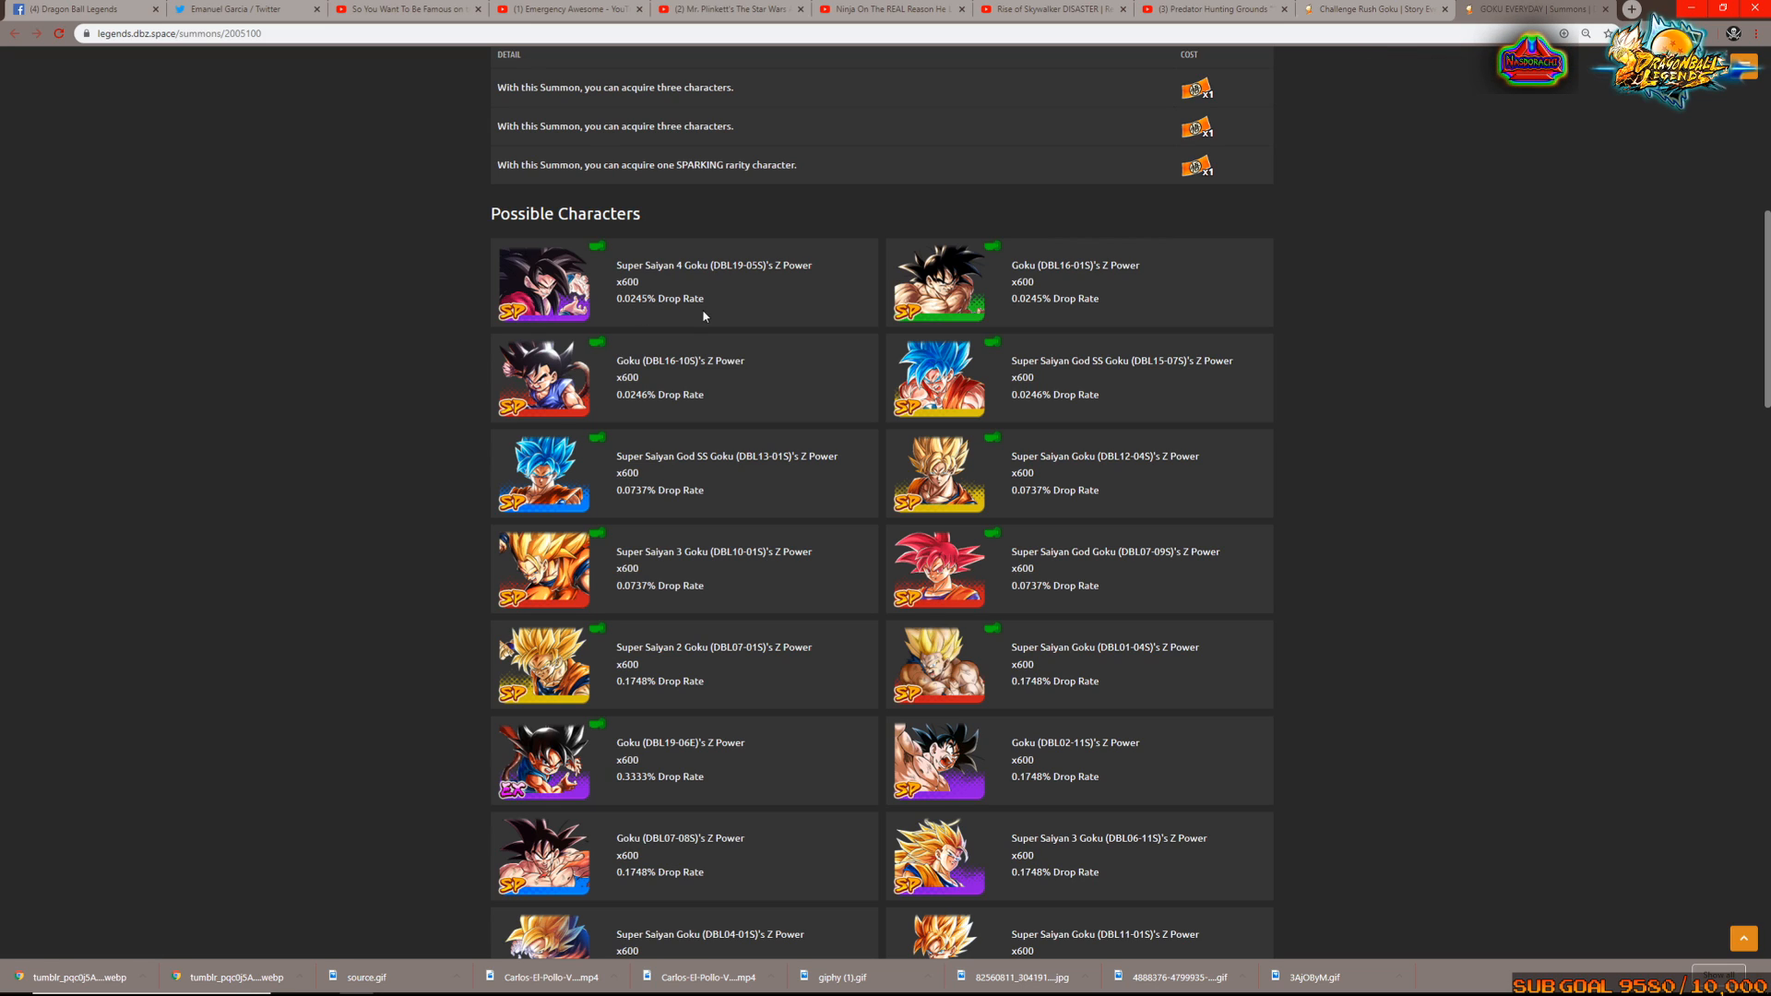
mouse_move(525, 324)
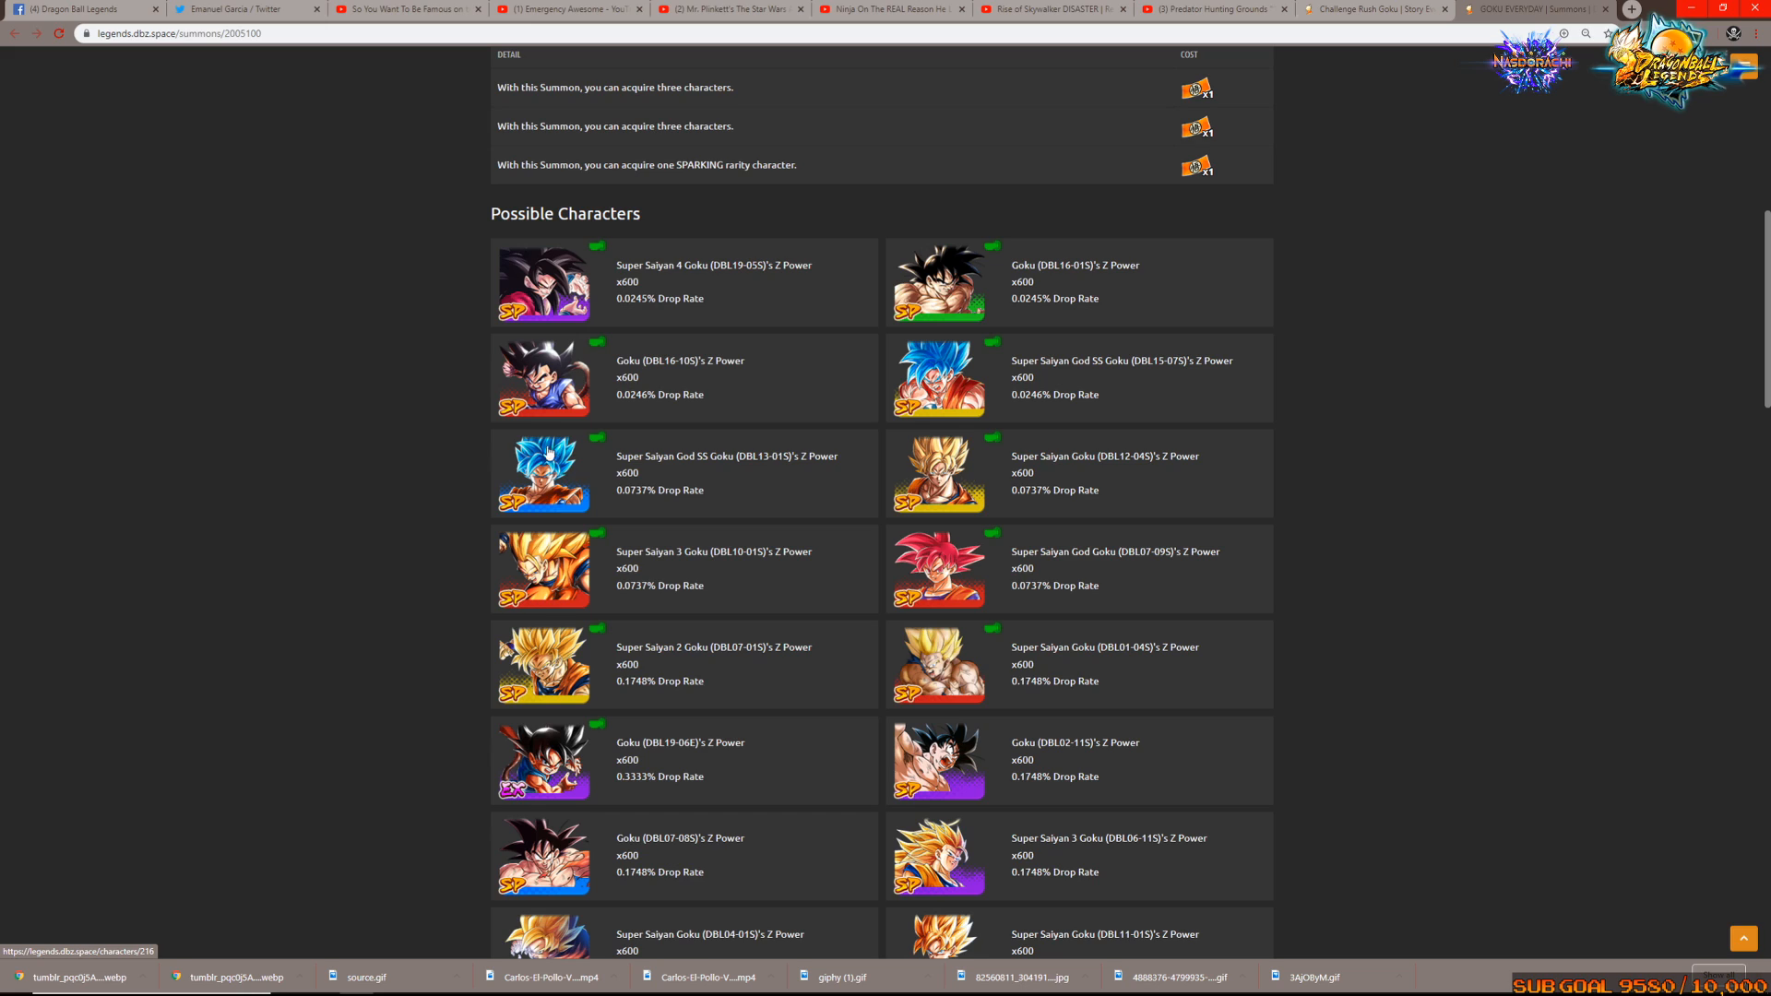
mouse_move(528, 433)
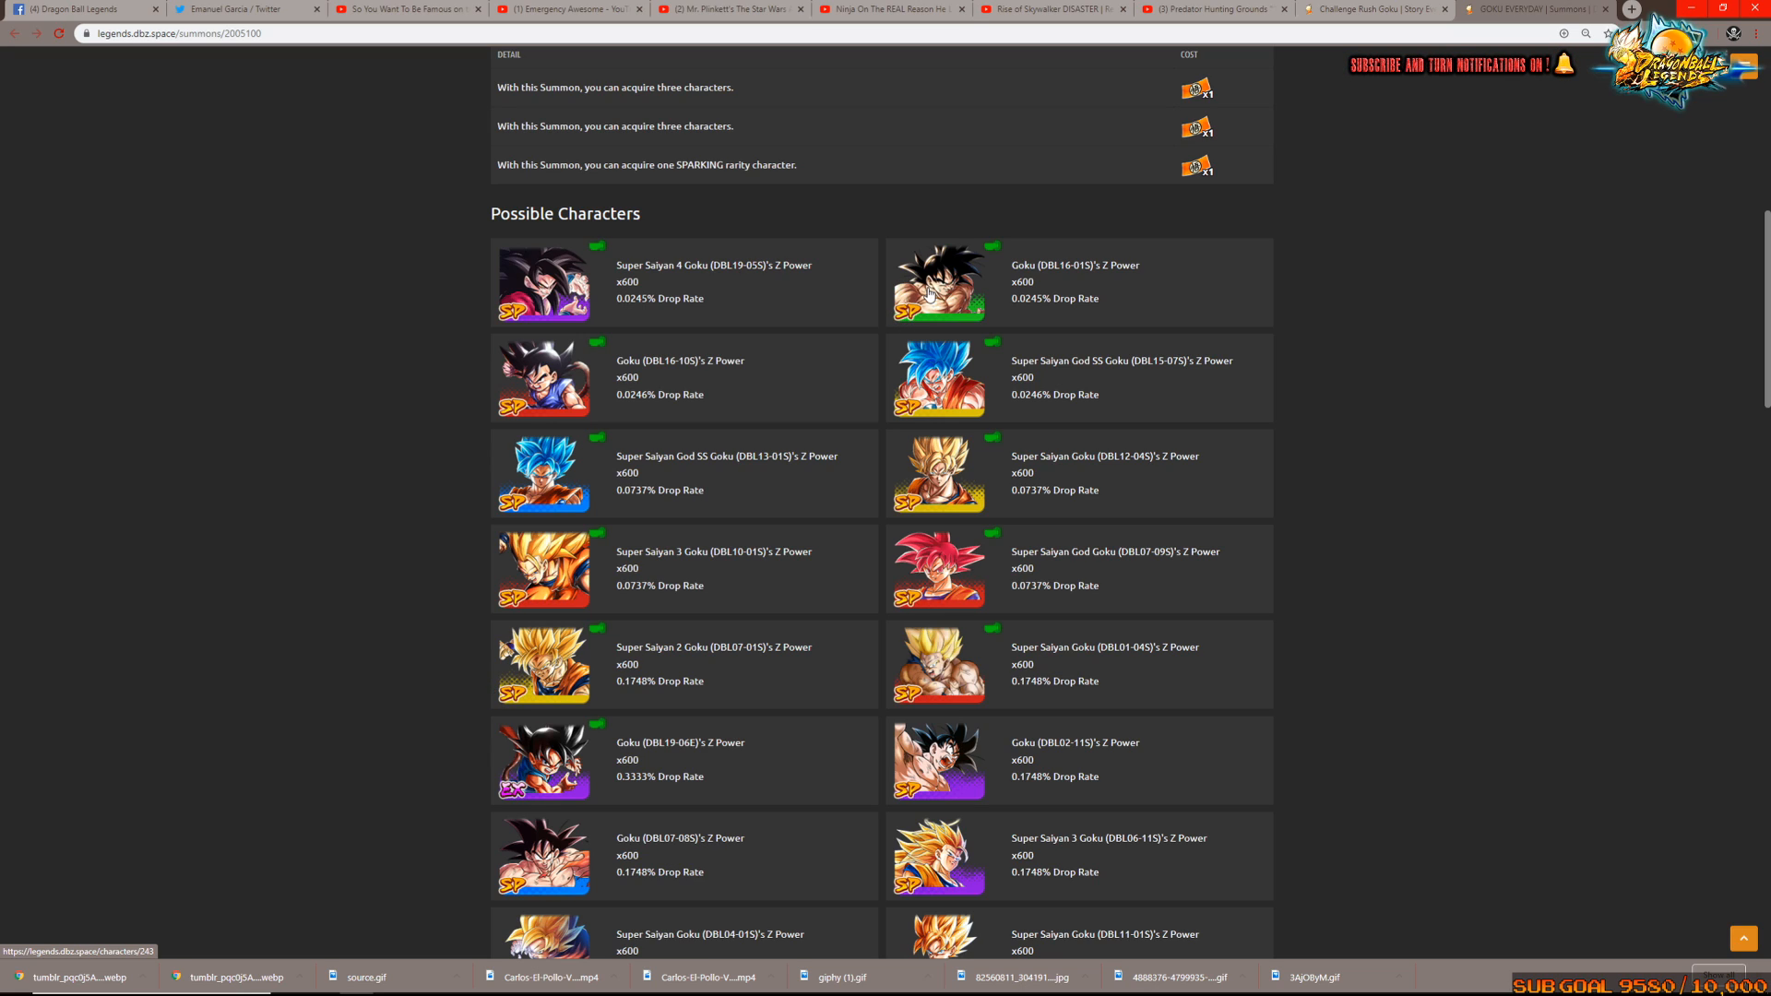
mouse_move(963, 248)
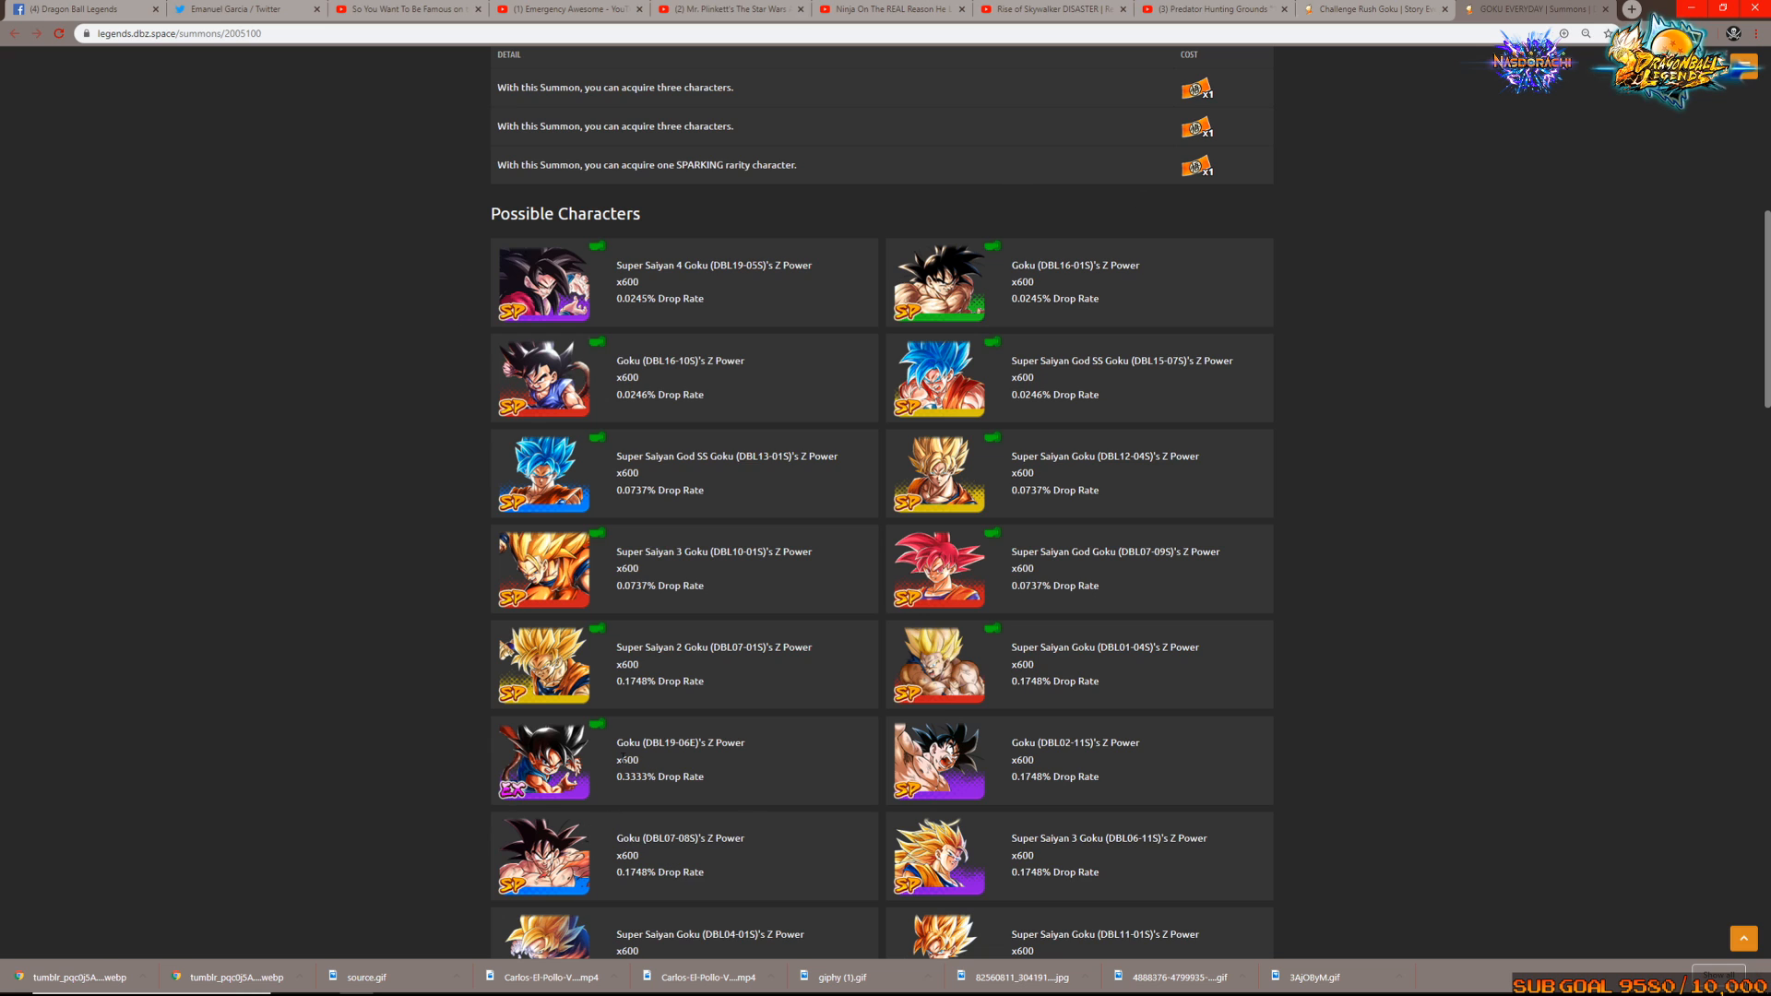
Scroll the Possible Characters list past the x600 and x250 Z Power entries to the x100 tier
scroll("down", 3)
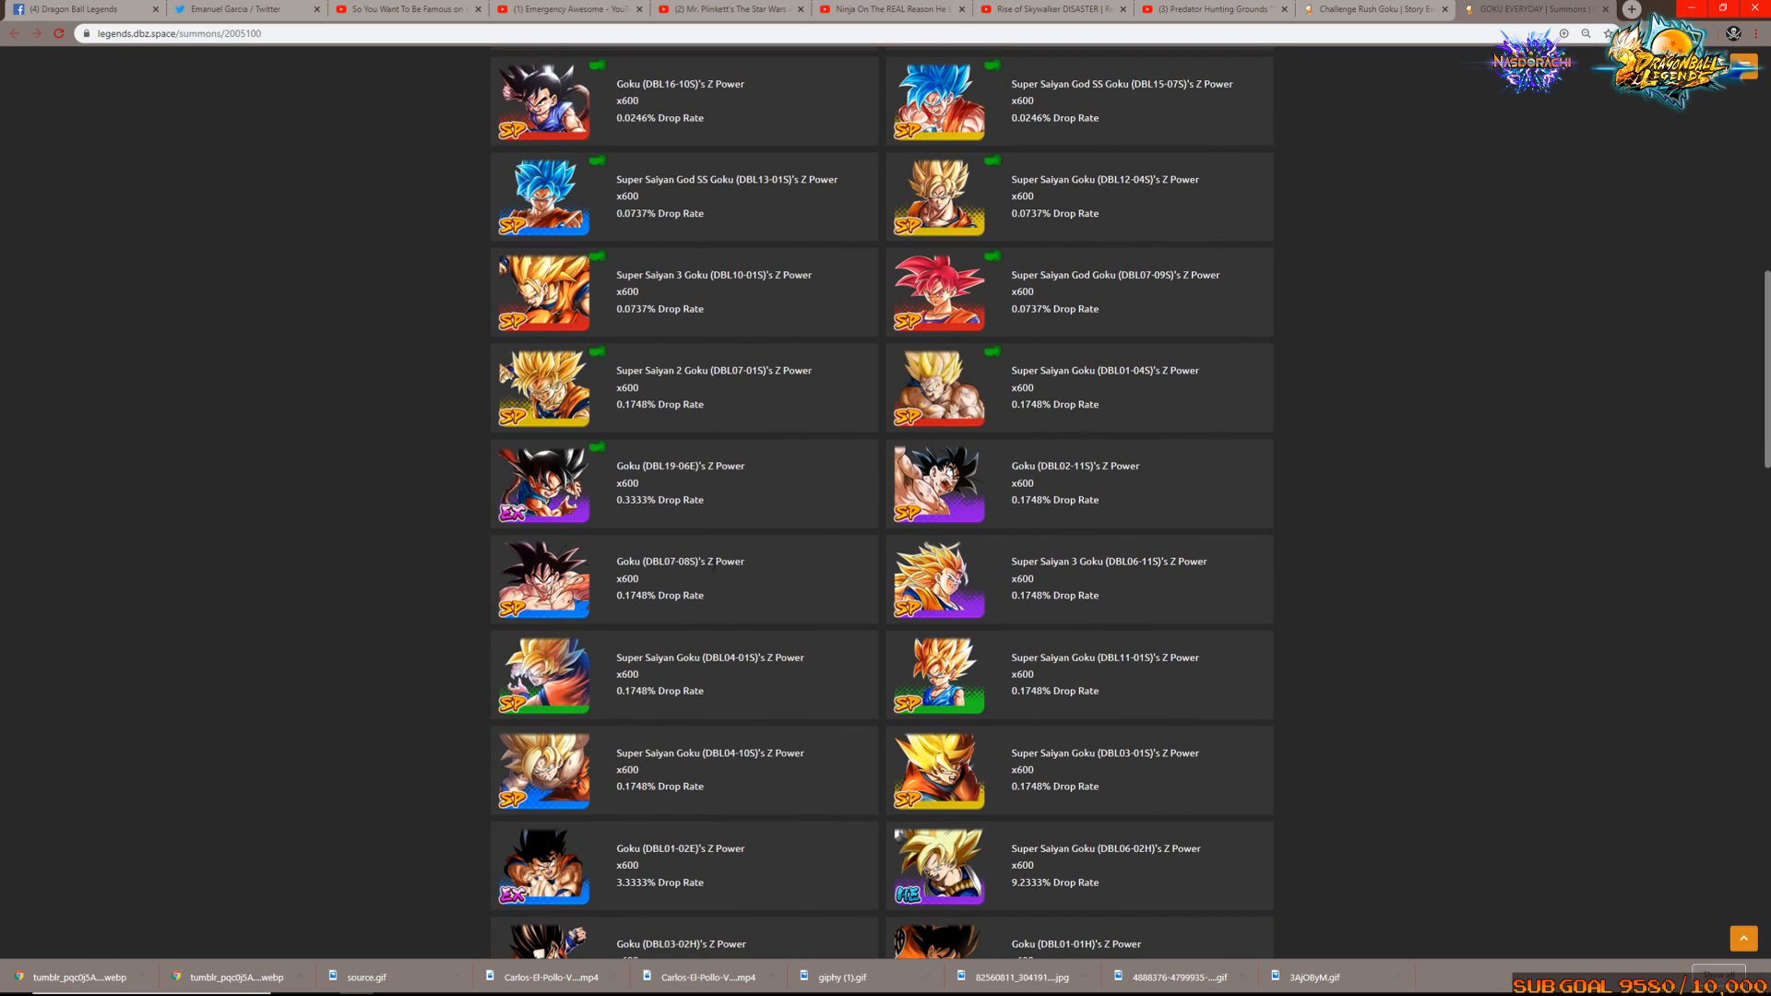
scroll("down", 3)
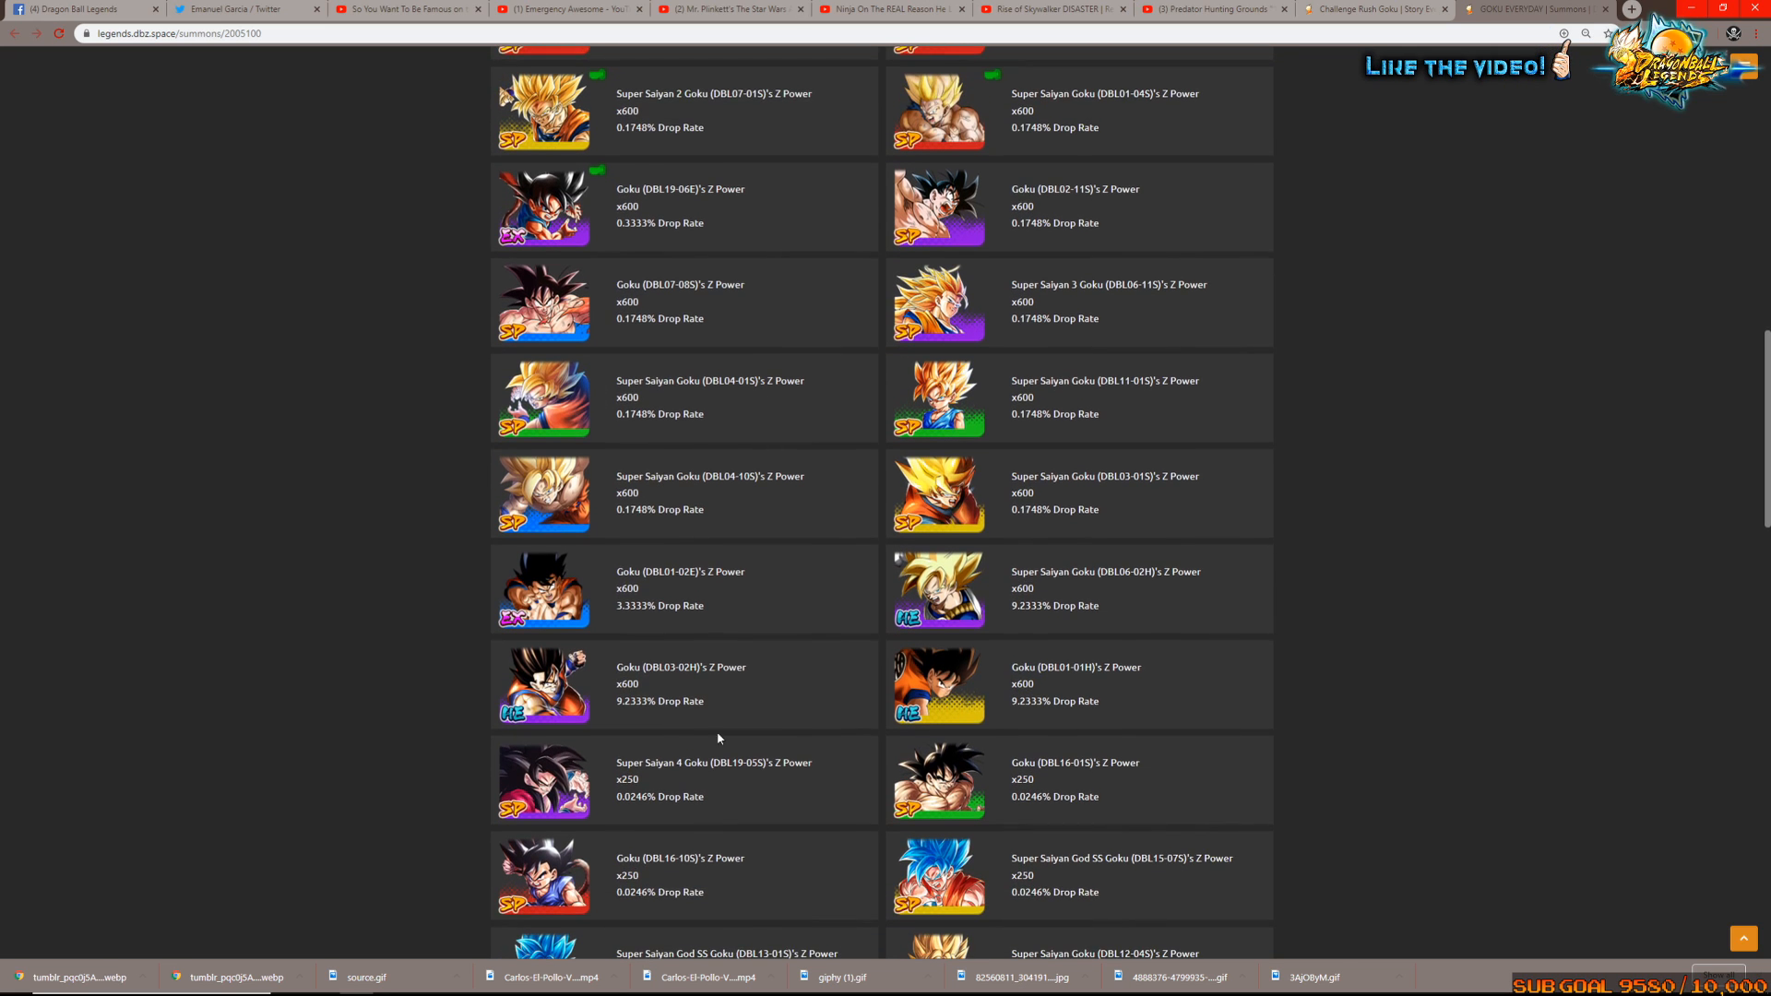
scroll("down", 3)
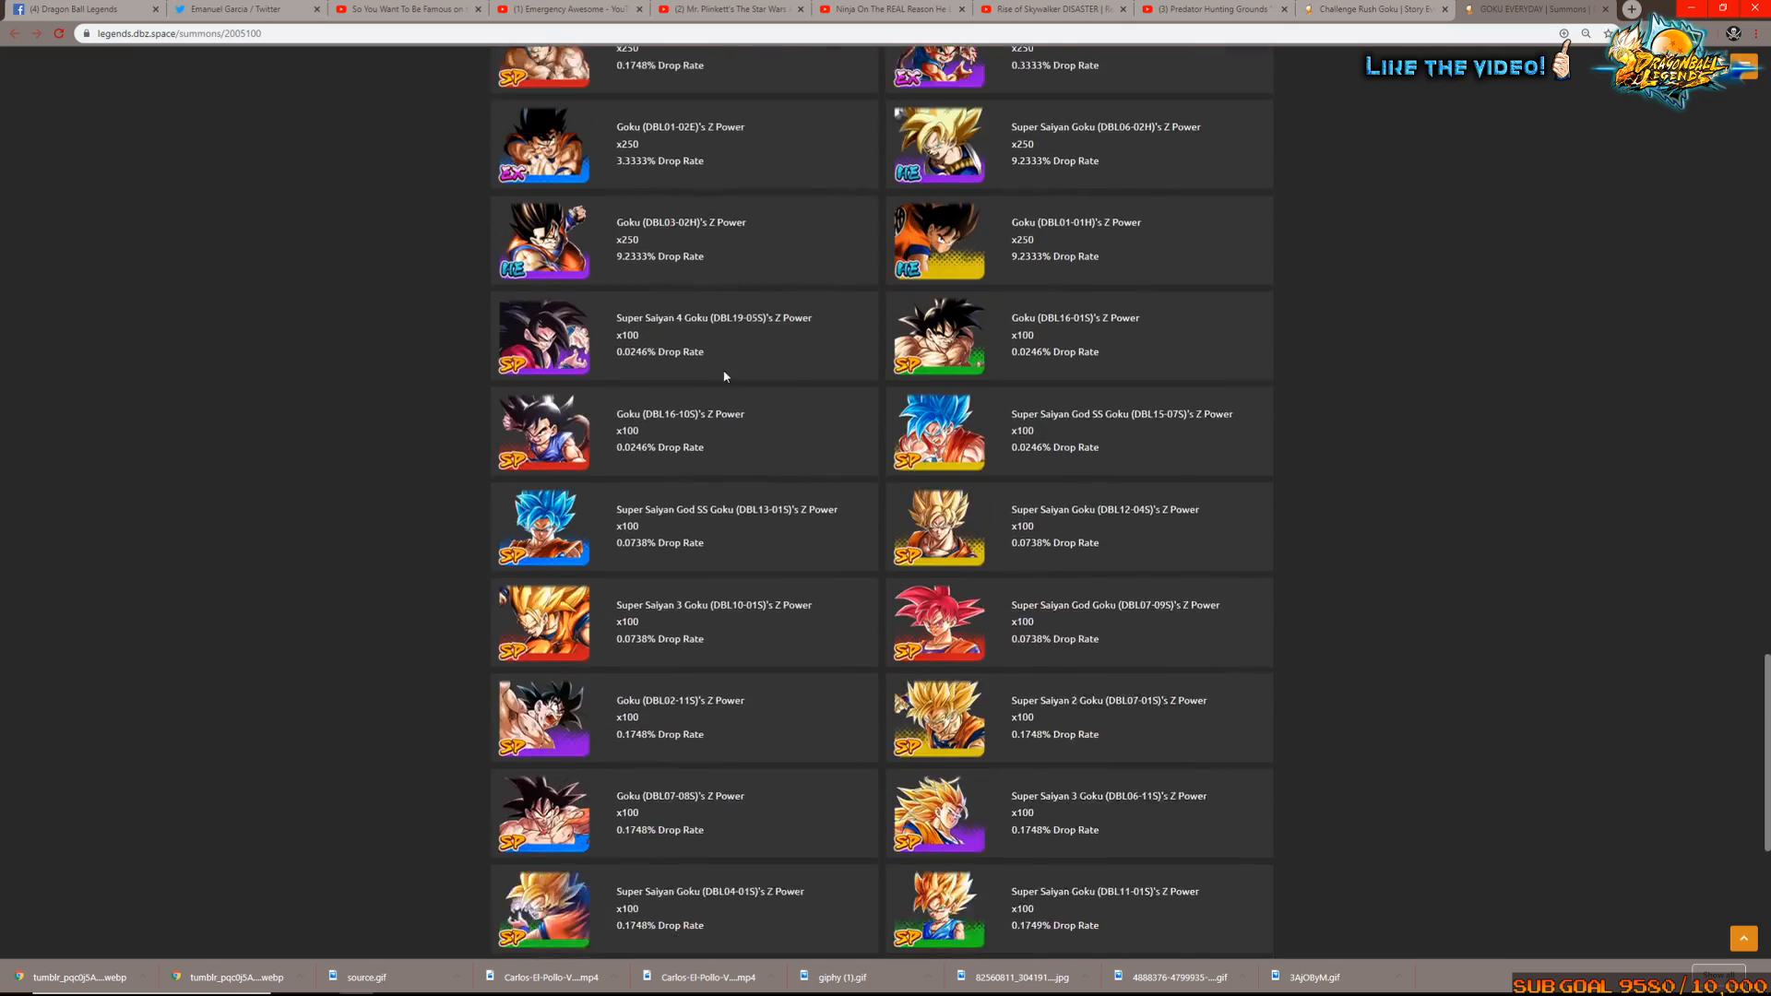
scroll("down", 3)
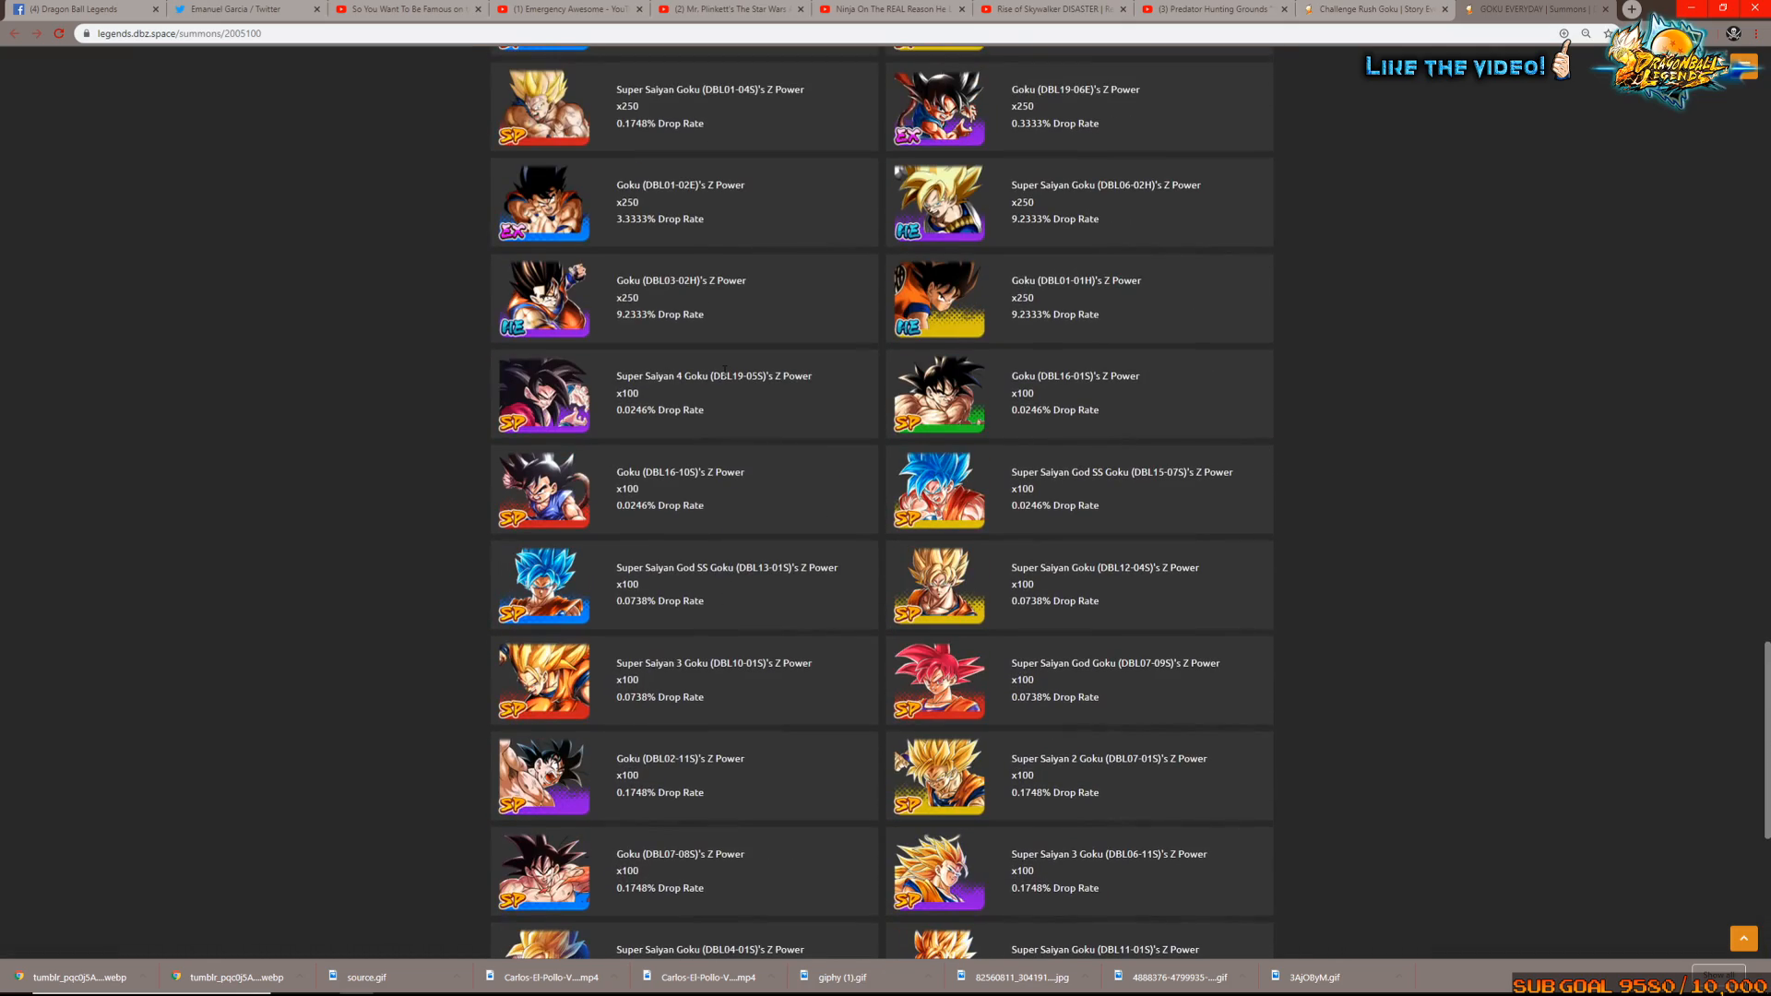
scroll("down", 3)
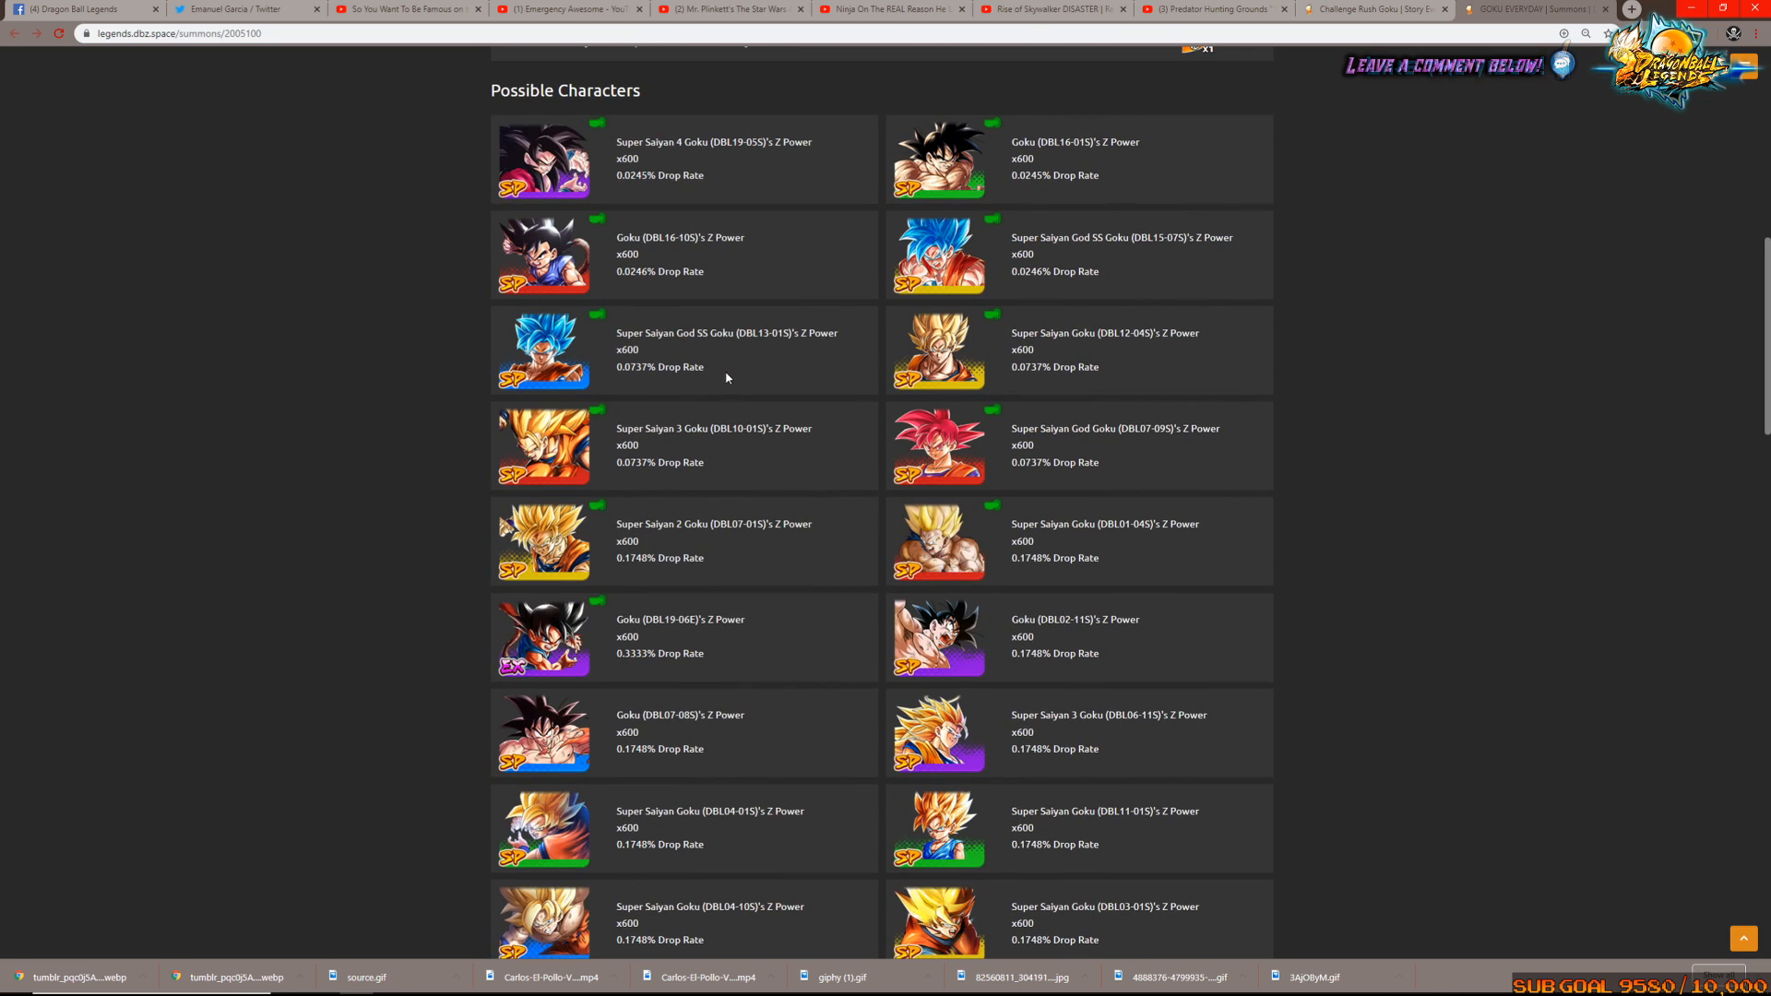
scroll("down", 3)
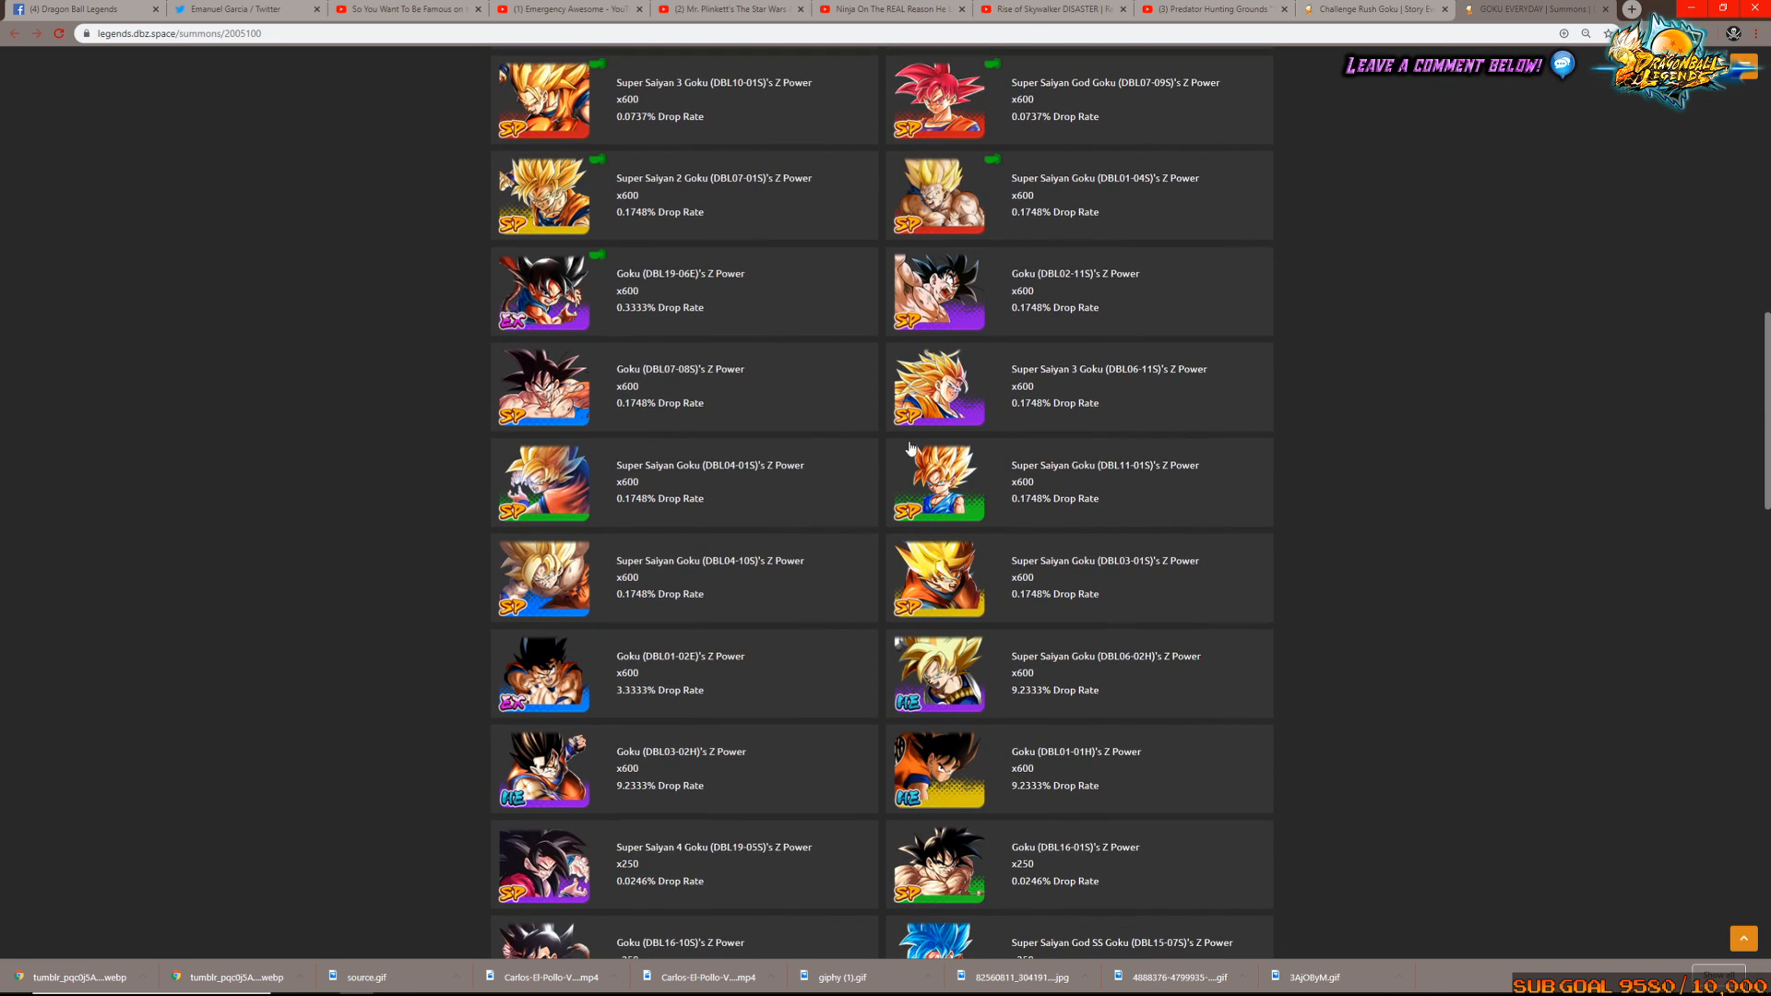
scroll("down", 3)
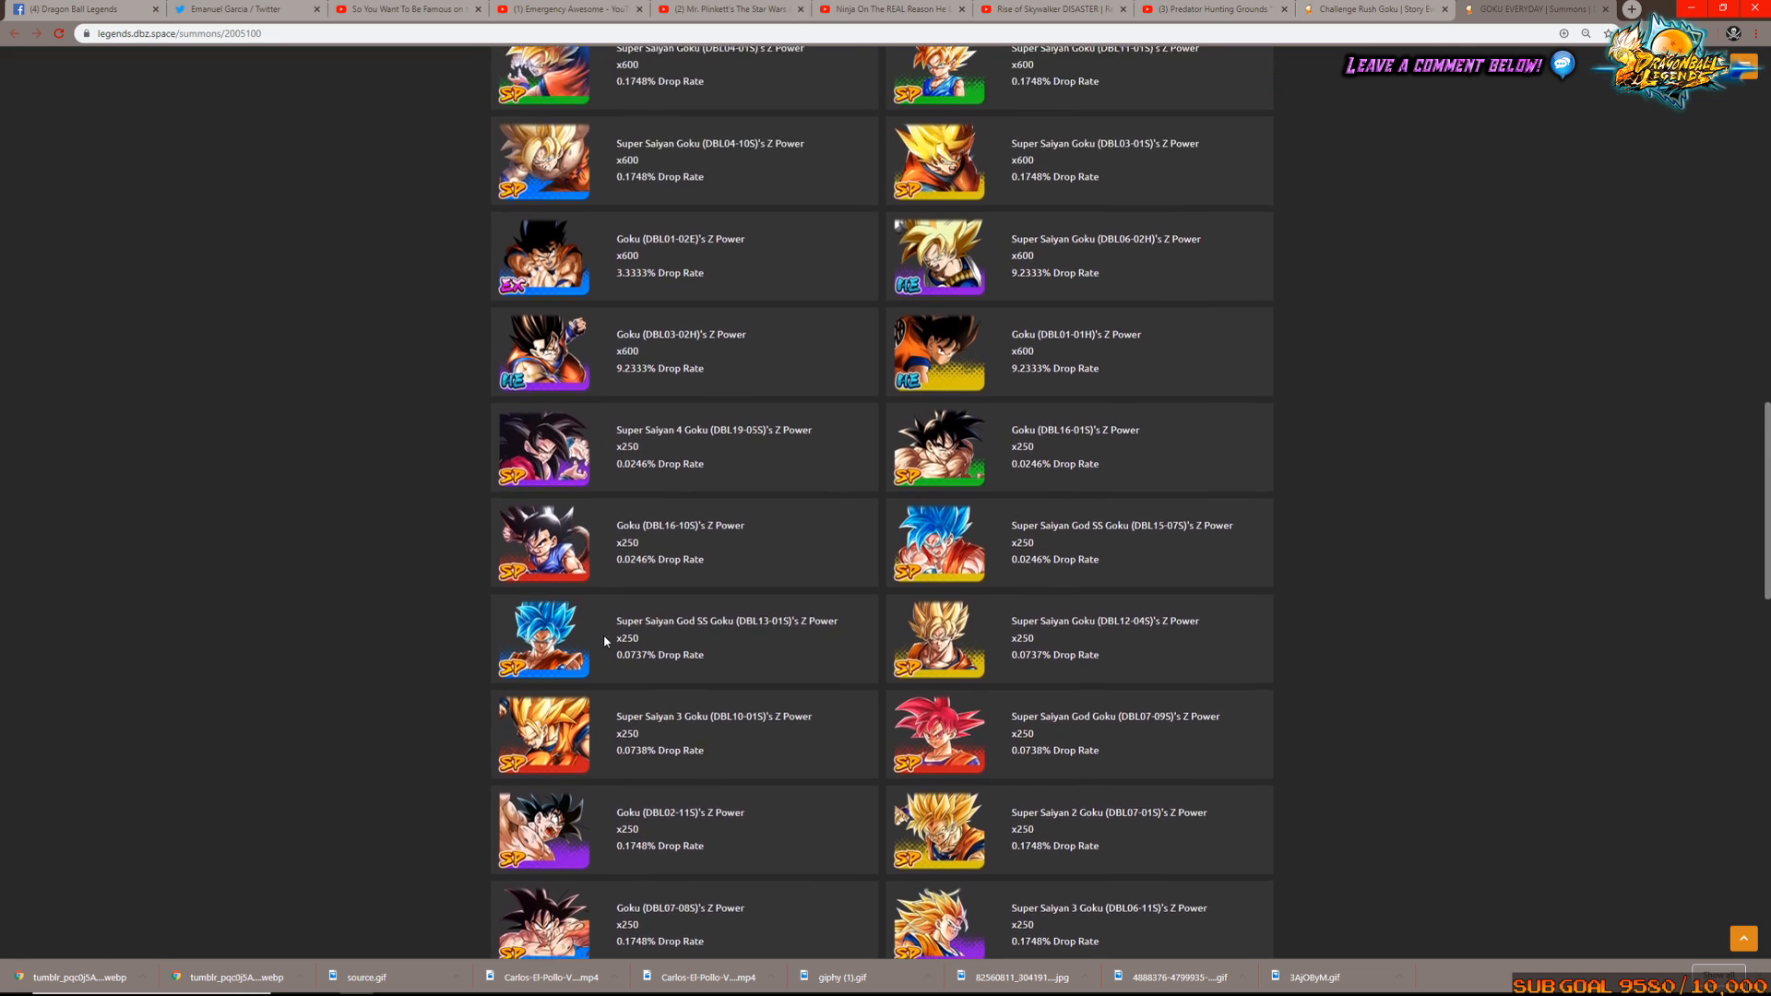
scroll("up", 3)
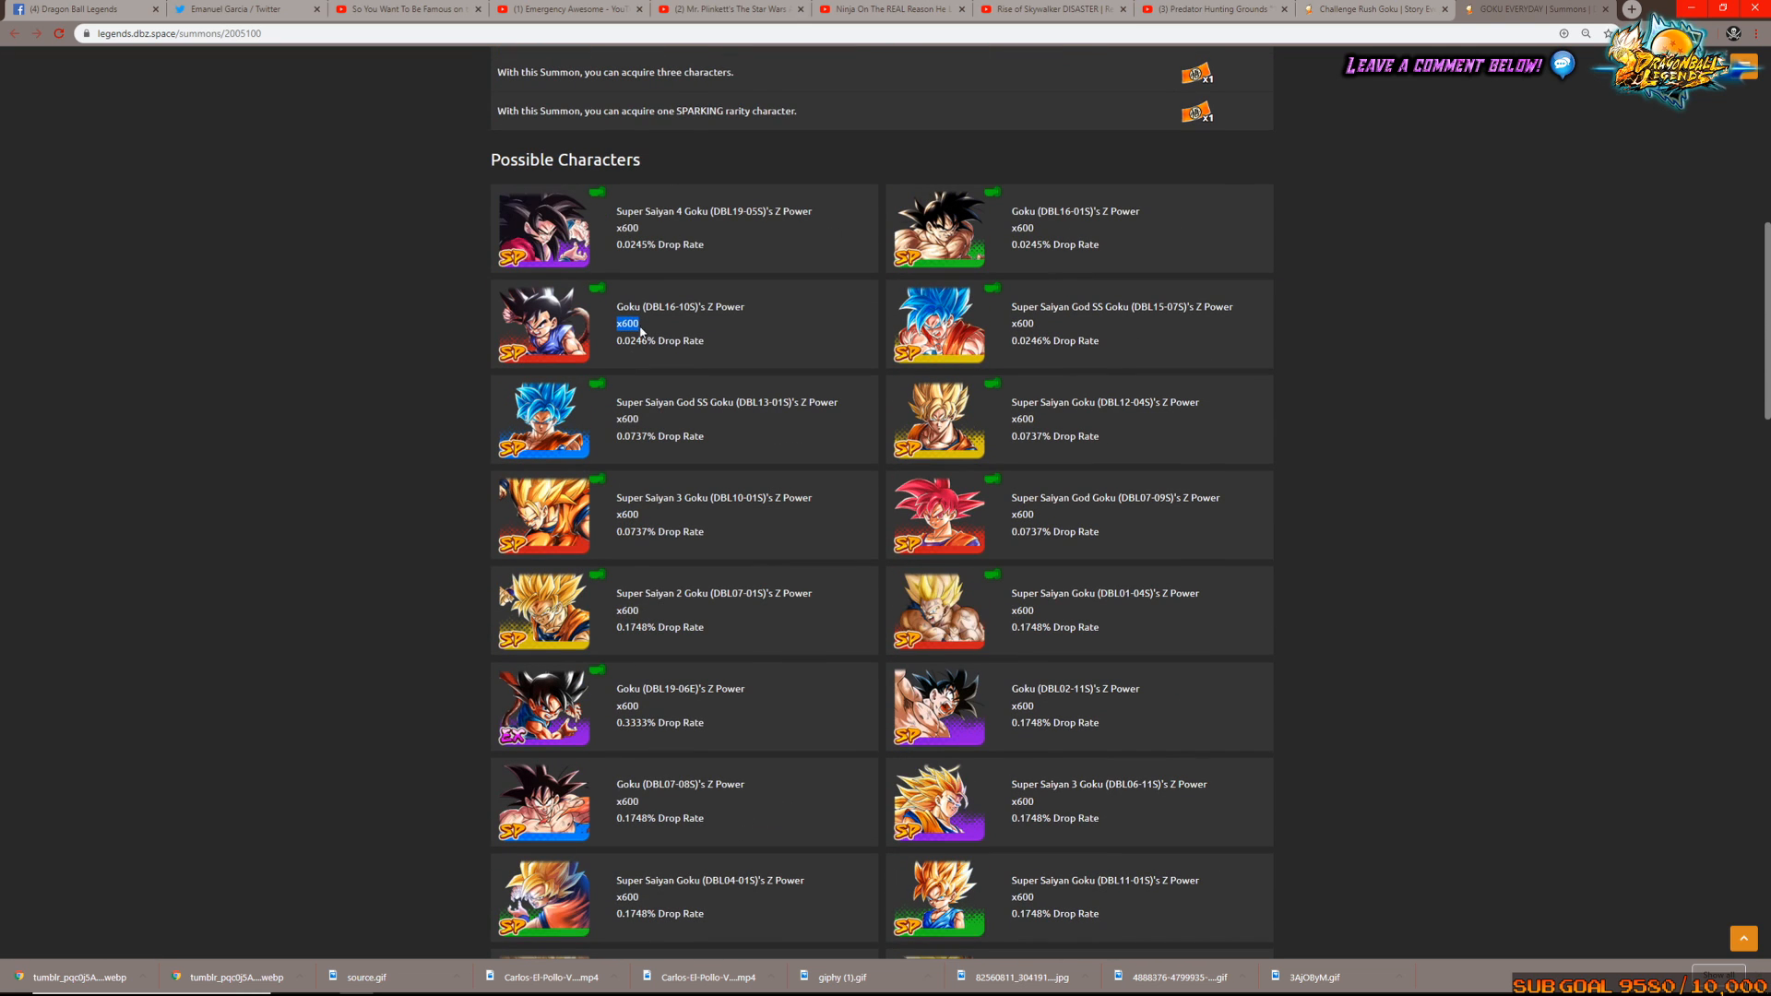
mouse_move(622, 341)
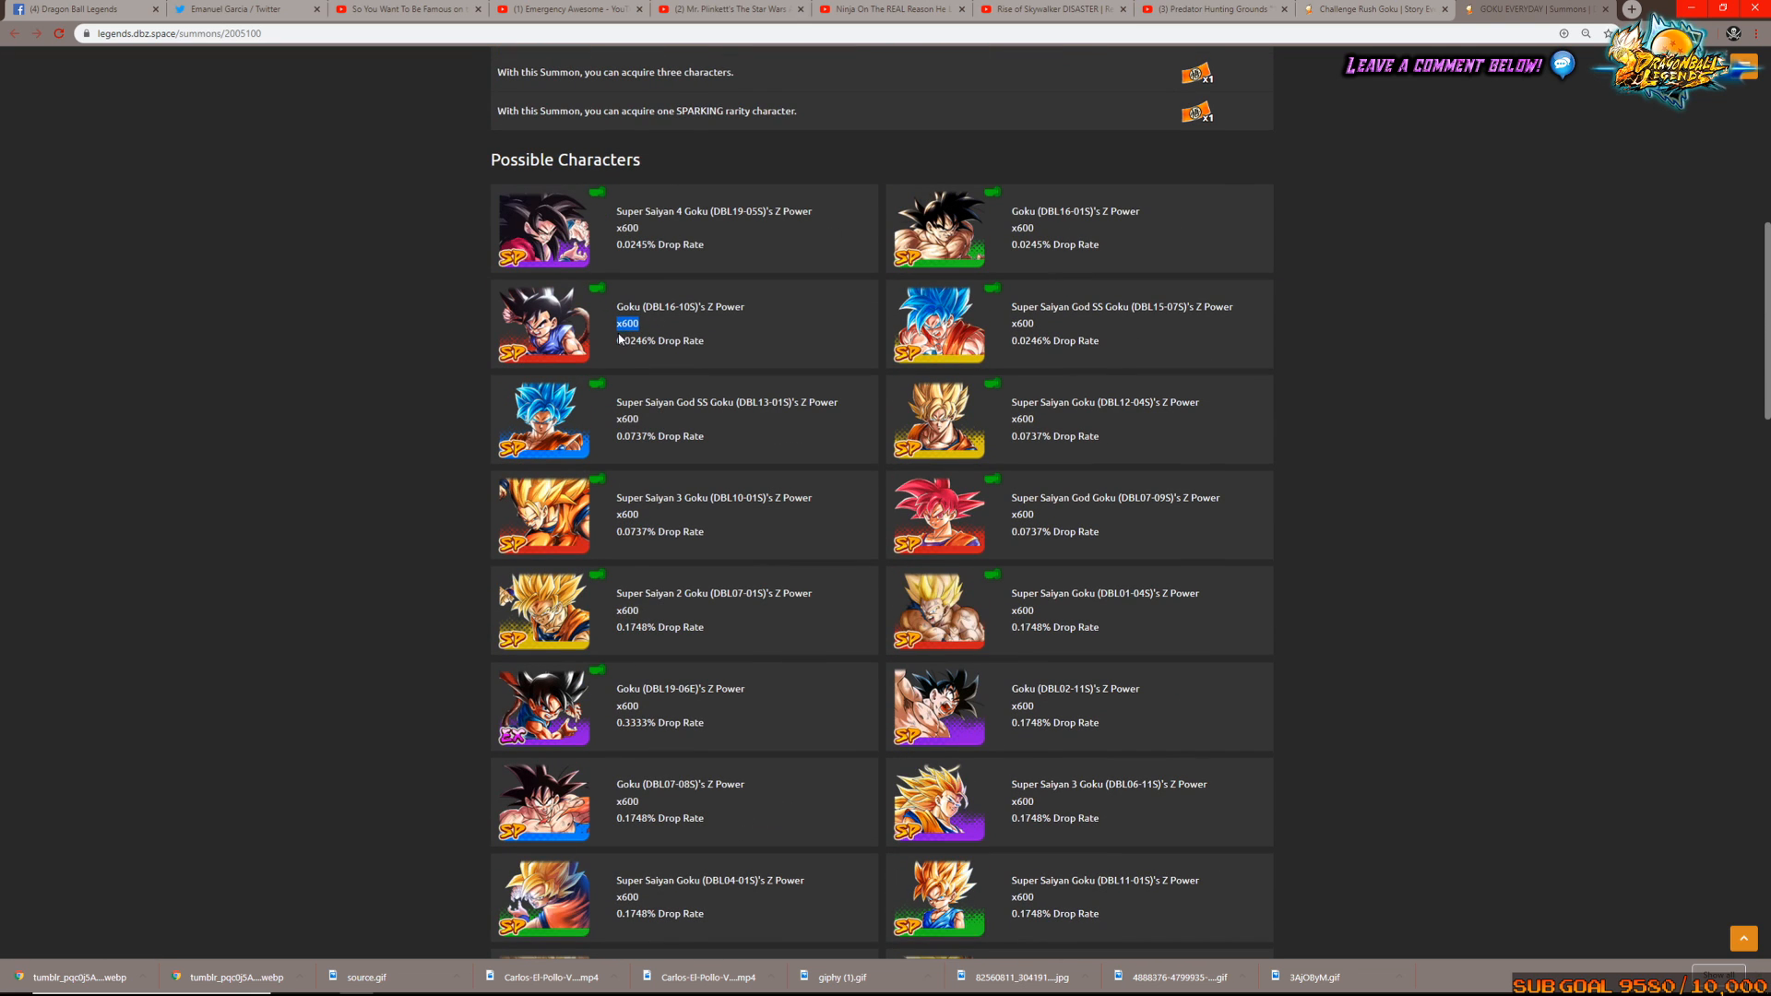
scroll("down", 3)
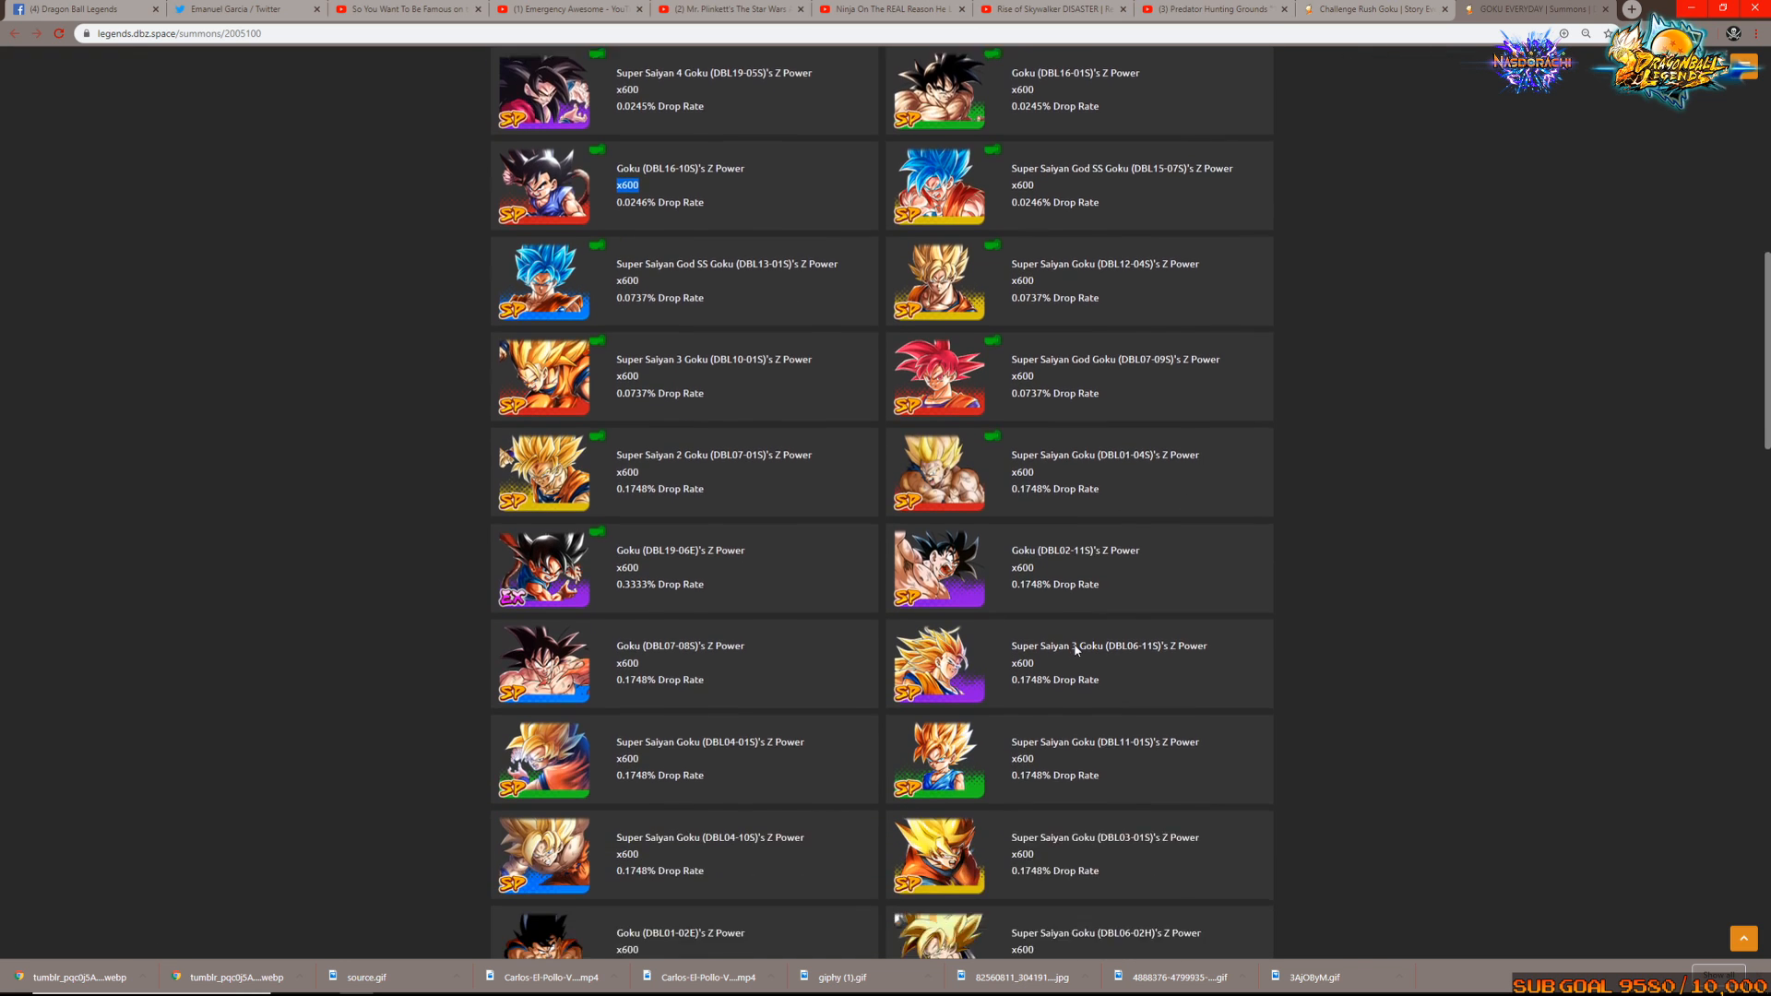
scroll("down", 3)
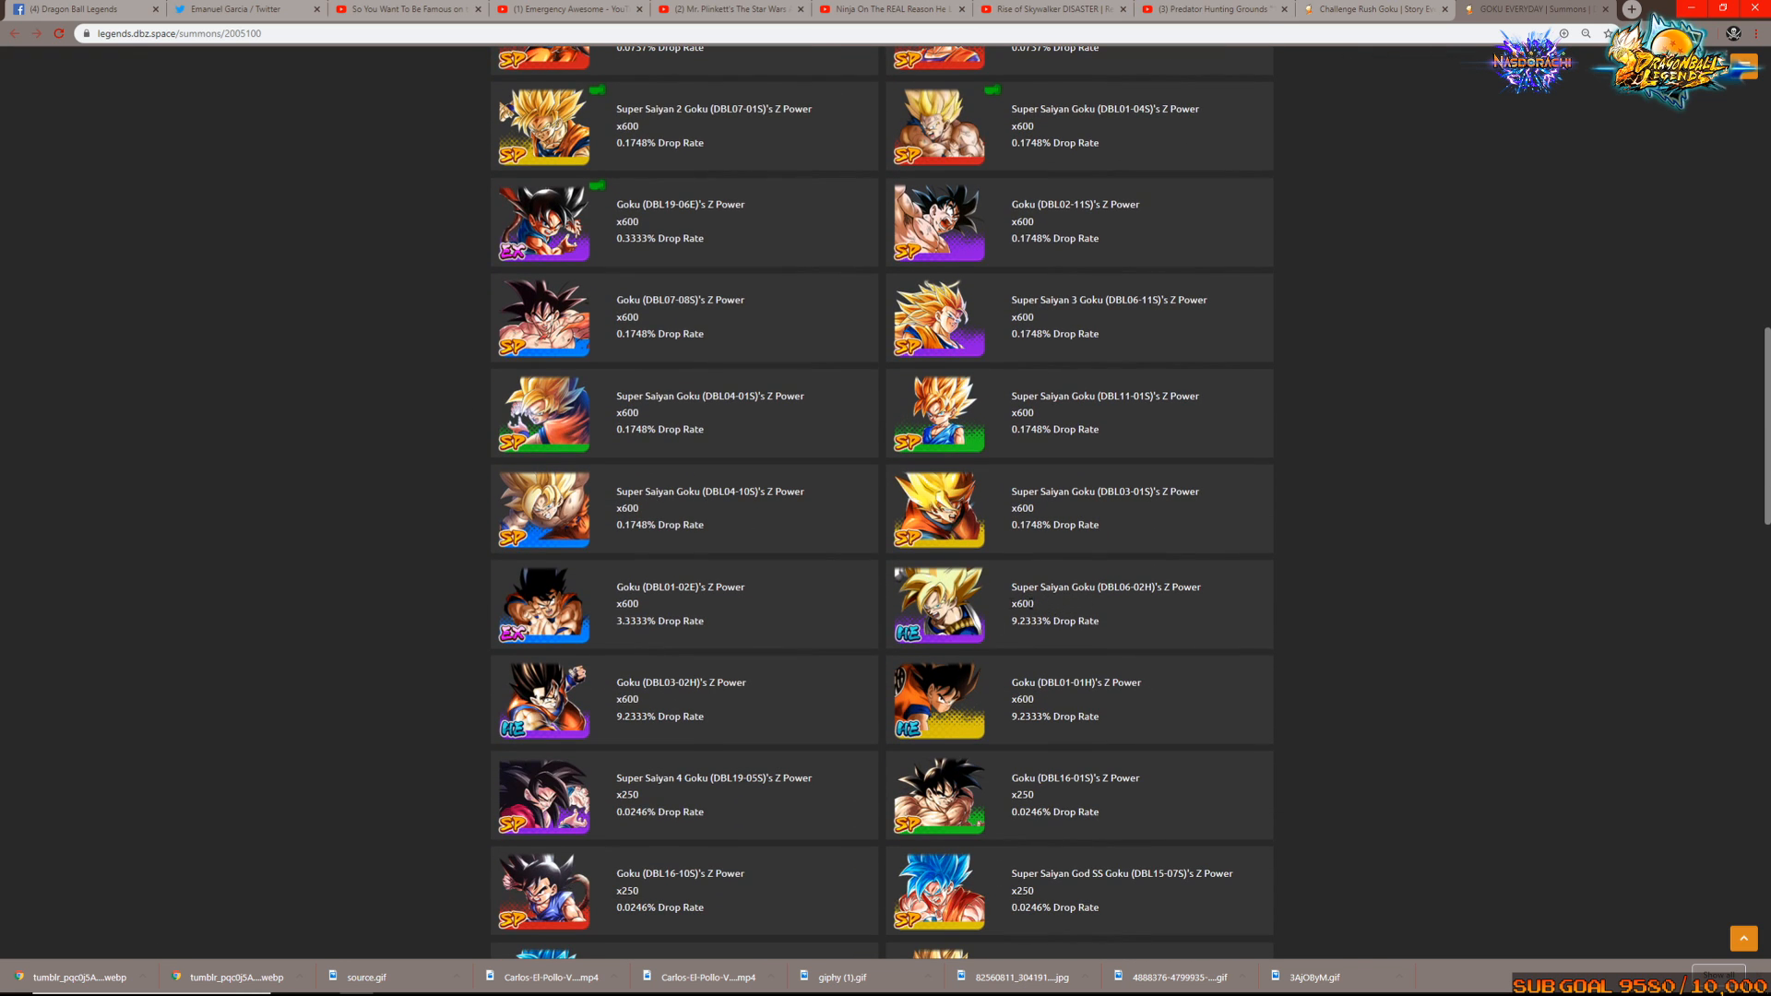
scroll("down", 3)
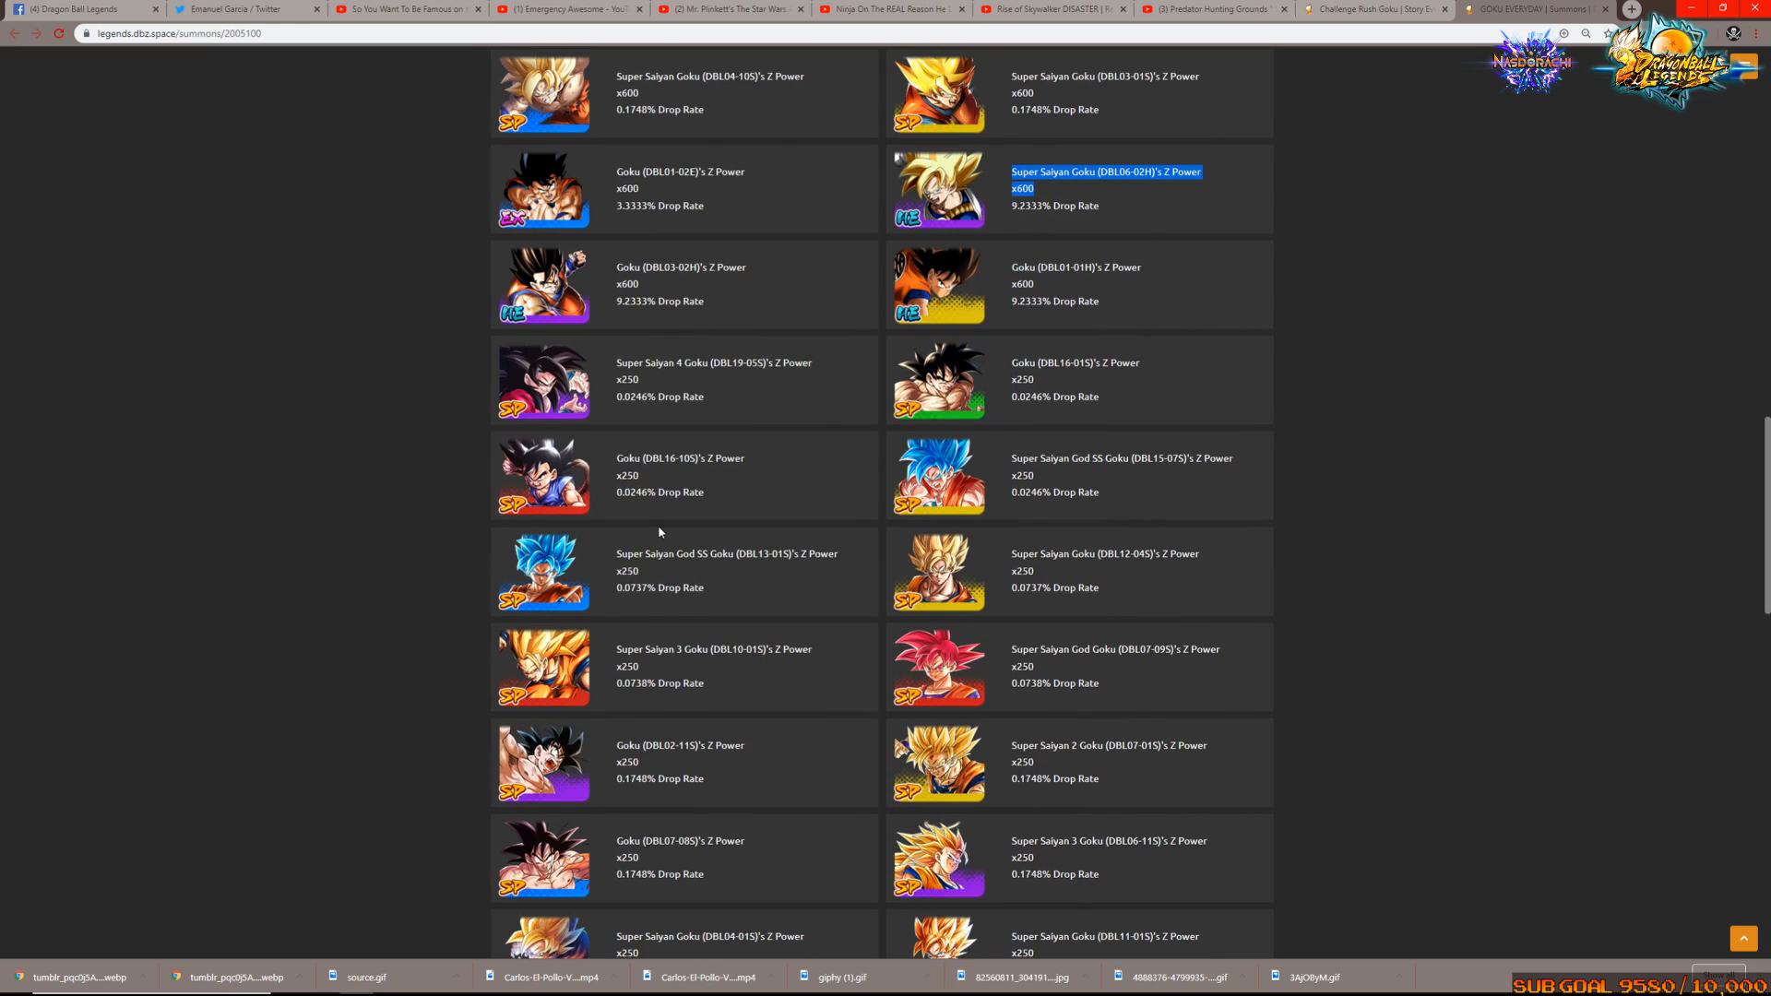
mouse_move(763, 500)
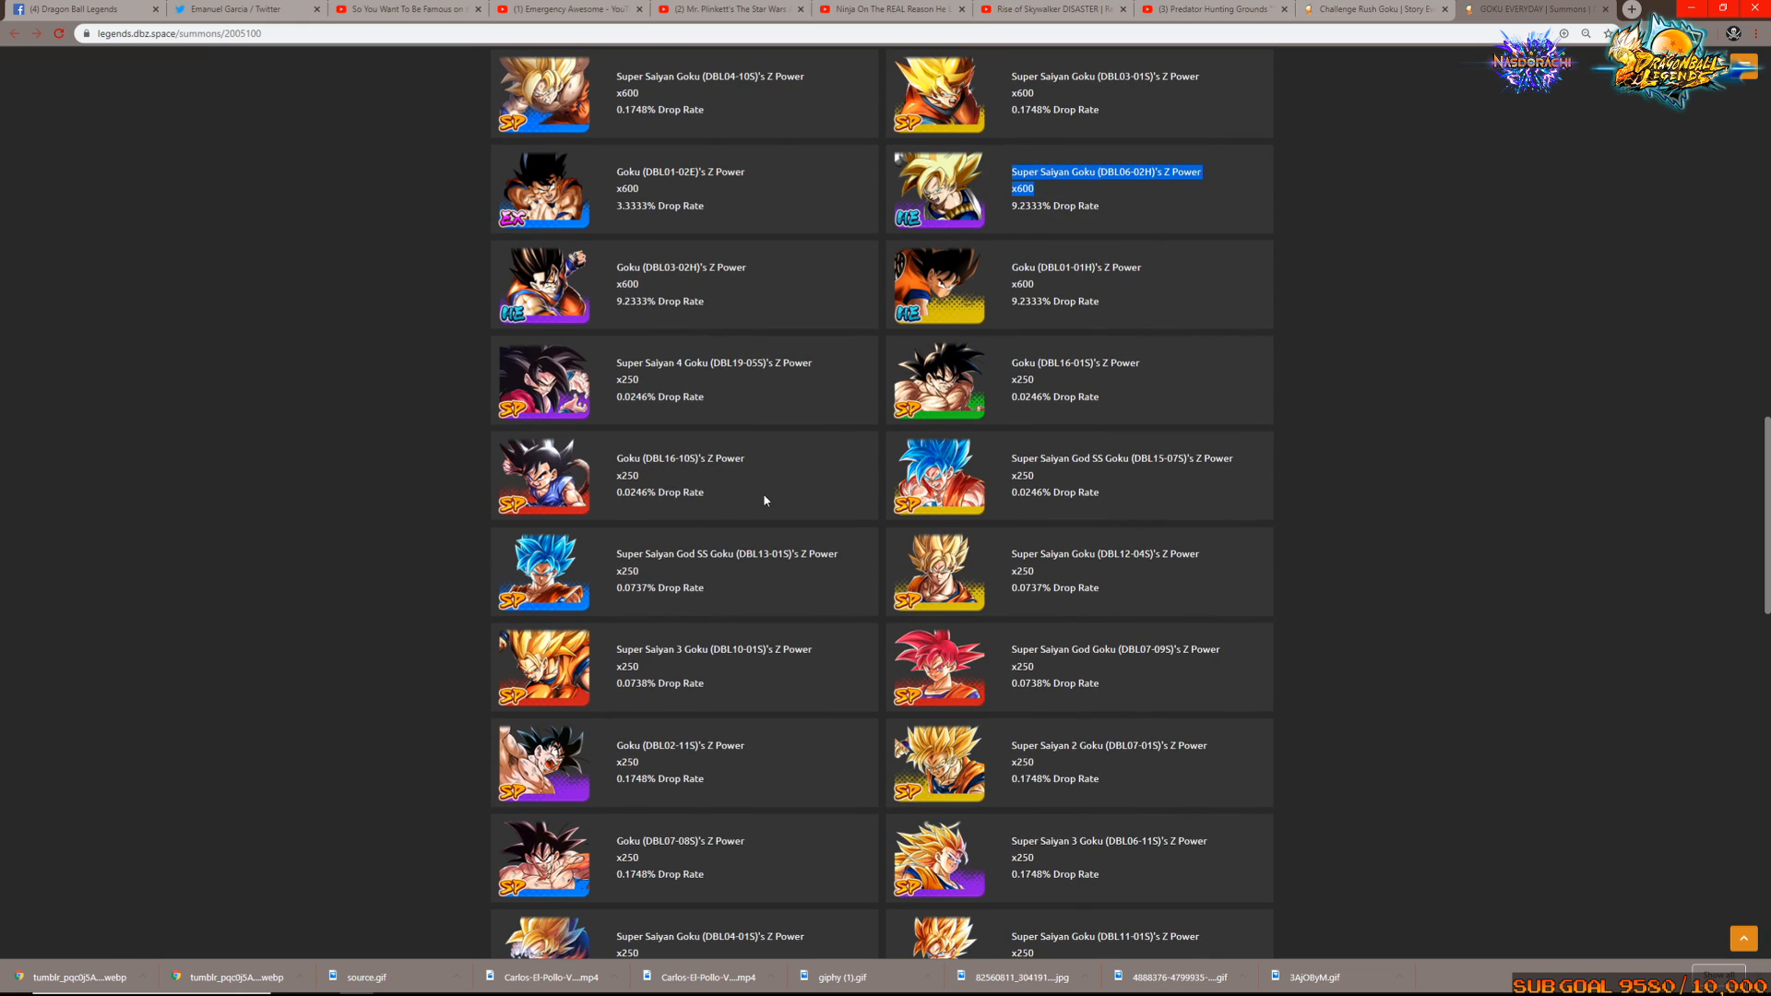
scroll("down", 3)
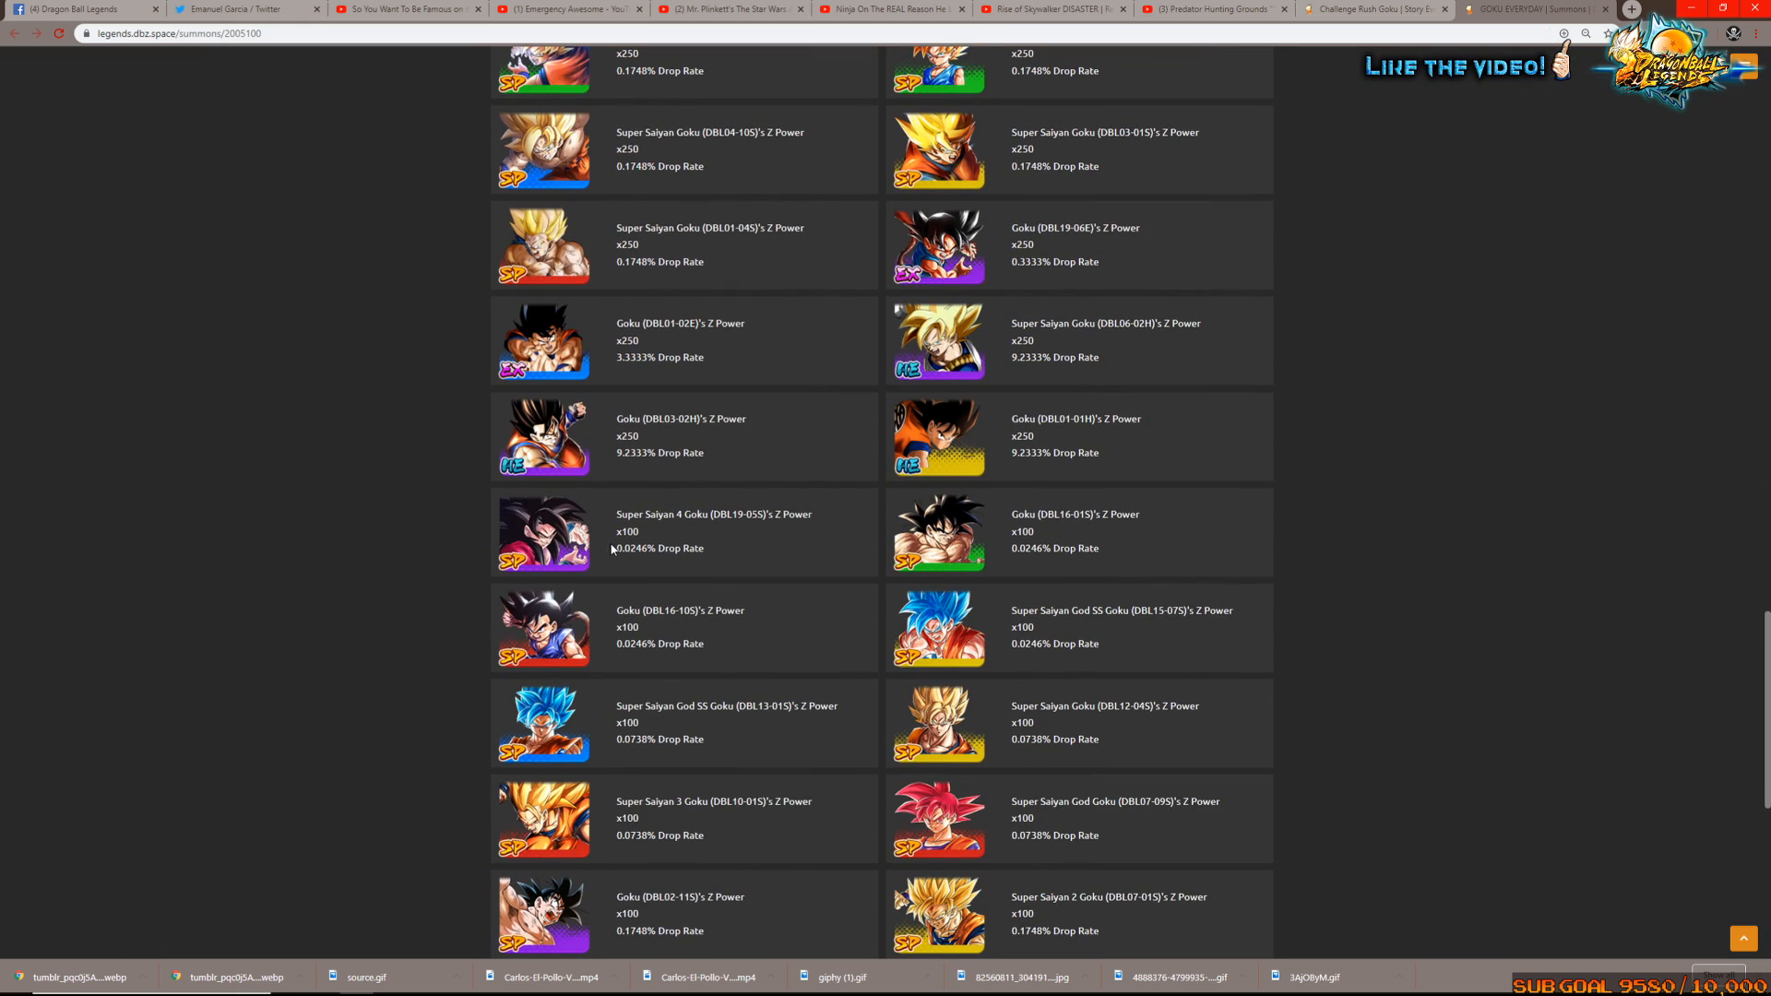
Highlight the x100 Z Power amount for Super Saiyan 4 Goku
double_click(627, 531)
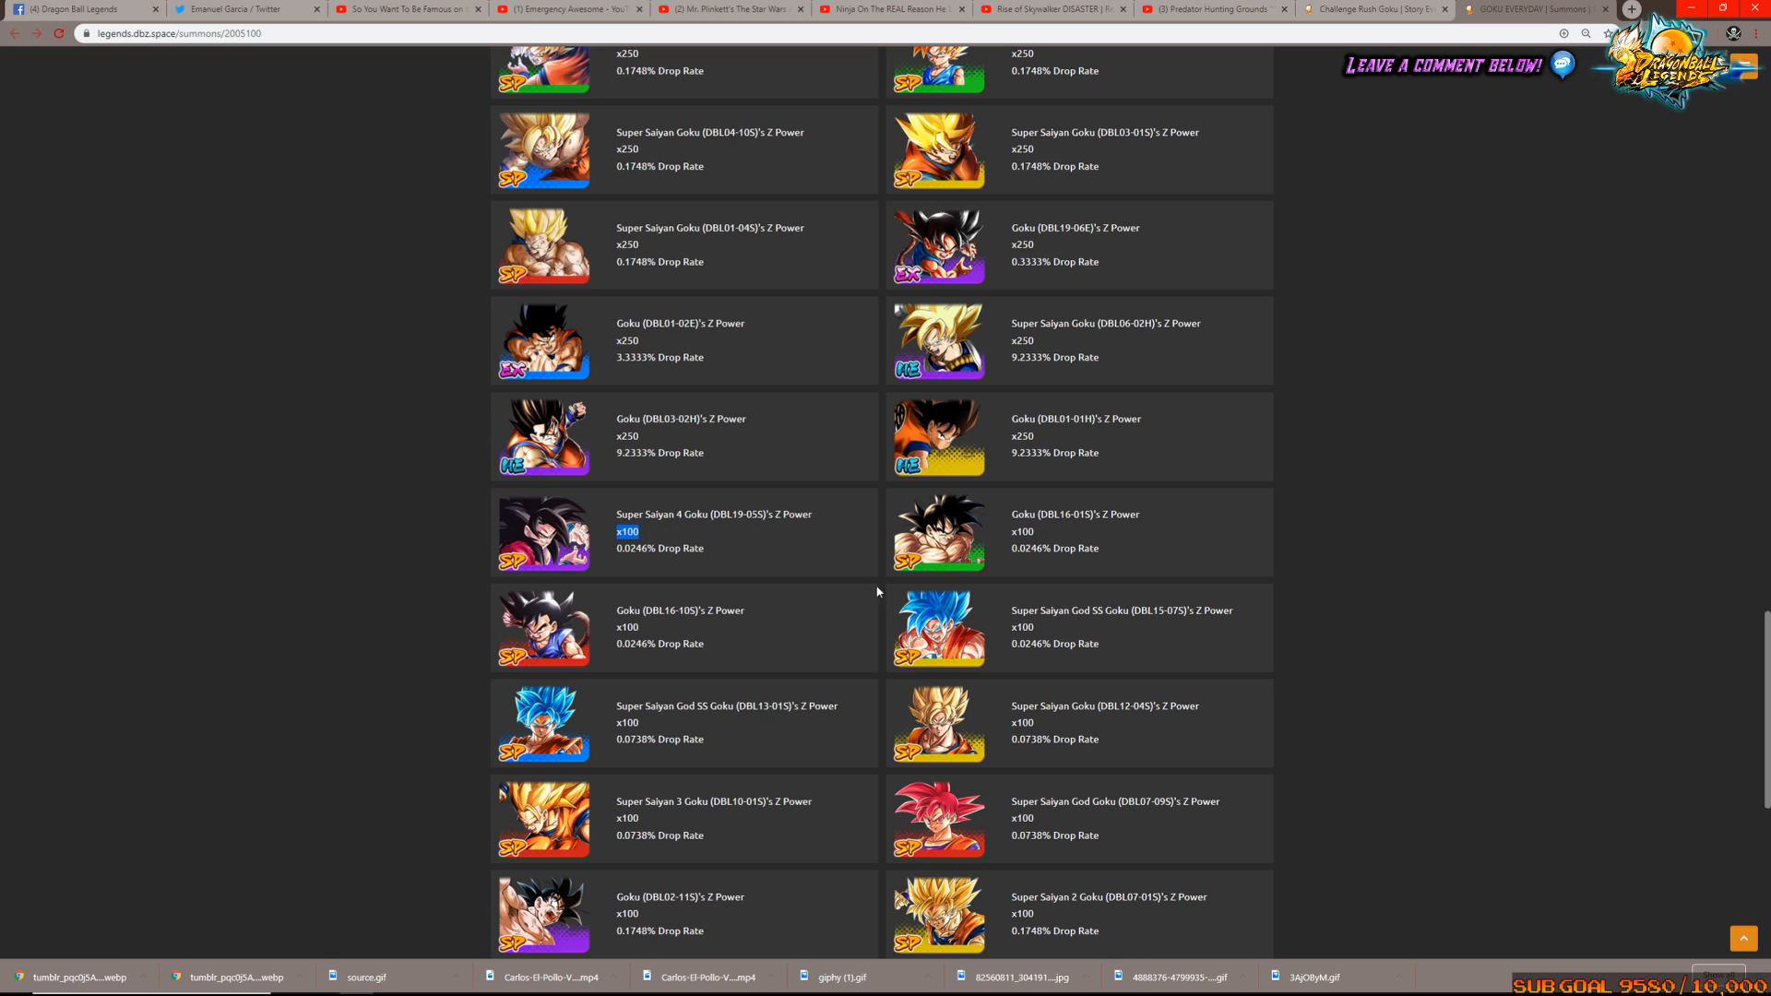
mouse_move(998, 614)
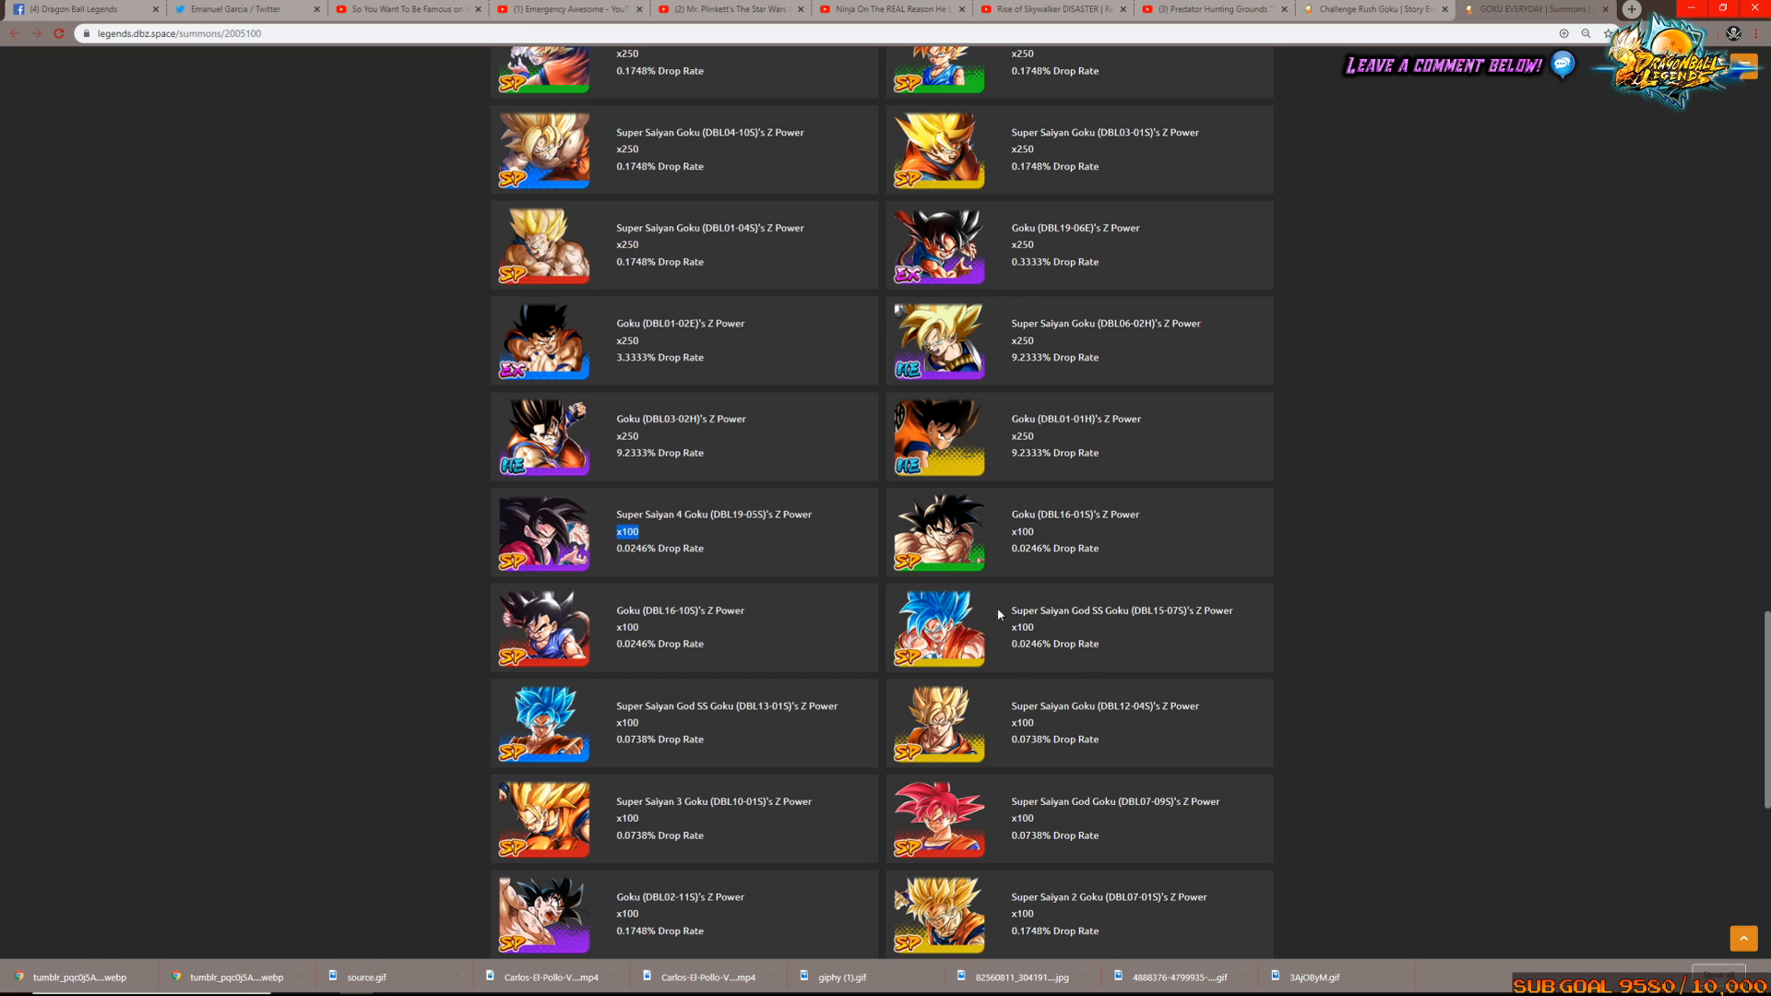
mouse_move(977, 644)
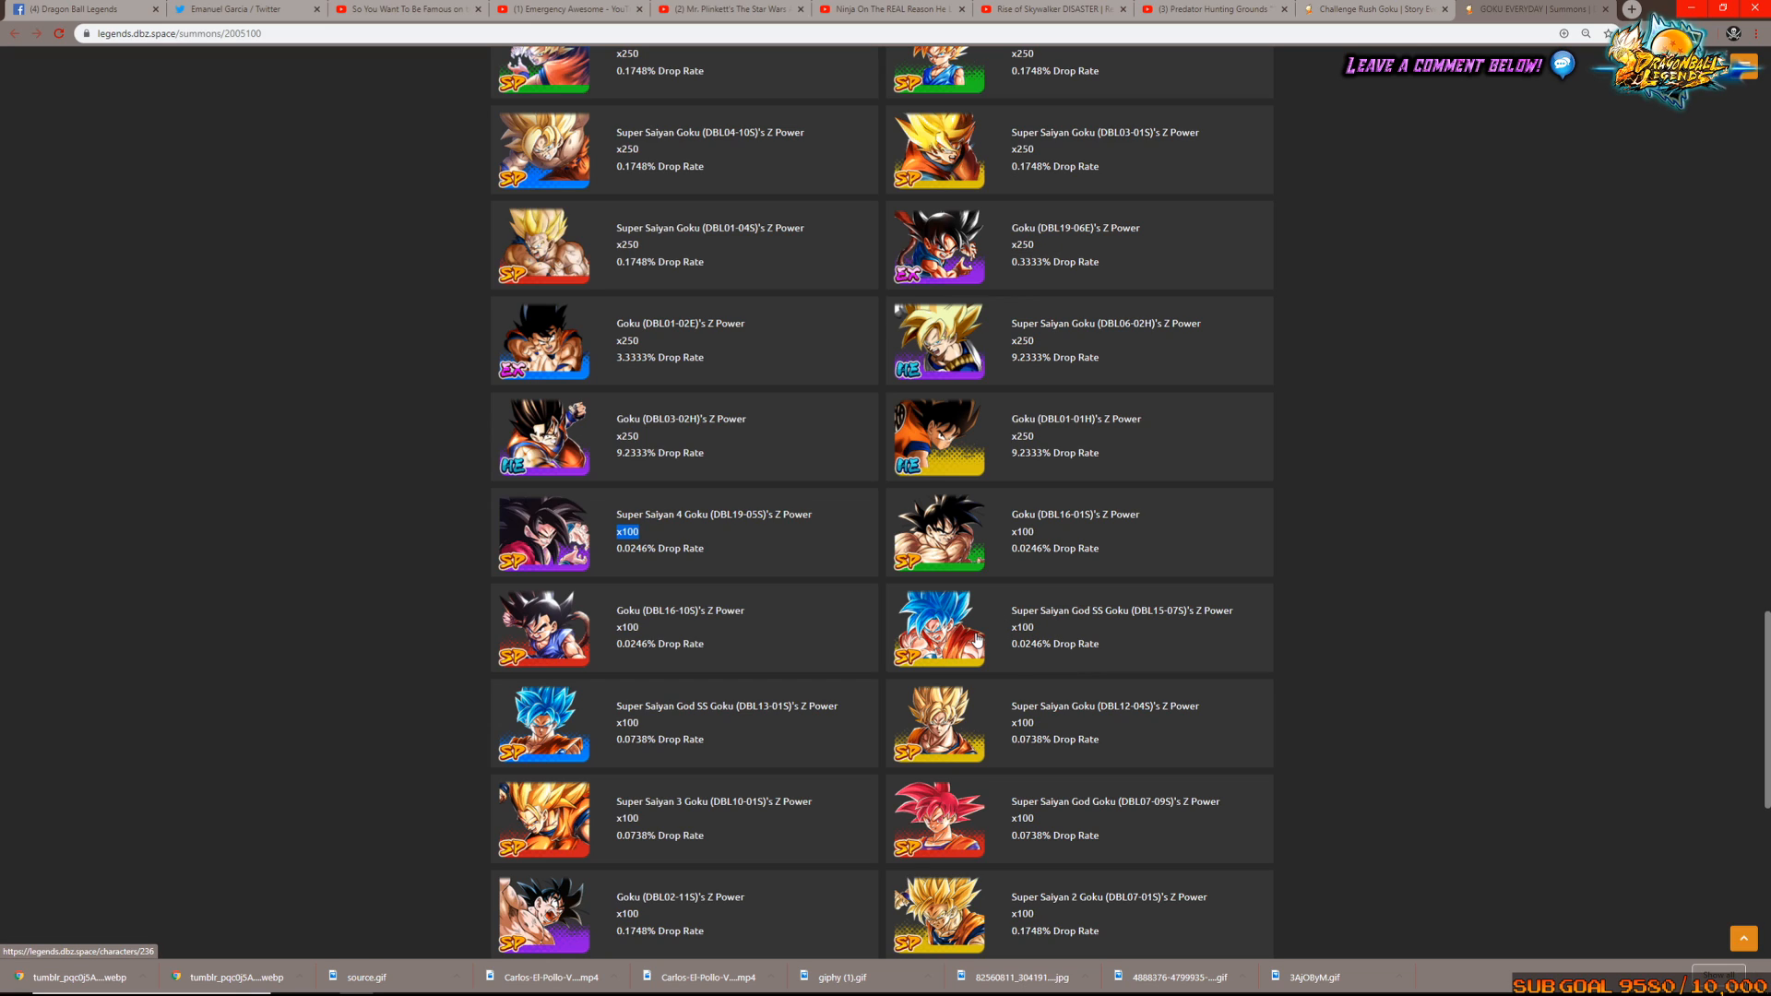
mouse_move(980, 602)
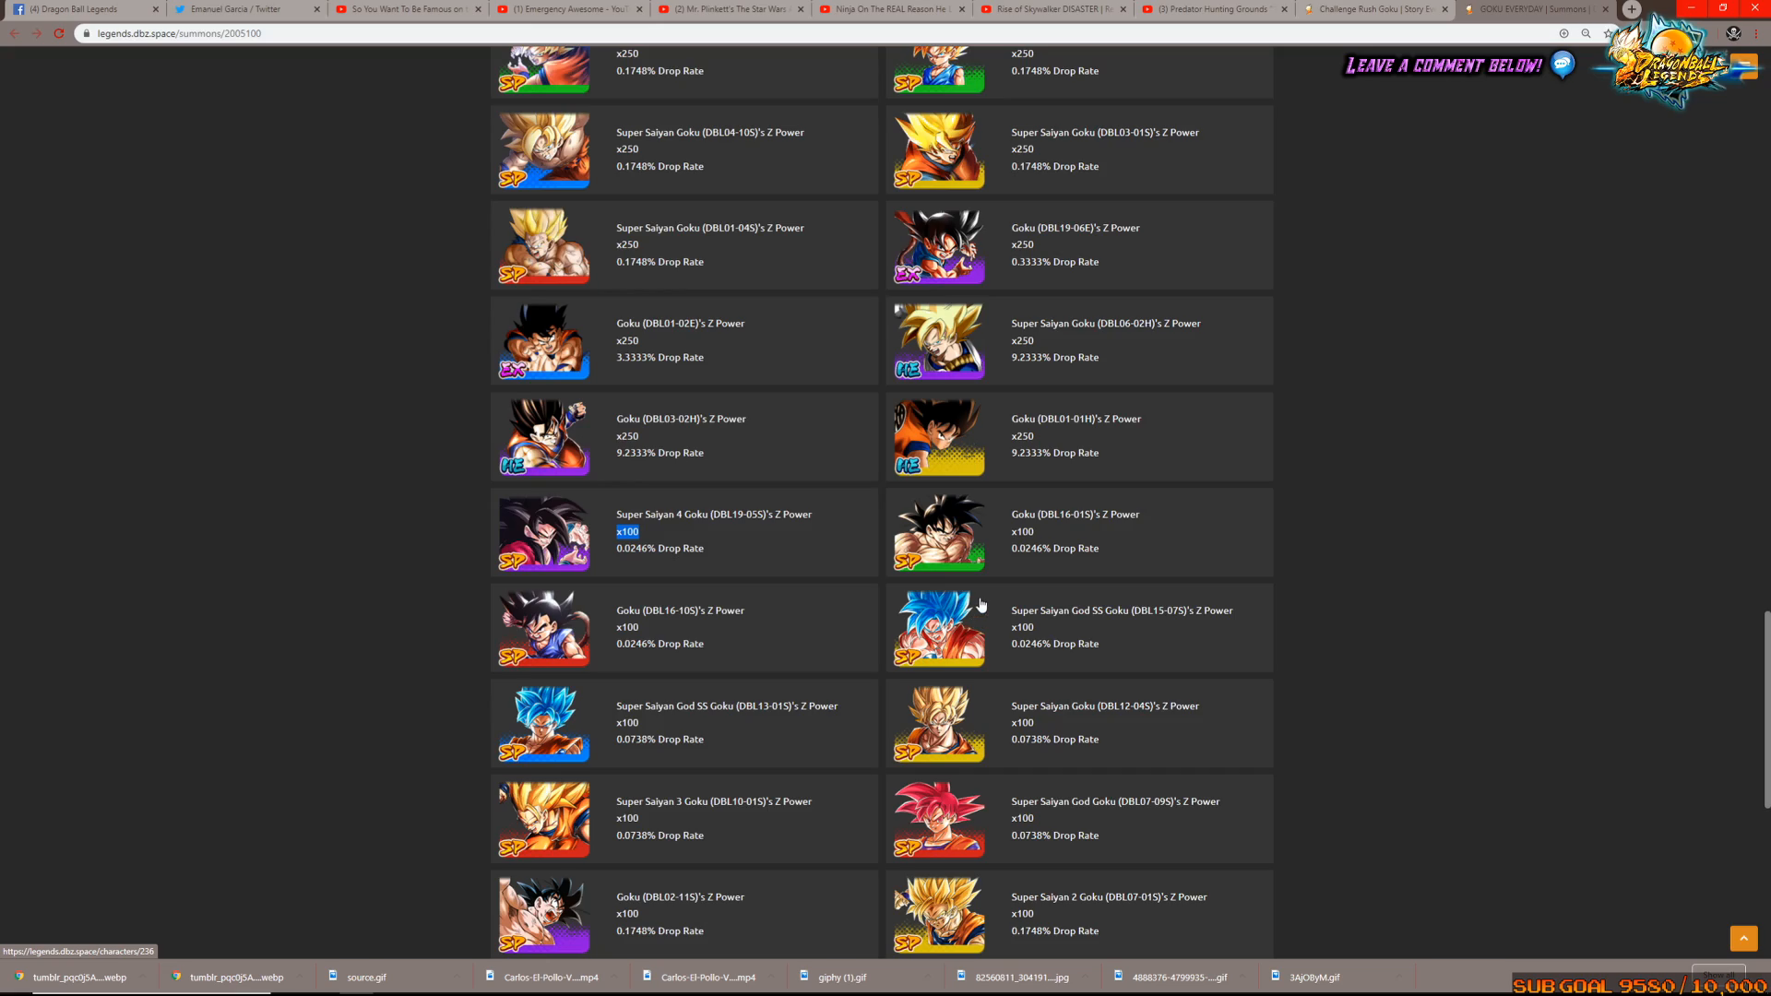
scroll("down", 3)
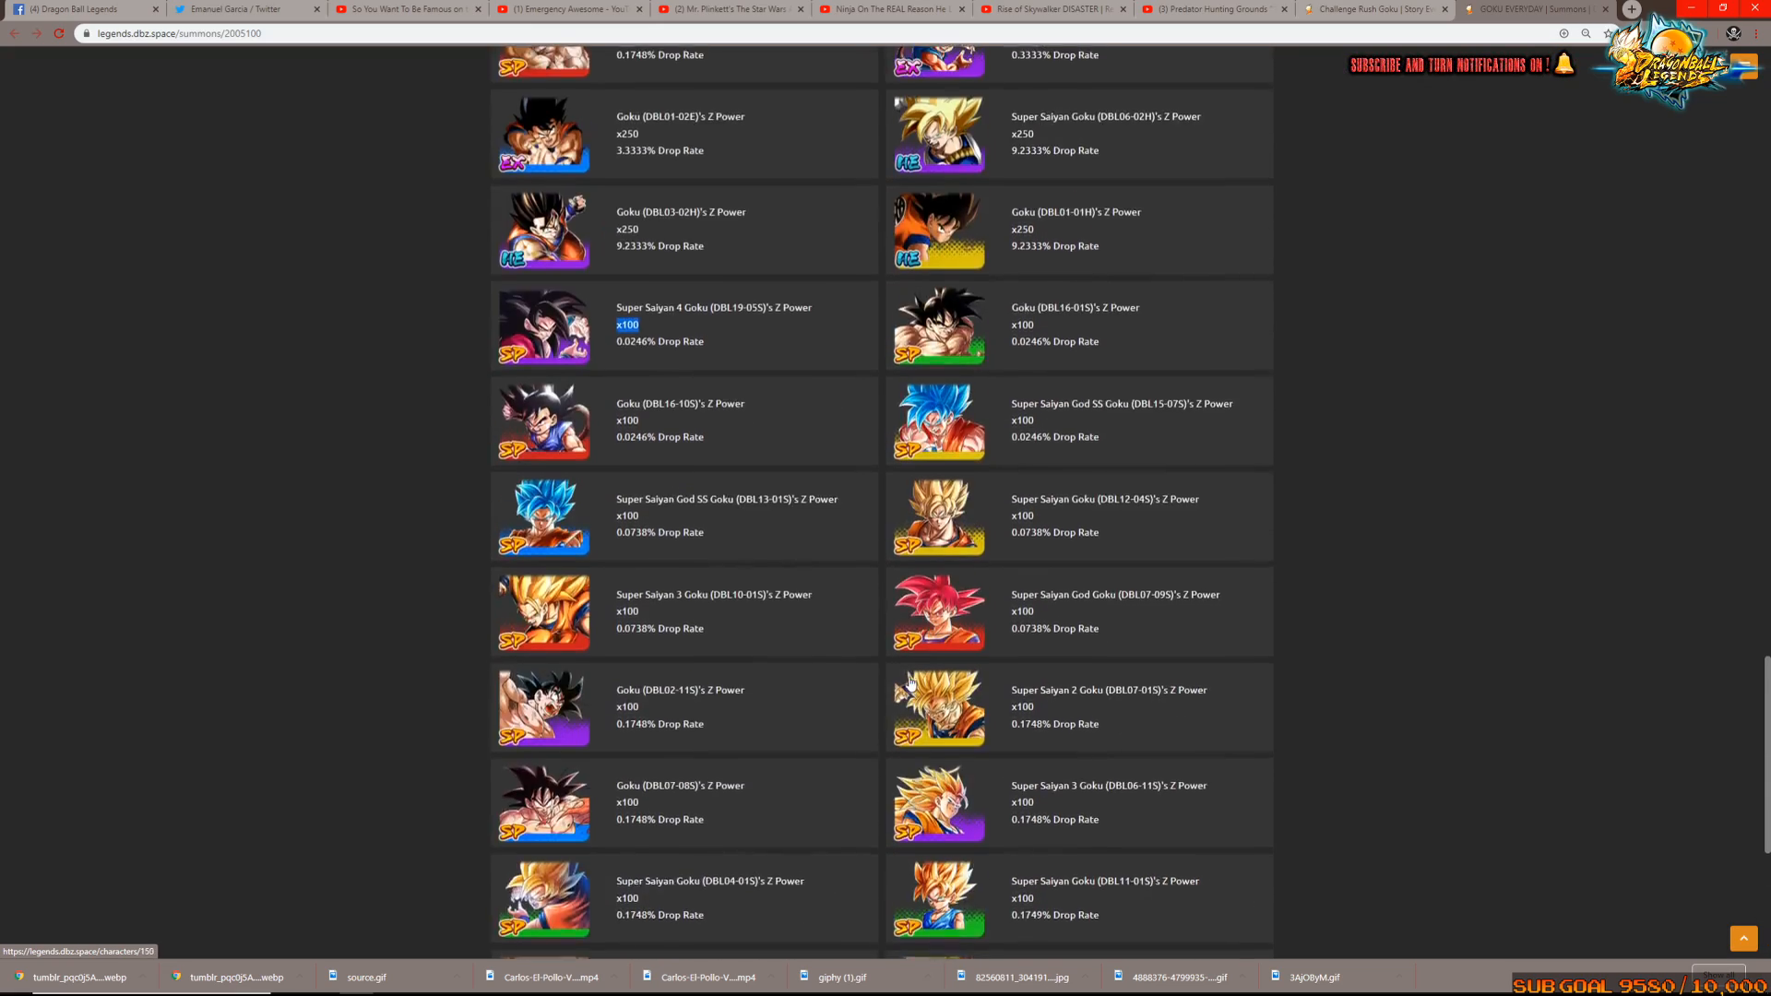
scroll("up", 3)
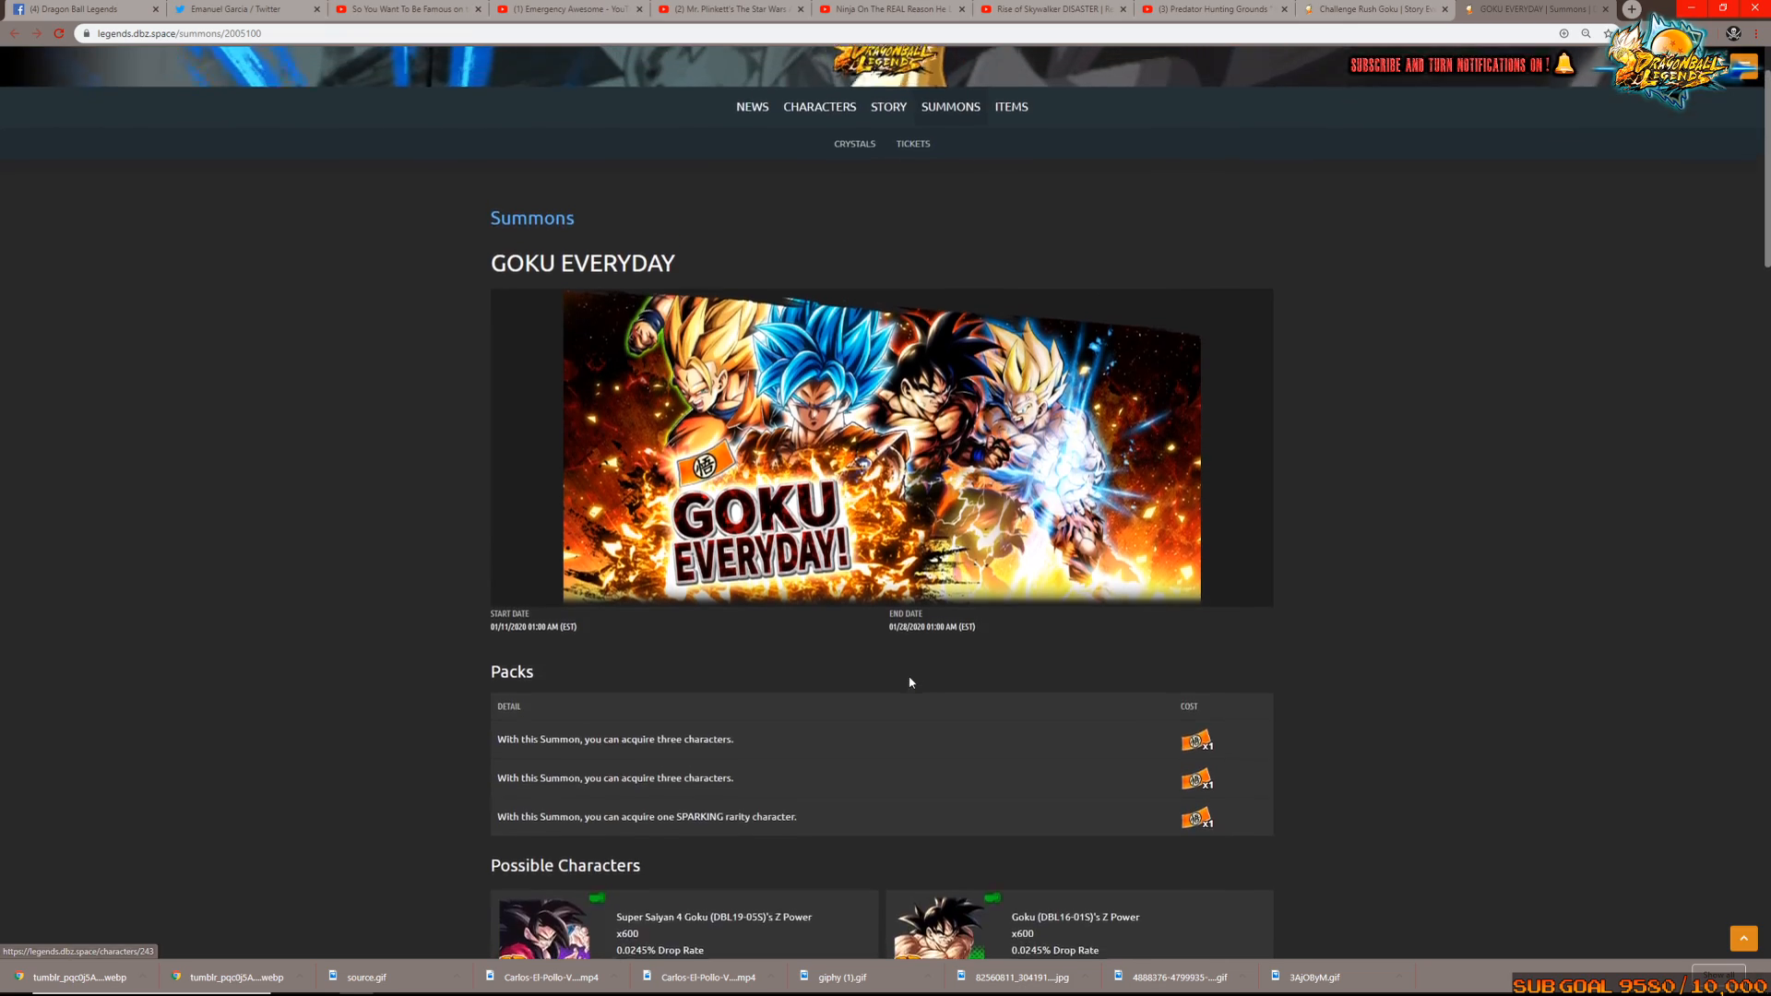
Leave the Goku Everyday page for the Dragon Ball Legends Twitter feed
scroll("down", 3)
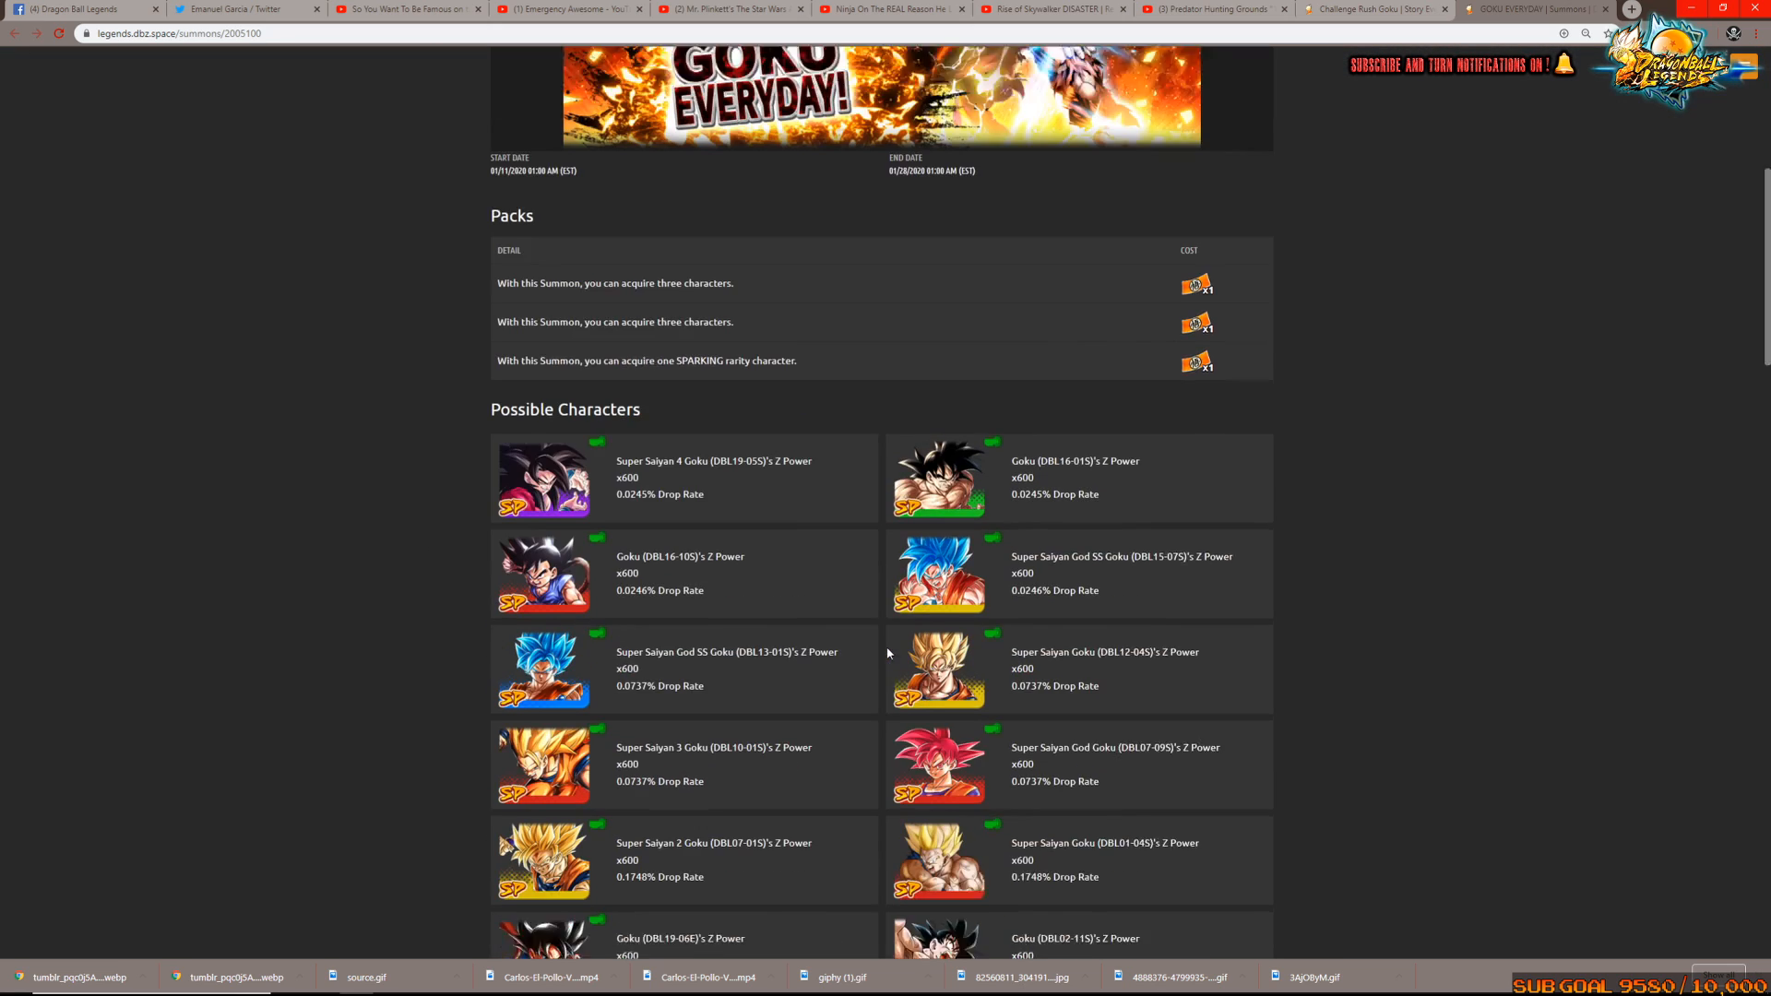
scroll("down", 3)
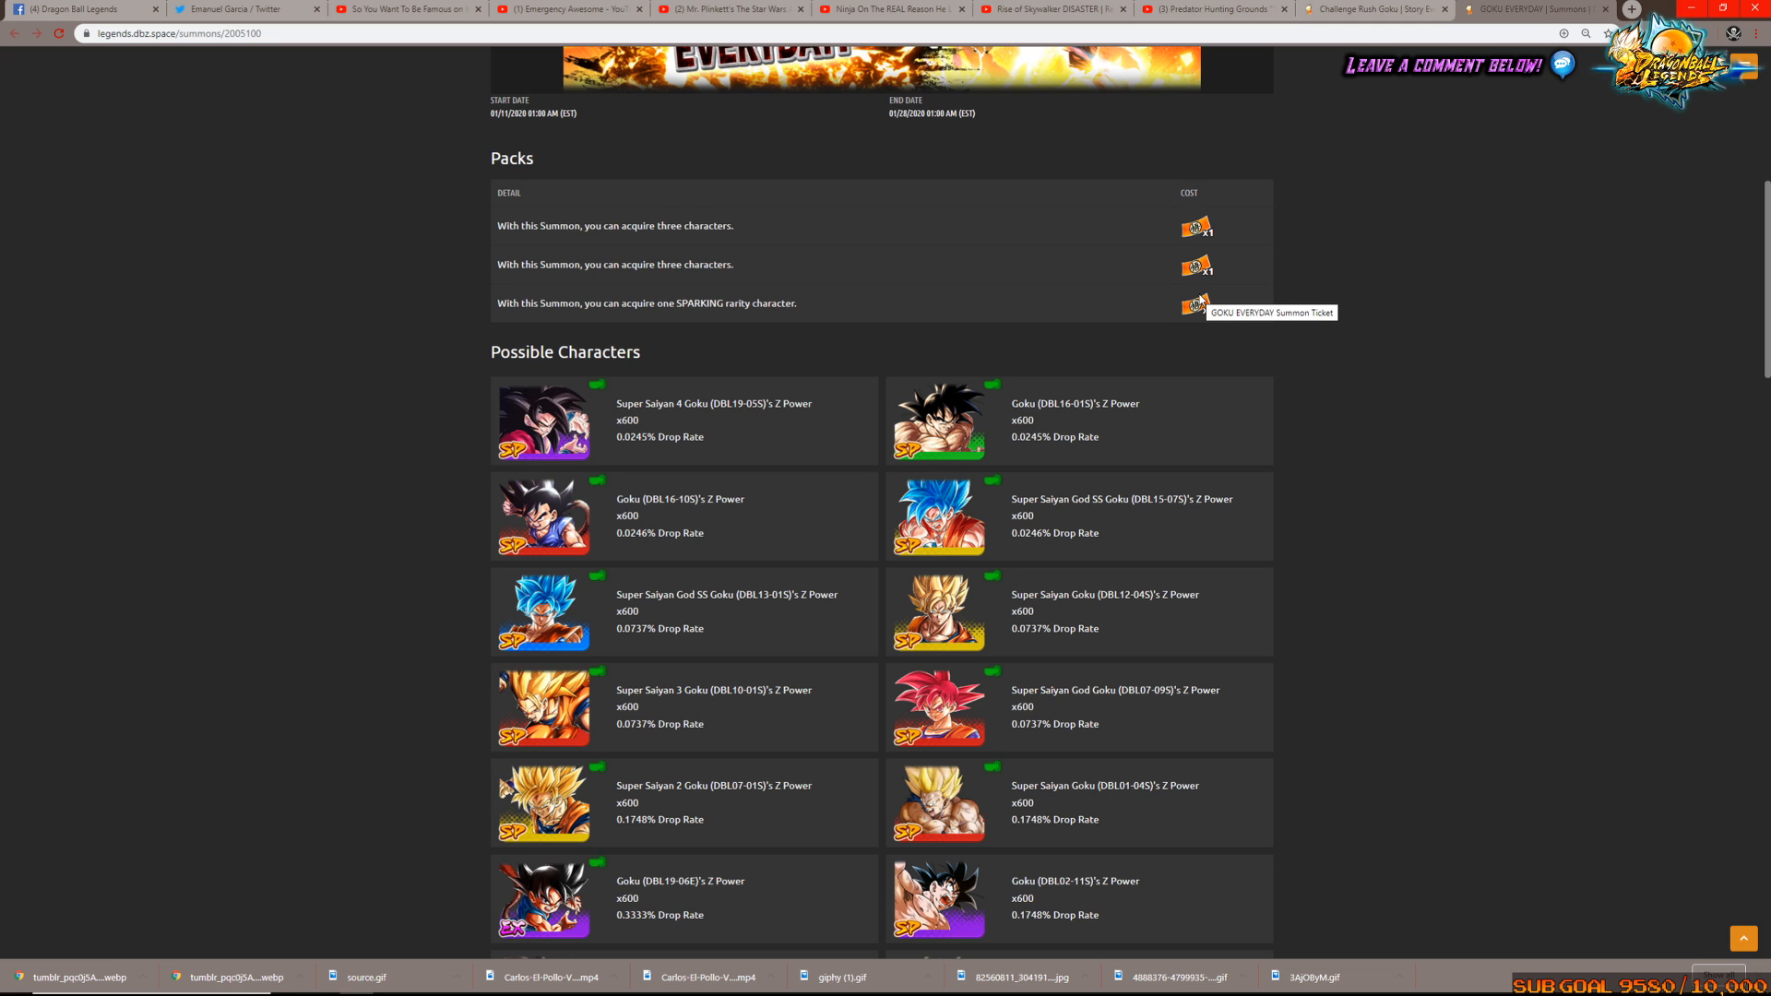
left_click(237, 10)
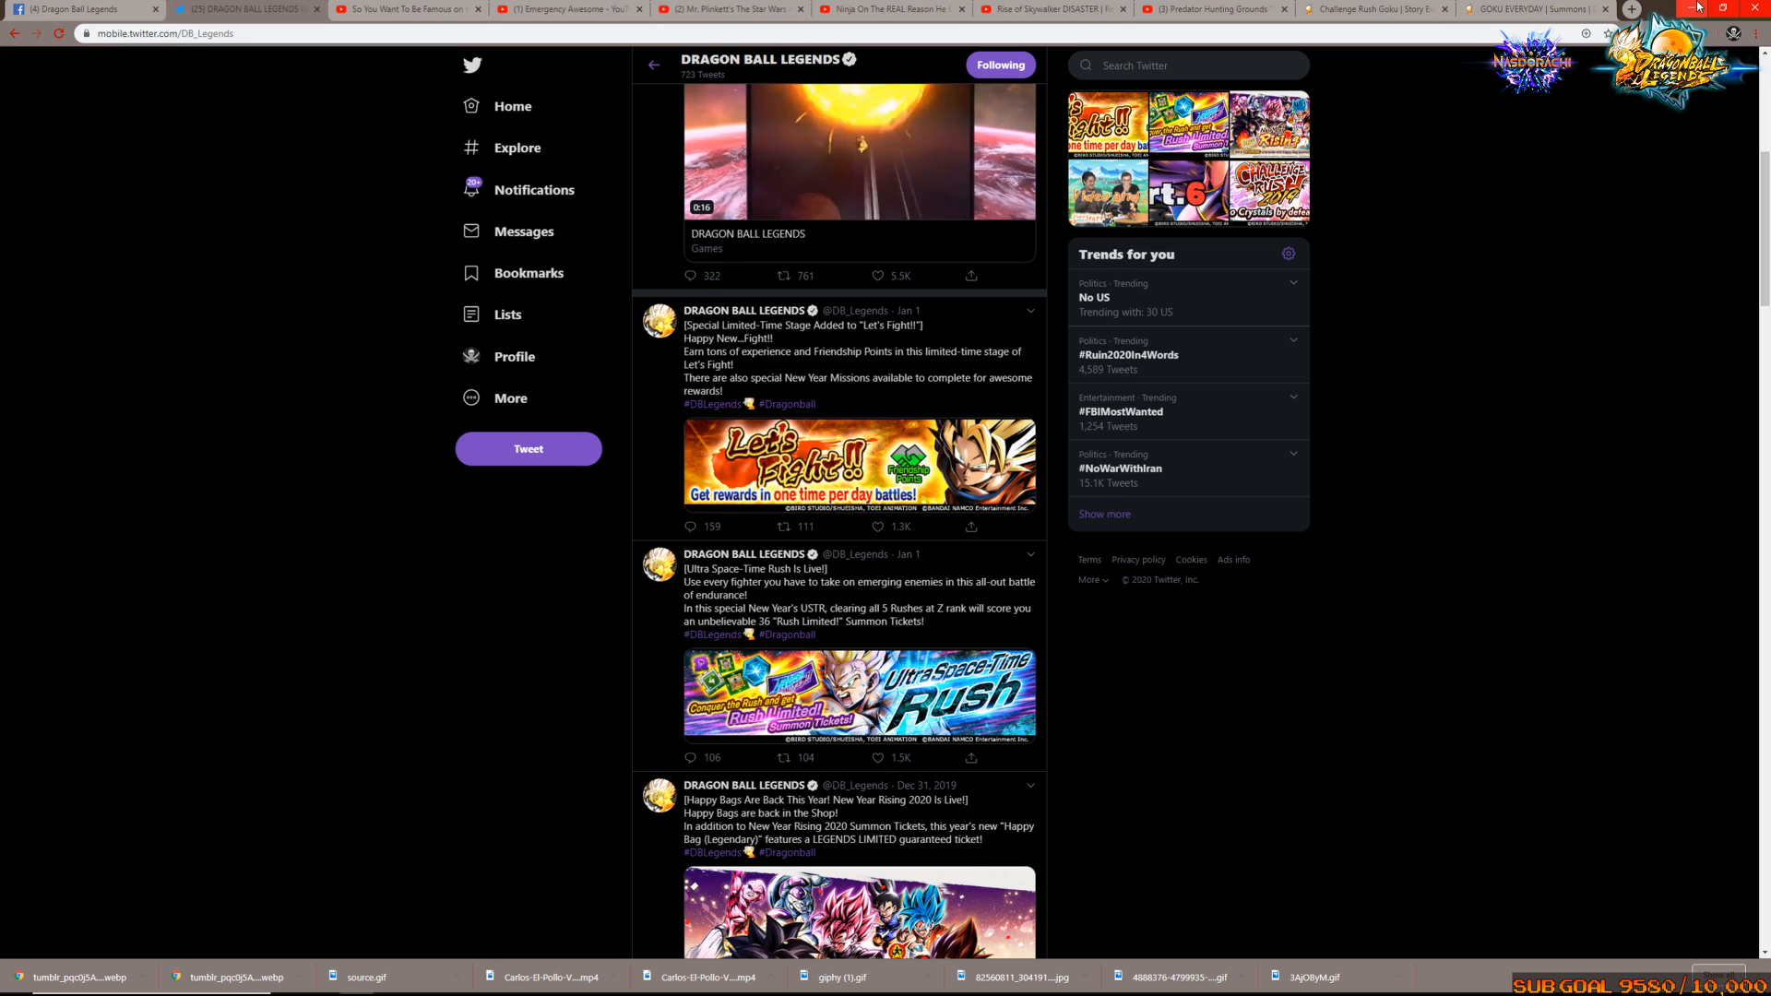